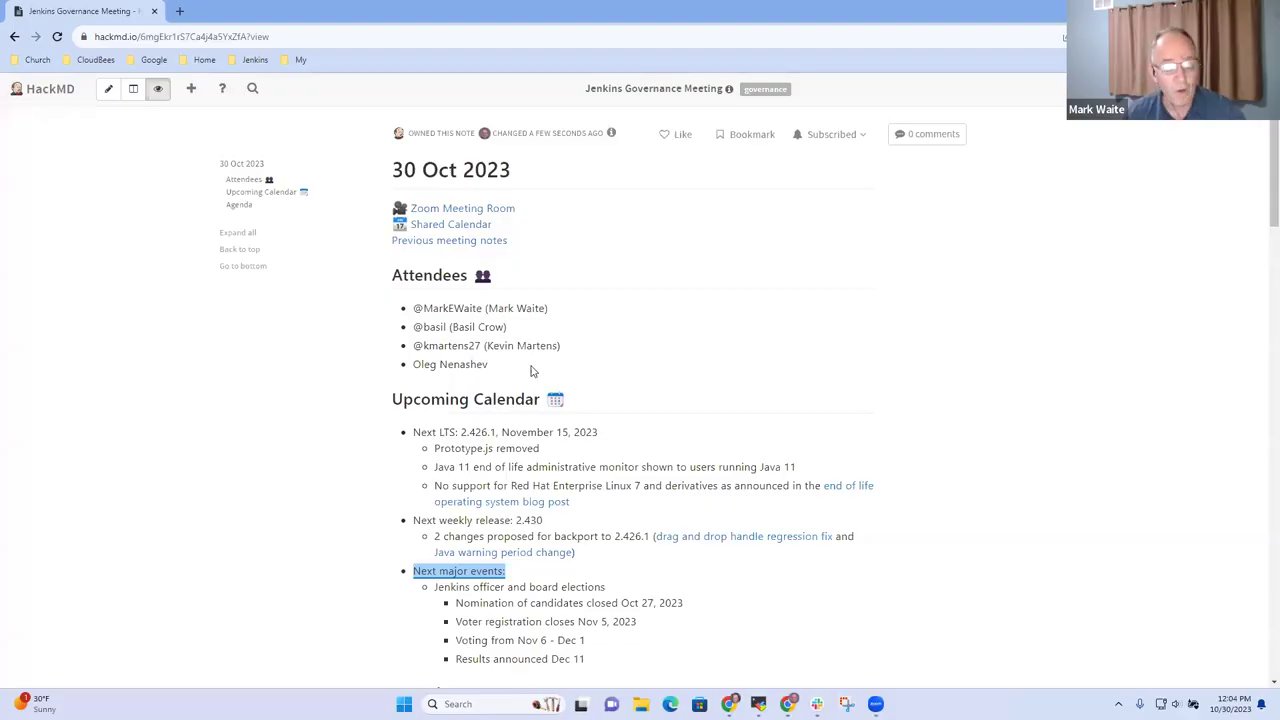
{"action": "mouse_move", "coordinate": [360, 308]}
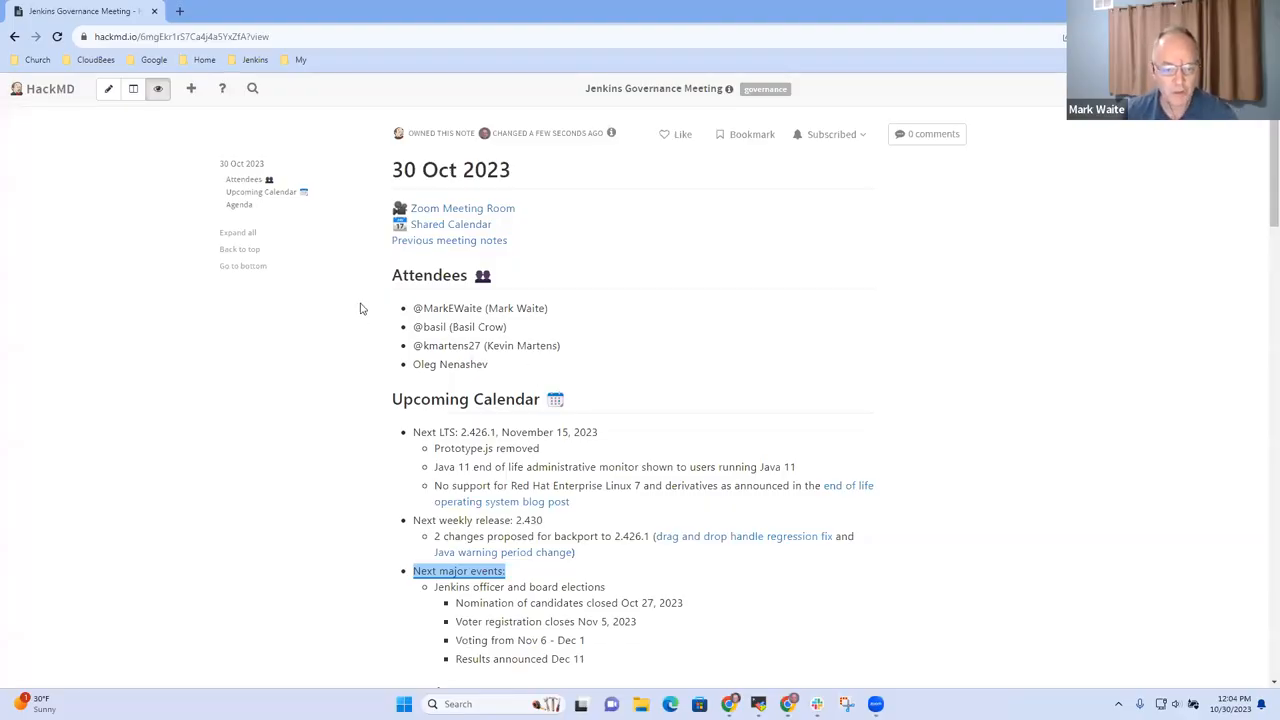
{"action": "mouse_move", "coordinate": [436, 270]}
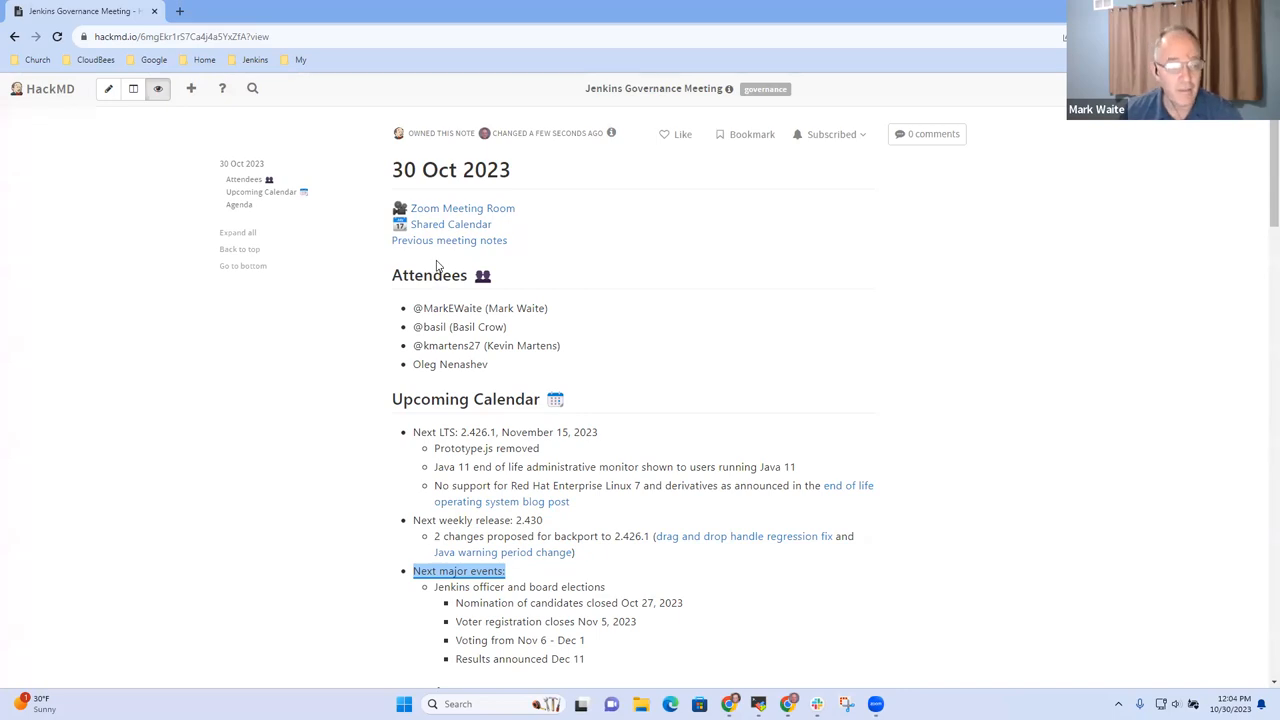
Browse down through the Upcoming Calendar and Action Items headings to the Next LTS release line
{"action": "scroll", "scroll_direction": "down", "scroll_amount": 3}
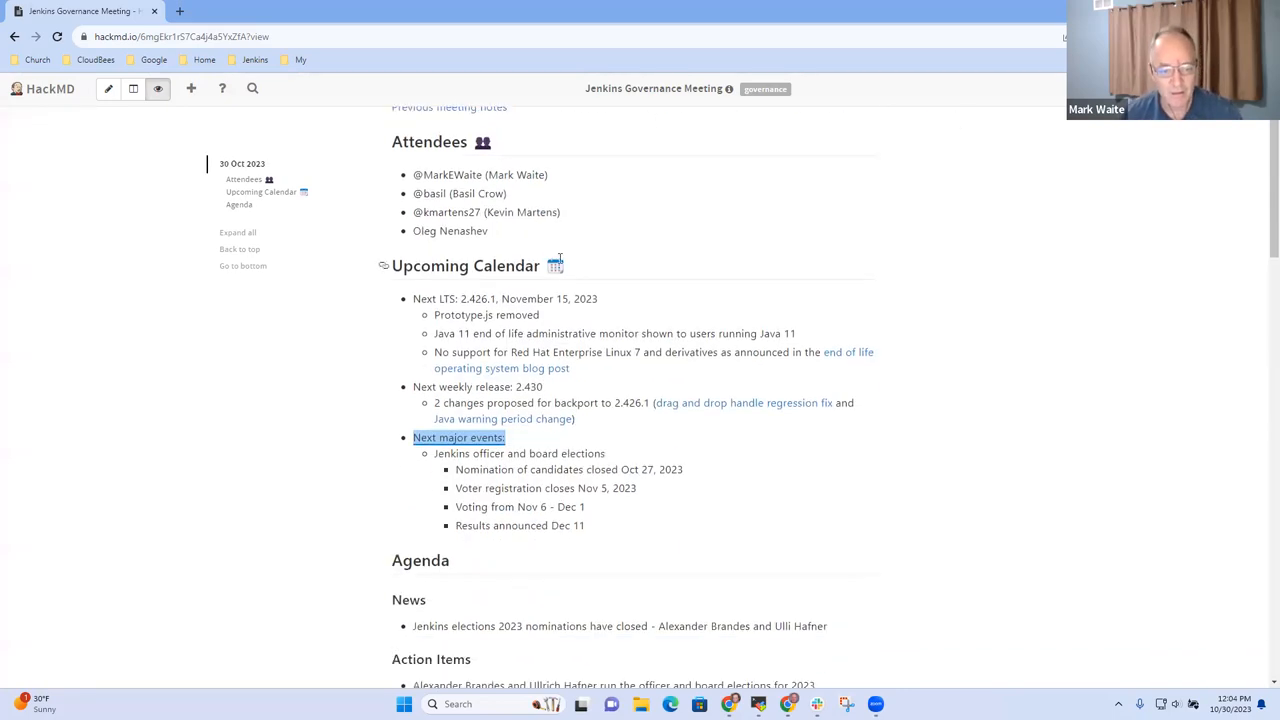
{"action": "double_click", "coordinate": [464, 264]}
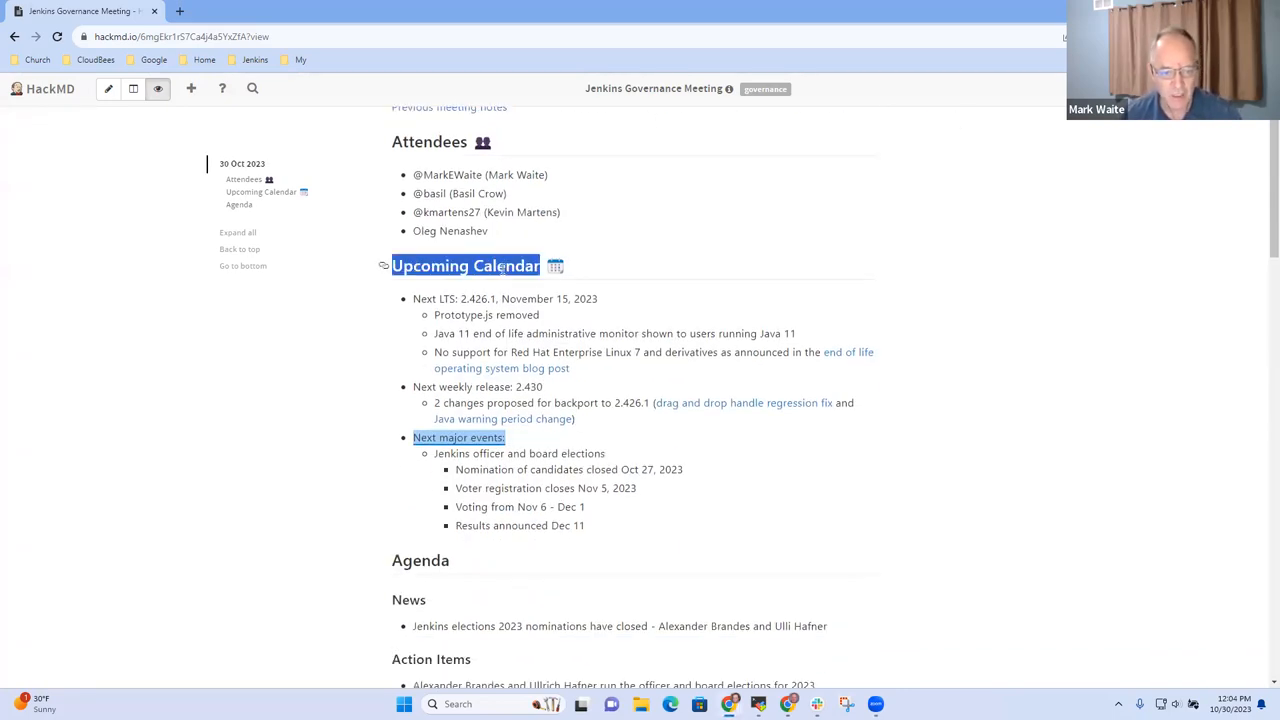
{"action": "scroll", "scroll_direction": "down", "scroll_amount": 3}
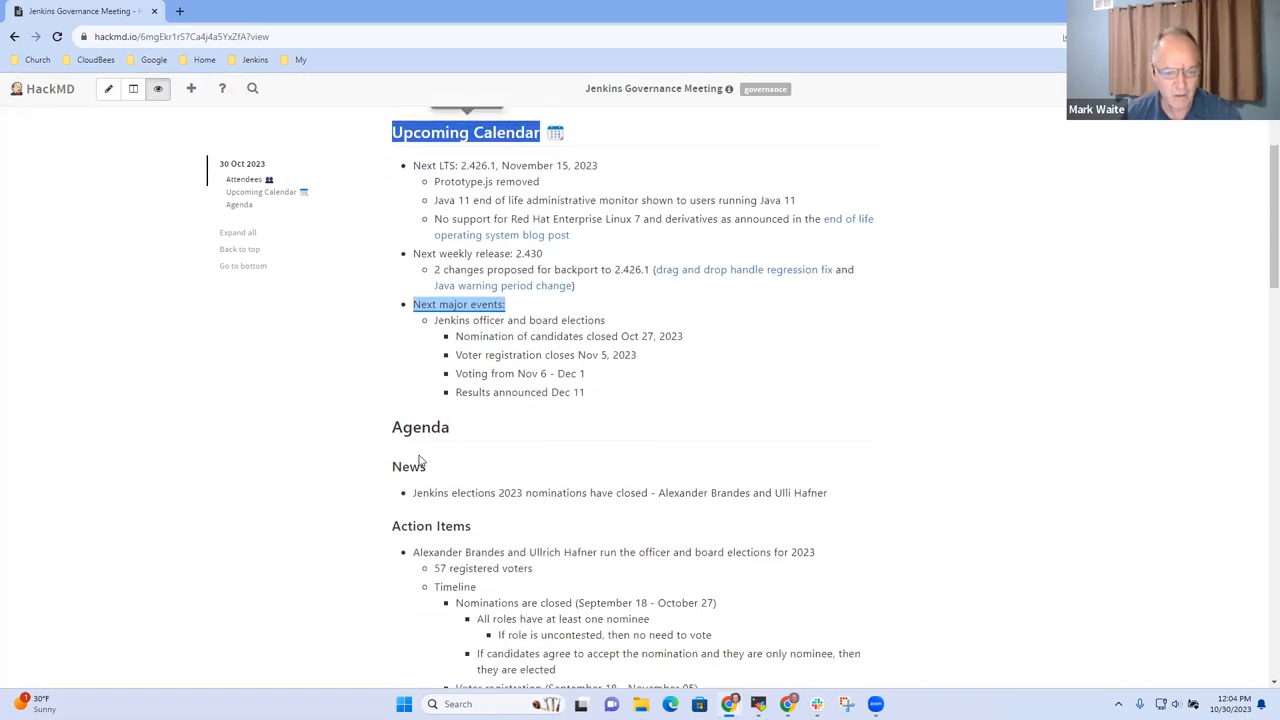
{"action": "scroll", "scroll_direction": "down", "scroll_amount": 3}
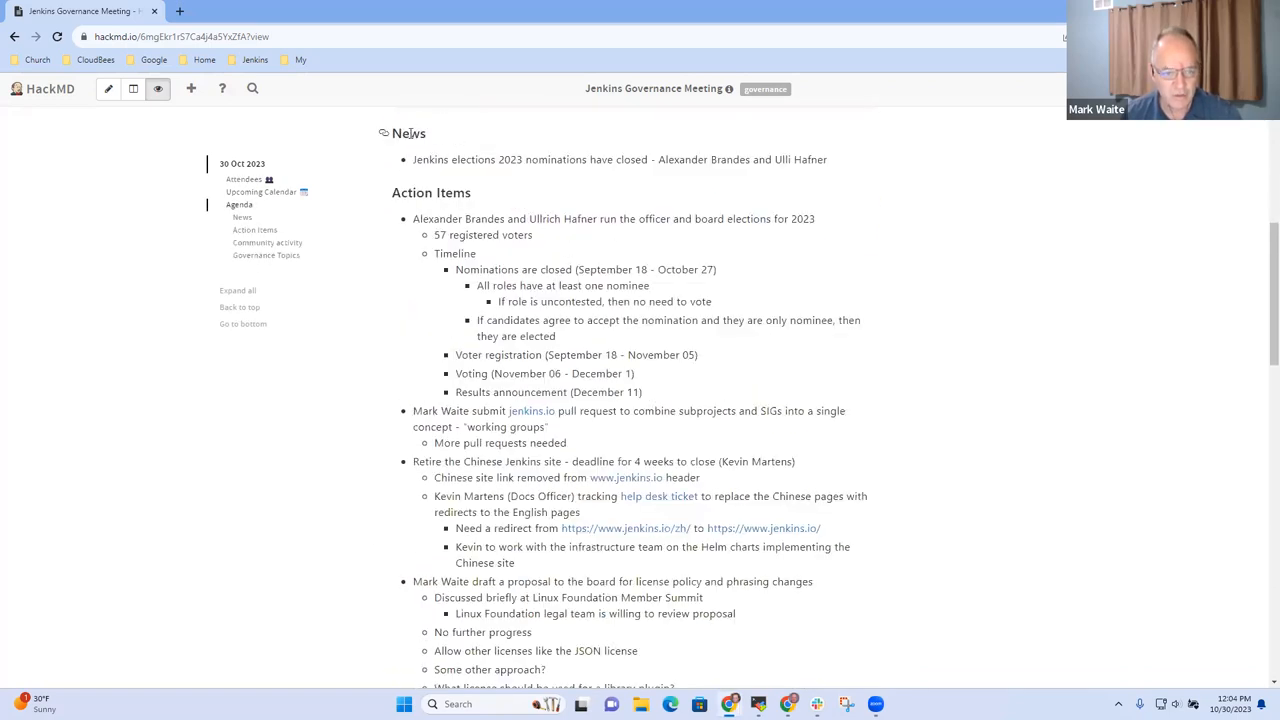
{"action": "double_click", "coordinate": [452, 192]}
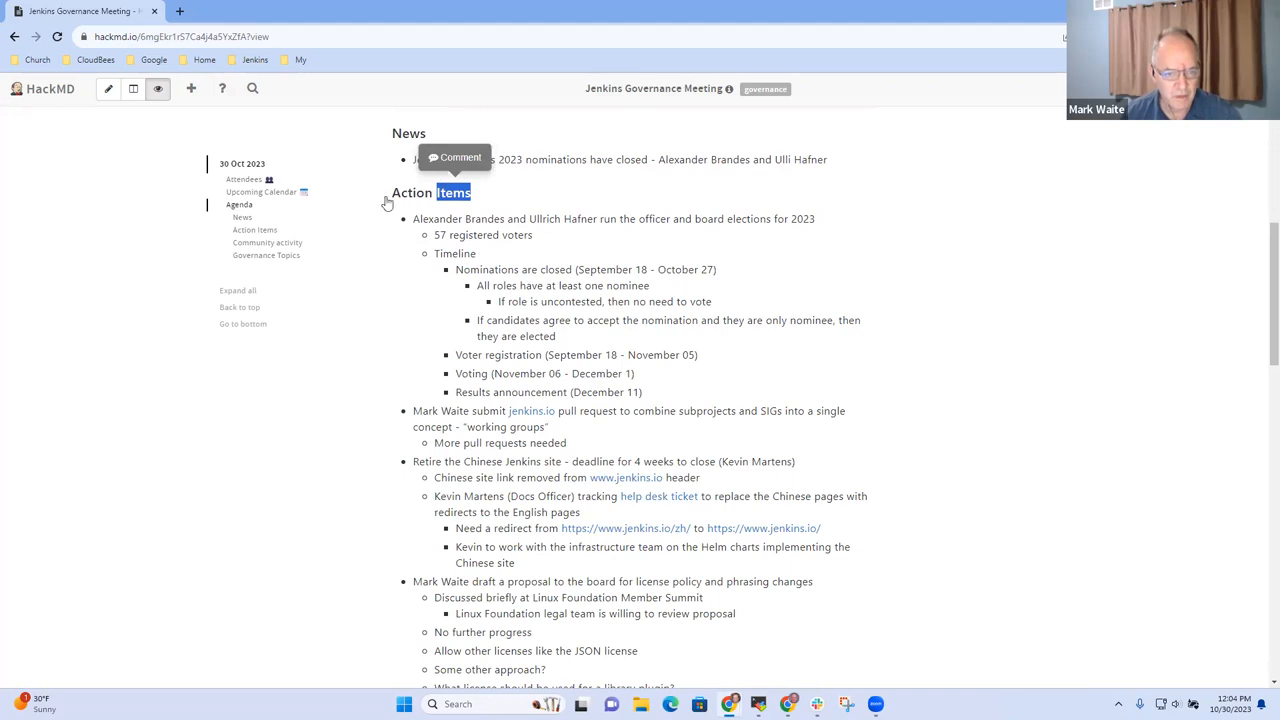
{"action": "scroll", "scroll_direction": "down", "scroll_amount": 3}
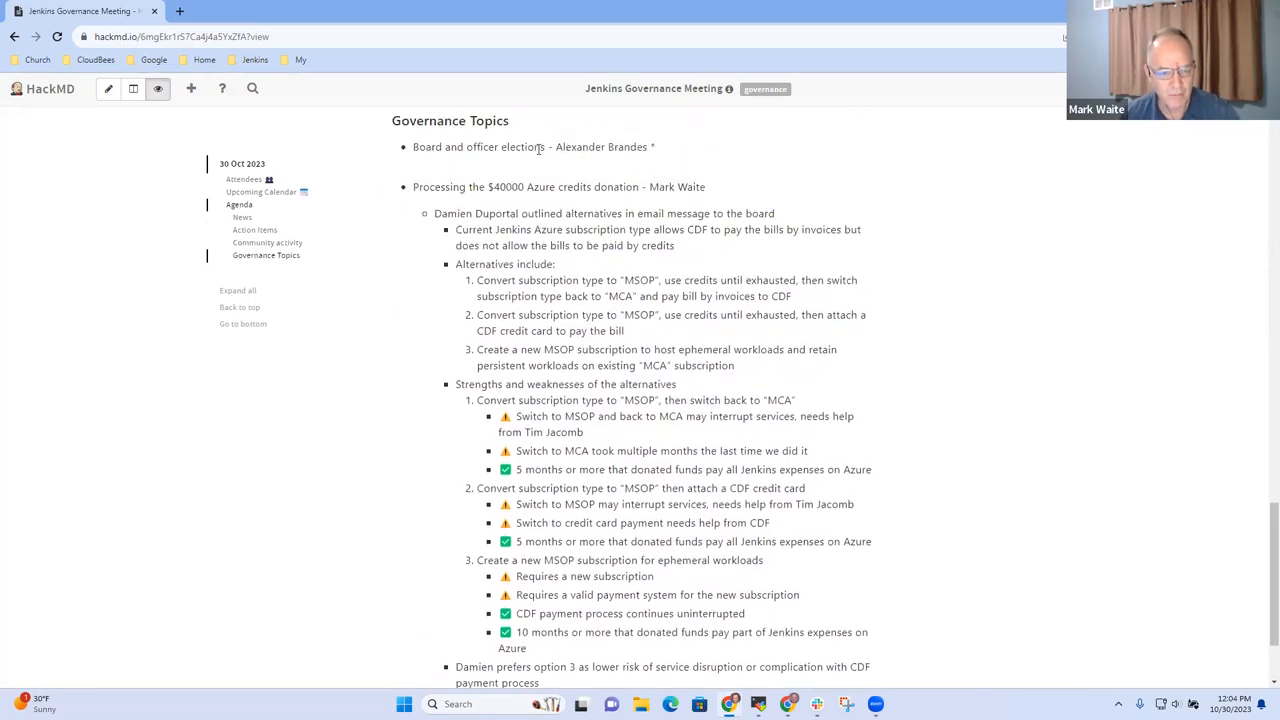
{"action": "mouse_move", "coordinate": [520, 164]}
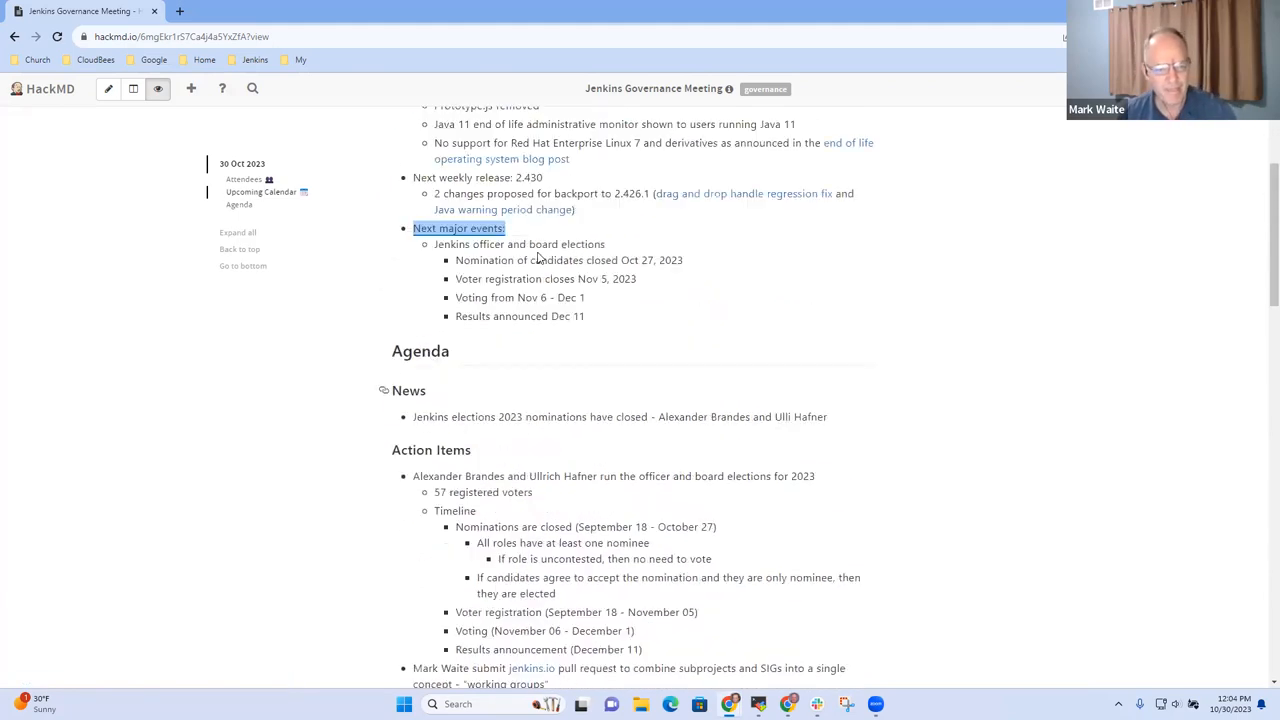
{"action": "scroll", "scroll_direction": "up", "scroll_amount": 3}
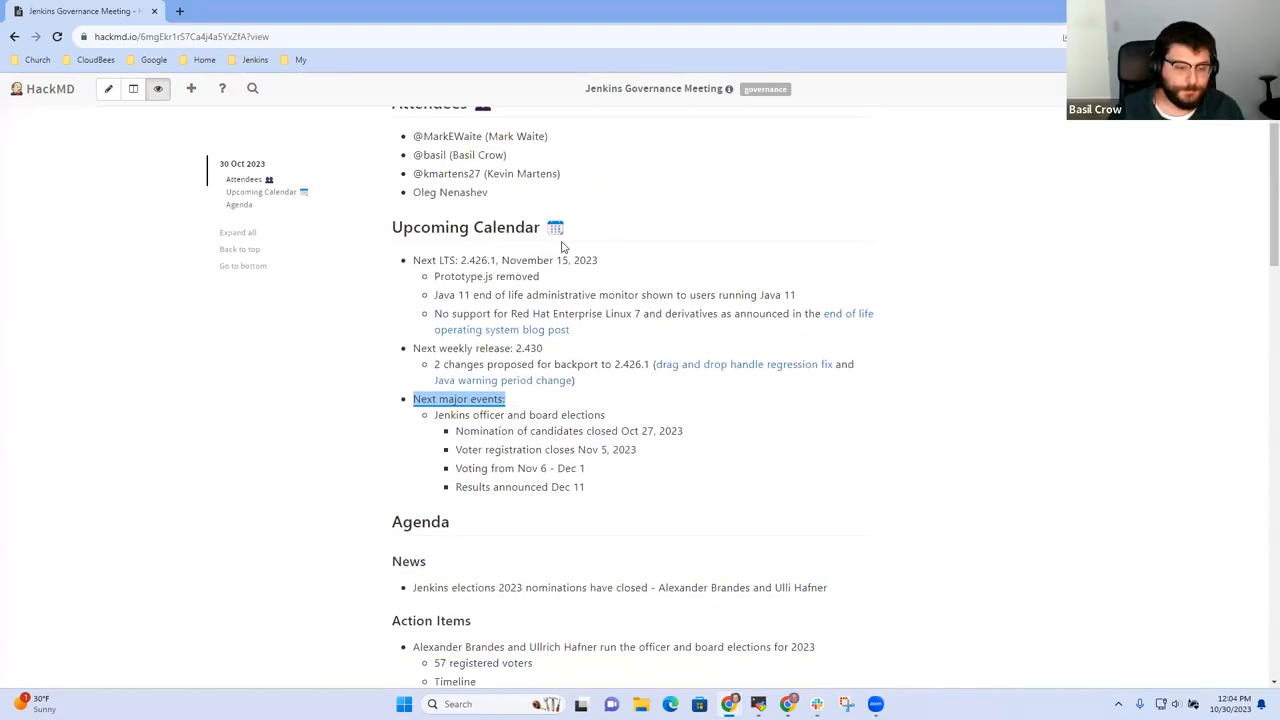
{"action": "scroll", "scroll_direction": "down", "scroll_amount": 3}
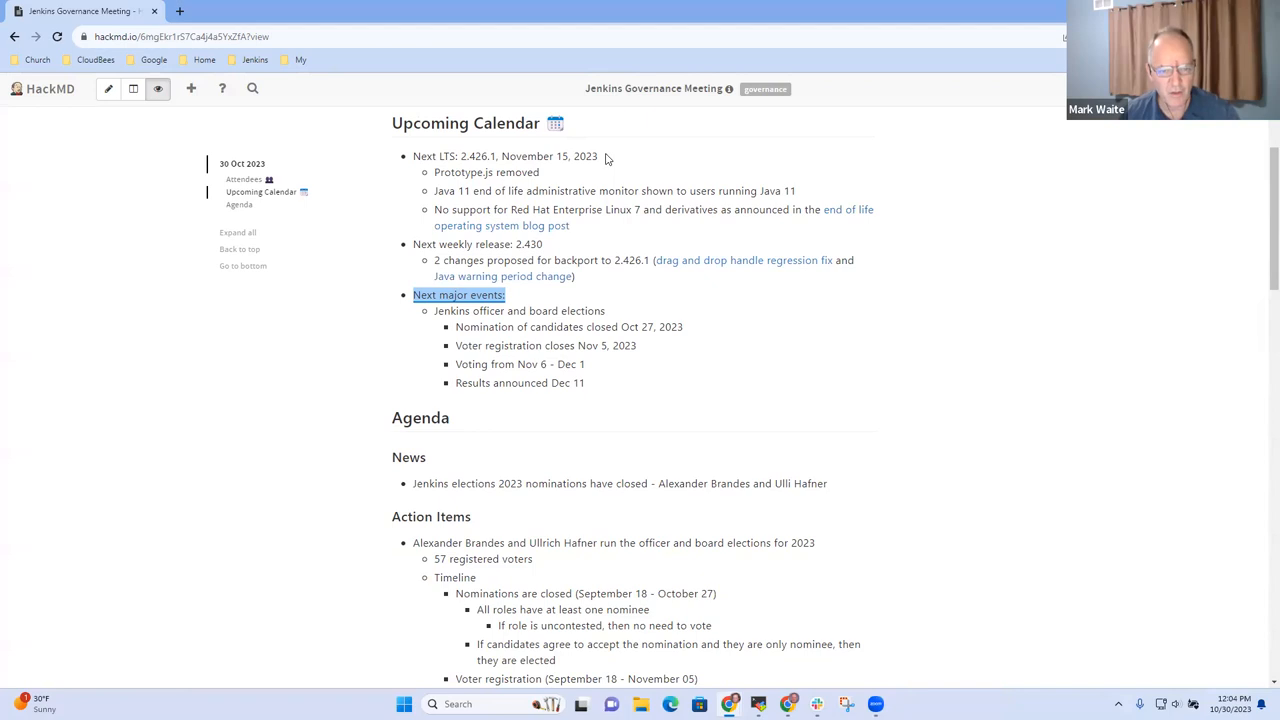
{"action": "left_click_drag", "start_coordinate": [412, 156], "coordinate": [598, 156]}
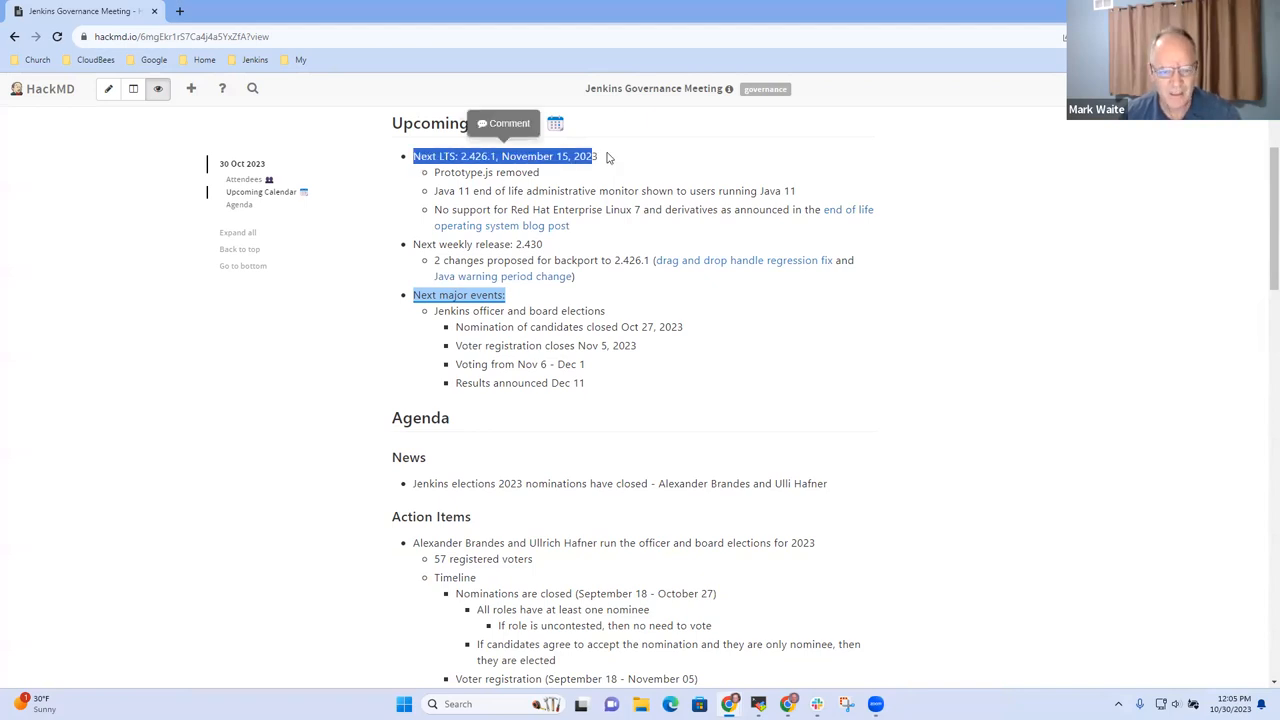
{"action": "mouse_move", "coordinate": [614, 160]}
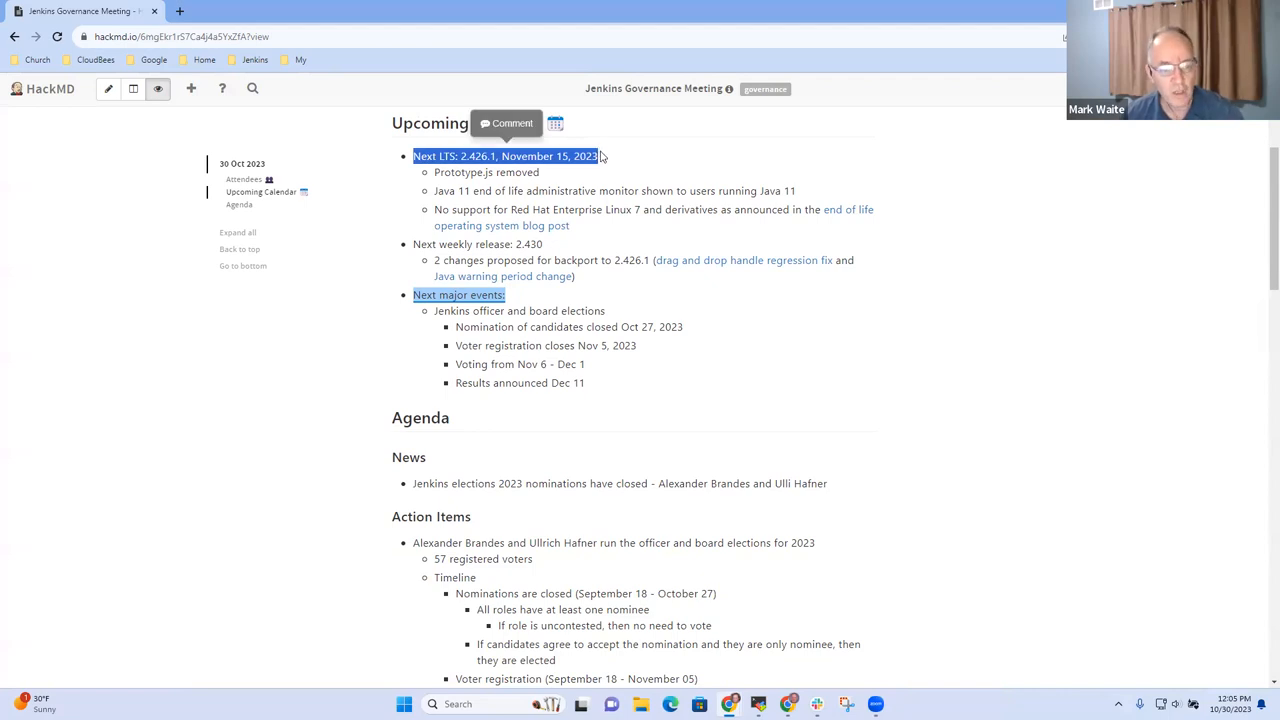
{"action": "mouse_move", "coordinate": [612, 150]}
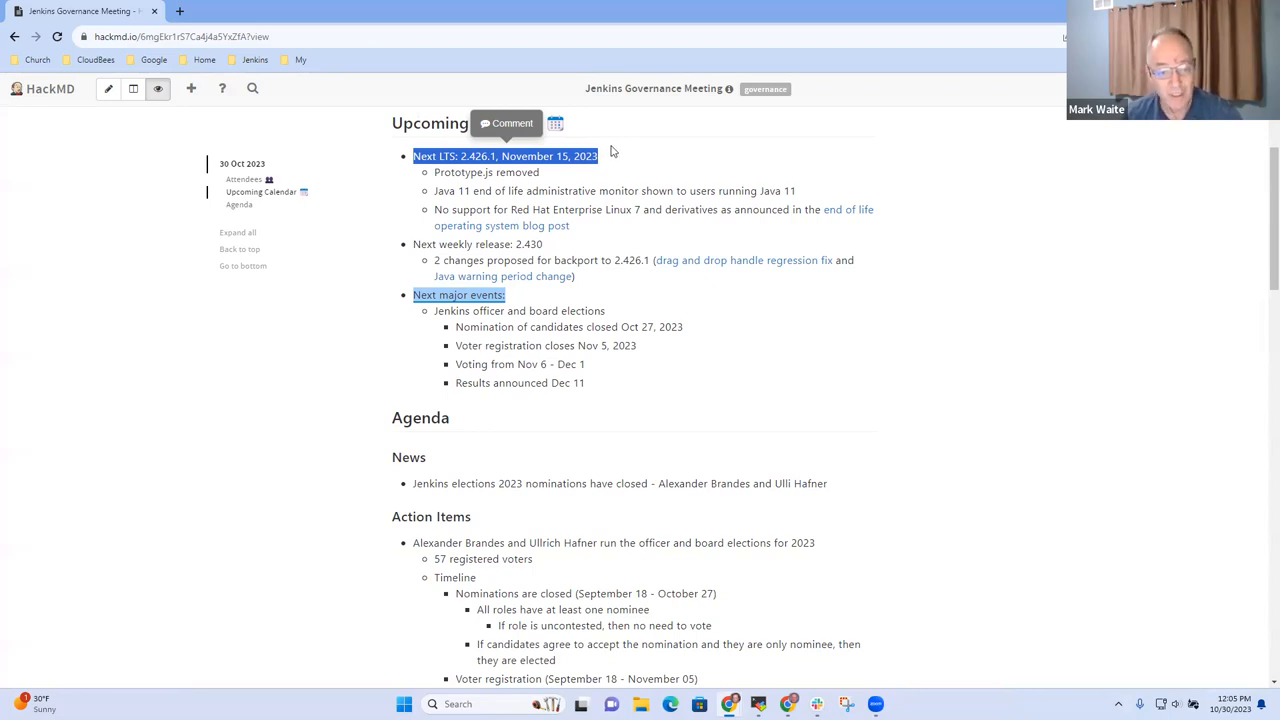
{"action": "mouse_move", "coordinate": [672, 176]}
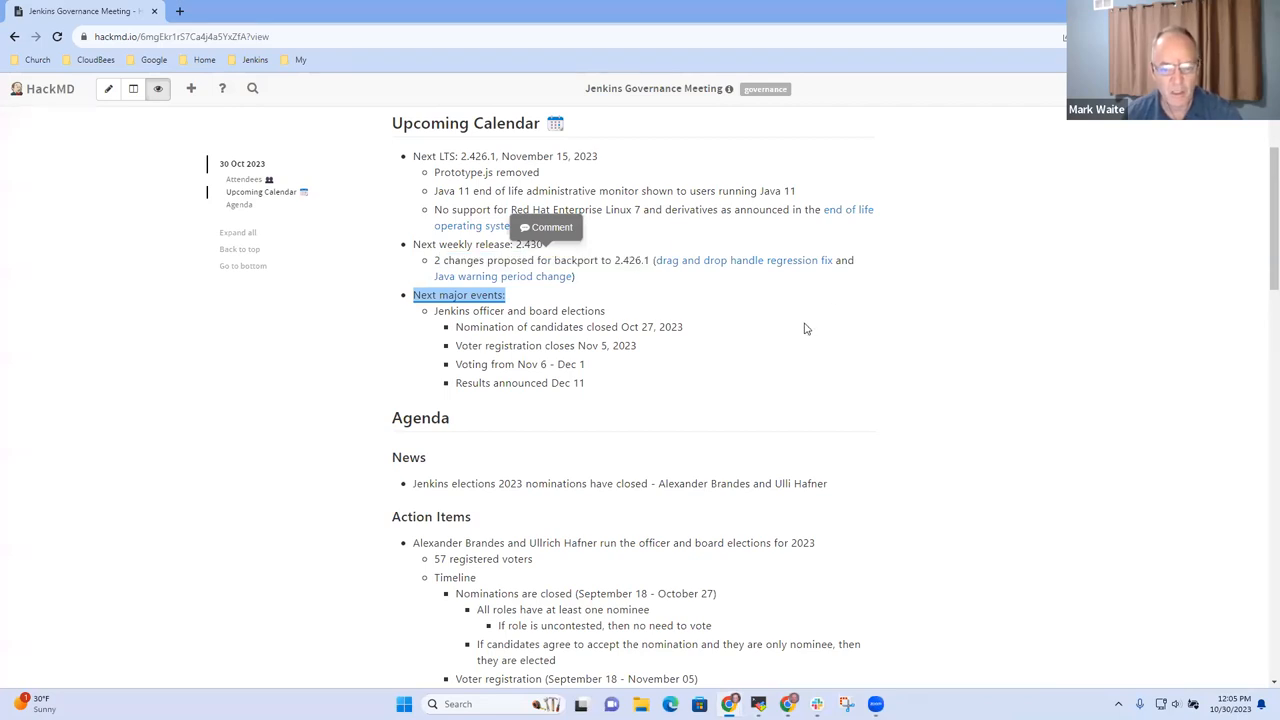
{"action": "mouse_move", "coordinate": [588, 292]}
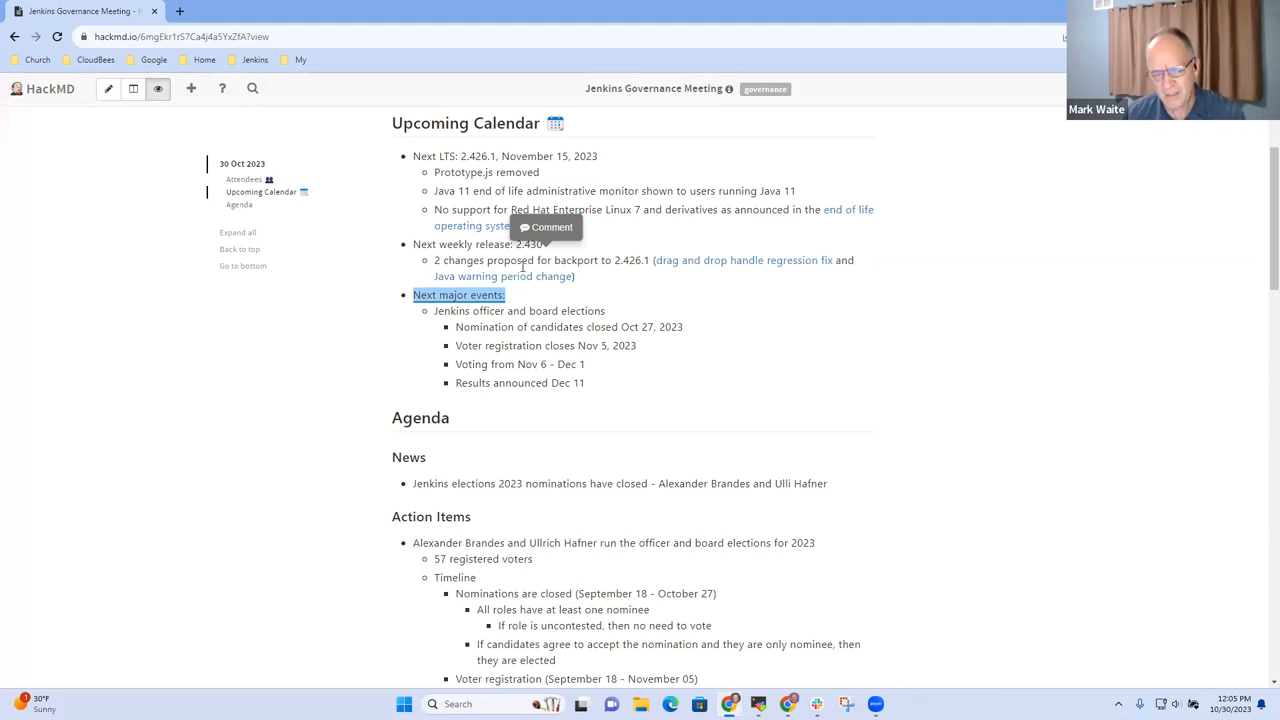
{"action": "mouse_move", "coordinate": [602, 284]}
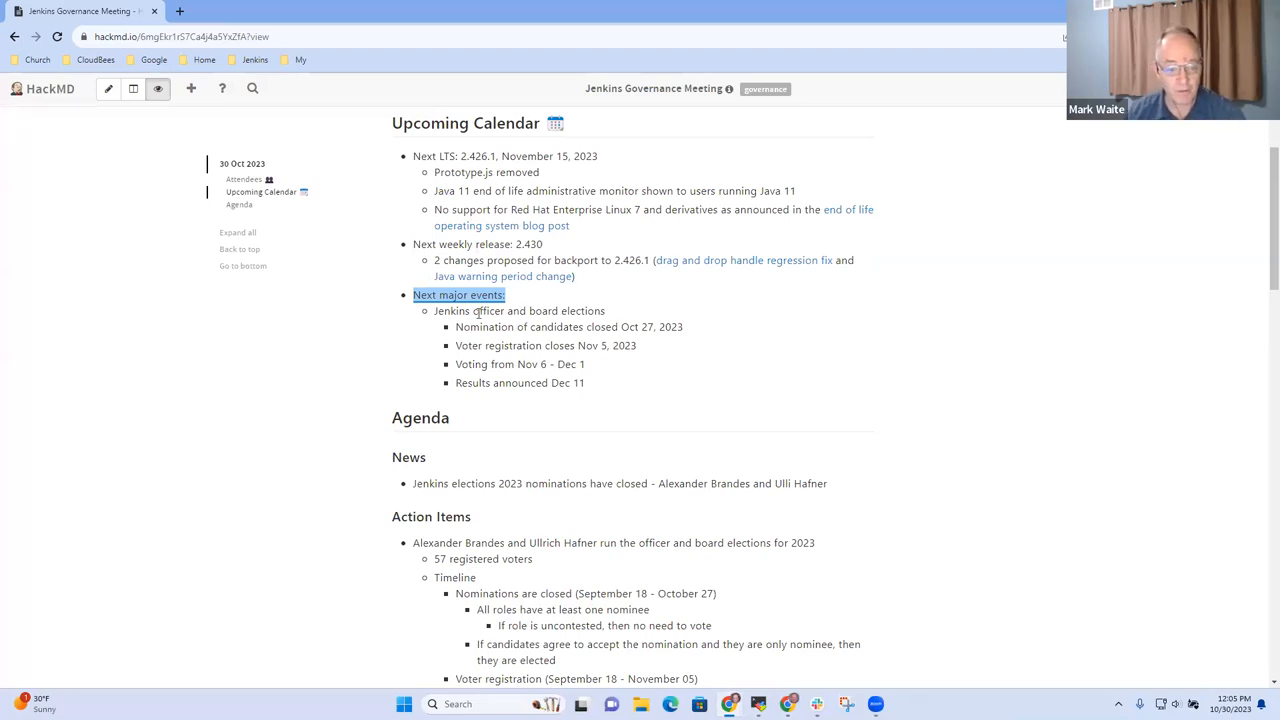
{"action": "mouse_move", "coordinate": [610, 316]}
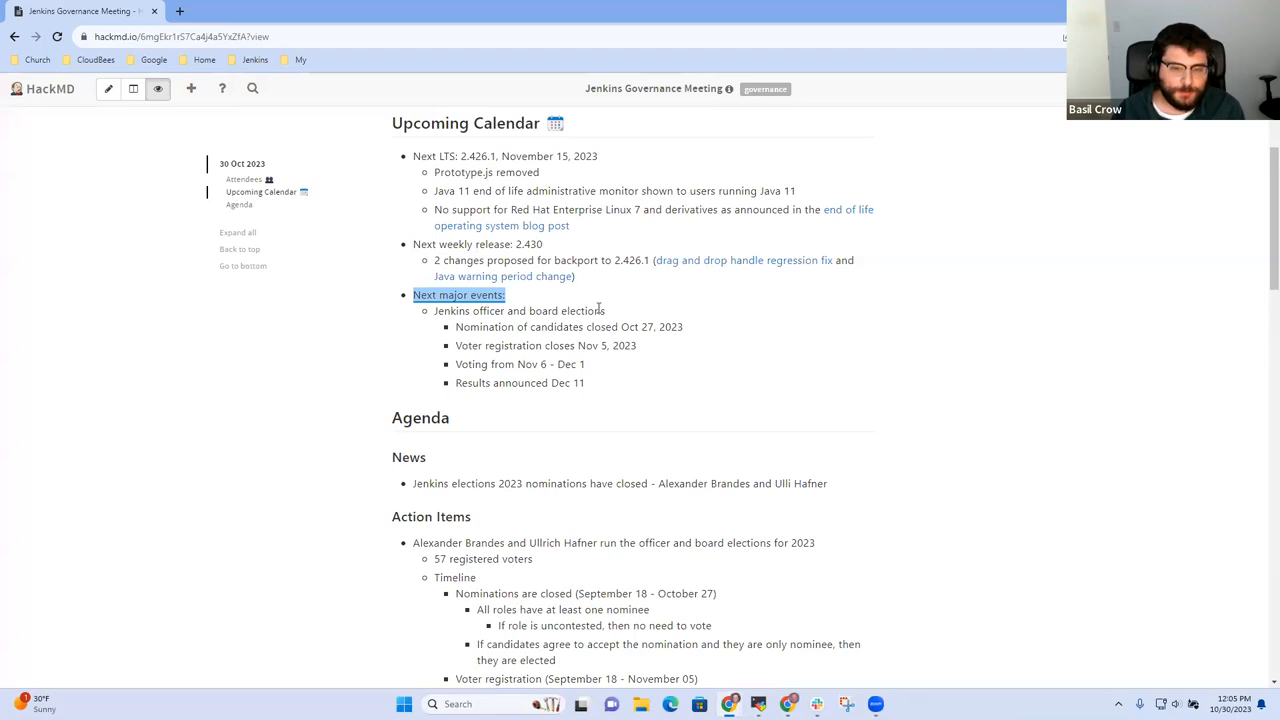
{"action": "mouse_move", "coordinate": [900, 352]}
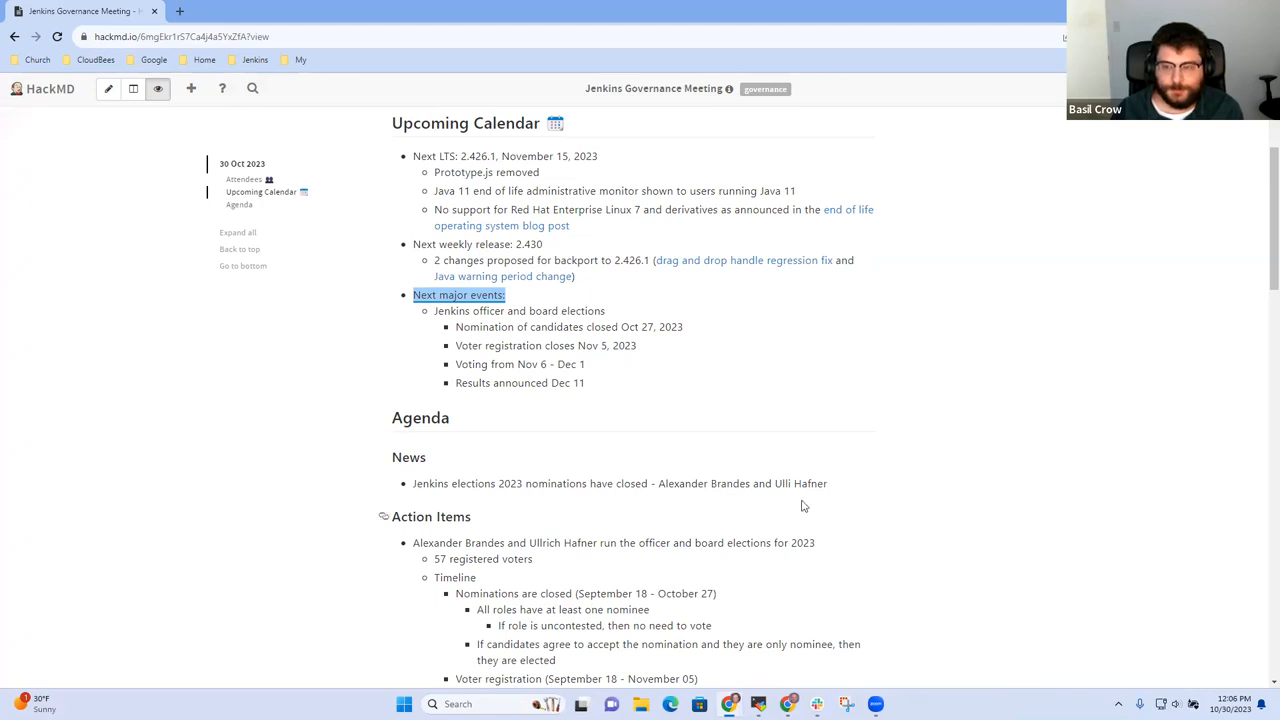
{"action": "mouse_move", "coordinate": [798, 468]}
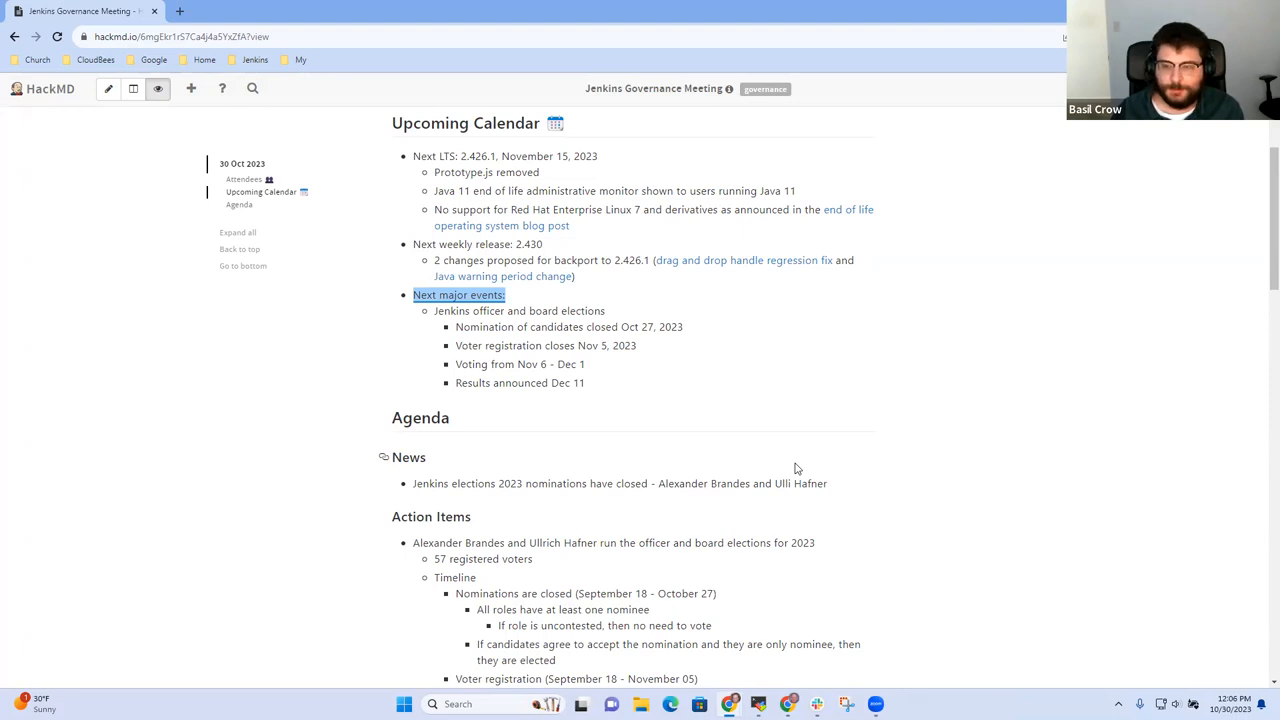
{"action": "mouse_move", "coordinate": [596, 310]}
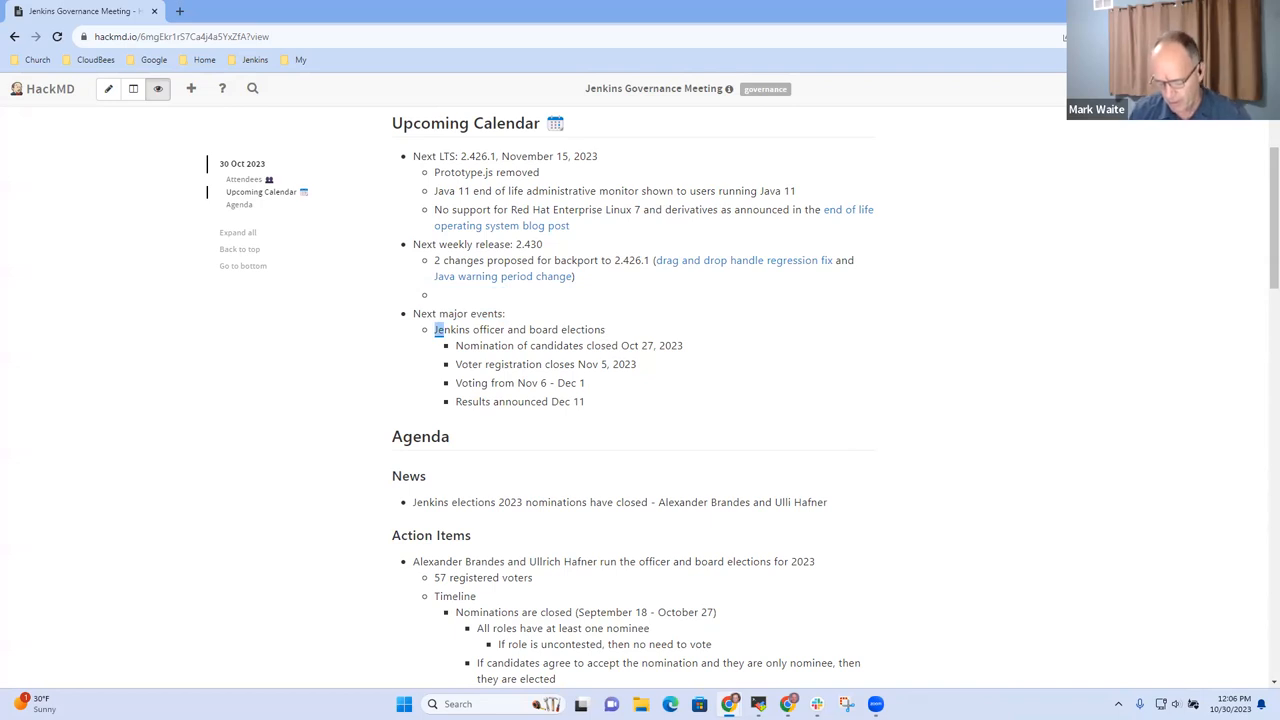
Add the sub-bullet 'Remoting backport already included is the desired version' under Next weekly release
{"action": "type", "text": "Remoting backport"}
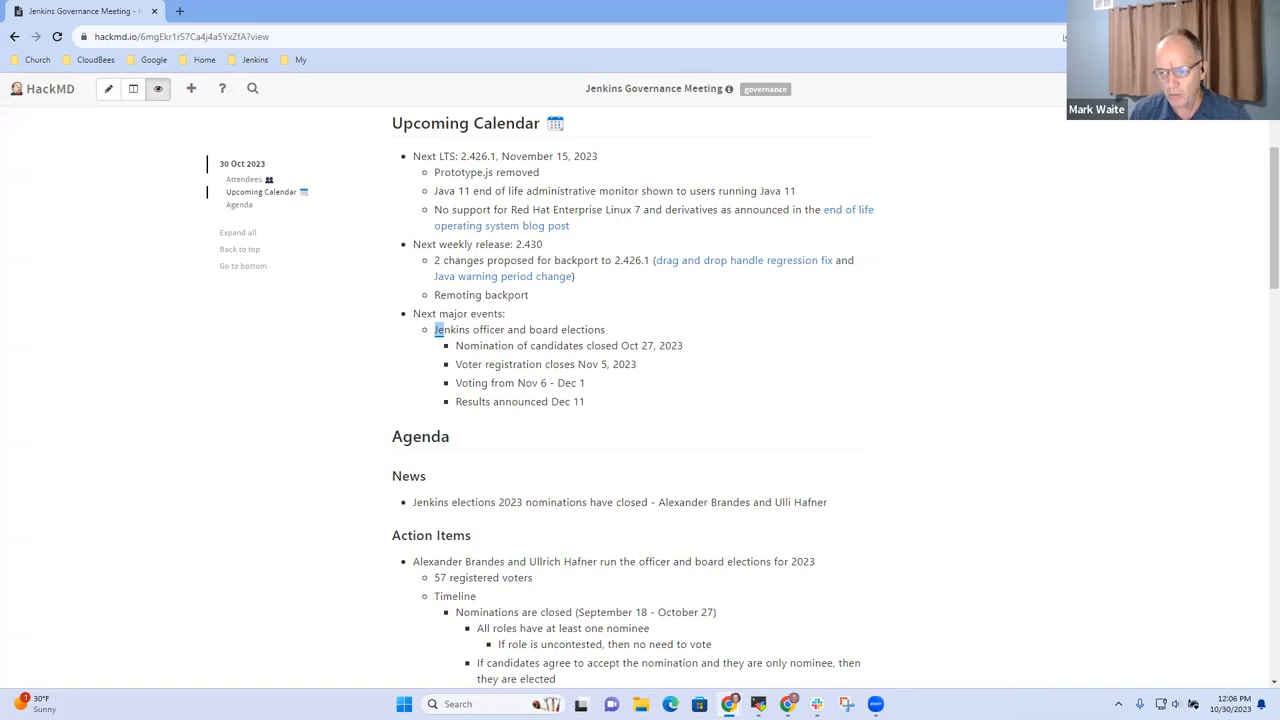
{"action": "type", "text": "already included is the desired version"}
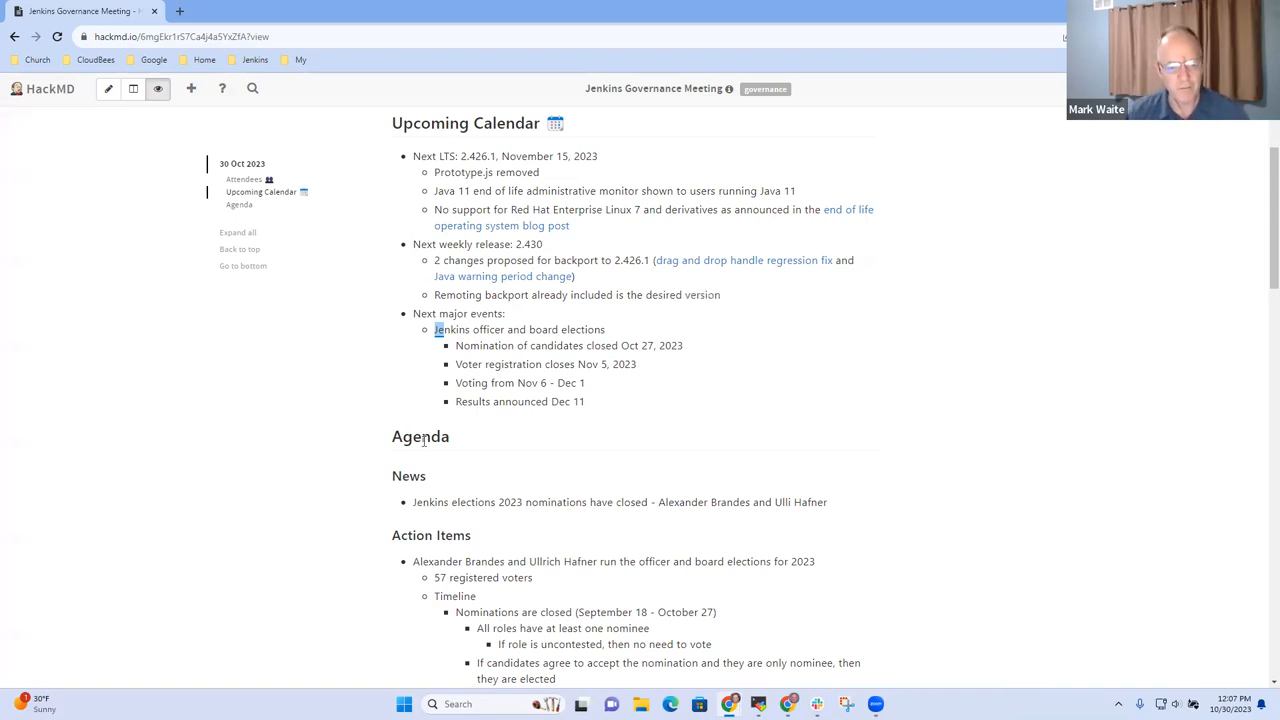
{"action": "mouse_move", "coordinate": [604, 328]}
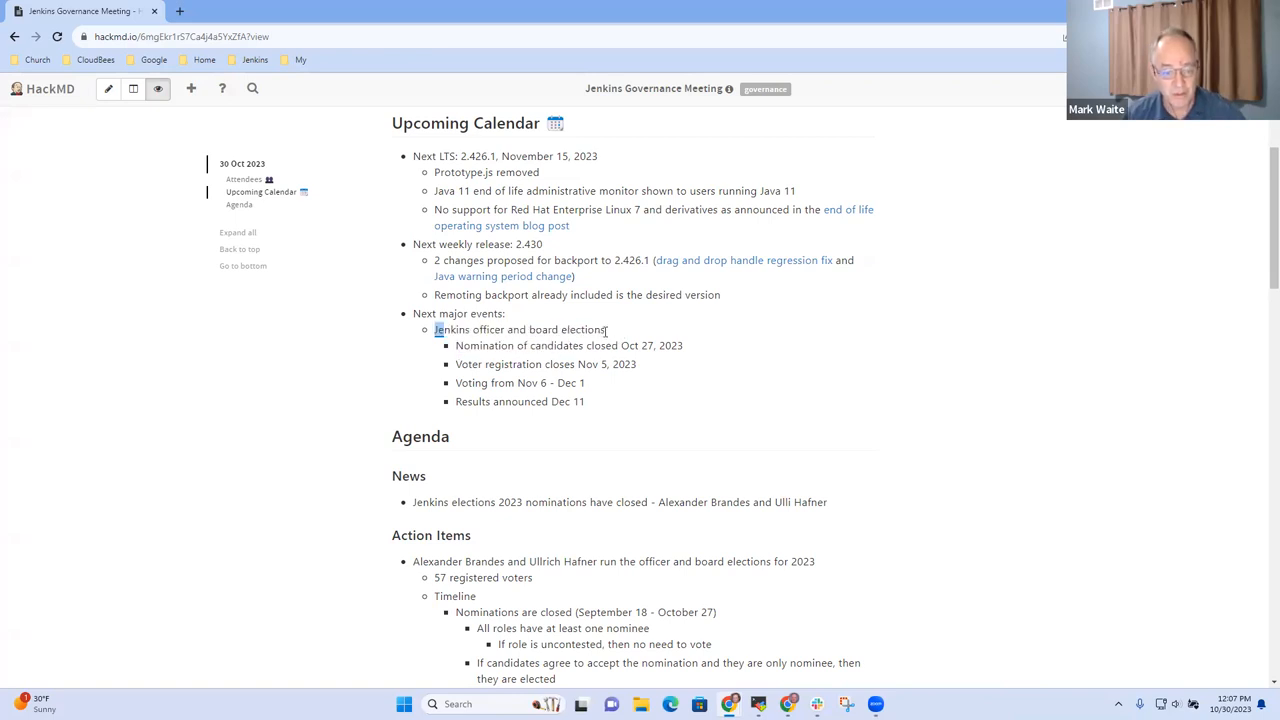
{"action": "mouse_move", "coordinate": [610, 332]}
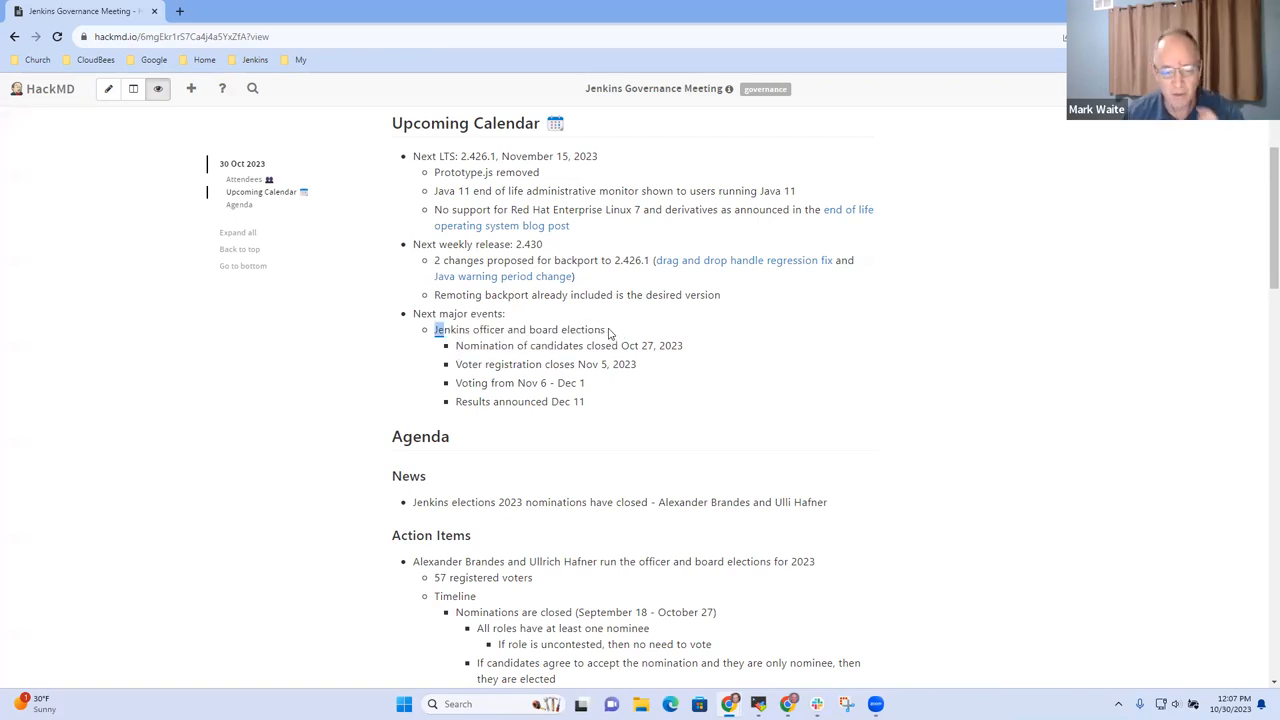
Move the view down past the board elections line to the Agenda, News and Action Items headings
{"action": "left_click_drag", "start_coordinate": [648, 344], "coordinate": [684, 344]}
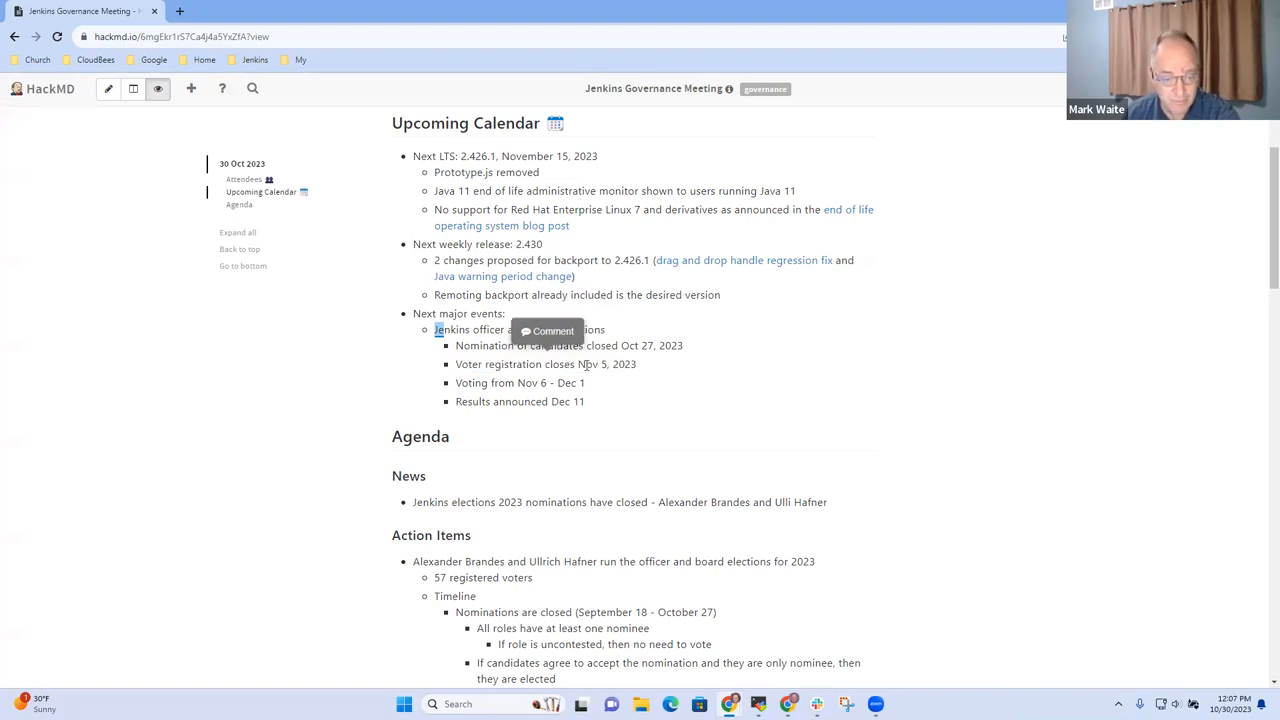
{"action": "mouse_move", "coordinate": [696, 380]}
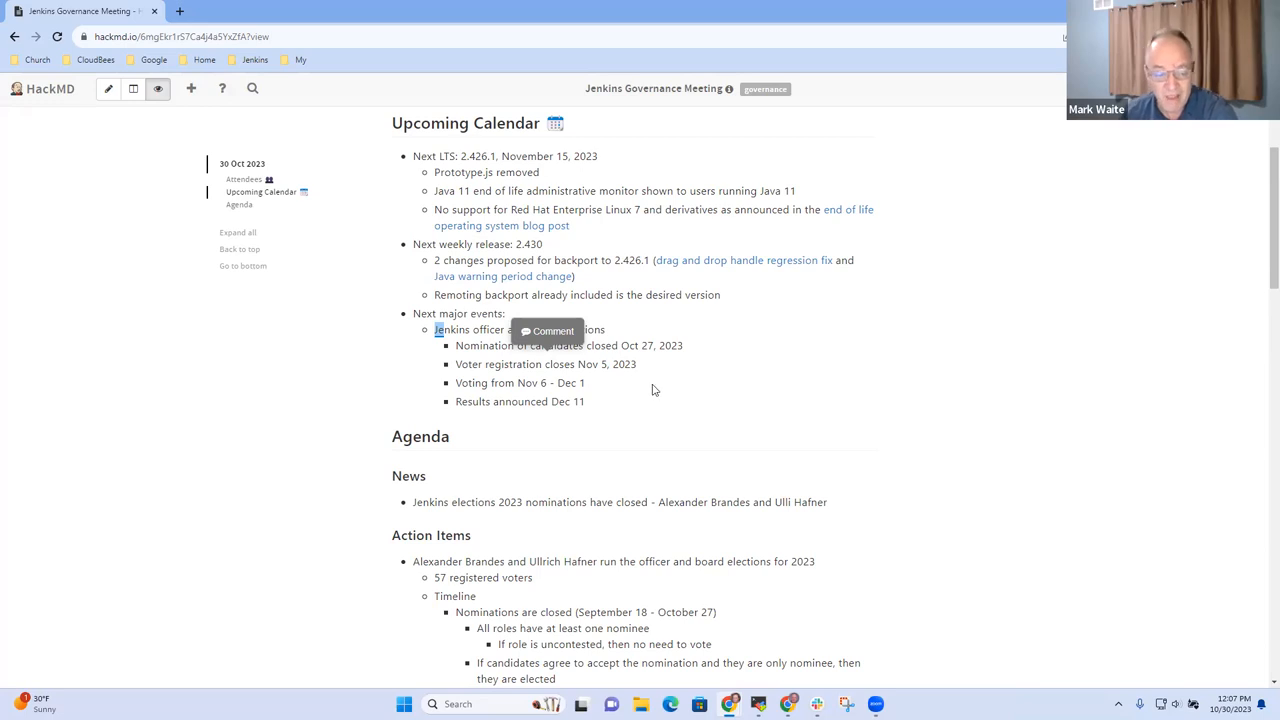
{"action": "mouse_move", "coordinate": [676, 402]}
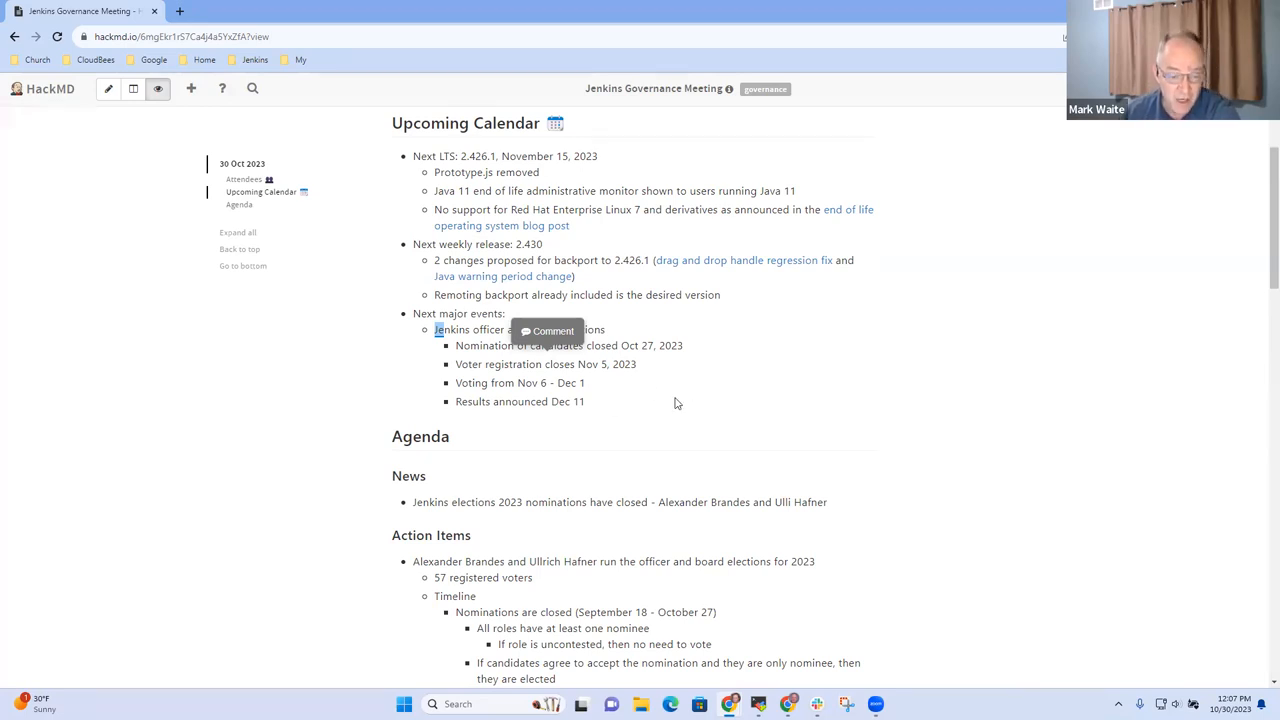
{"action": "mouse_move", "coordinate": [662, 404]}
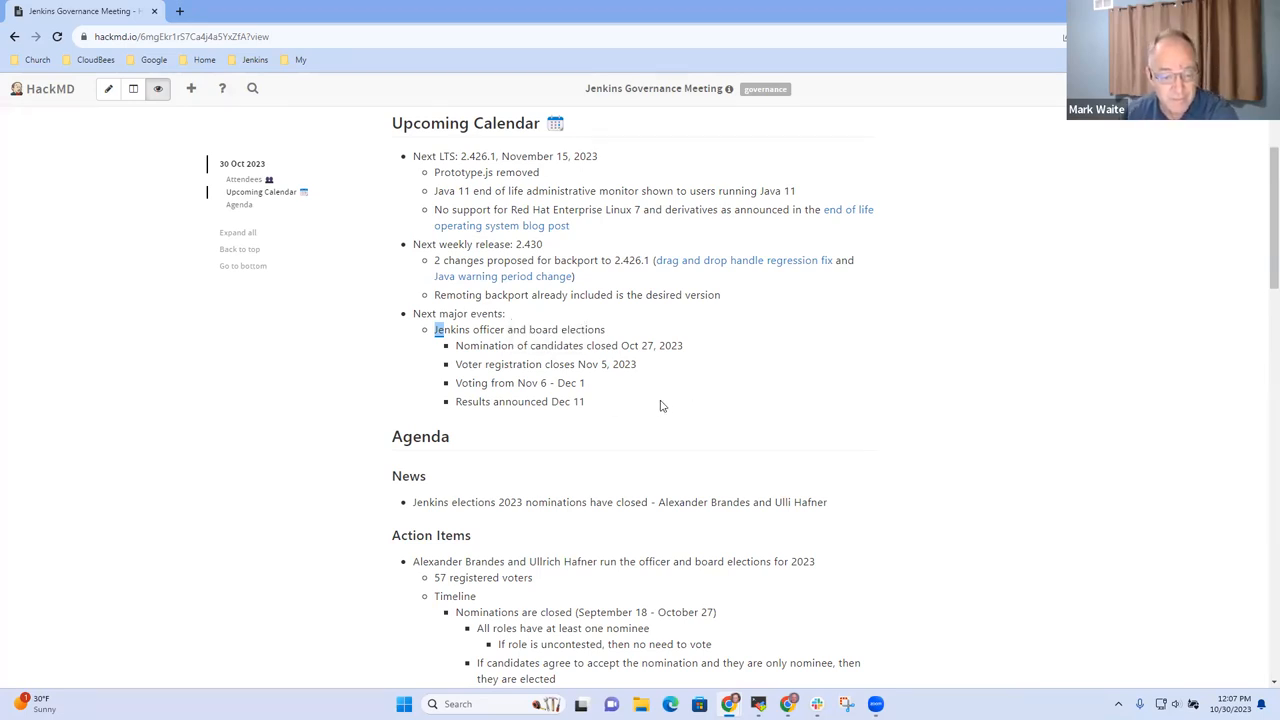
{"action": "mouse_move", "coordinate": [668, 408]}
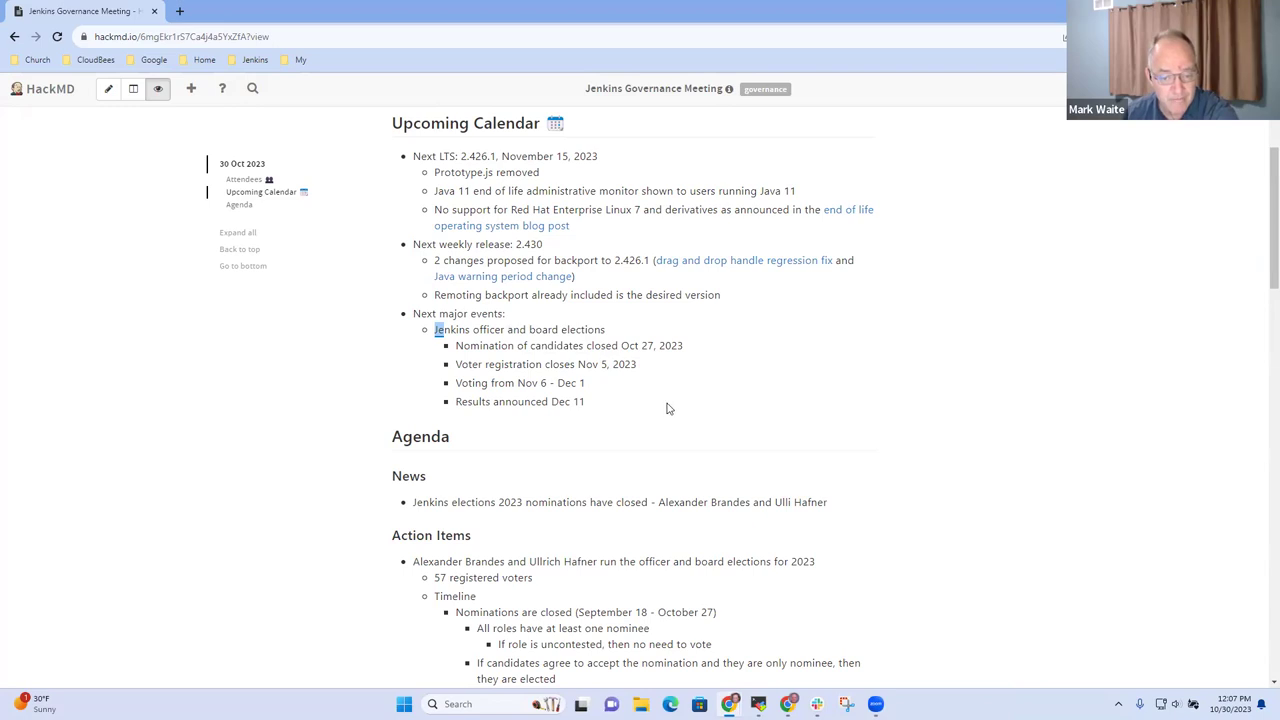
{"action": "scroll", "scroll_direction": "down", "scroll_amount": 3}
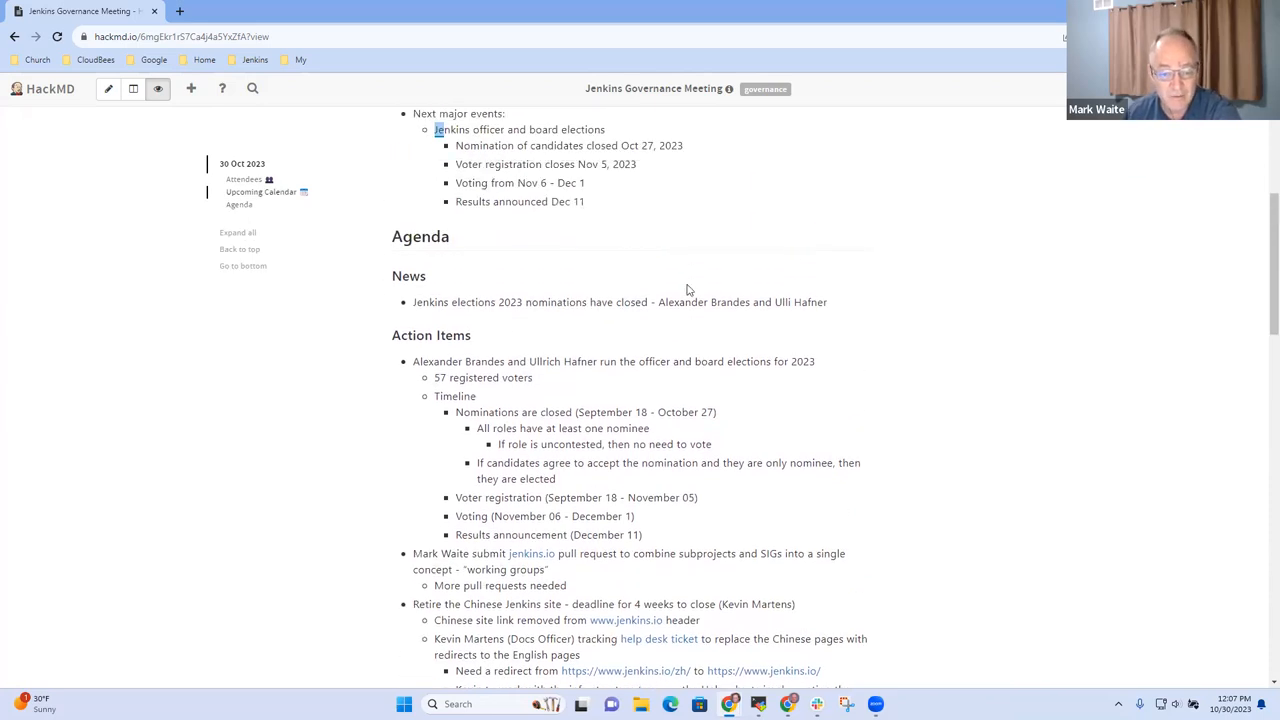
{"action": "double_click", "coordinate": [704, 302]}
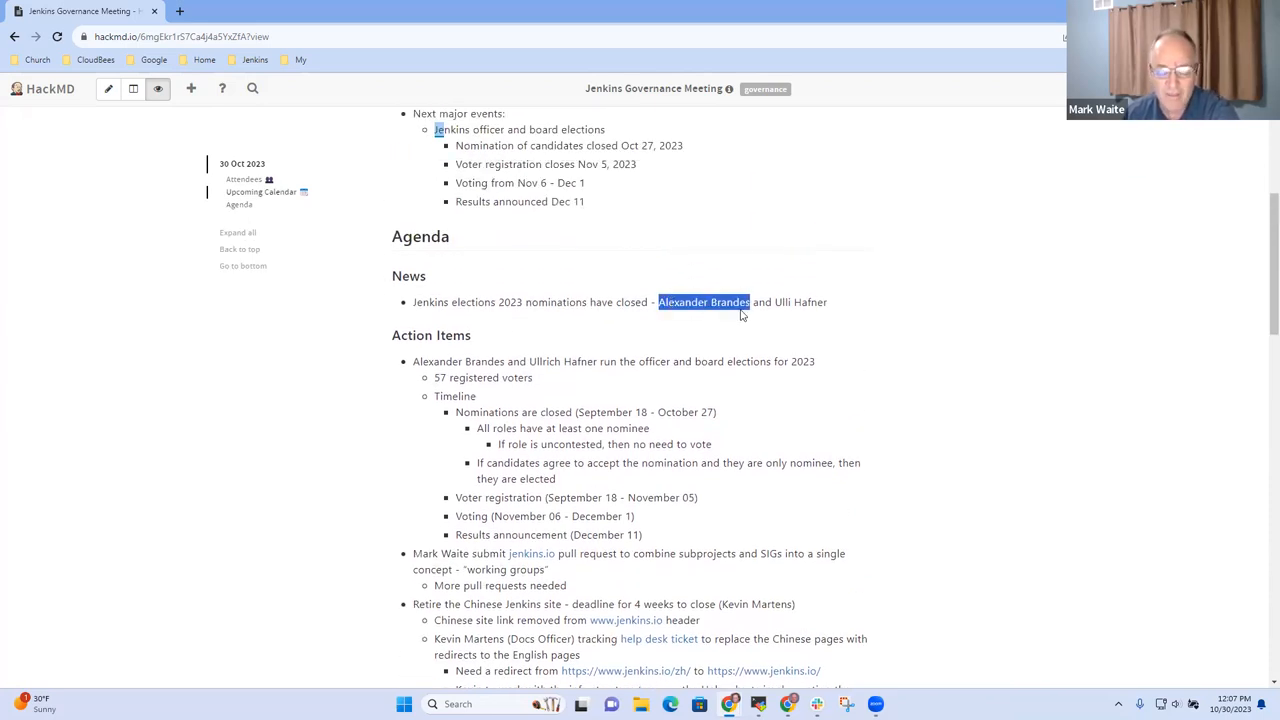
{"action": "mouse_move", "coordinate": [816, 322]}
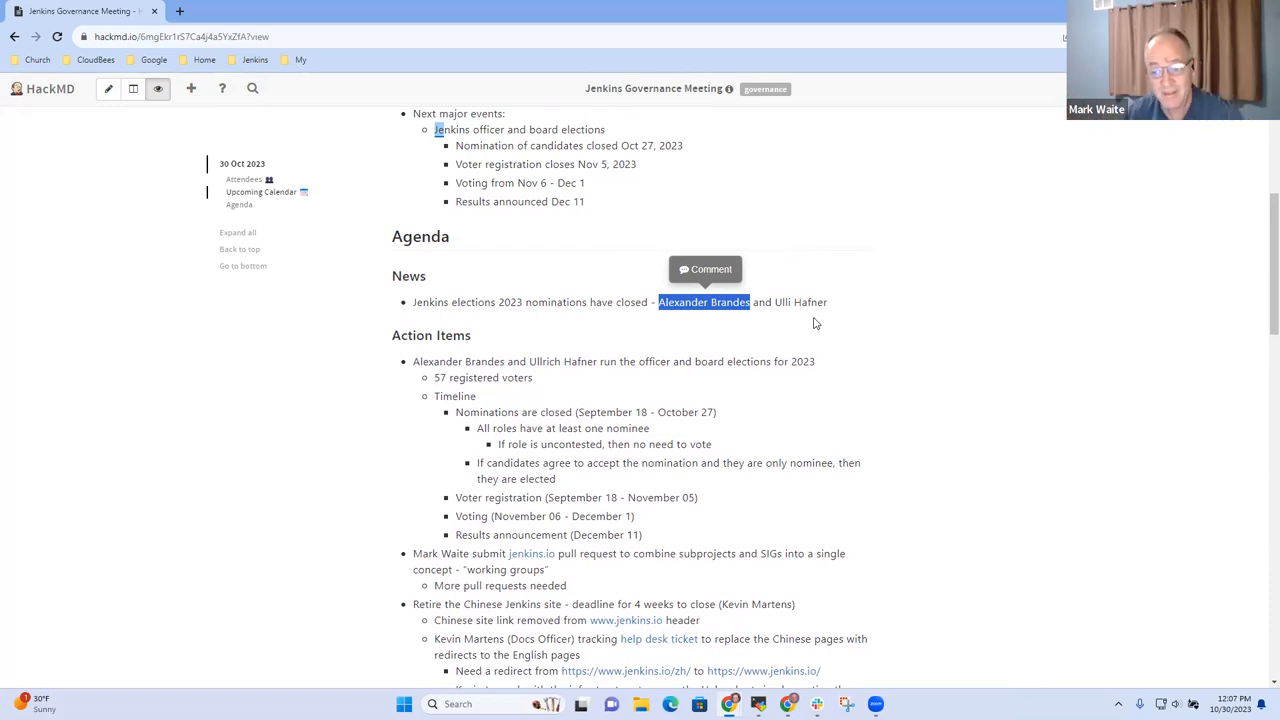
{"action": "mouse_move", "coordinate": [772, 320]}
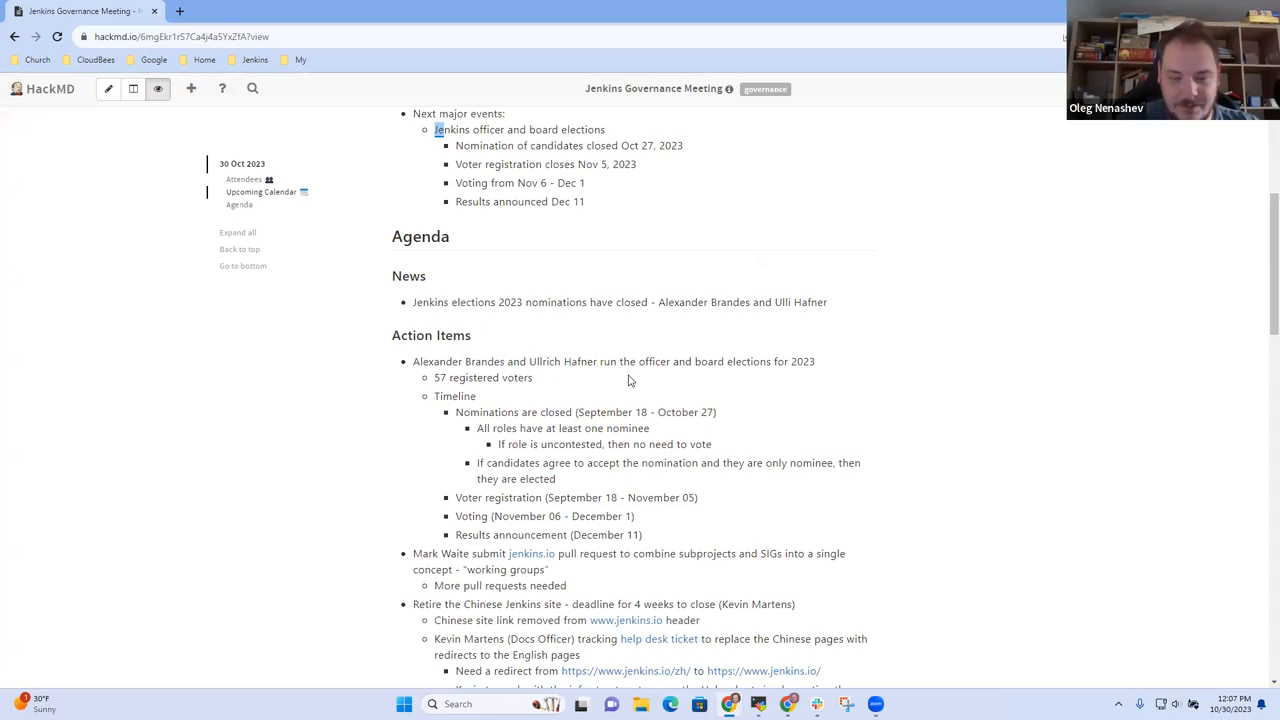
{"action": "mouse_move", "coordinate": [628, 386]}
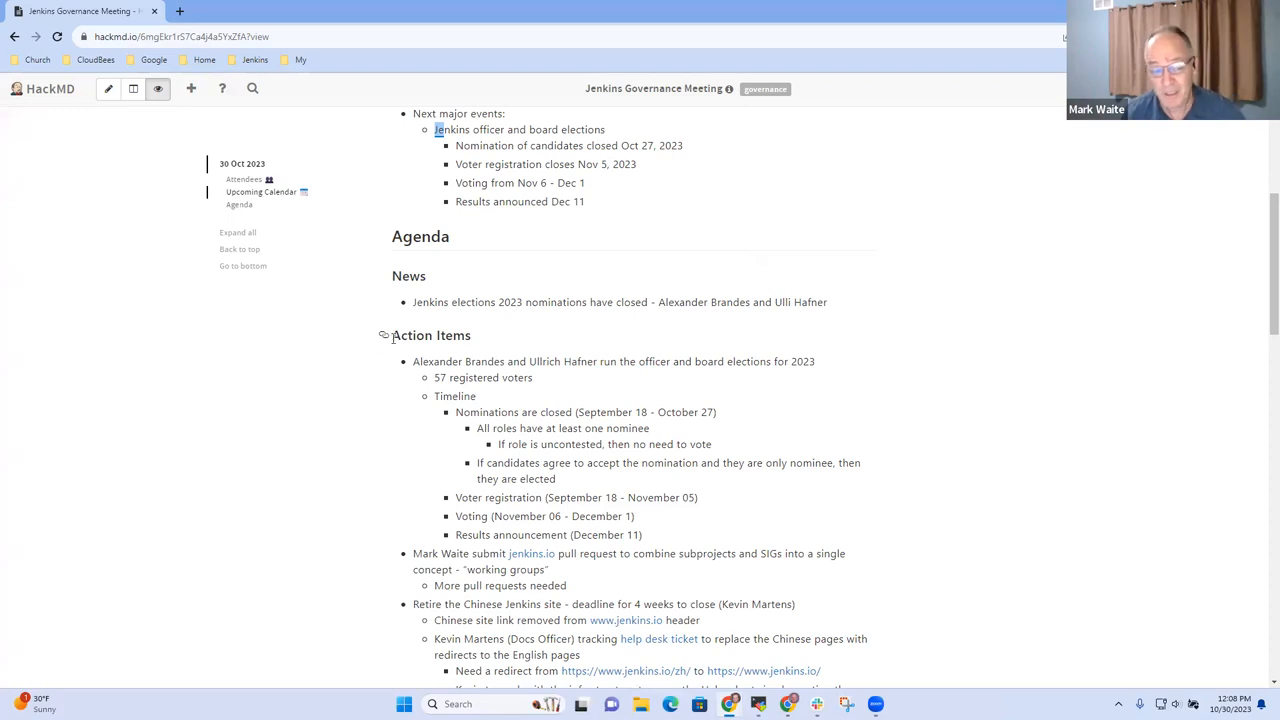
{"action": "mouse_move", "coordinate": [732, 296]}
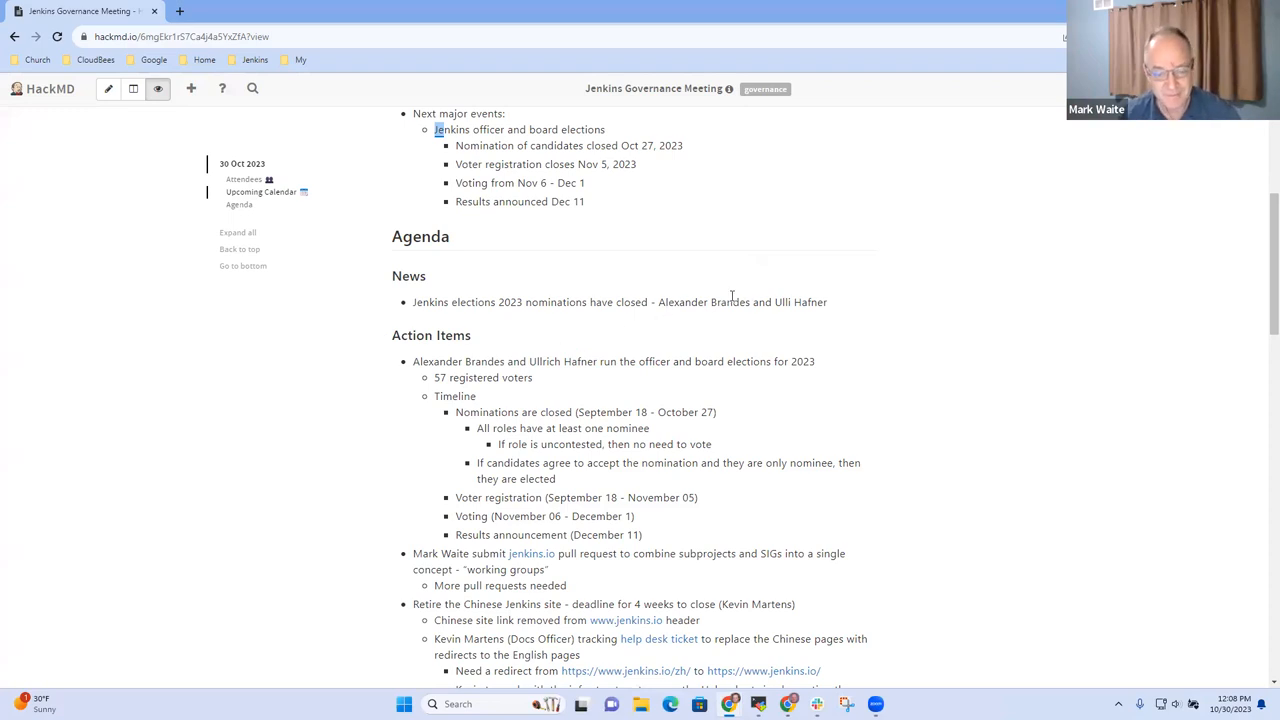
Bring the Action Items section to the top, starting with the officer and board elections item
{"action": "scroll", "scroll_direction": "down", "scroll_amount": 3}
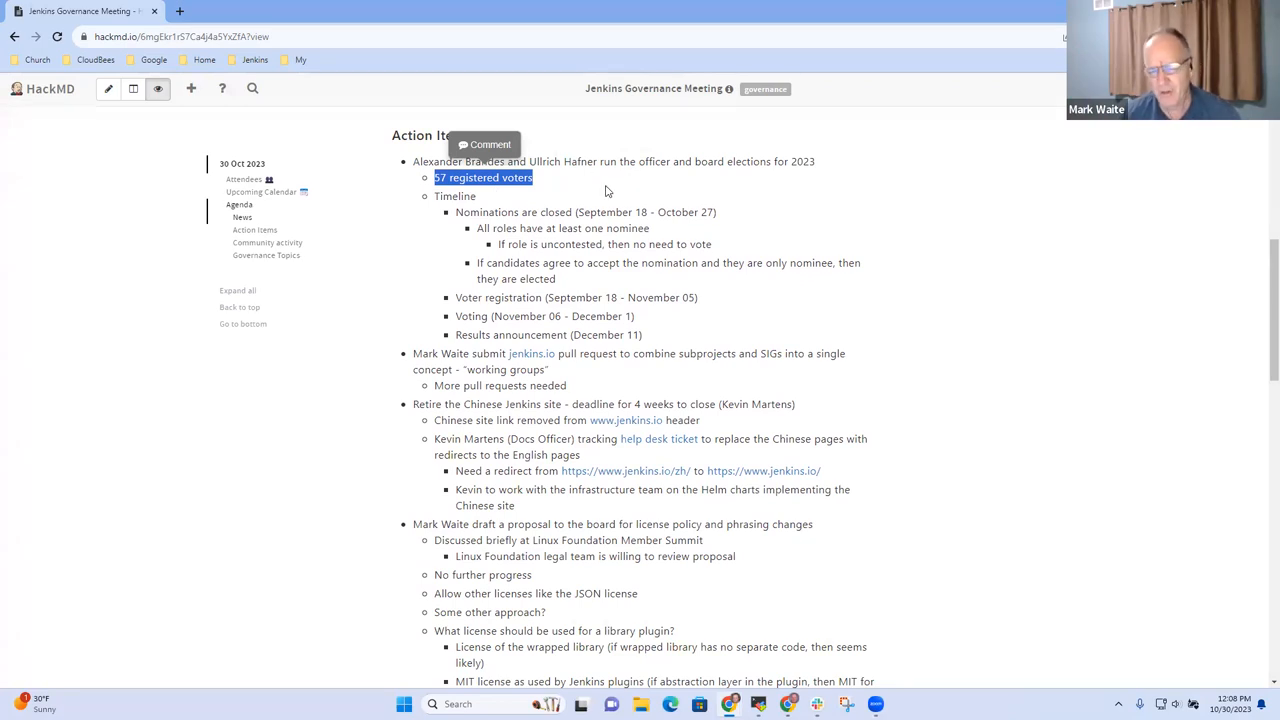
{"action": "mouse_move", "coordinate": [620, 190]}
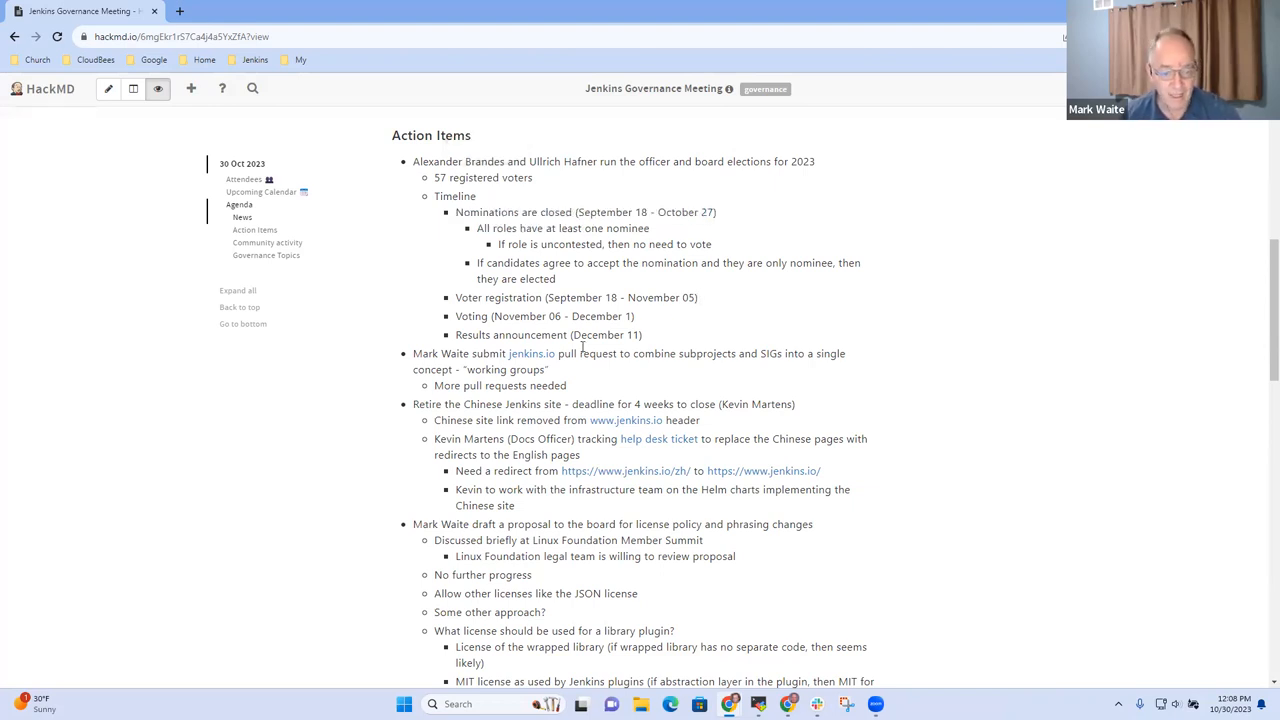
{"action": "mouse_move", "coordinate": [652, 336]}
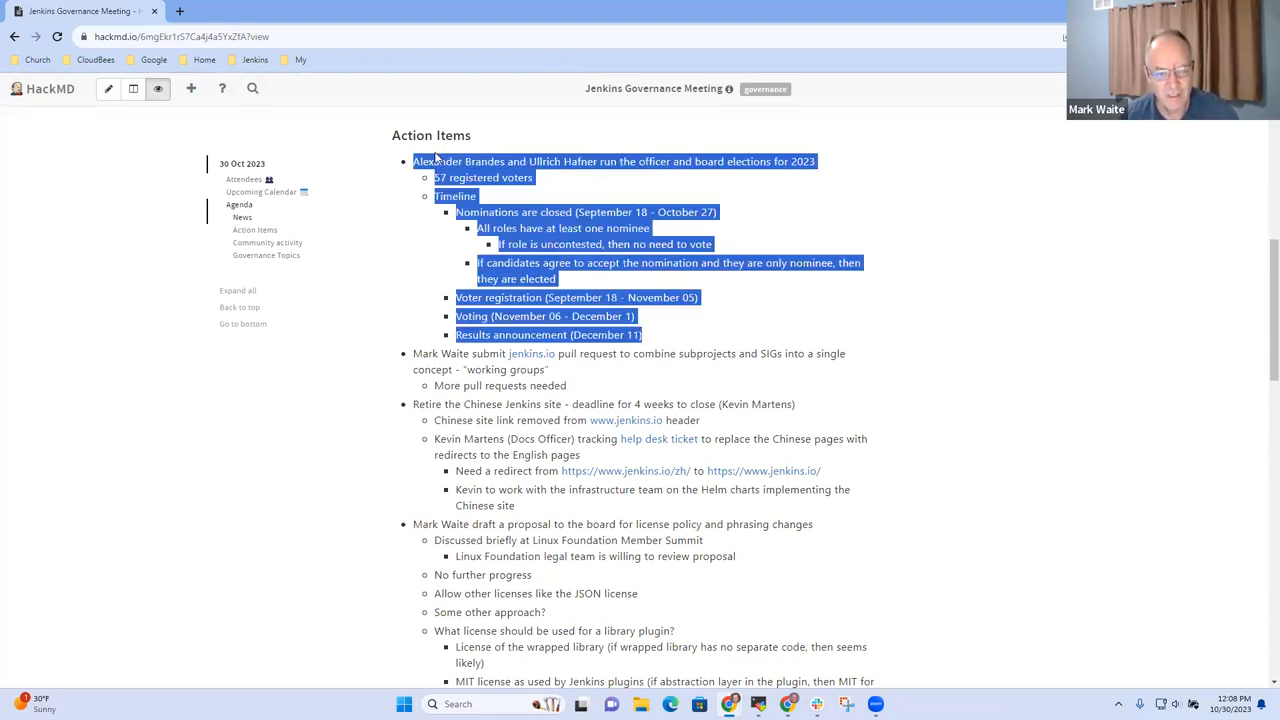
{"action": "mouse_move", "coordinate": [630, 204]}
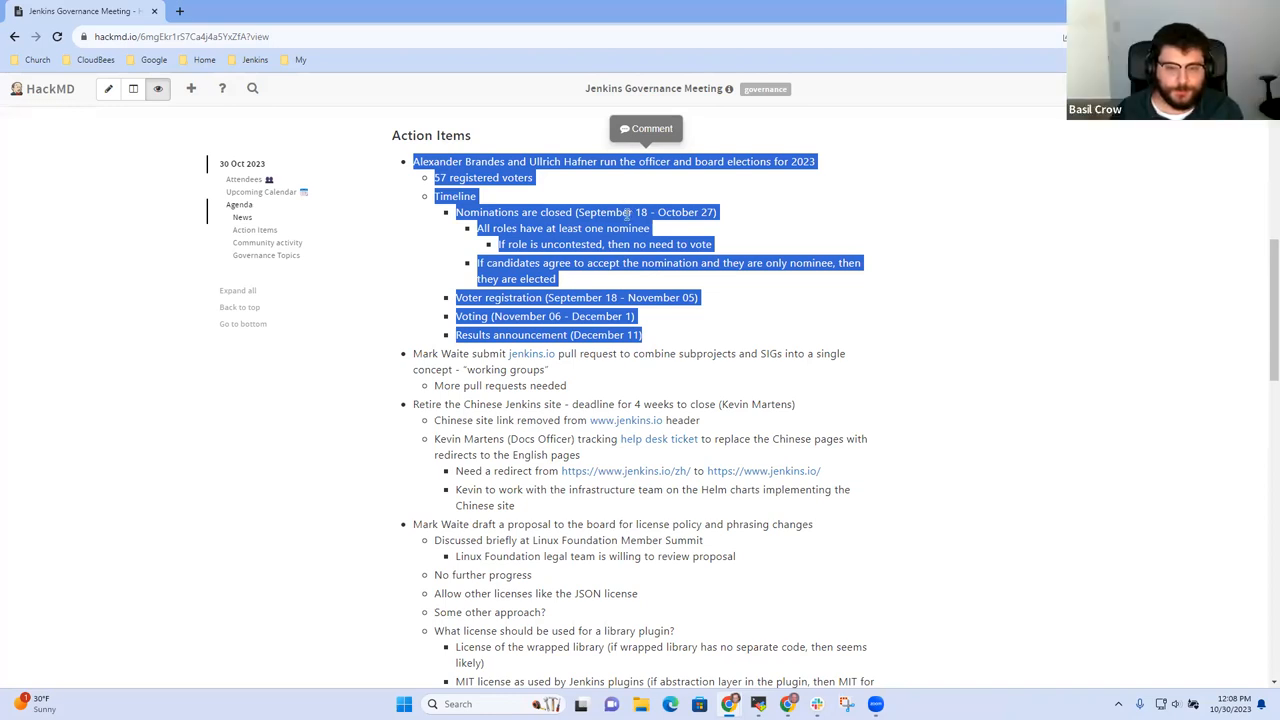
{"action": "mouse_move", "coordinate": [642, 334]}
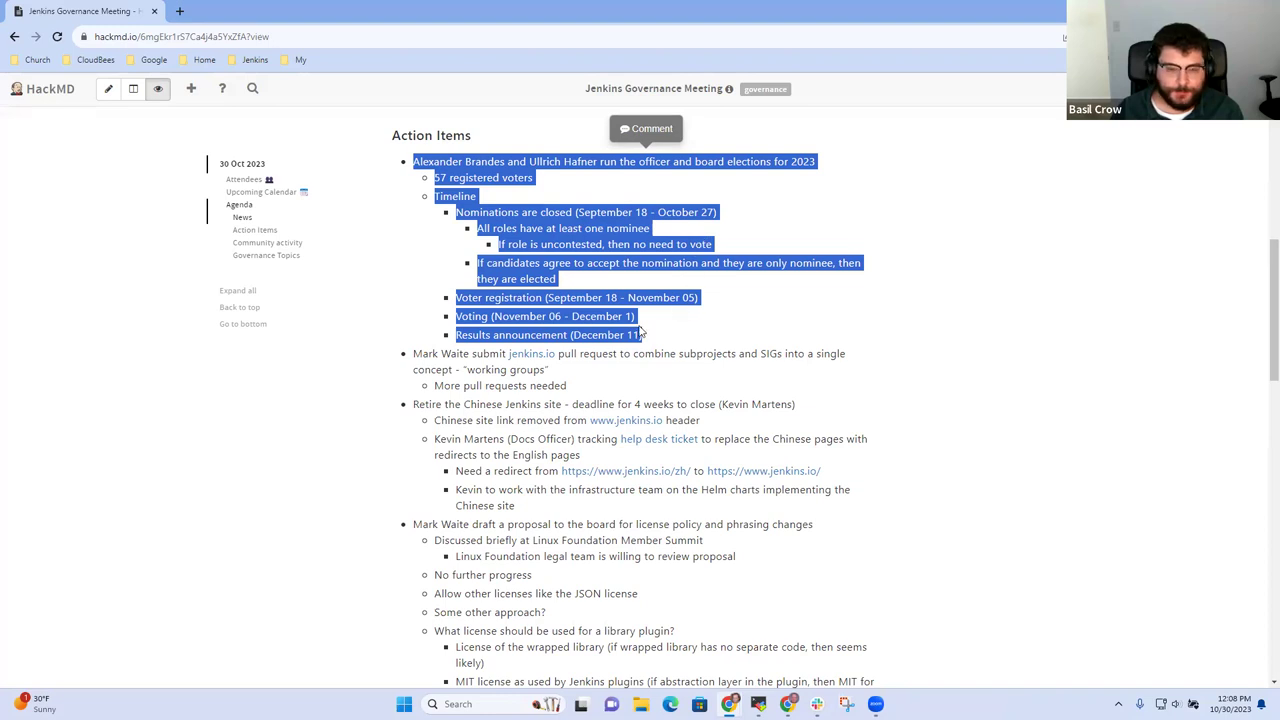
{"action": "left_click", "coordinate": [660, 336]}
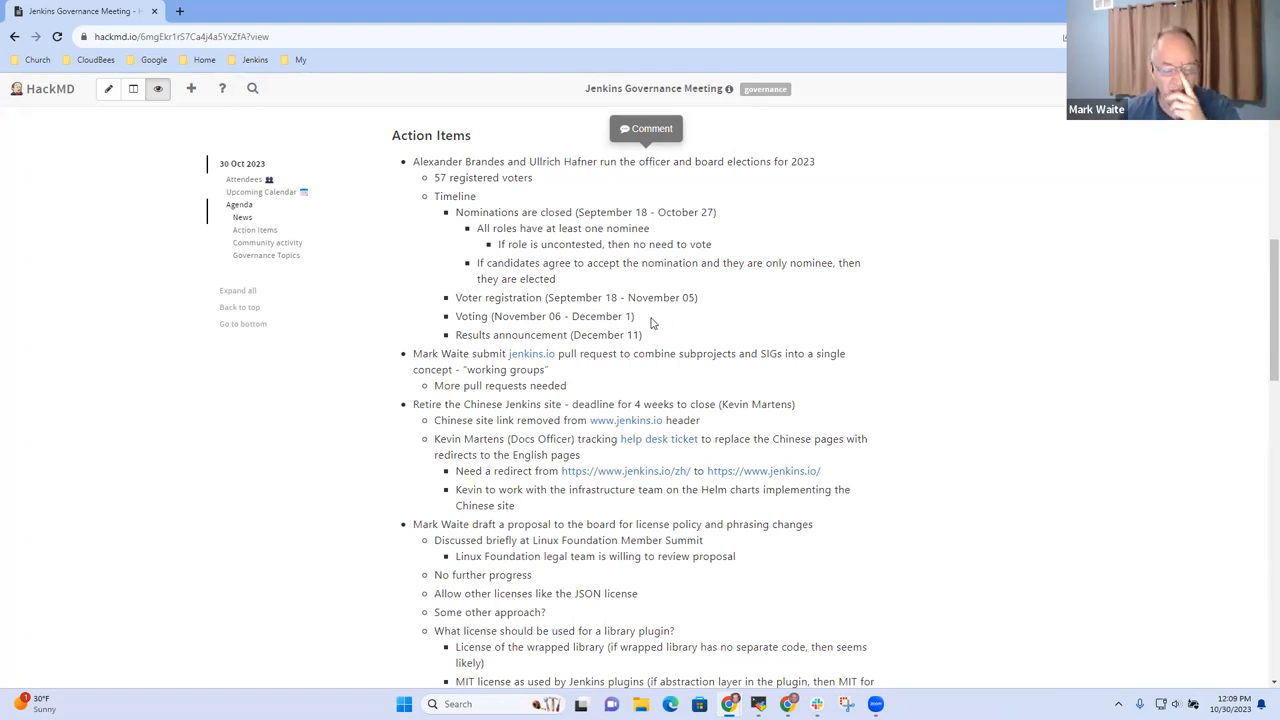
{"action": "mouse_move", "coordinate": [652, 480]}
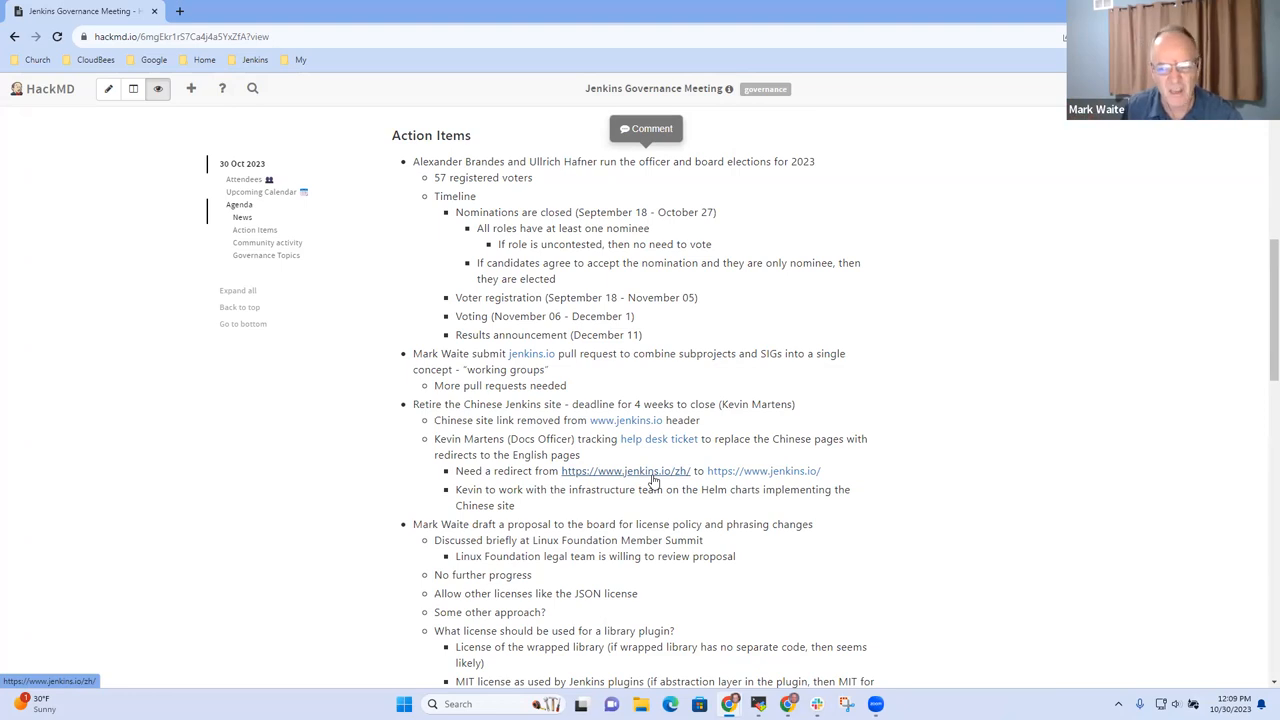
{"action": "mouse_move", "coordinate": [794, 560]}
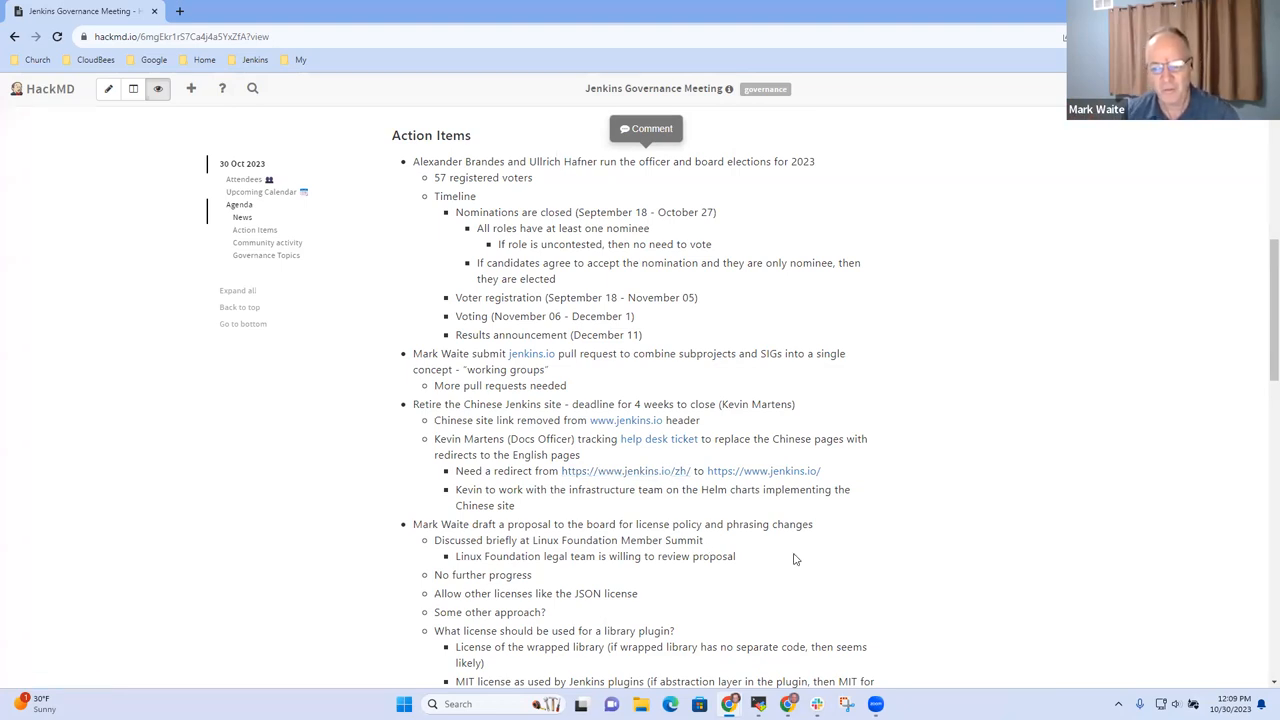
{"action": "mouse_move", "coordinate": [634, 464]}
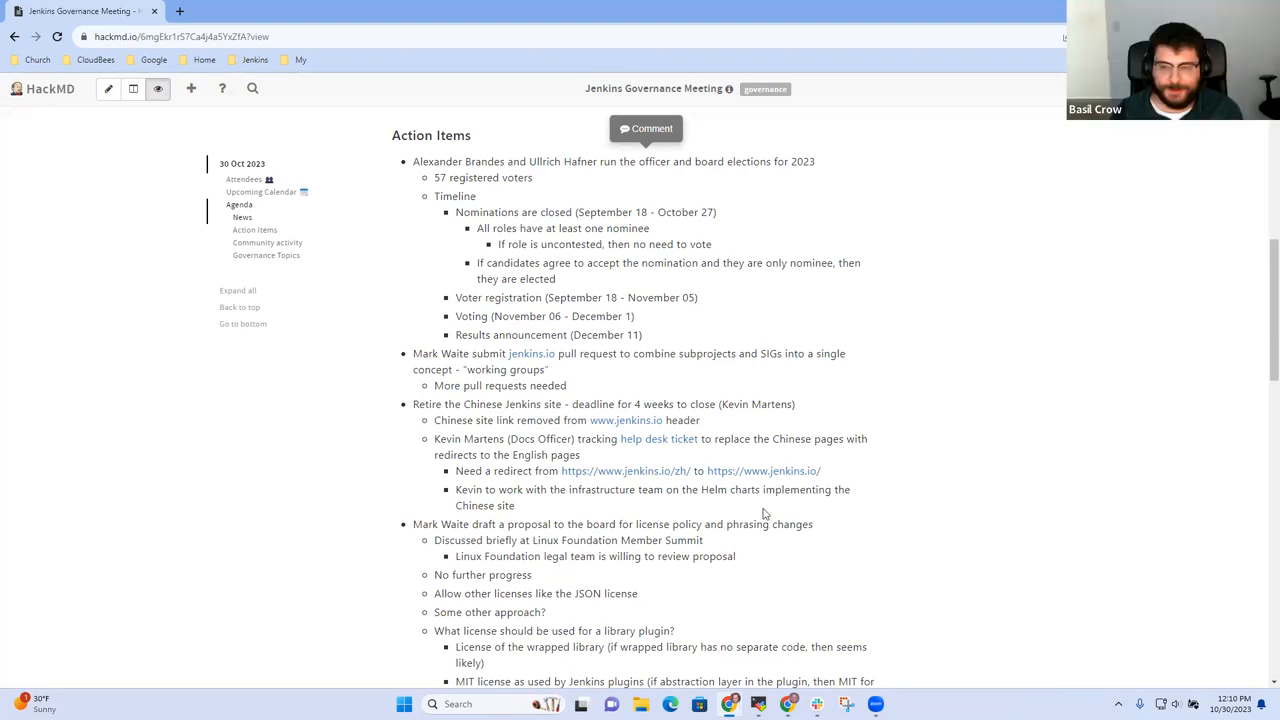
{"action": "mouse_move", "coordinate": [892, 568]}
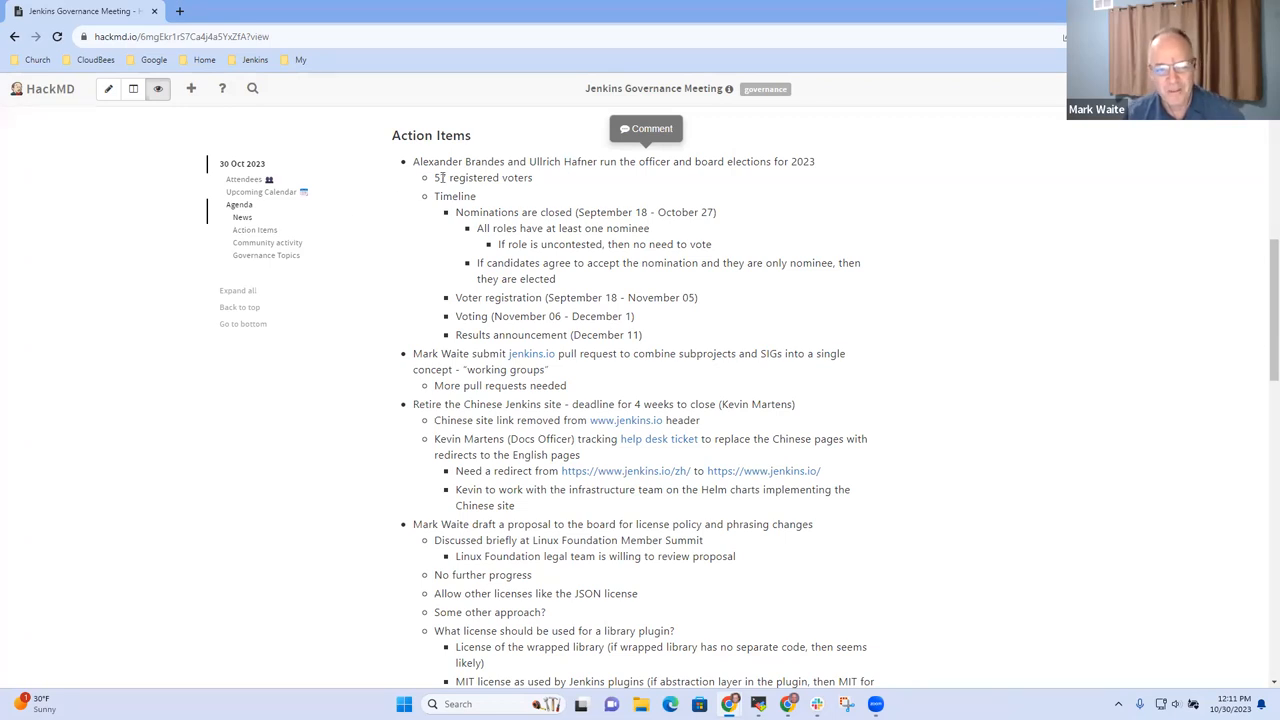
{"action": "left_click_drag", "start_coordinate": [438, 176], "coordinate": [536, 176]}
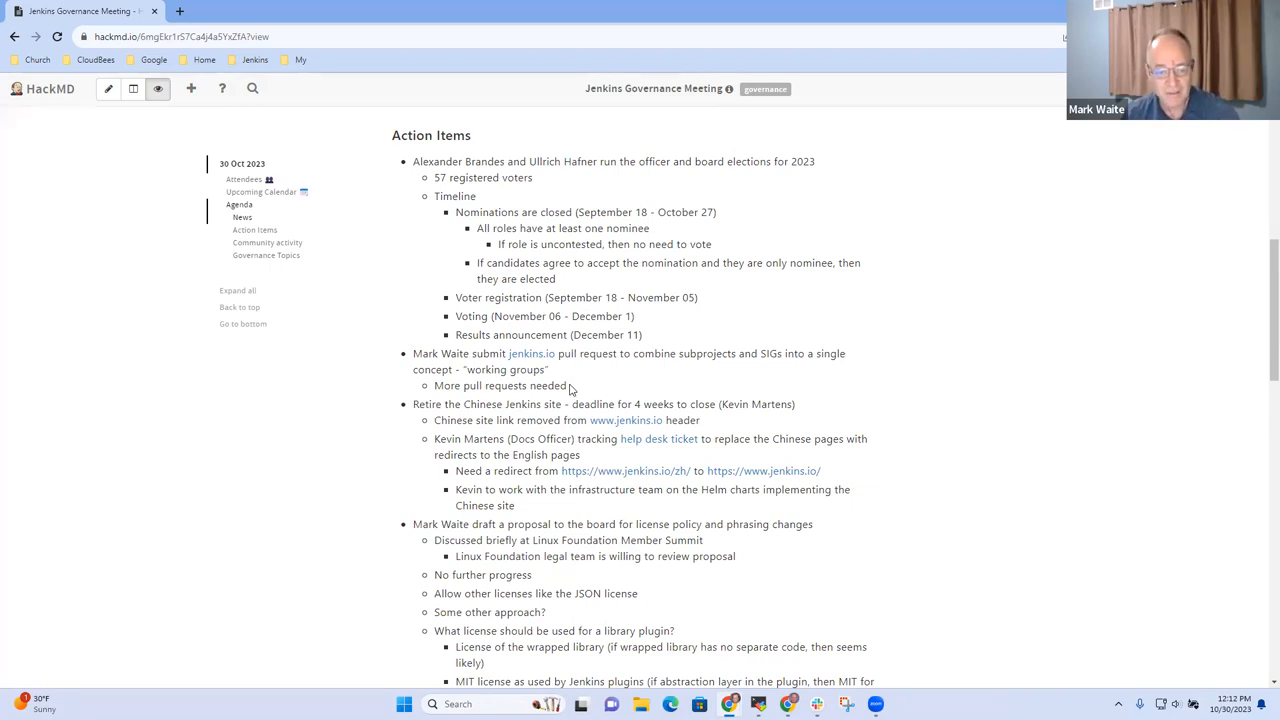
{"action": "left_click_drag", "start_coordinate": [414, 354], "coordinate": [568, 384]}
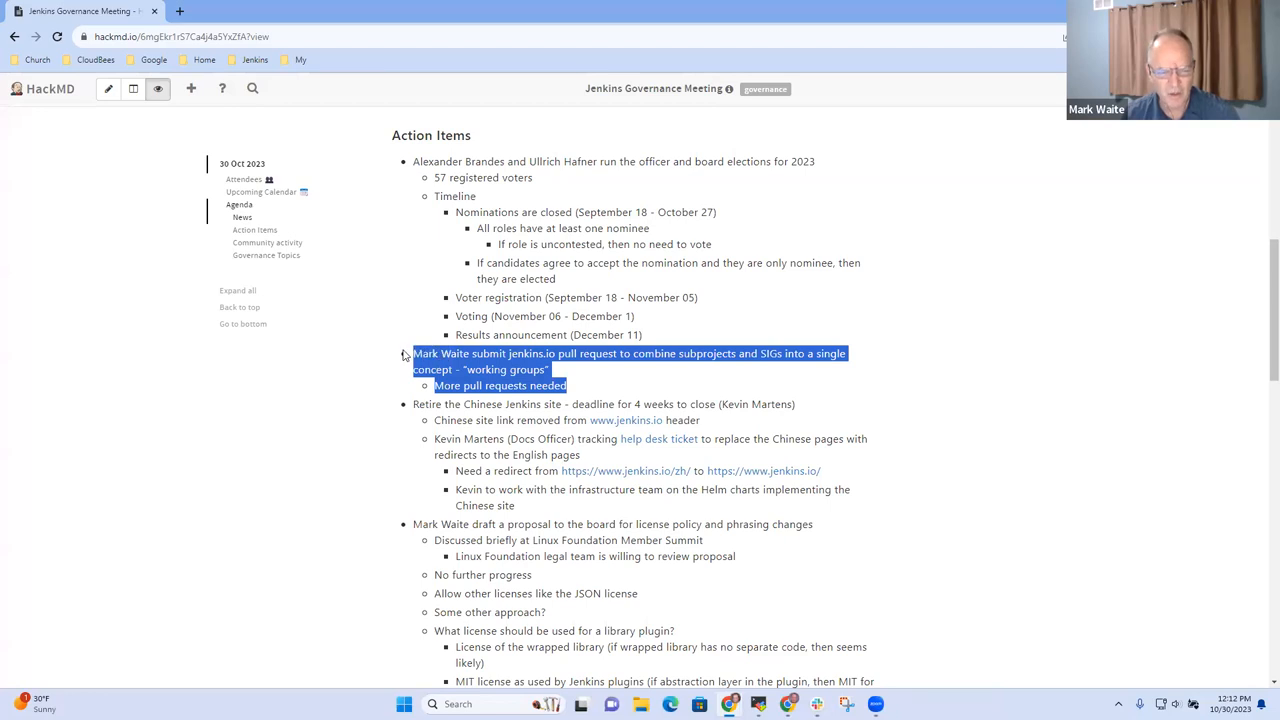
{"action": "mouse_move", "coordinate": [668, 380]}
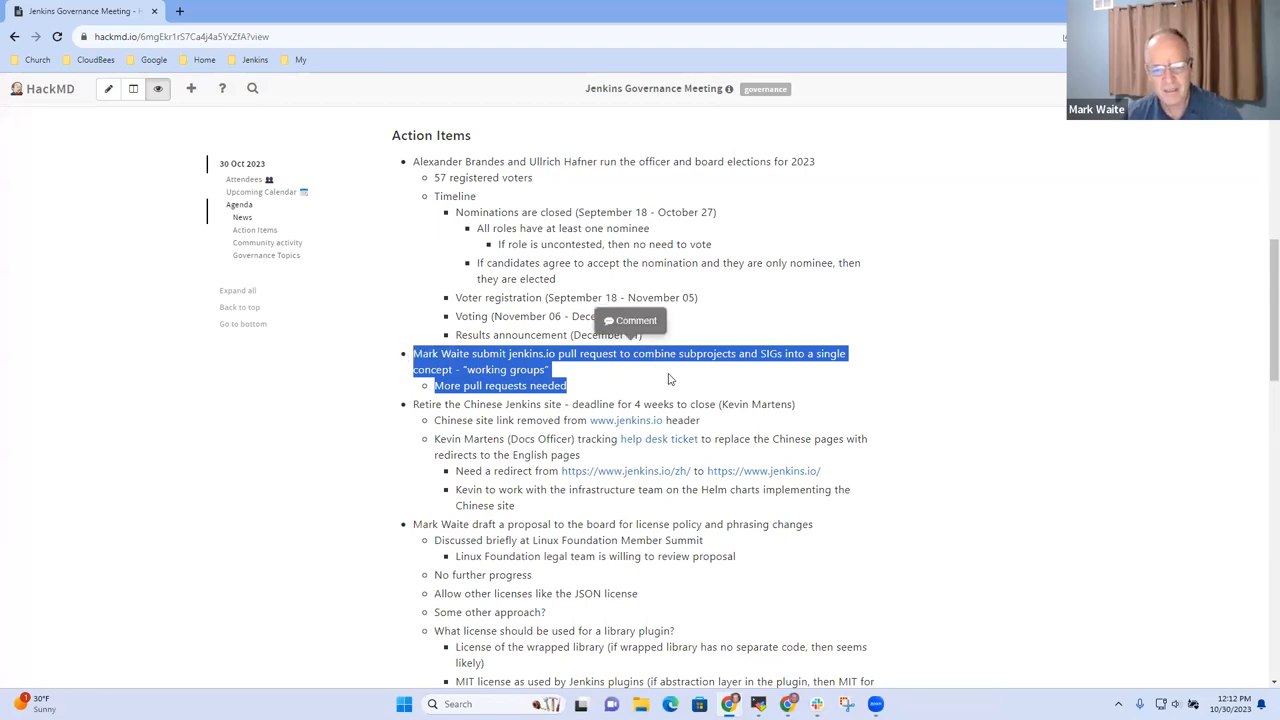
{"action": "left_click", "coordinate": [596, 368]}
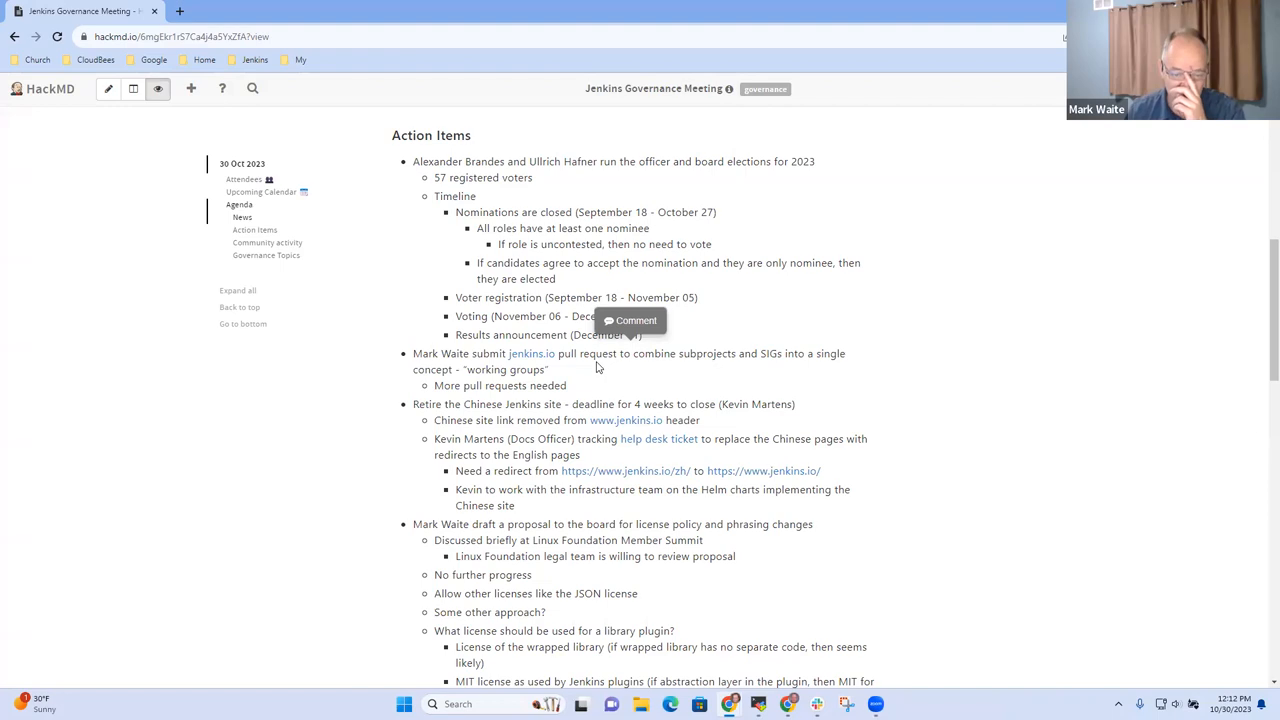
{"action": "mouse_move", "coordinate": [584, 376]}
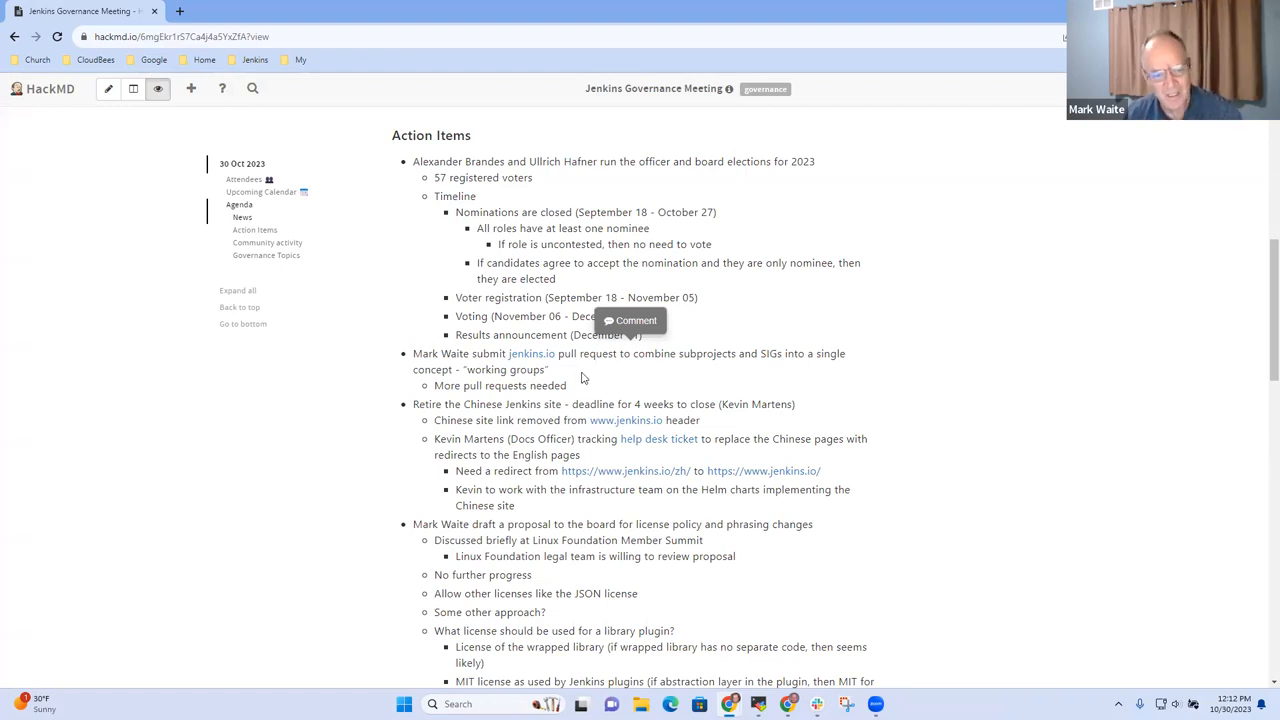
{"action": "mouse_move", "coordinate": [560, 376]}
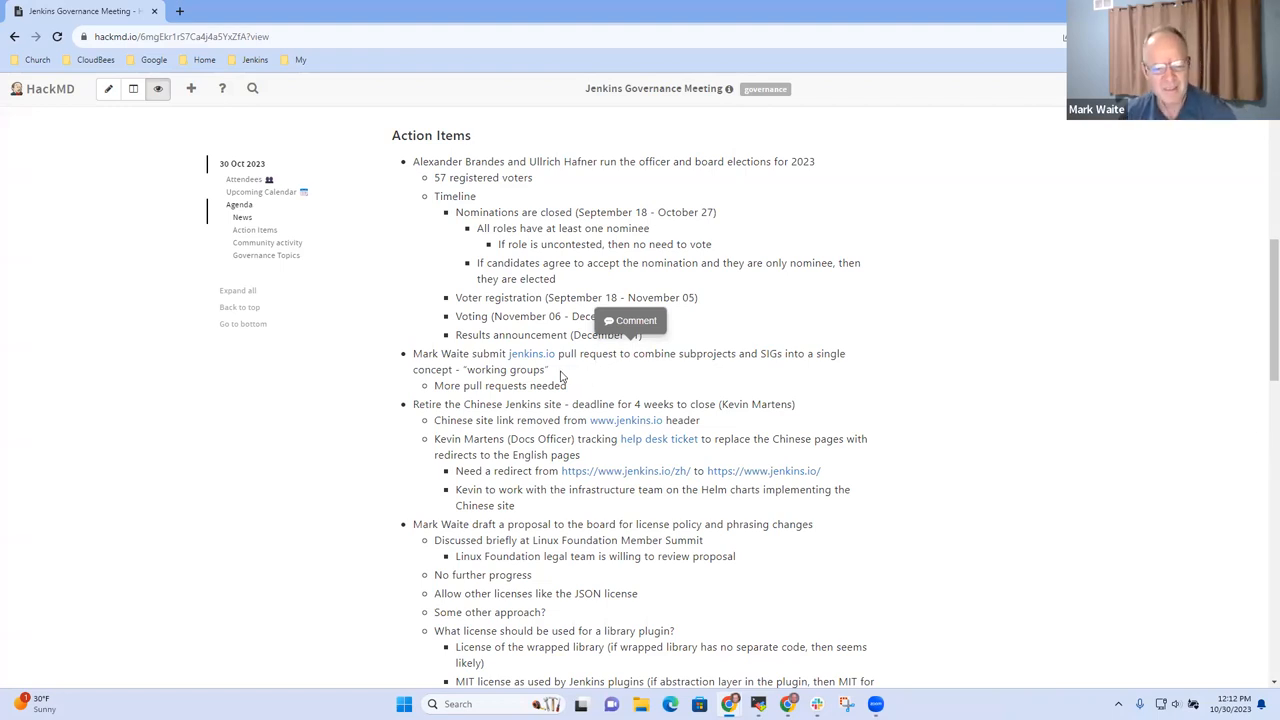
{"action": "mouse_move", "coordinate": [764, 348]}
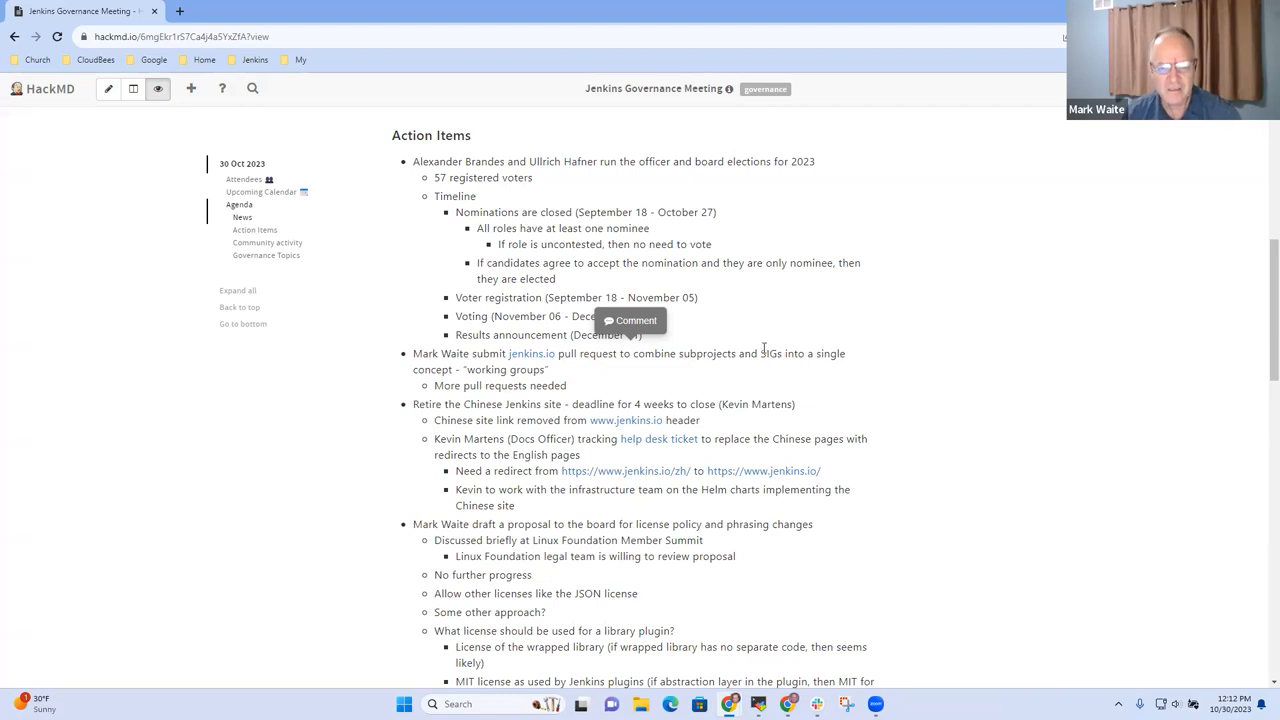
{"action": "mouse_move", "coordinate": [616, 372]}
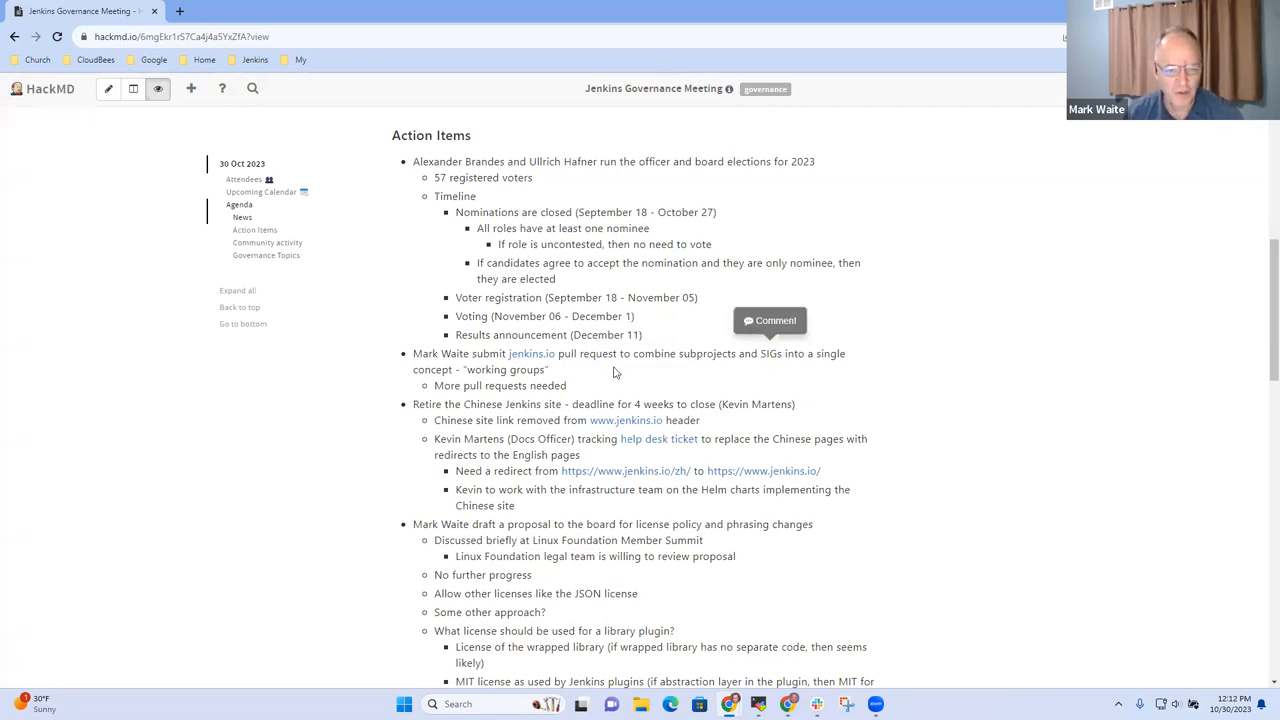
{"action": "mouse_move", "coordinate": [584, 384]}
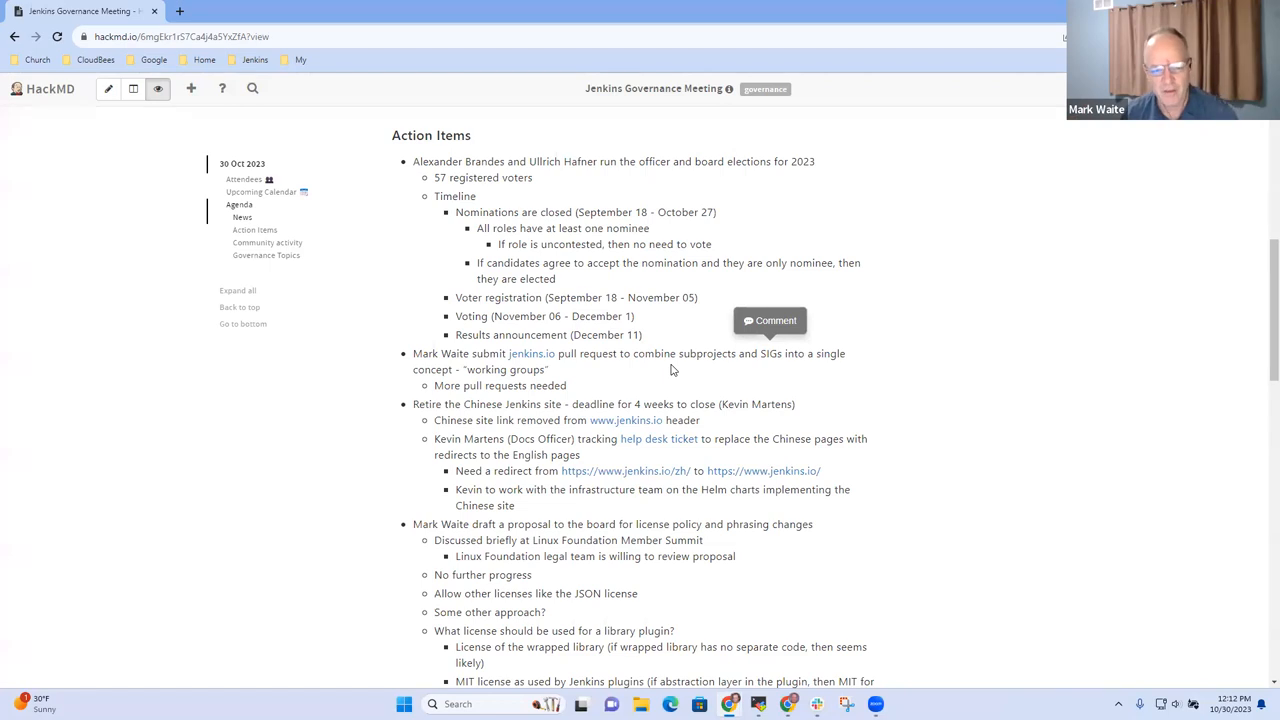
{"action": "mouse_move", "coordinate": [364, 410]}
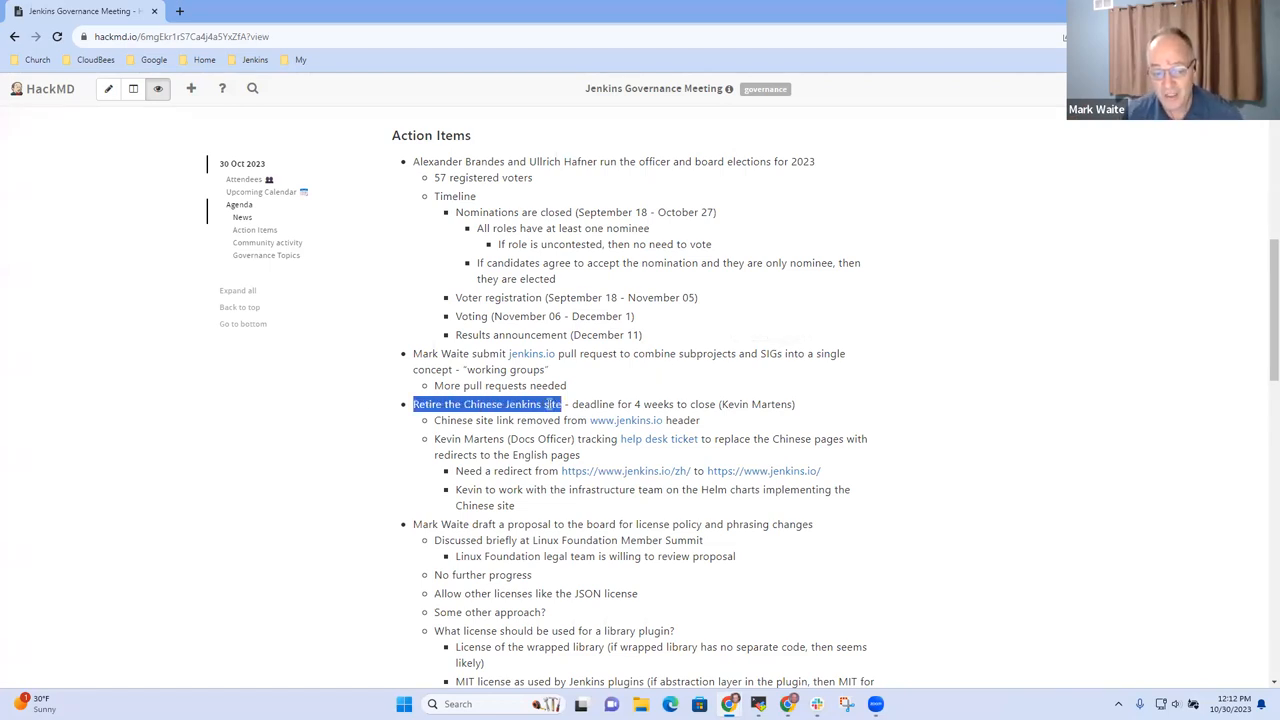
{"action": "mouse_move", "coordinate": [528, 384]}
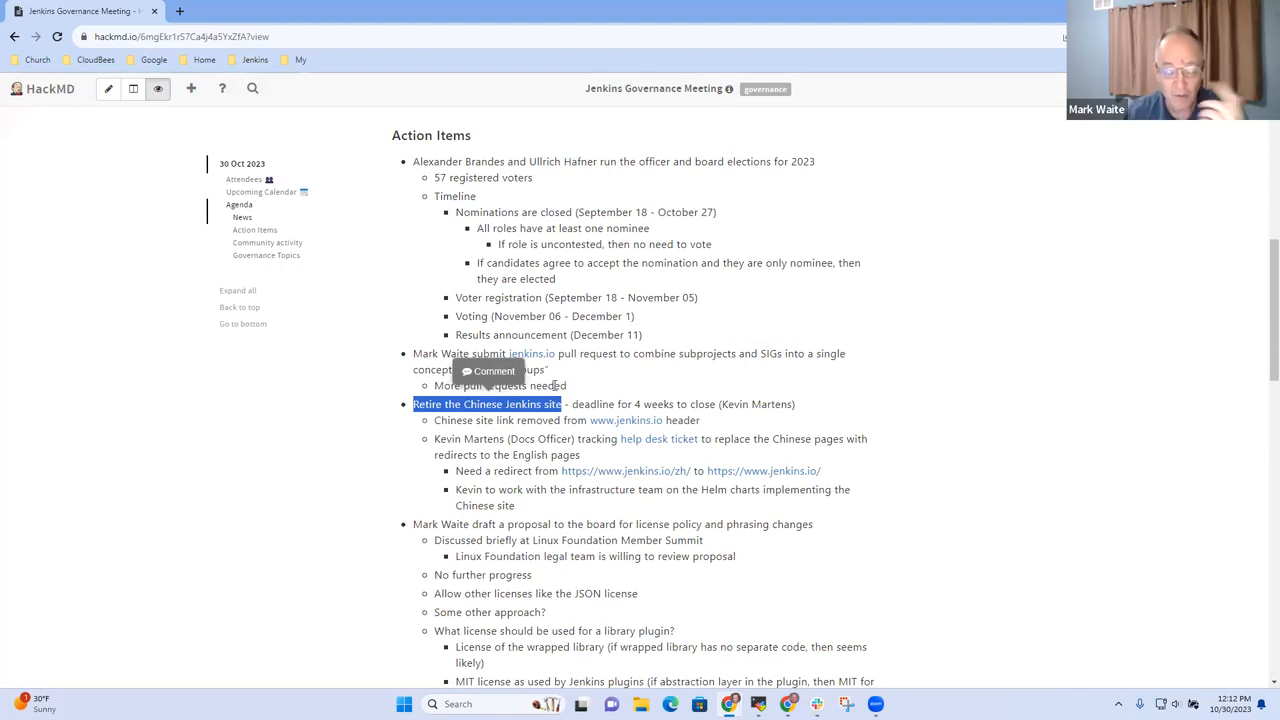
{"action": "mouse_move", "coordinate": [576, 390]}
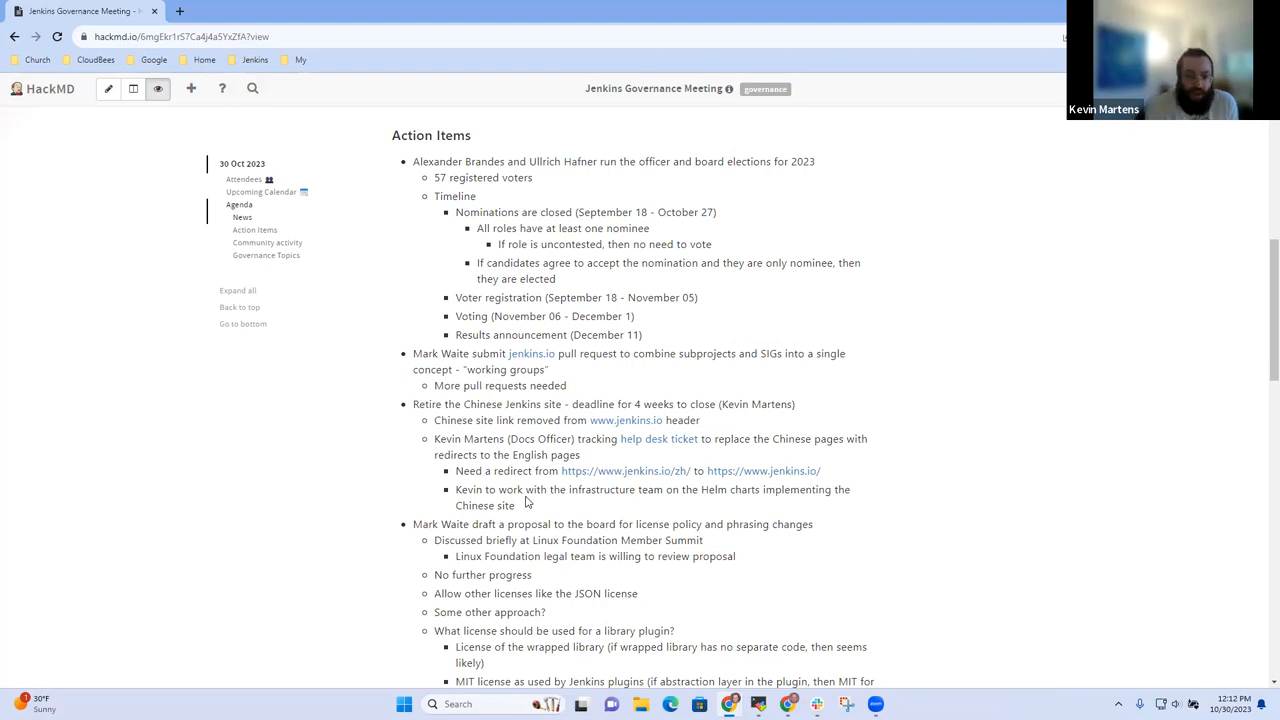
{"action": "mouse_move", "coordinate": [524, 514]}
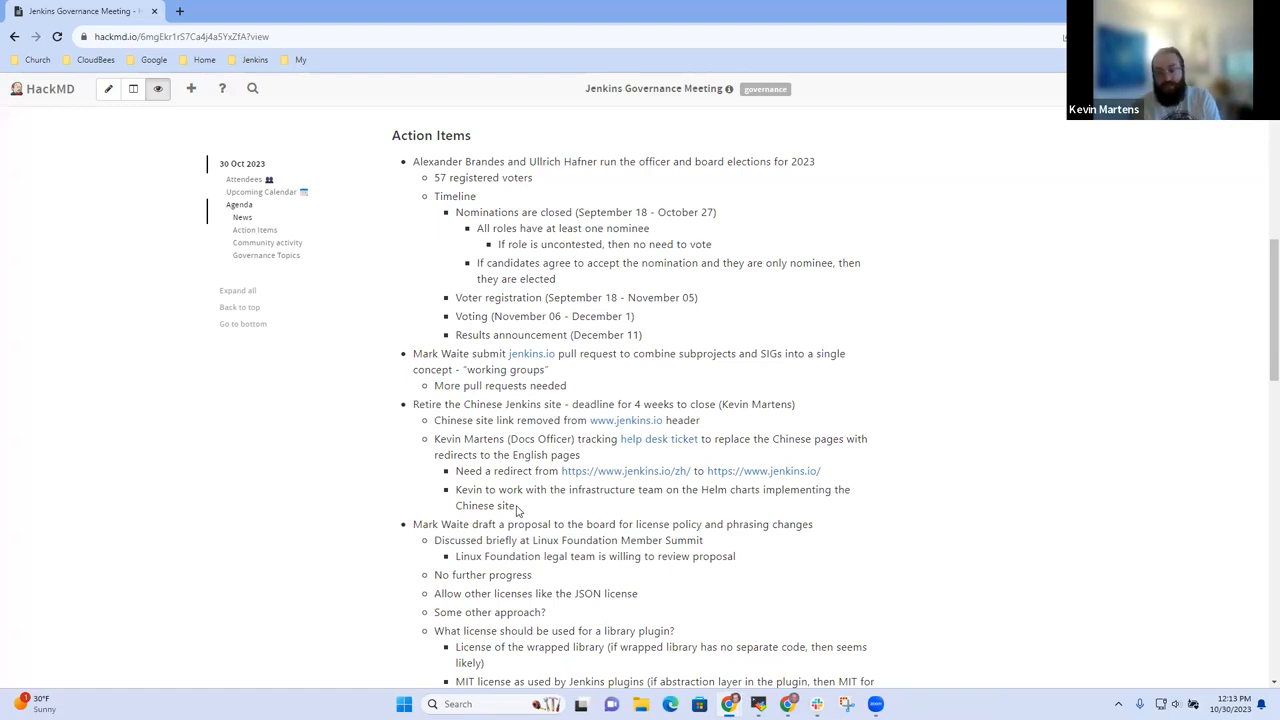
{"action": "mouse_move", "coordinate": [524, 500]}
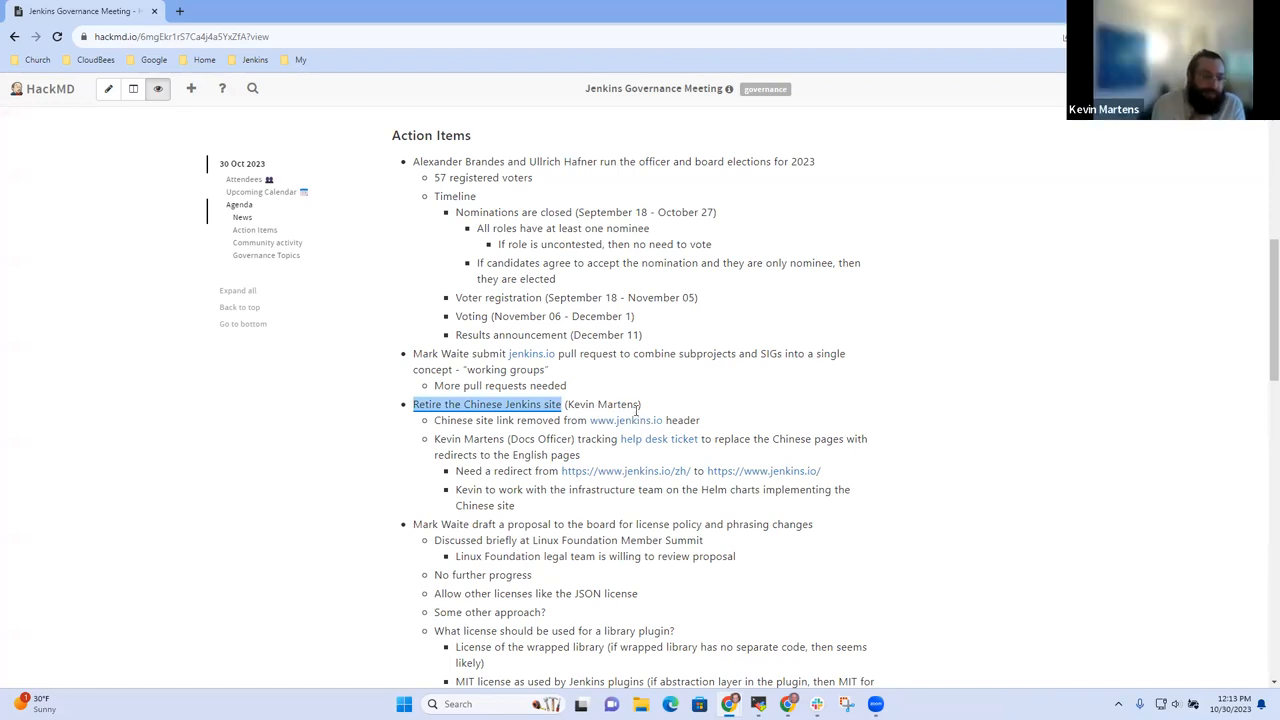
{"action": "scroll", "scroll_direction": "down", "scroll_amount": 3}
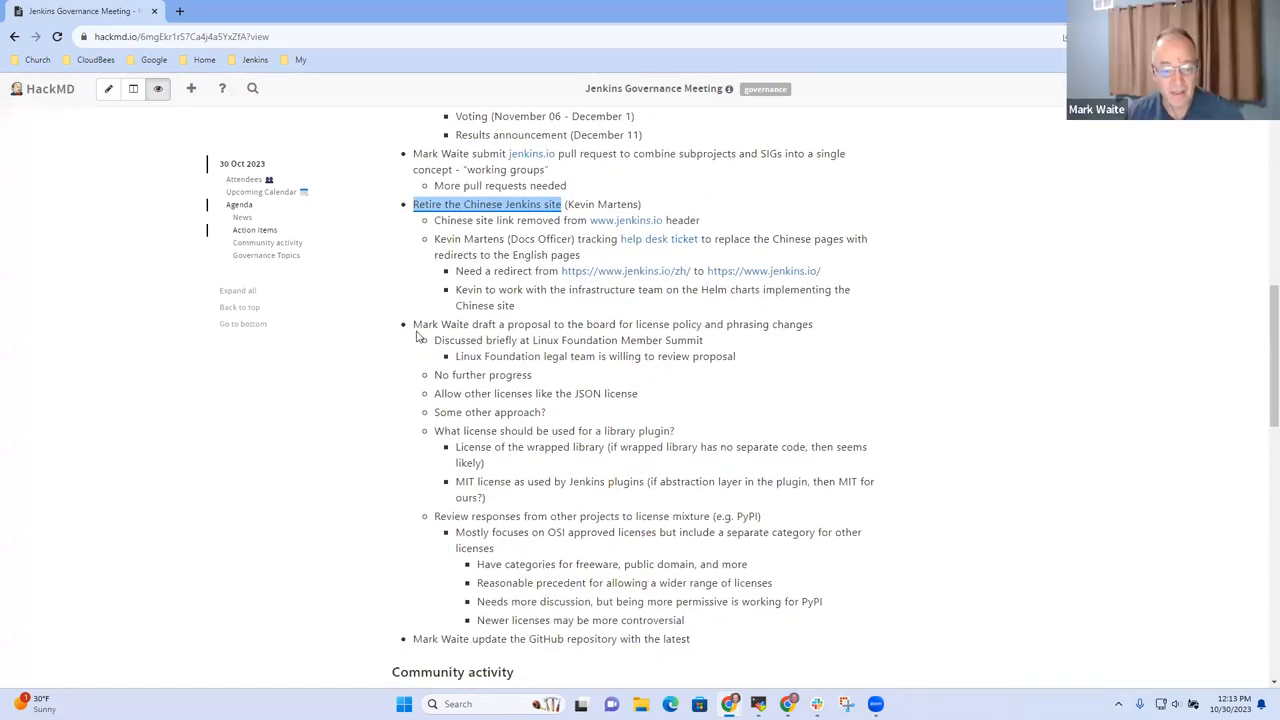
{"action": "left_click_drag", "start_coordinate": [412, 324], "coordinate": [548, 324]}
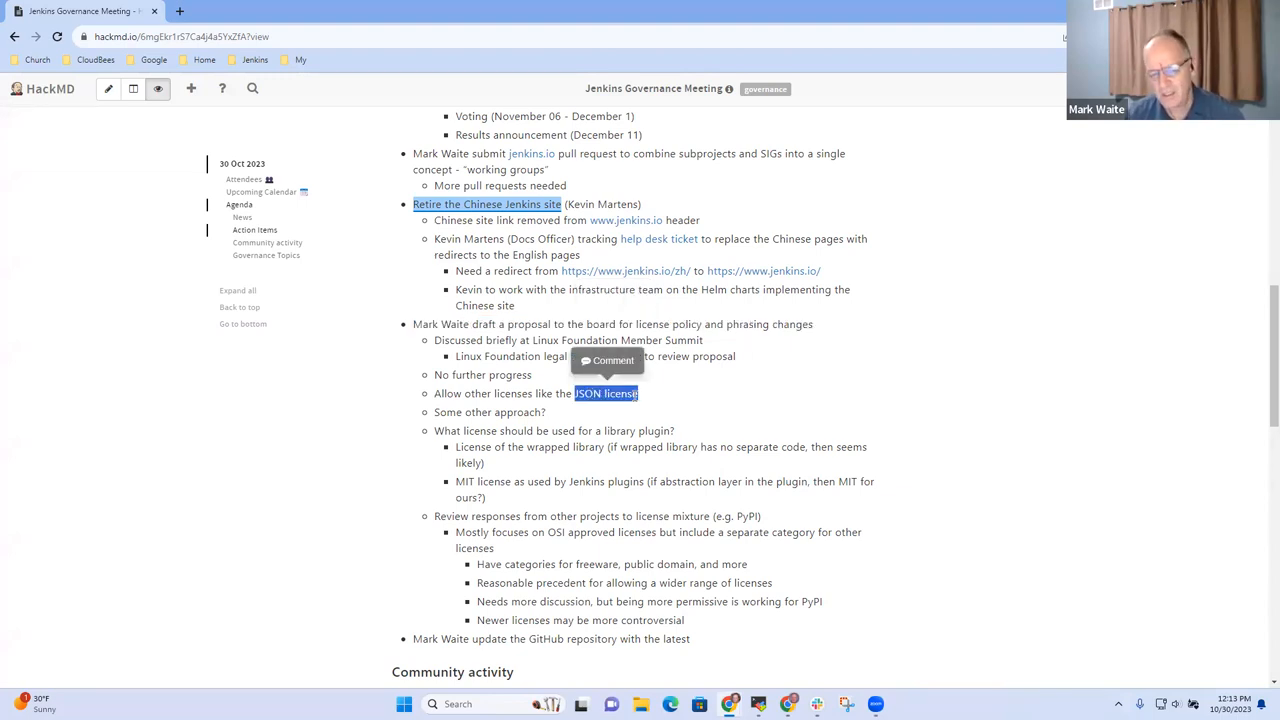
{"action": "mouse_move", "coordinate": [640, 400]}
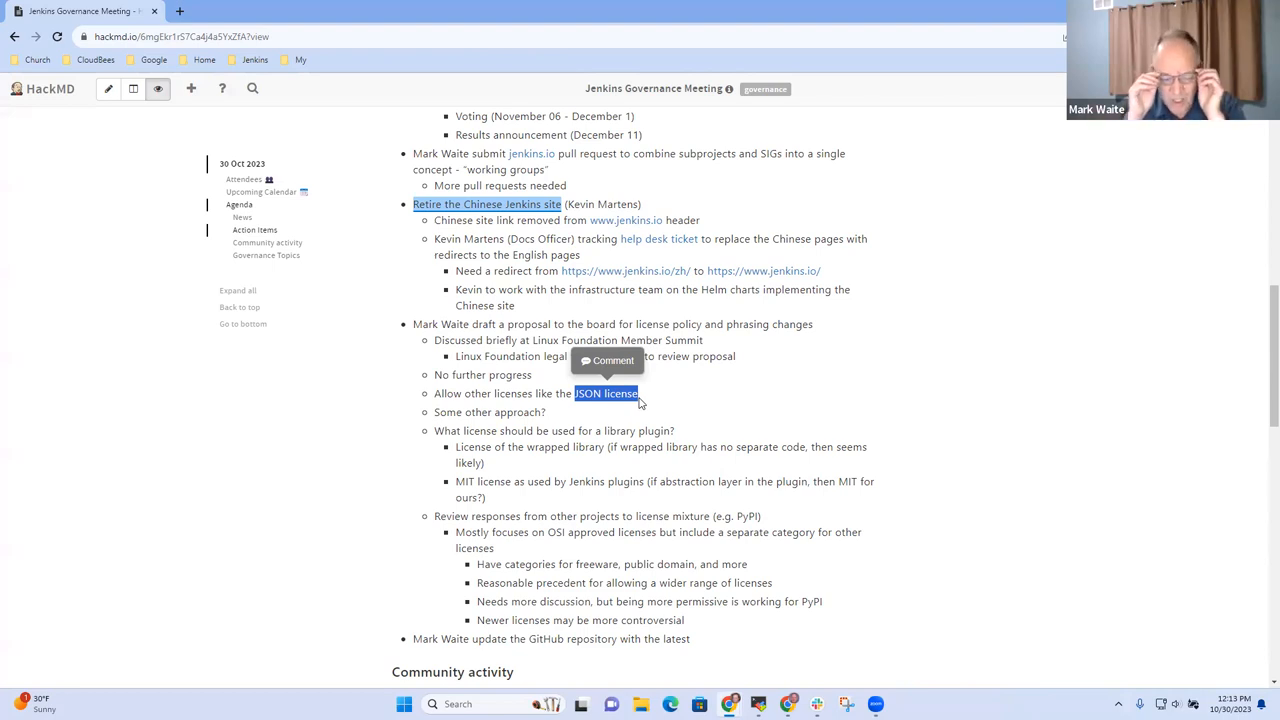
{"action": "mouse_move", "coordinate": [466, 340]}
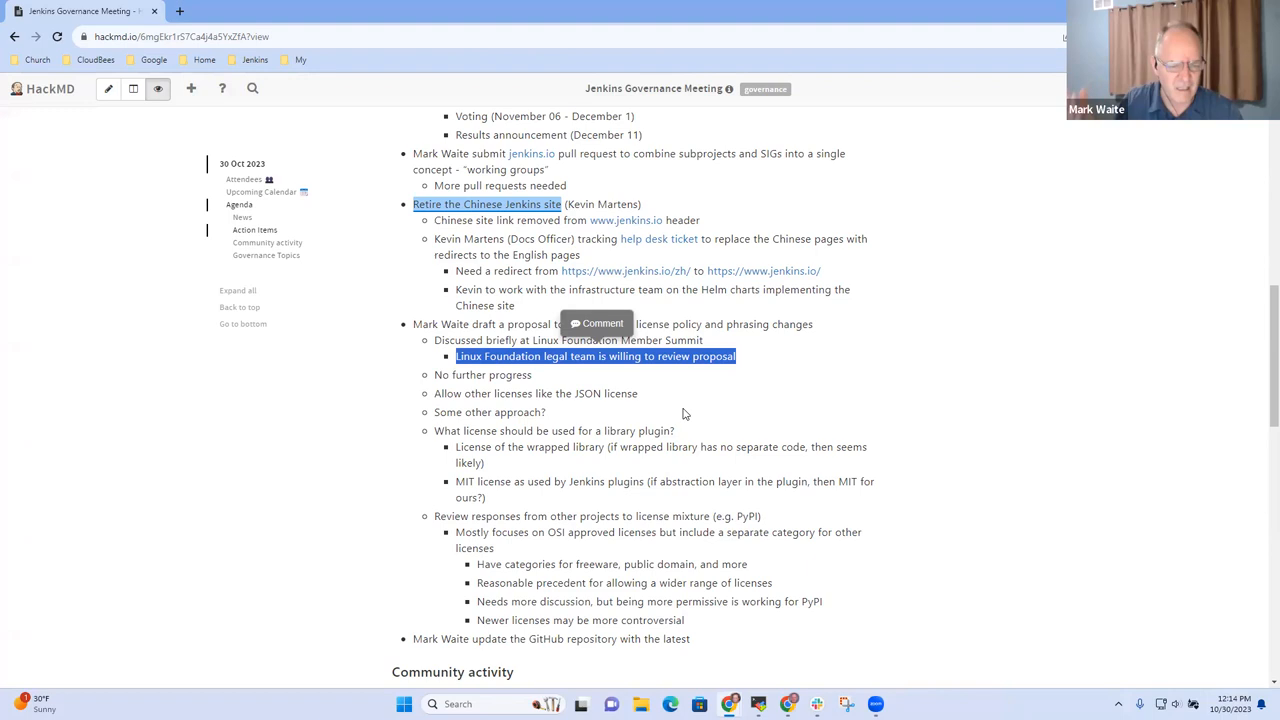
{"action": "mouse_move", "coordinate": [600, 408]}
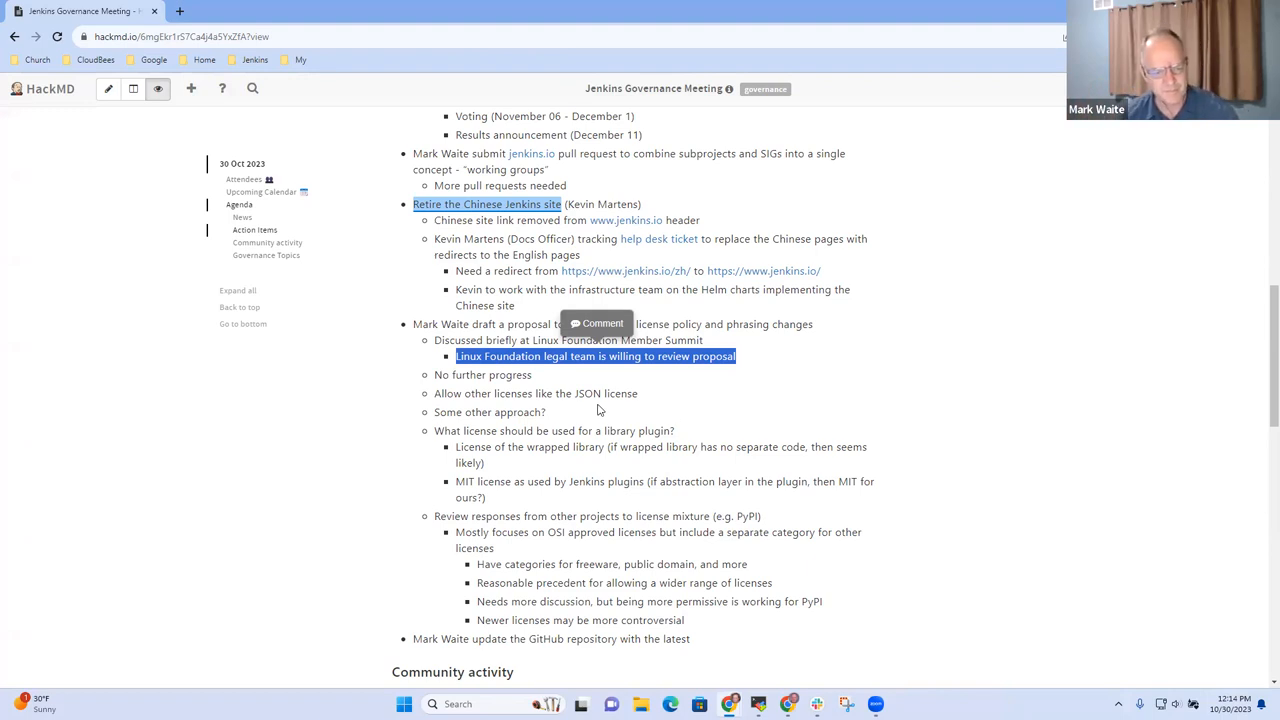
{"action": "left_click", "coordinate": [818, 420]}
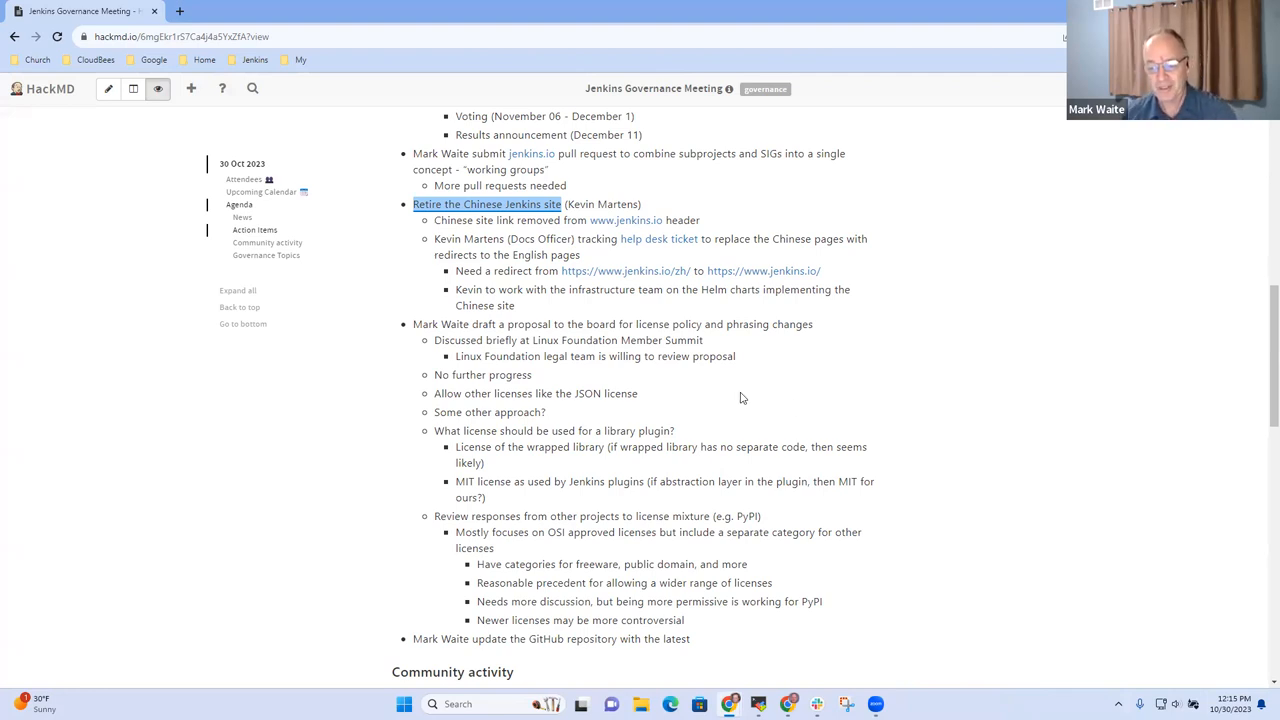
{"action": "mouse_move", "coordinate": [512, 464]}
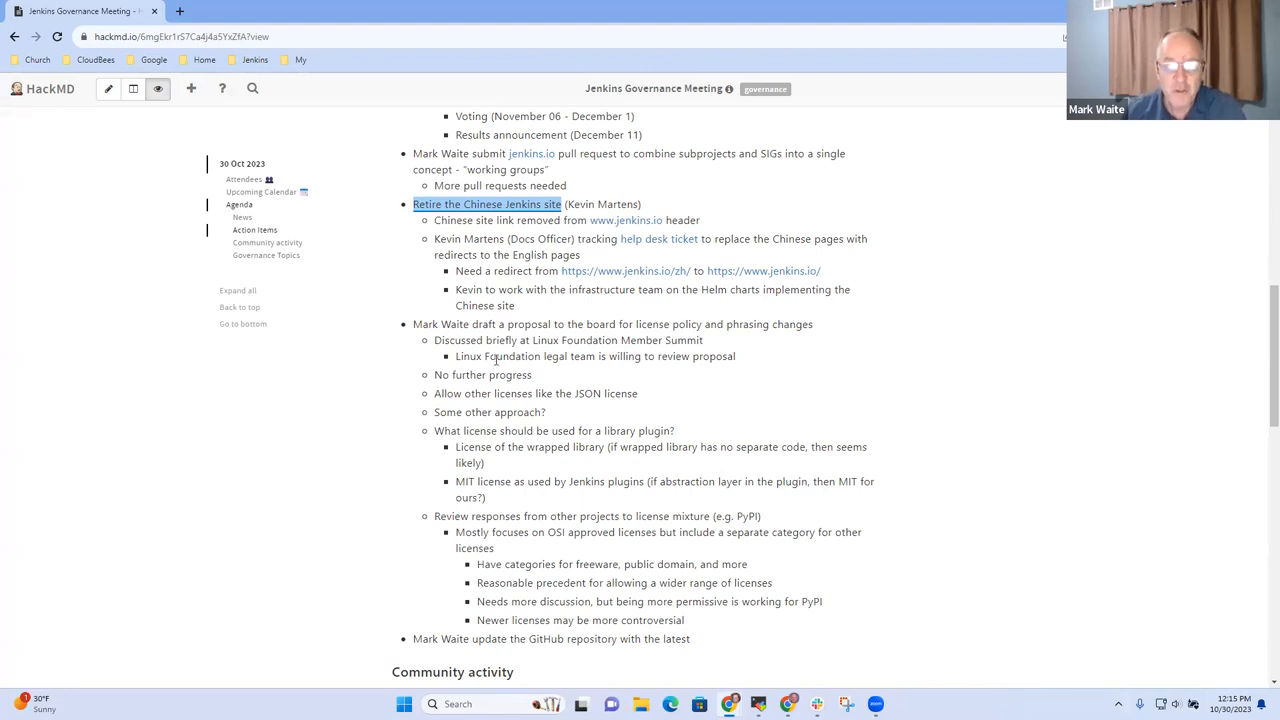
{"action": "mouse_move", "coordinate": [584, 400]}
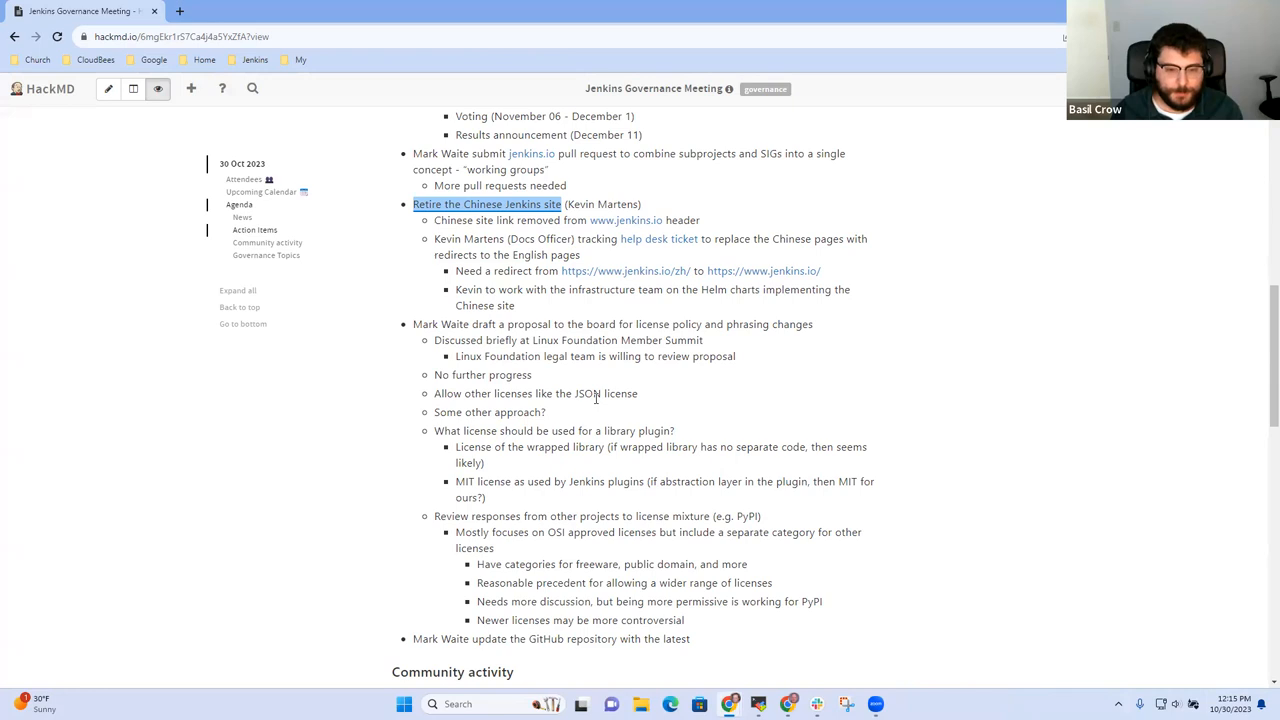
{"action": "mouse_move", "coordinate": [460, 330]}
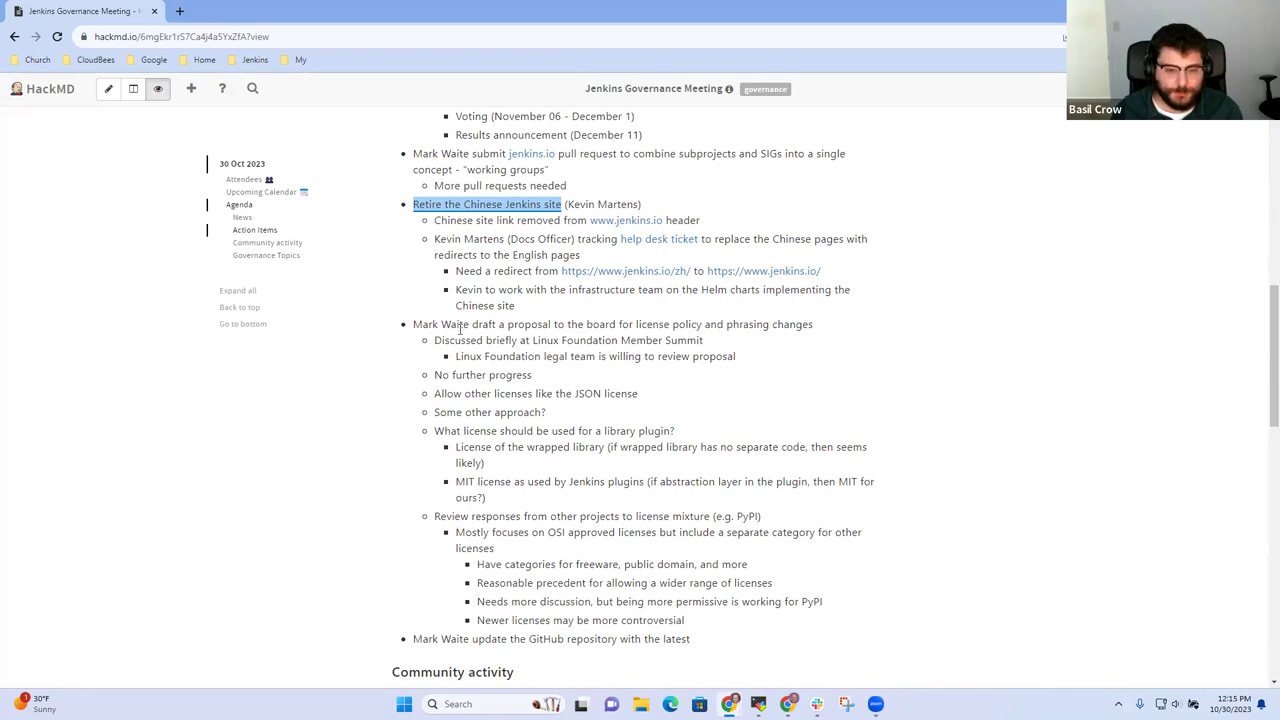
{"action": "mouse_move", "coordinate": [824, 344]}
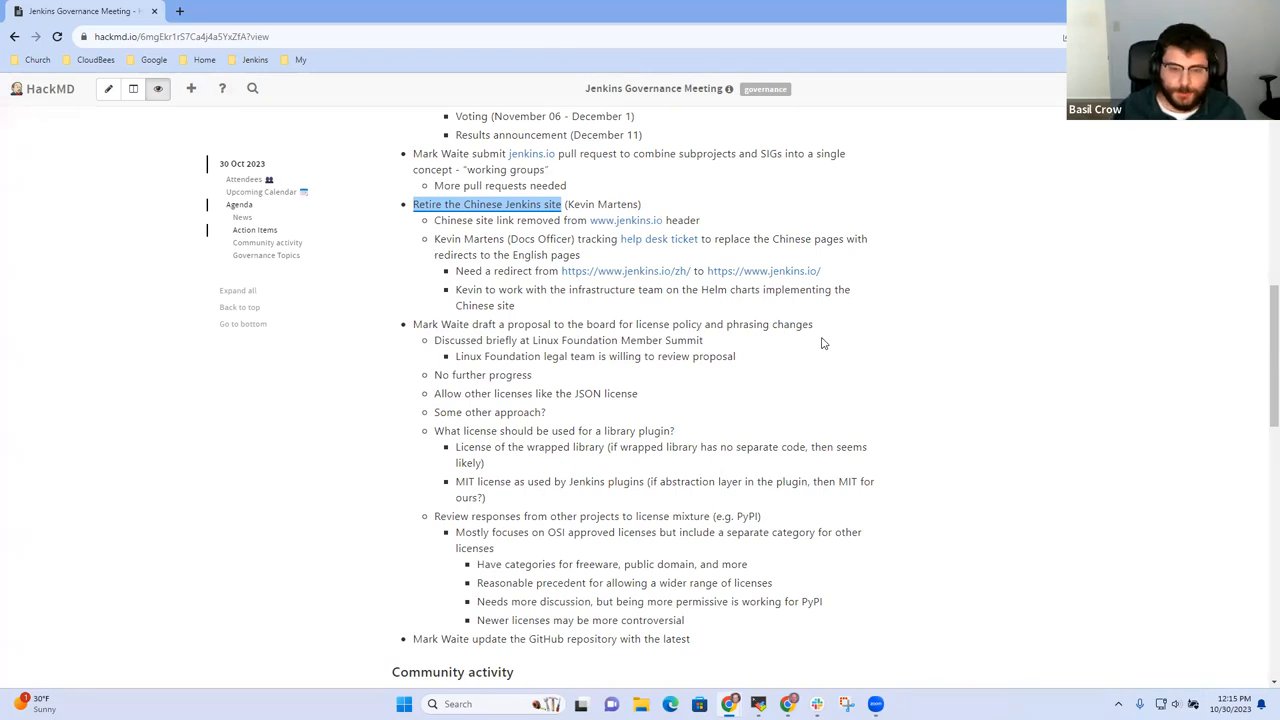
{"action": "mouse_move", "coordinate": [814, 342]}
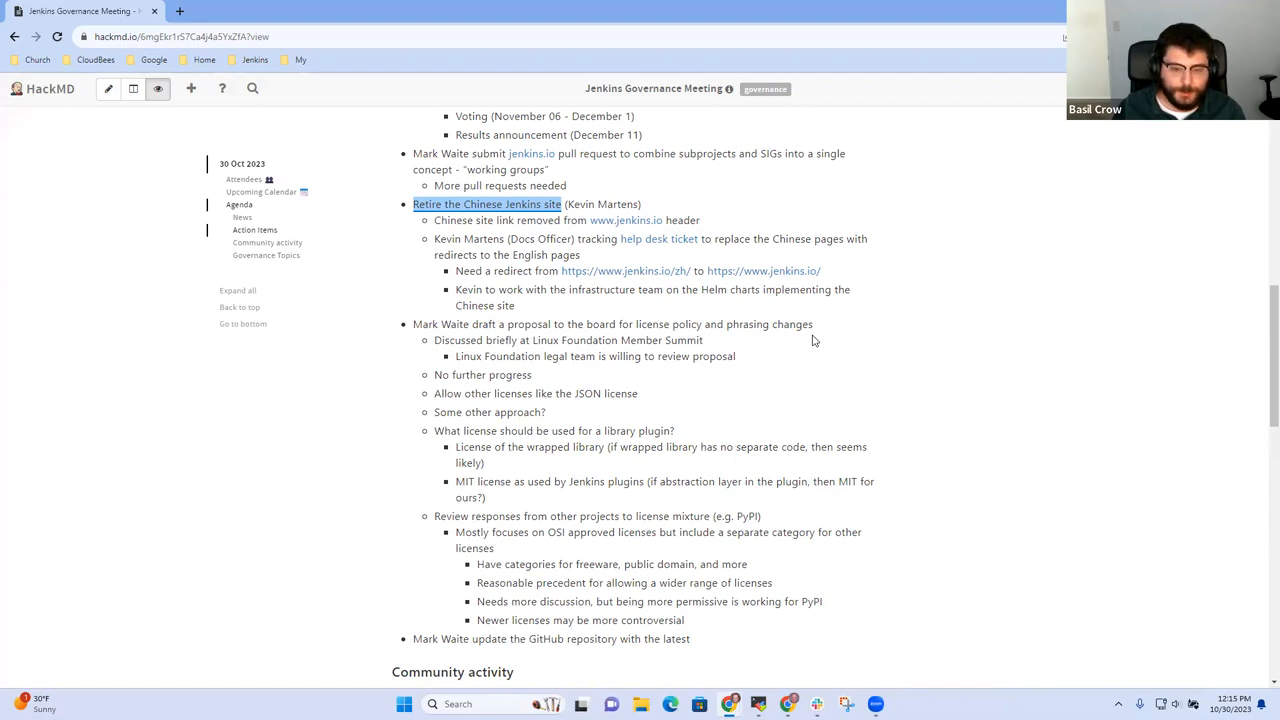
{"action": "mouse_move", "coordinate": [766, 340]}
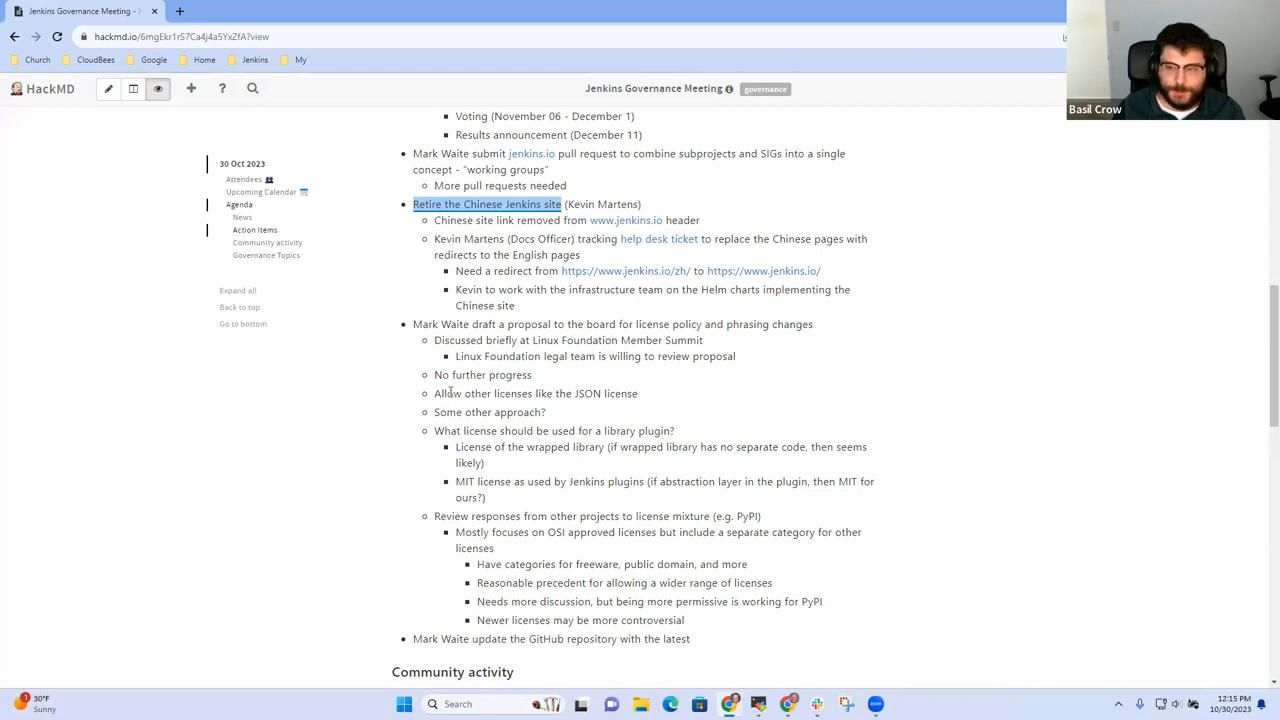
{"action": "left_click_drag", "start_coordinate": [434, 392], "coordinate": [638, 392]}
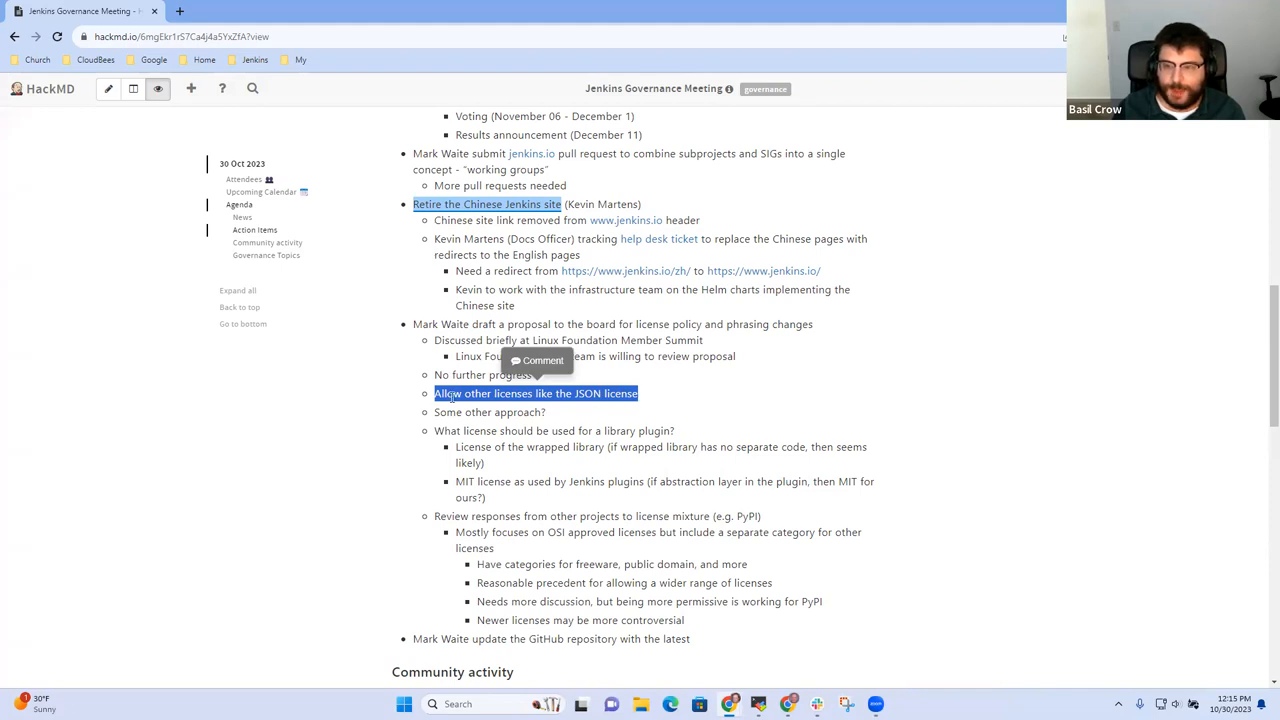
{"action": "left_click", "coordinate": [484, 390]}
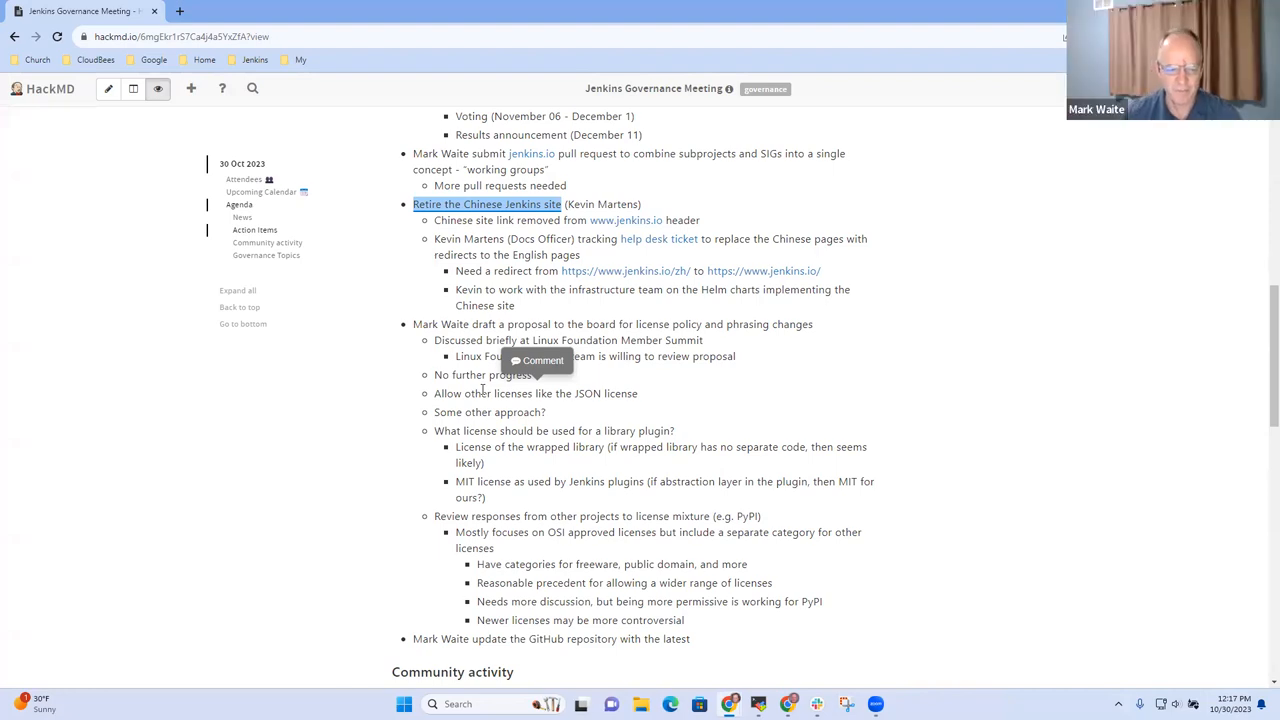
{"action": "mouse_move", "coordinate": [398, 400]}
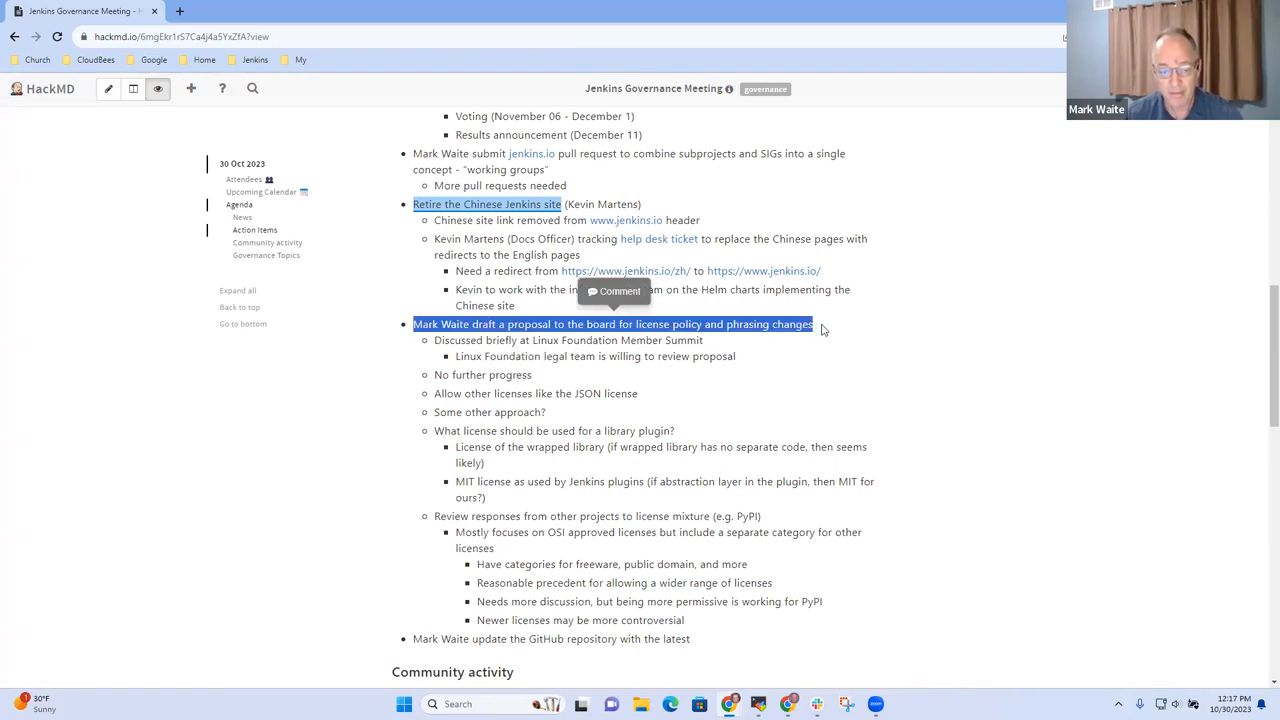
{"action": "mouse_move", "coordinate": [826, 328]}
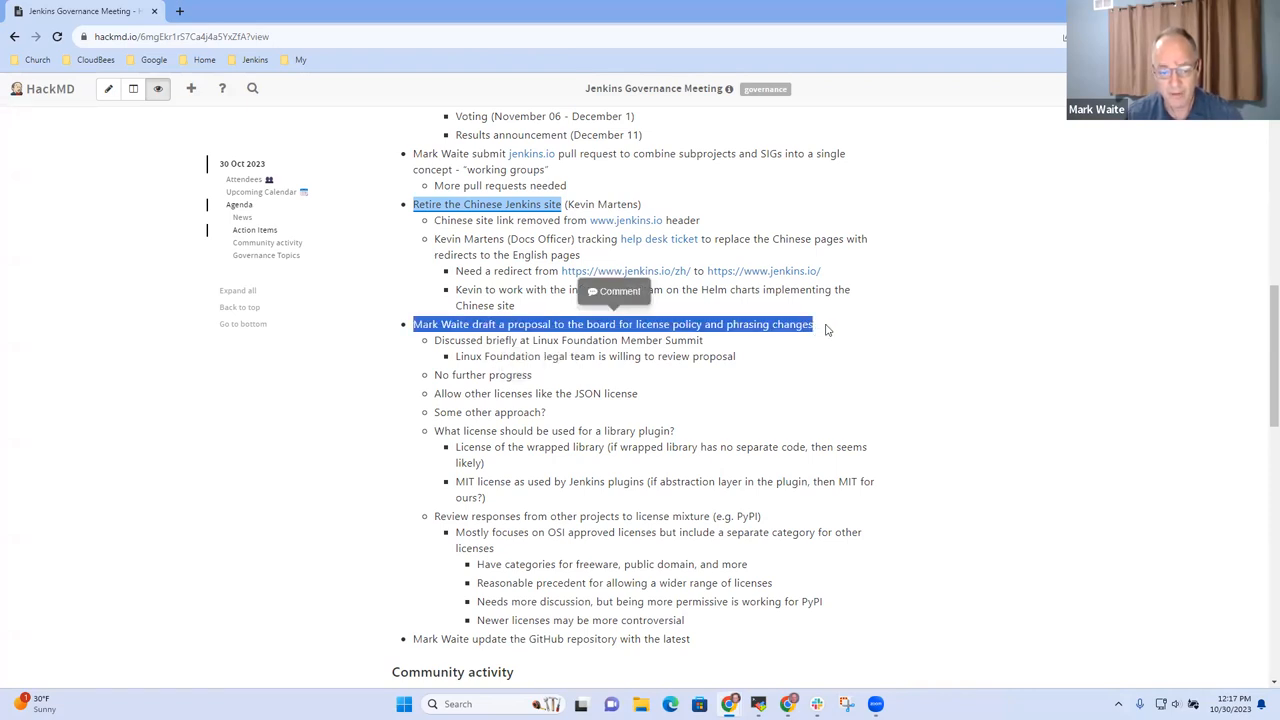
{"action": "scroll", "scroll_direction": "down", "scroll_amount": 3}
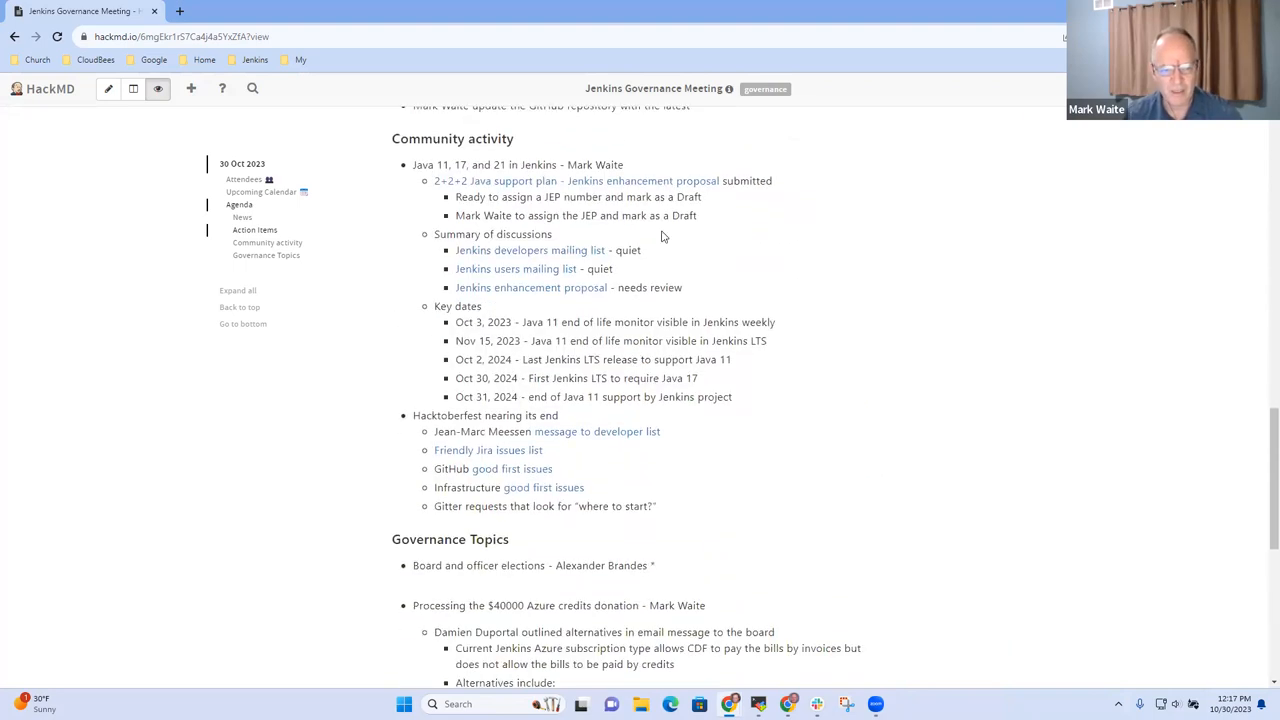
{"action": "mouse_move", "coordinate": [444, 138]}
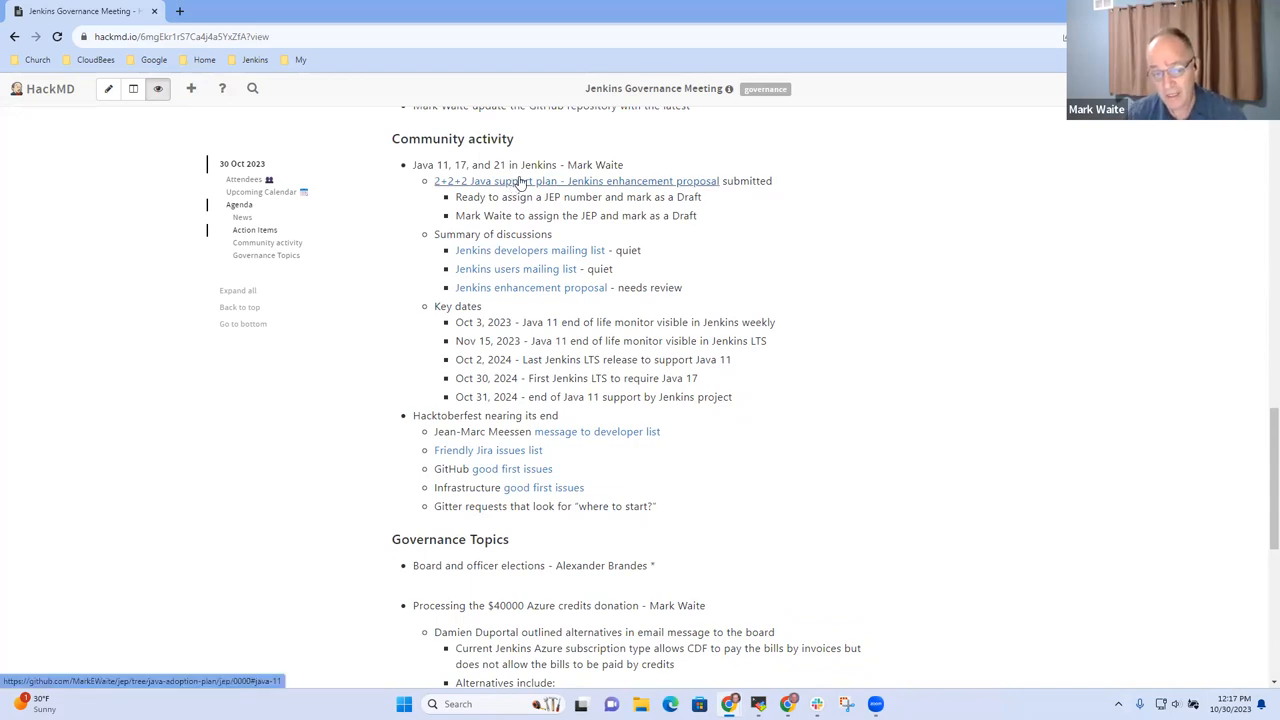
{"action": "mouse_move", "coordinate": [548, 182]}
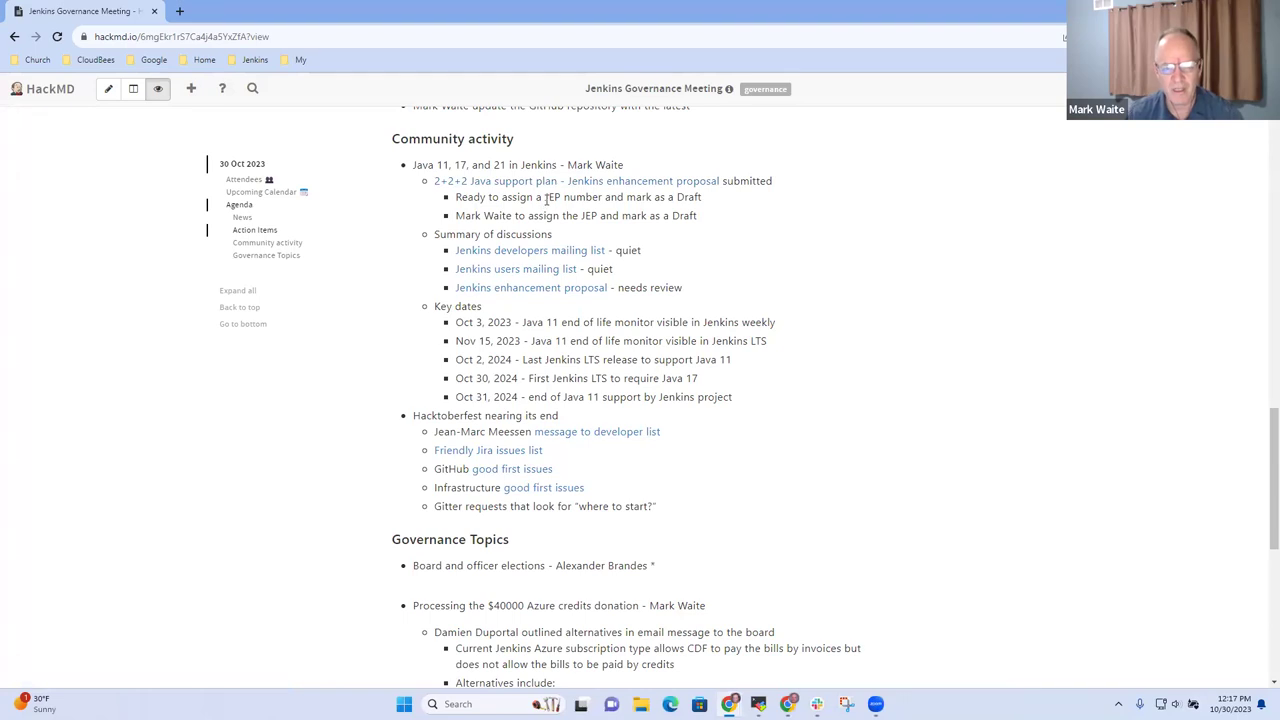
{"action": "double_click", "coordinate": [574, 198]}
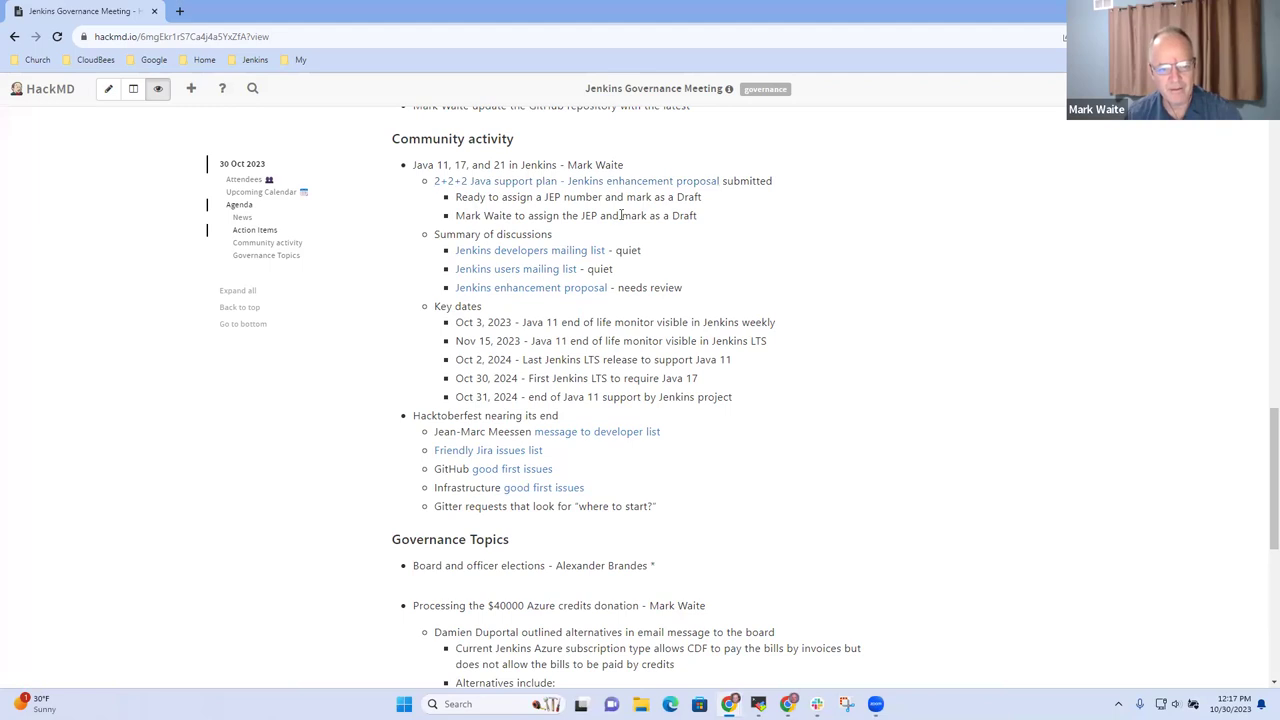
{"action": "mouse_move", "coordinate": [752, 256]}
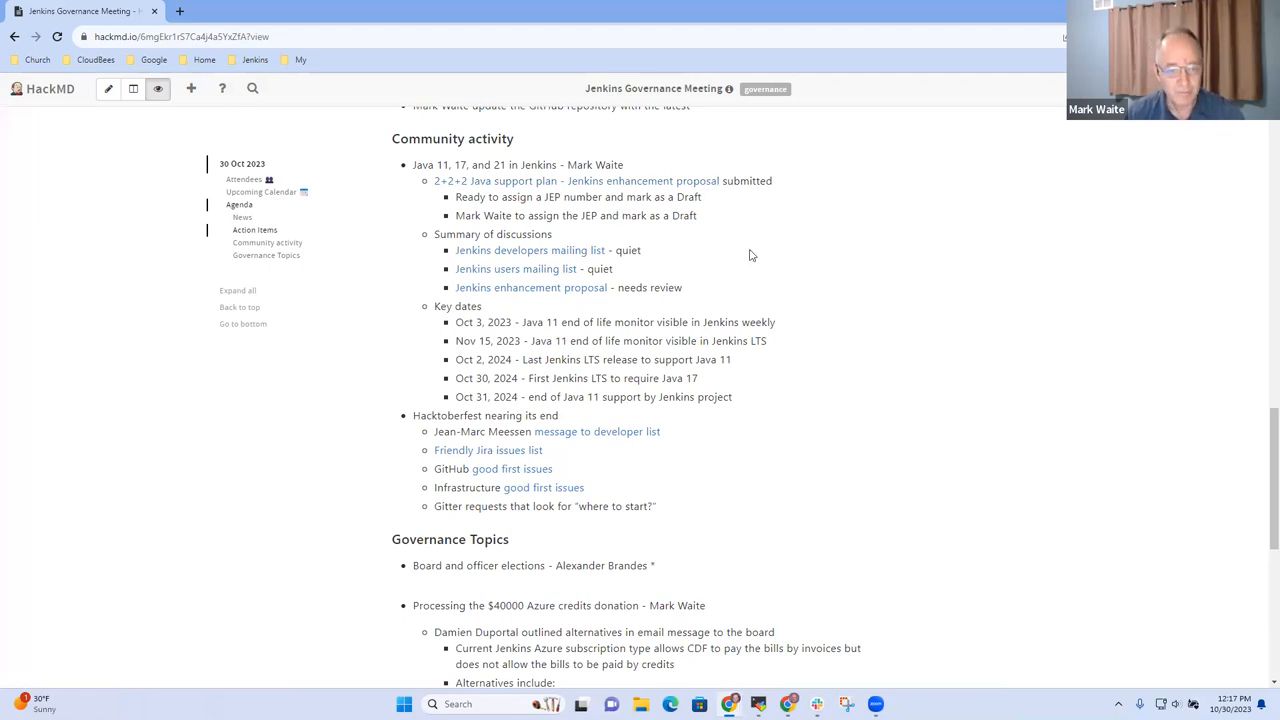
{"action": "mouse_move", "coordinate": [802, 200]}
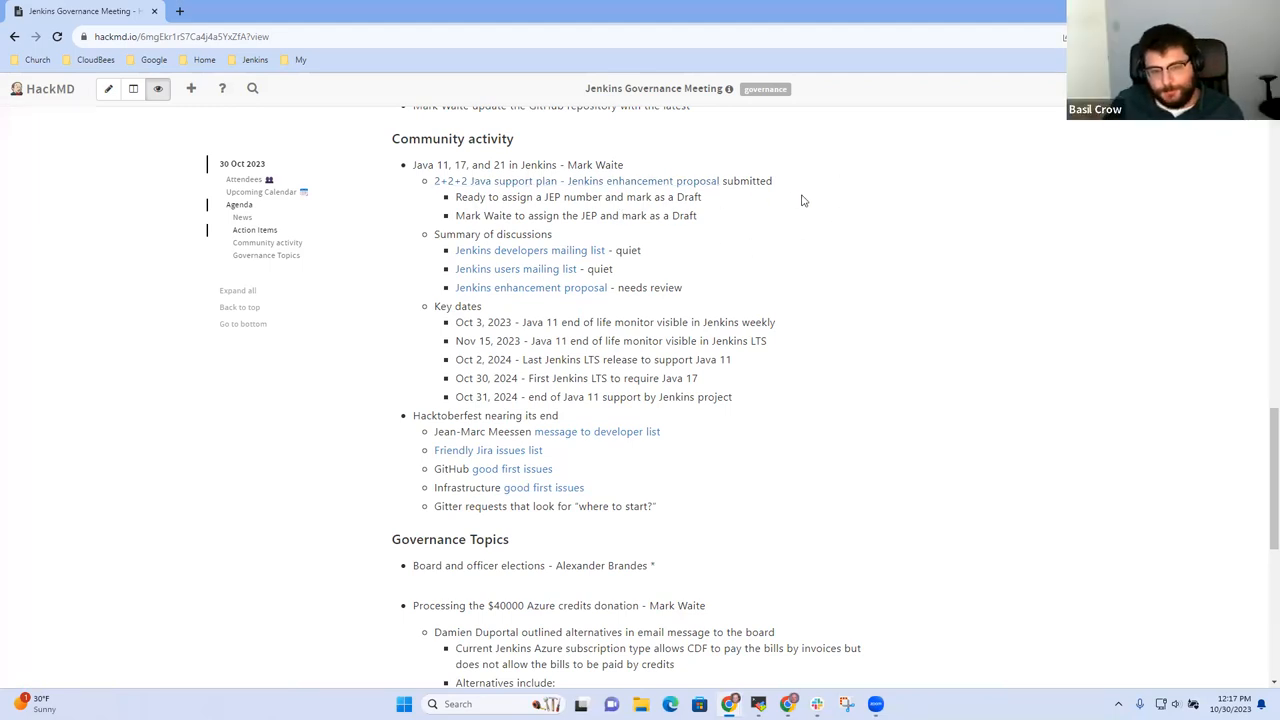
{"action": "mouse_move", "coordinate": [850, 192]}
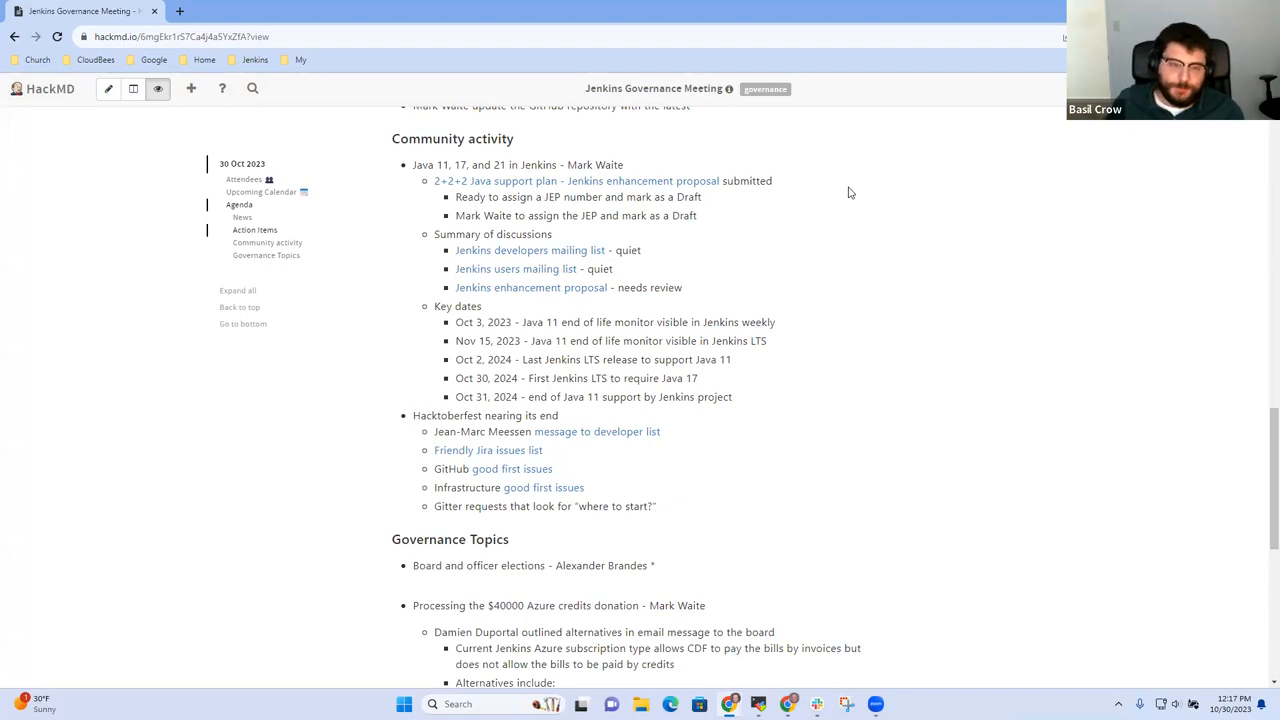
{"action": "mouse_move", "coordinate": [820, 188]}
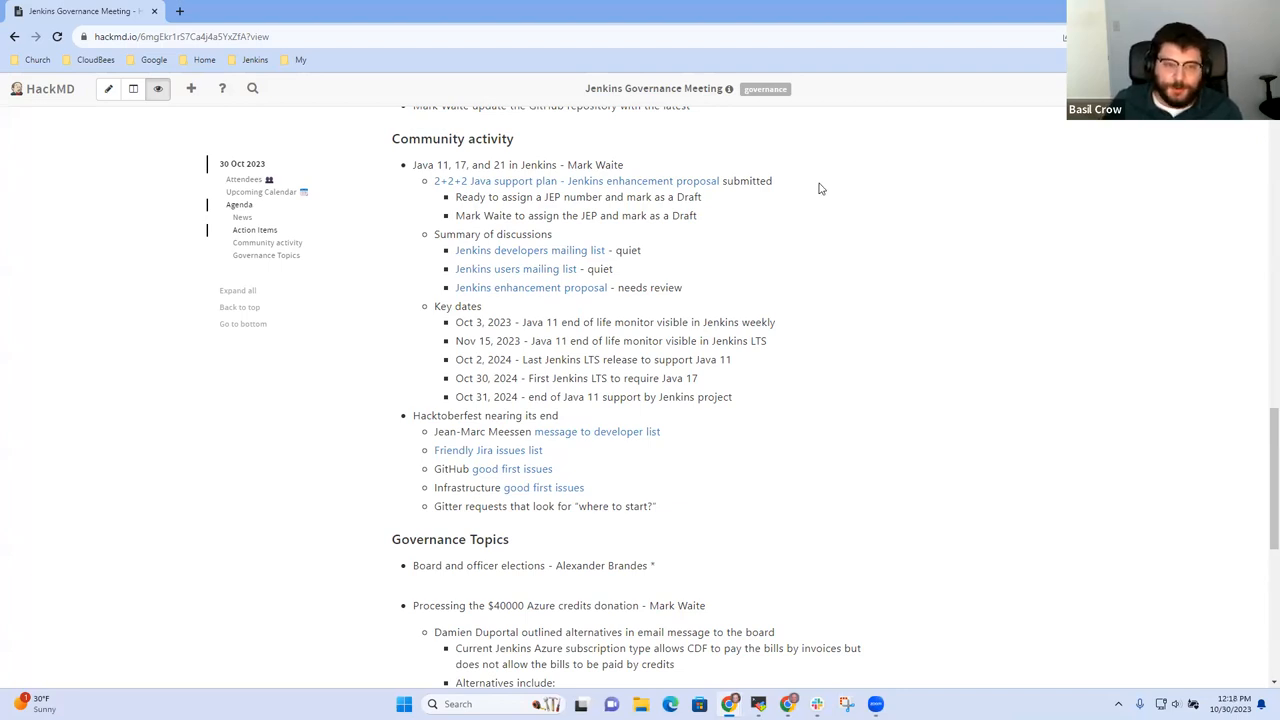
{"action": "mouse_move", "coordinate": [994, 206]}
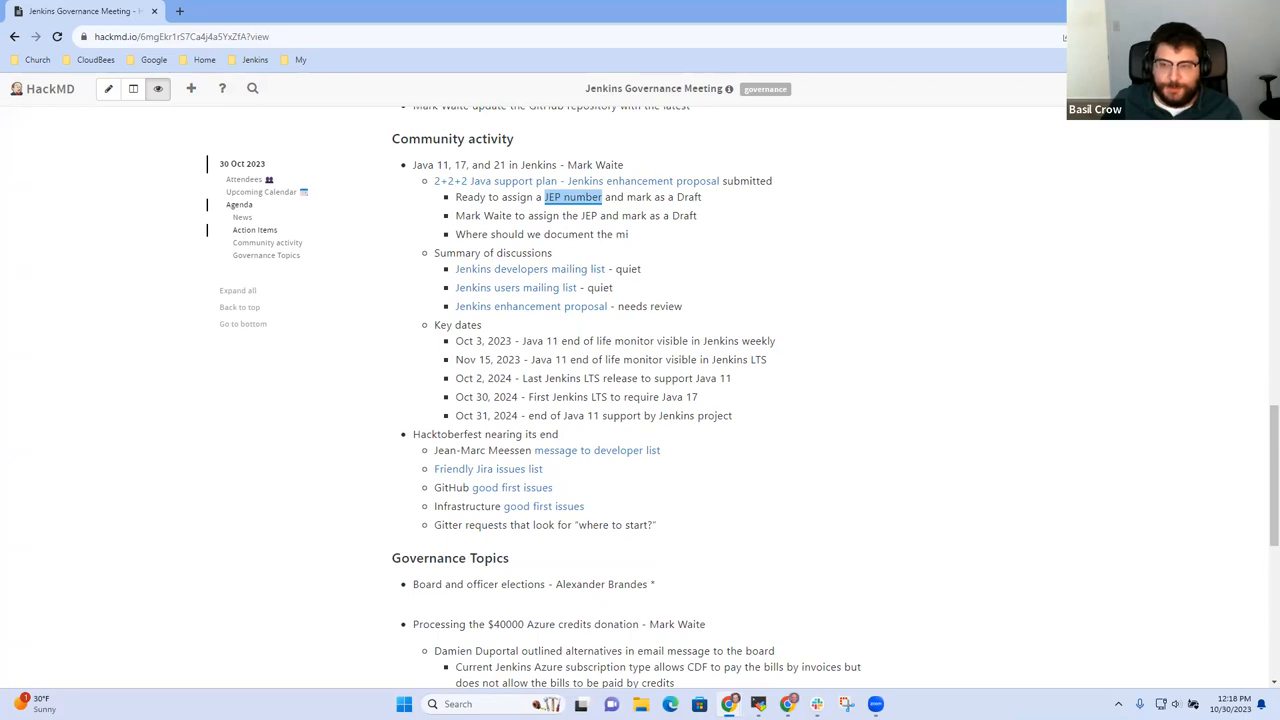
Add a sub-bullet asking where to document the steps of the Java migration
{"action": "type", "text": "gratiosn and teh"}
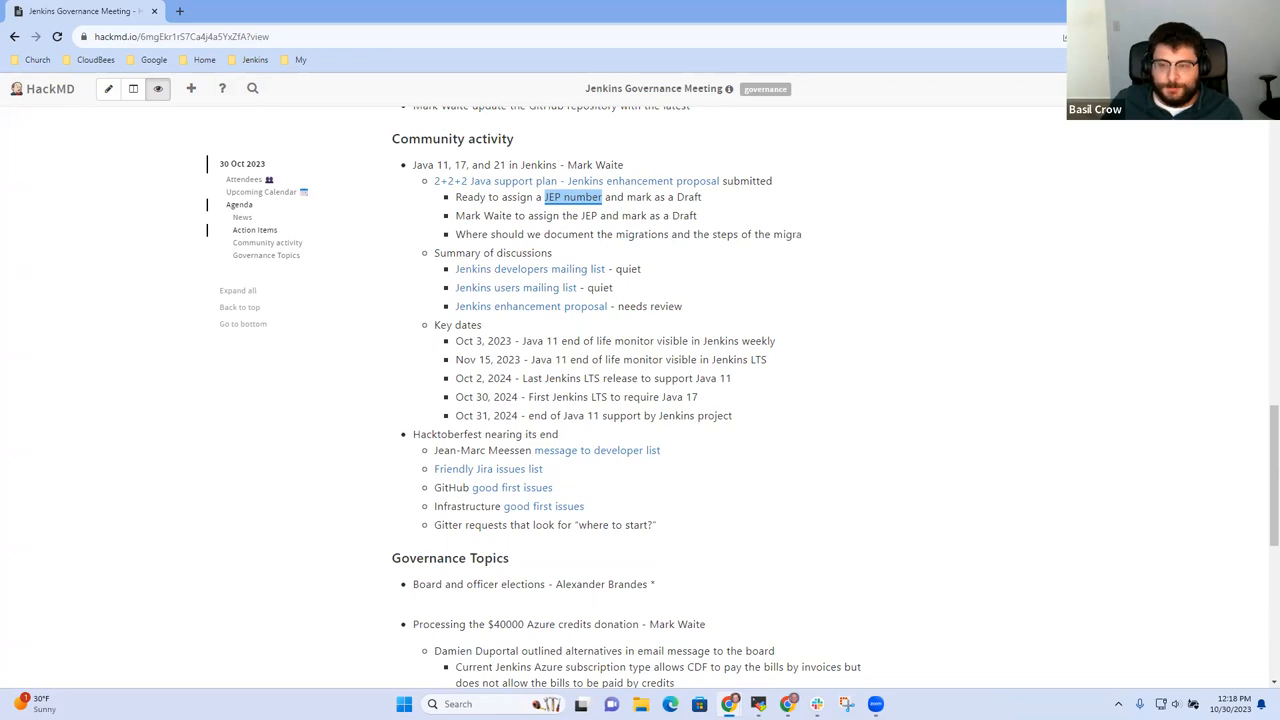
{"action": "type", "text": "tion *"}
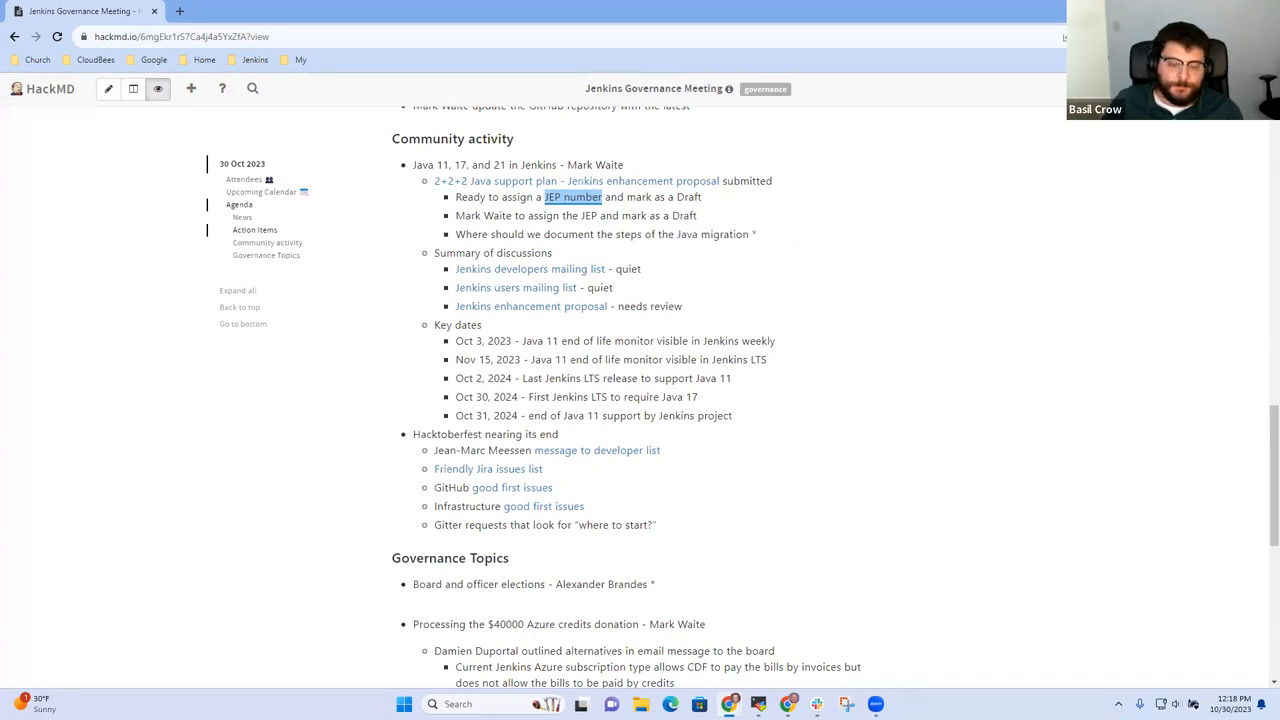
List nested items: Windows MSI installer, block comment in Jenkins core, making a Java version recommended
{"action": "type", "text": "Windows MI"}
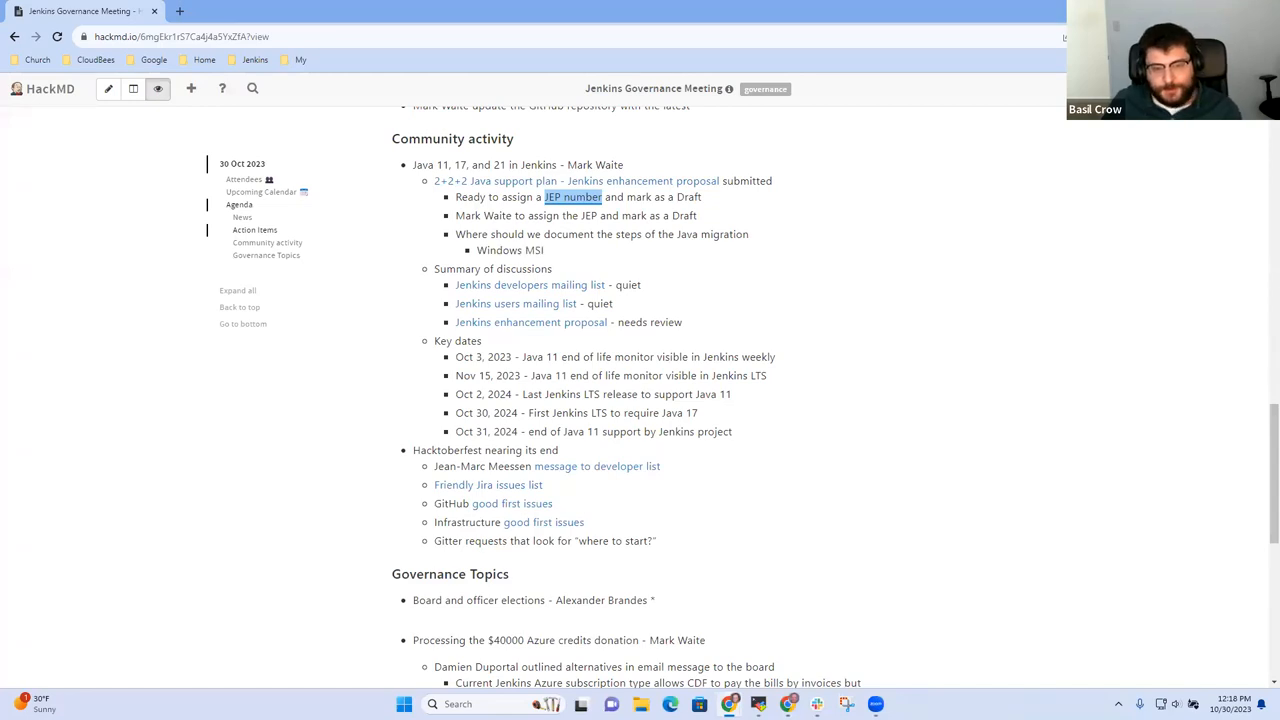
{"action": "type", "text": "installer"}
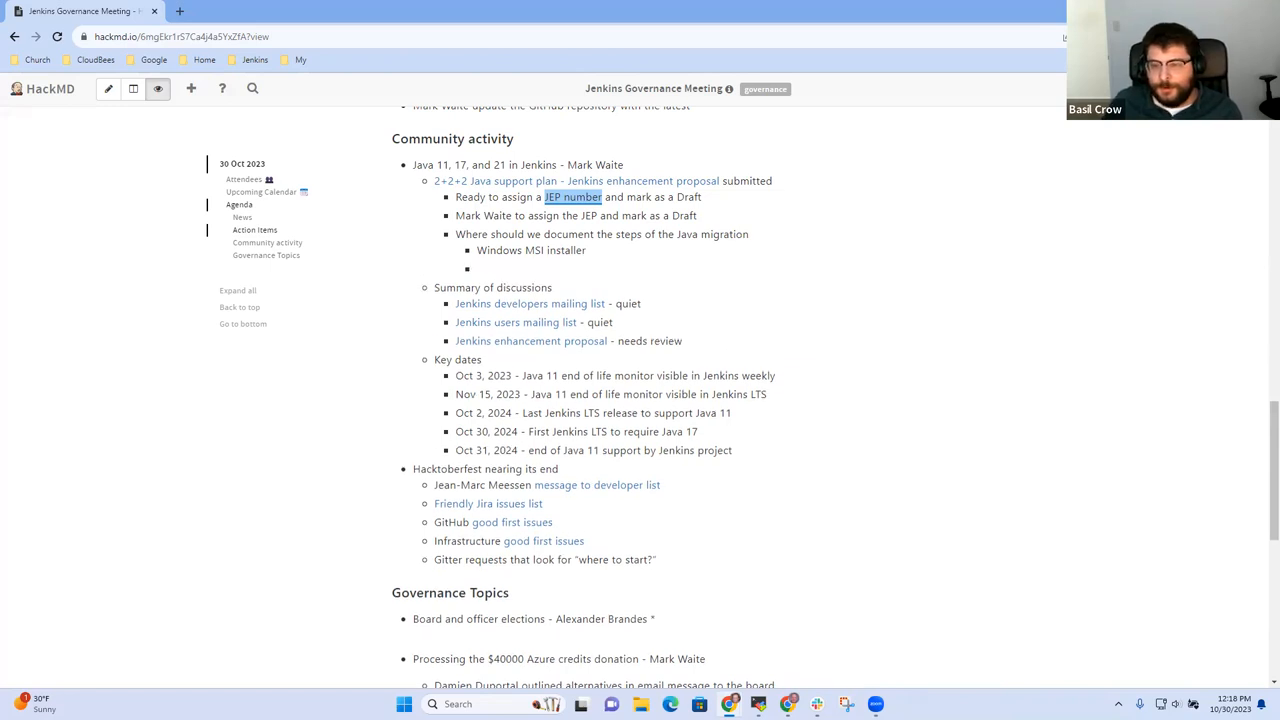
{"action": "type", "text": "Currently c"}
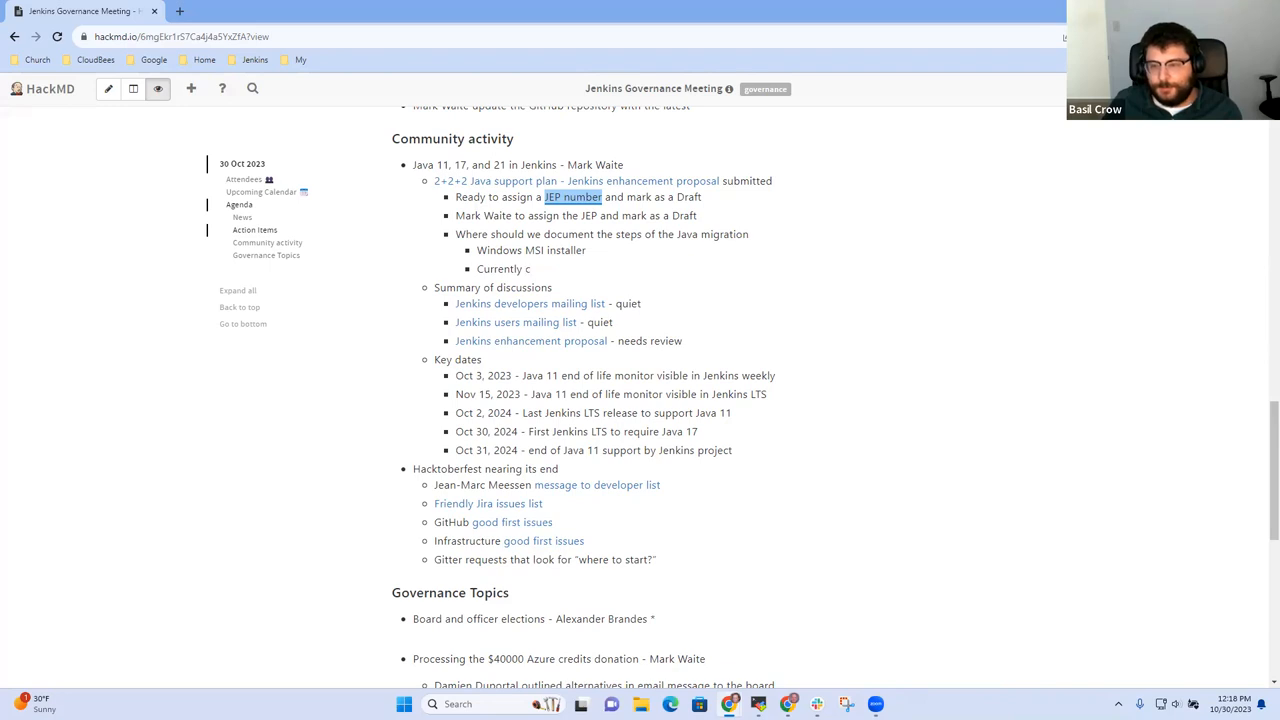
{"action": "type", "text": "ga"}
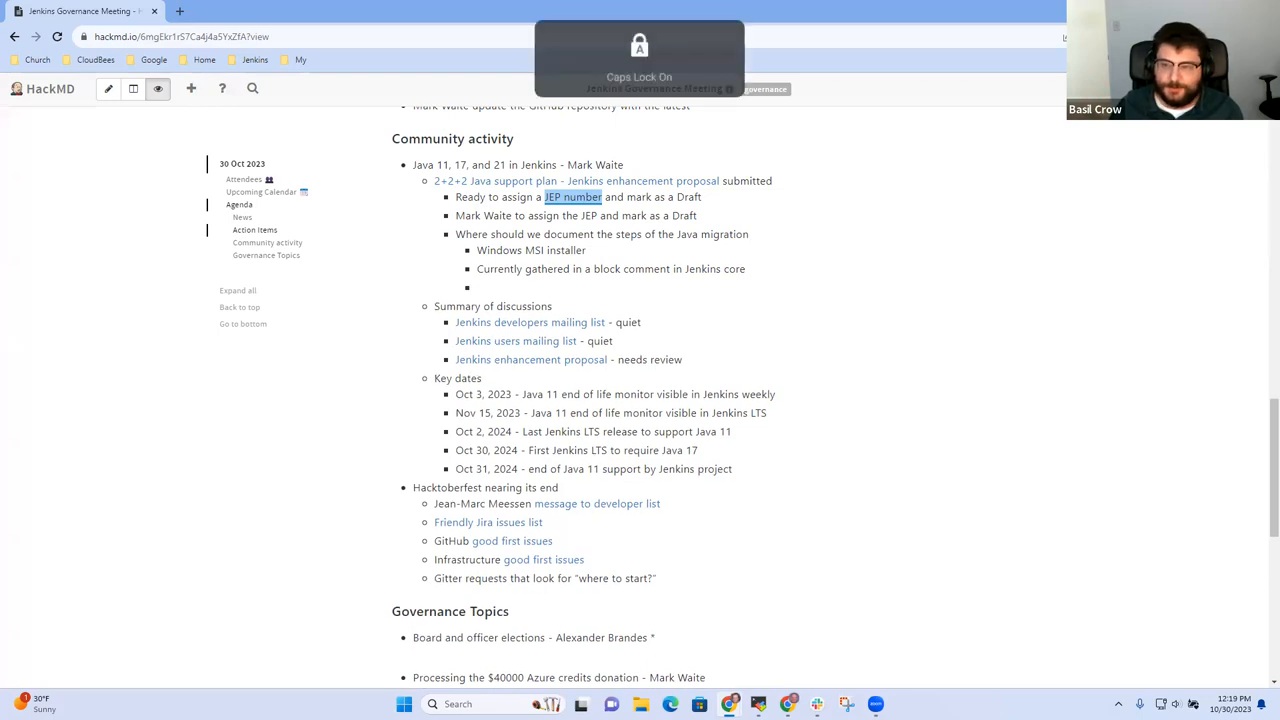
{"action": "type", "text": "Making a"}
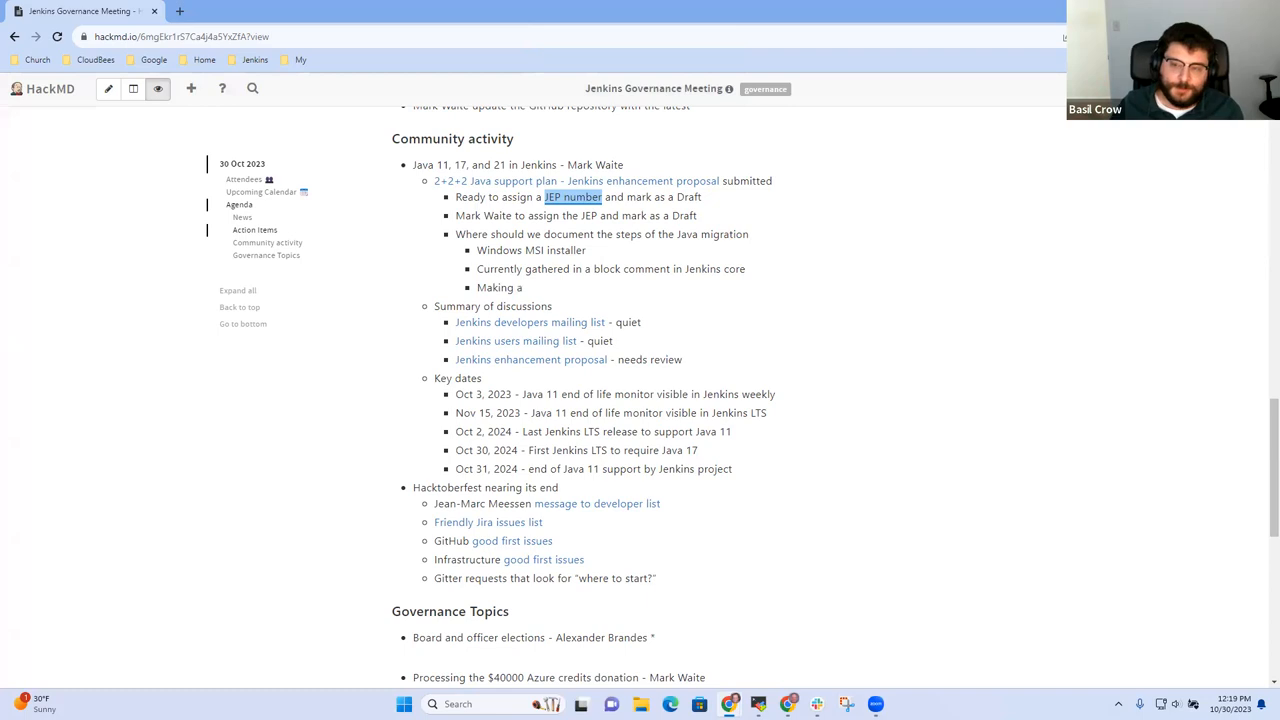
{"action": "type", "text": "Java version the recommended version"}
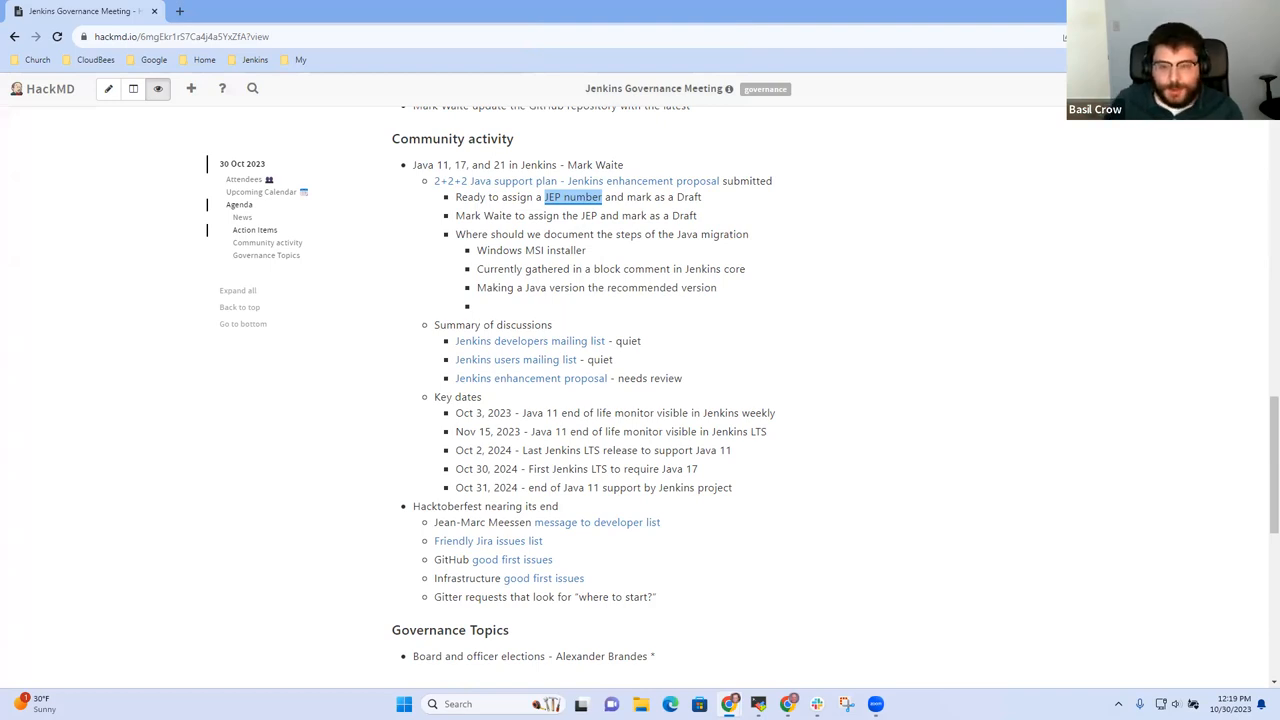
Add the nested bullet 'Dropping support for a Java version (end of life date embedded)'
{"action": "type", "text": "Dropping support for a"}
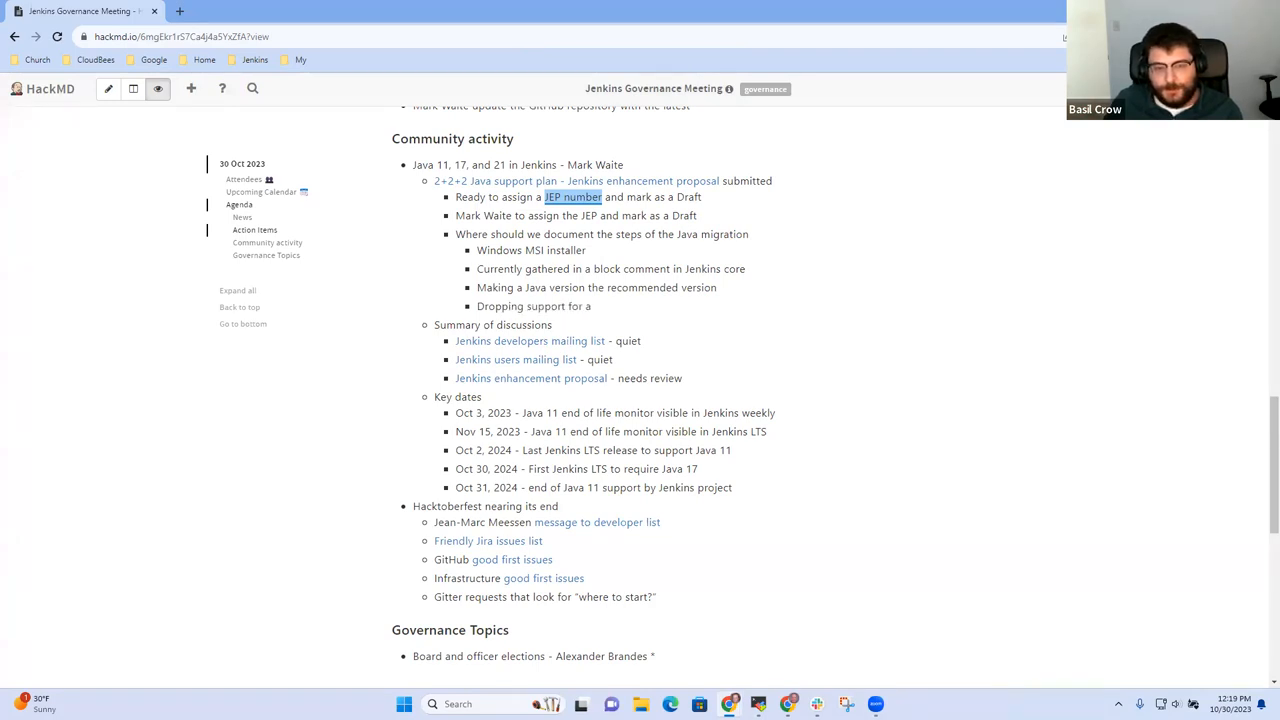
{"action": "type", "text": "Java version (end of life date"}
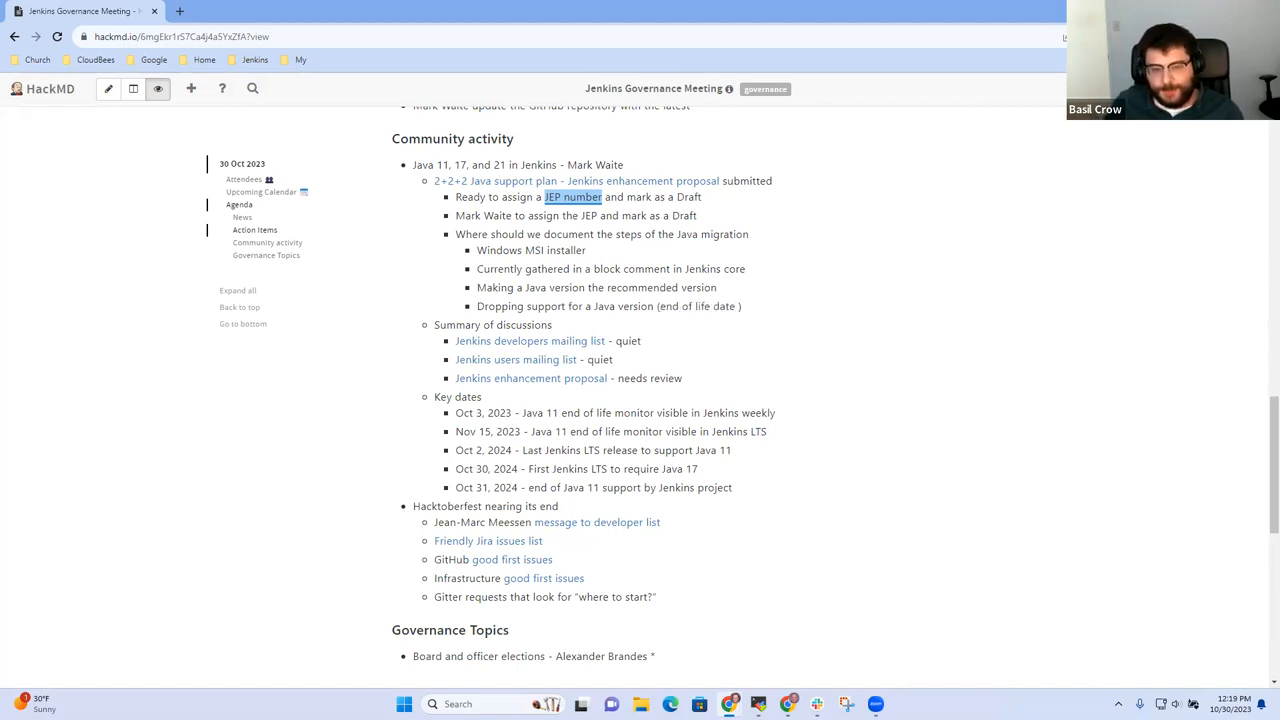
{"action": "type", "text": "embedded"}
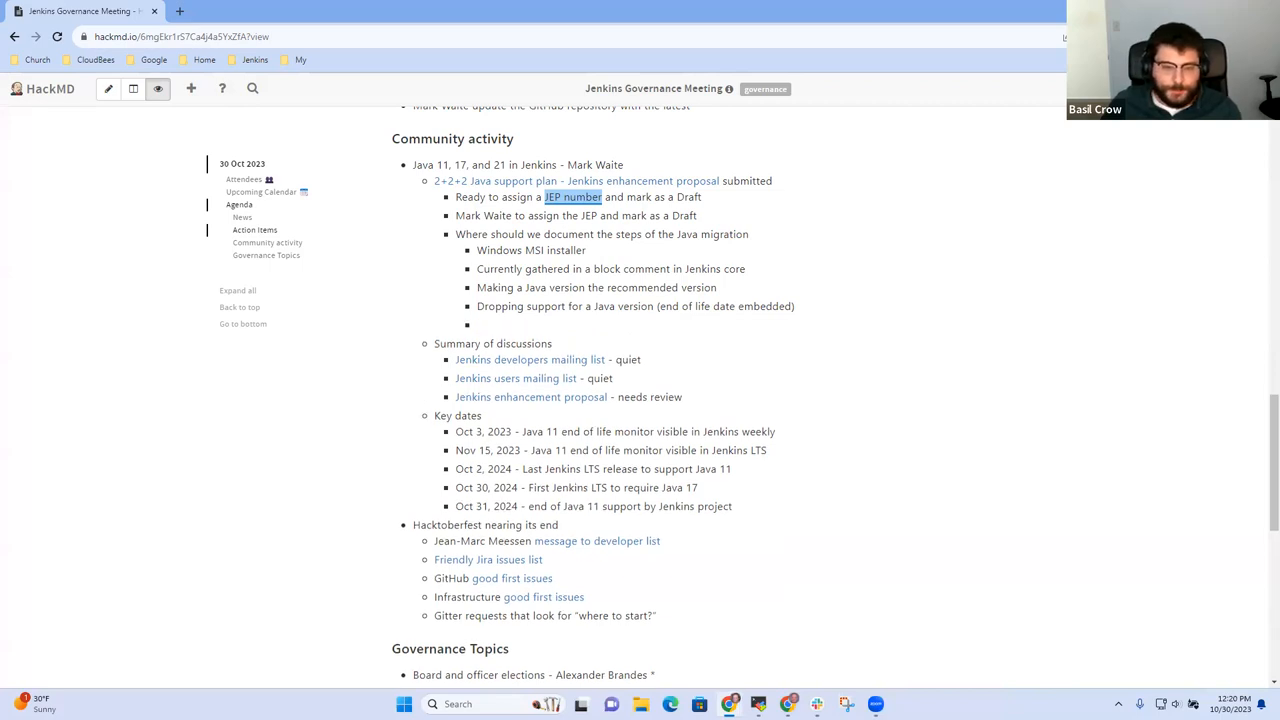
Add a bullet letting future release leads and other contributors use the document
{"action": "type", "text": "Allow future release leads and other contributors to"}
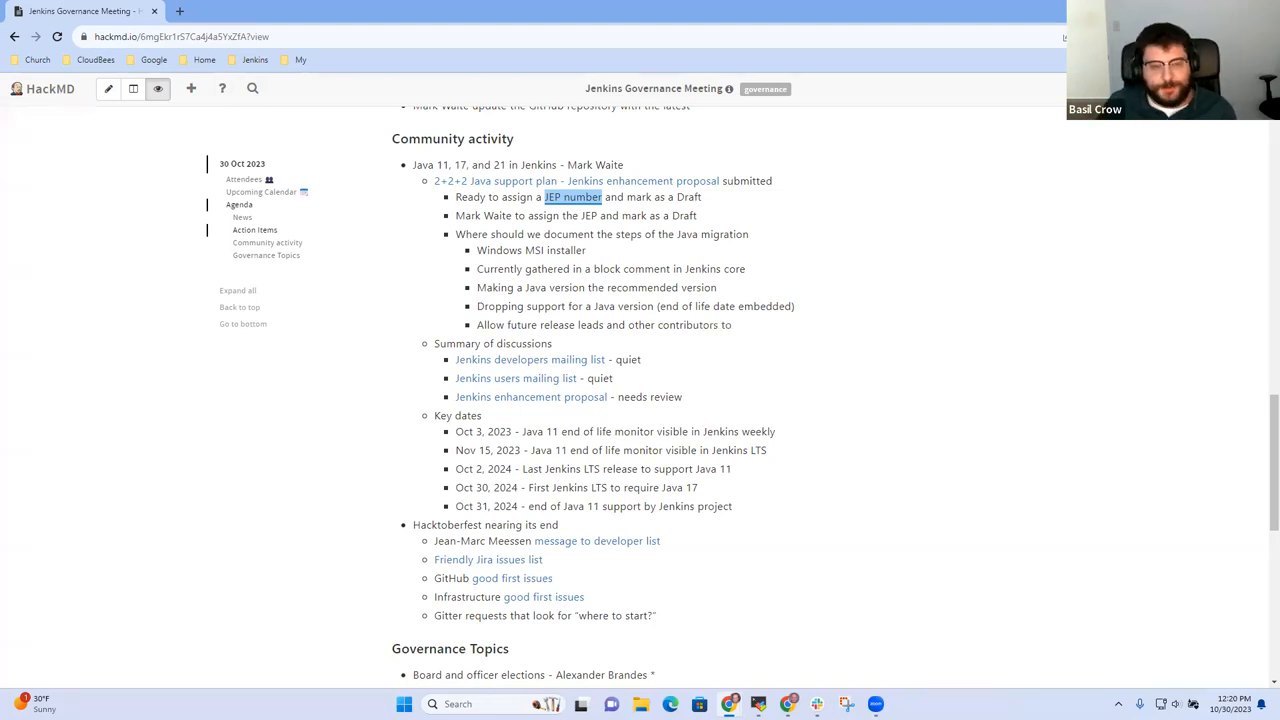
{"action": "type", "text": "use the document or other"}
{"action": "type", "text": "Mark prefers a rele"}
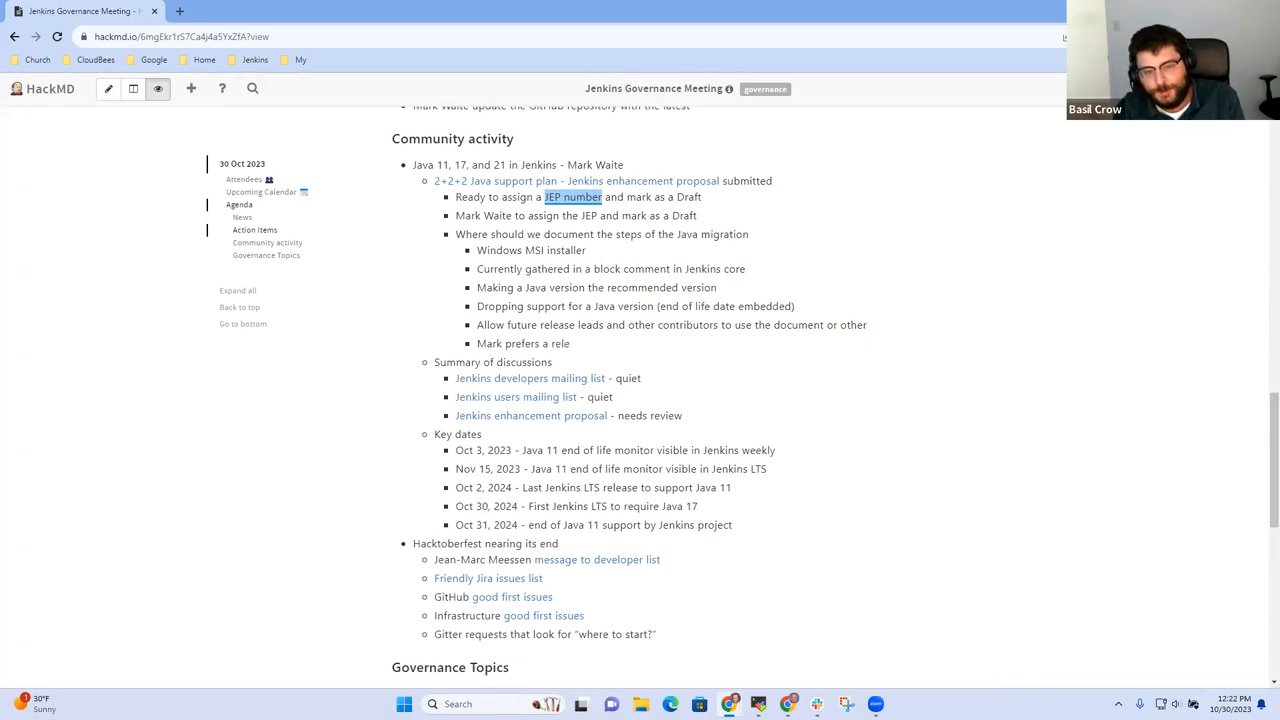
Note Mark prefers a checklist for each phase of a Java release and begin Basil's action item
{"action": "type", "text": "checklist for each"}
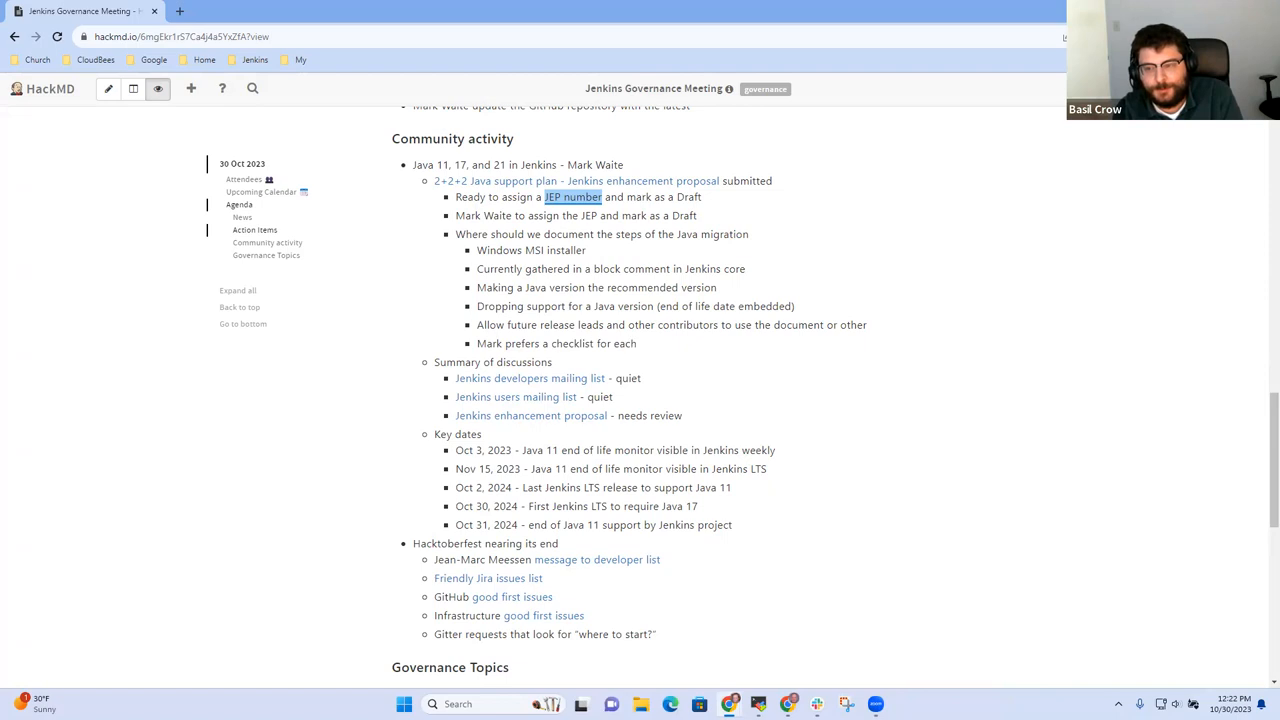
{"action": "type", "text": "of the phases of a Java release"}
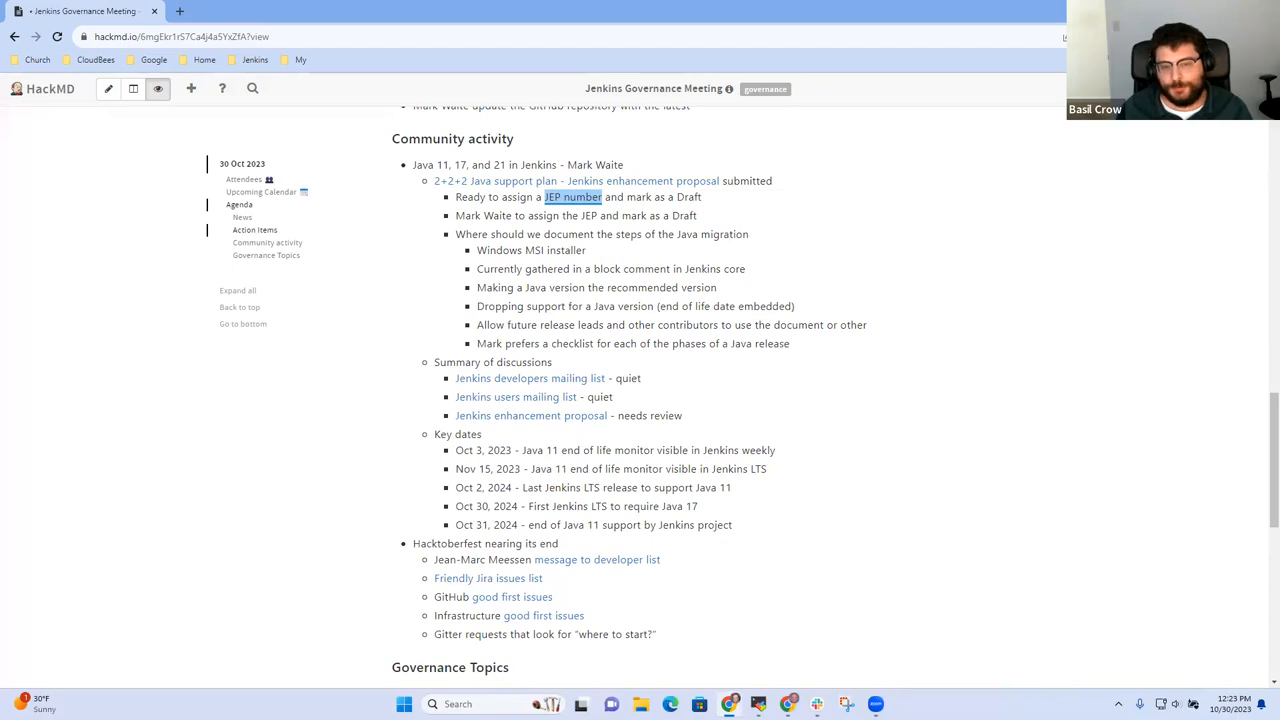
{"action": "type", "text": "Bail"}
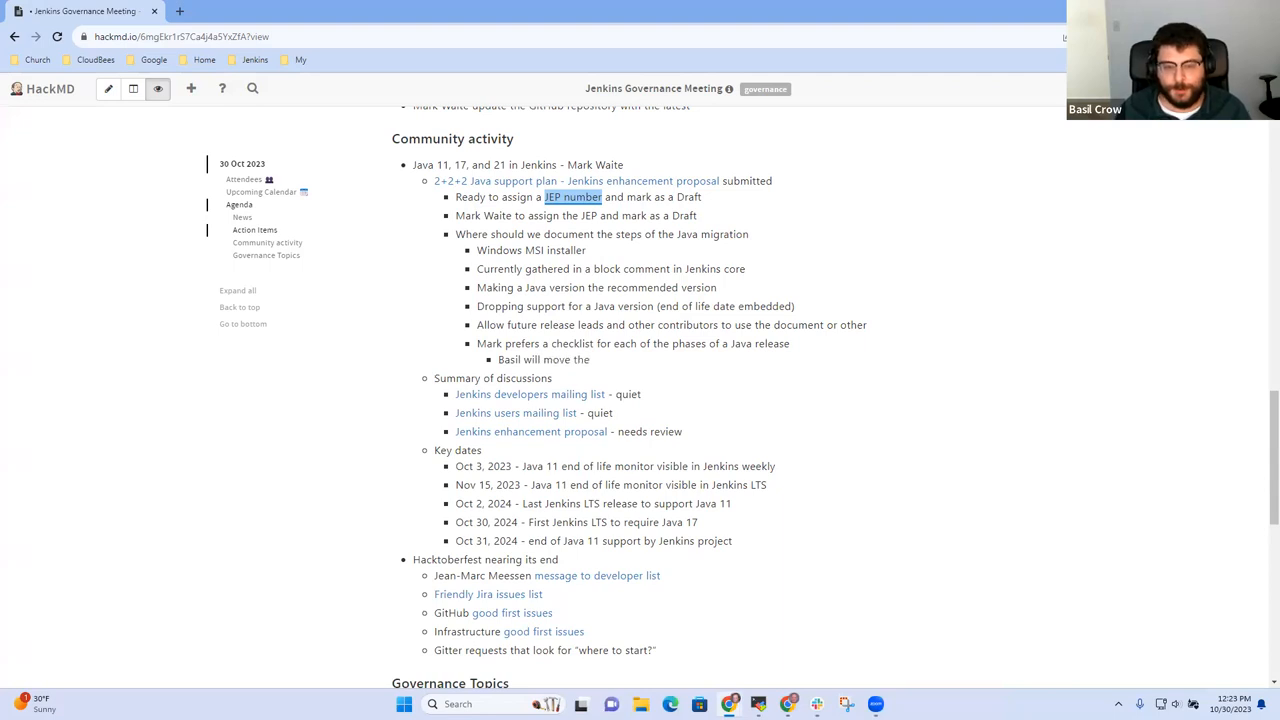
Write that Basil will move the checklist from the block comment into a checklist in the release repository
{"action": "type", "text": "checklist from the block comment"}
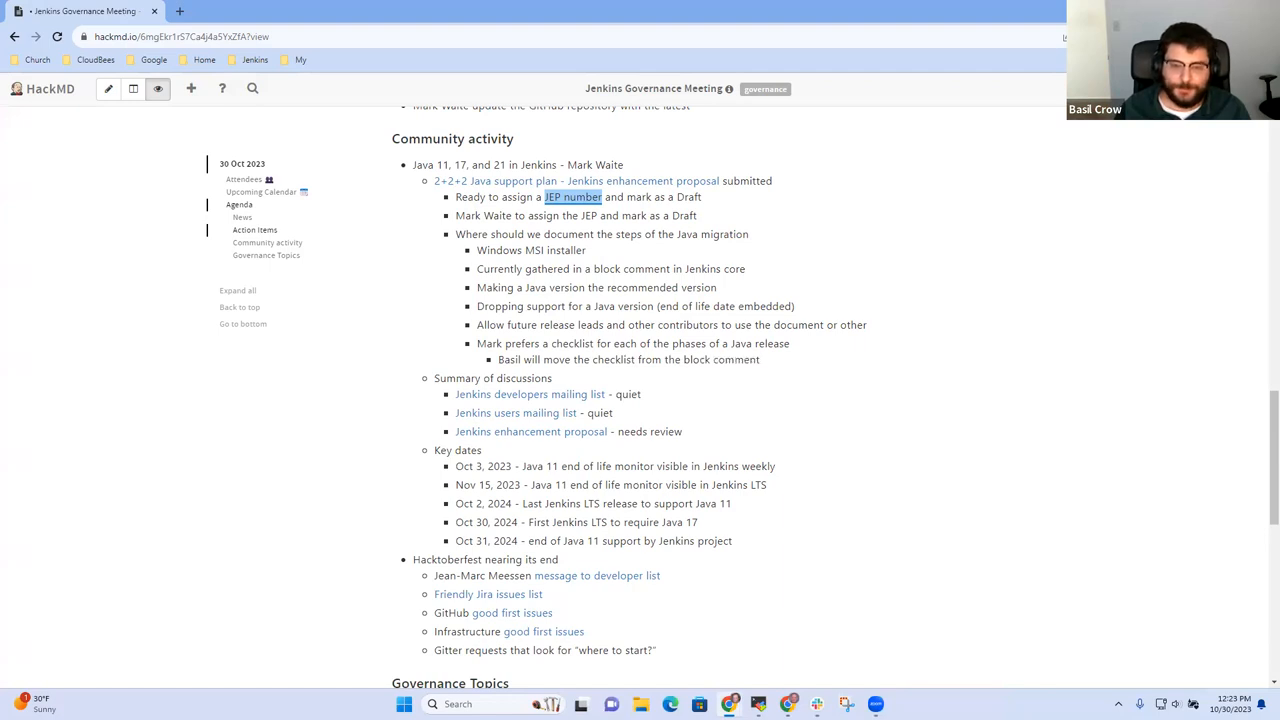
{"action": "type", "text": "into a checklist in the release repository"}
{"action": "type", "text": "J"}
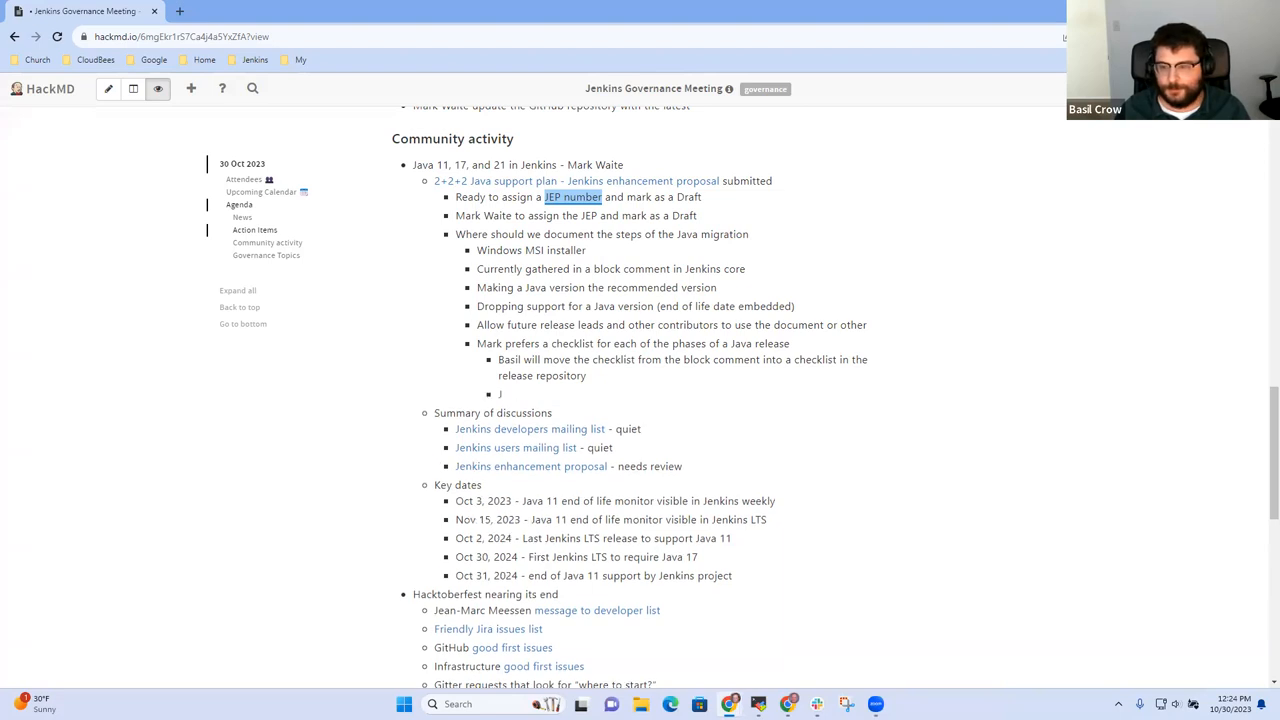
Record Java 11 end of life late 2024 and Java 8 end of life in 2025 or 2026
{"action": "type", "text": "ava 11 eb"}
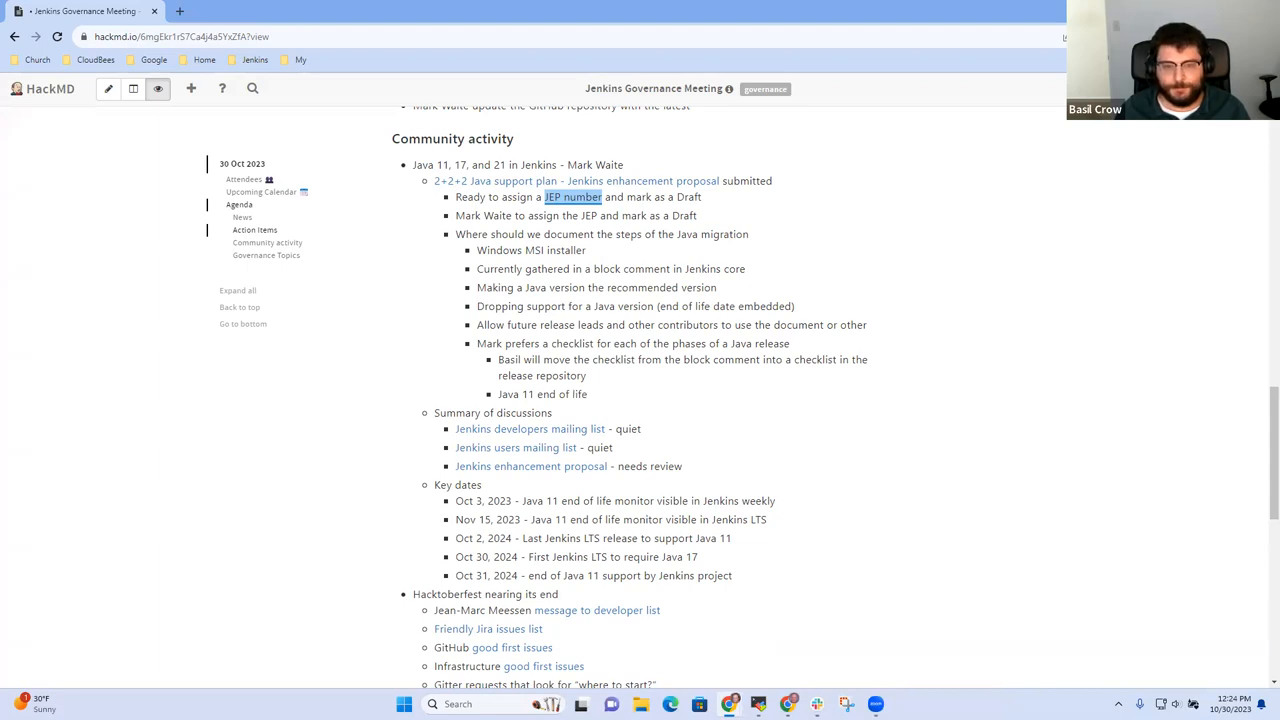
{"action": "type", "text": "S"}
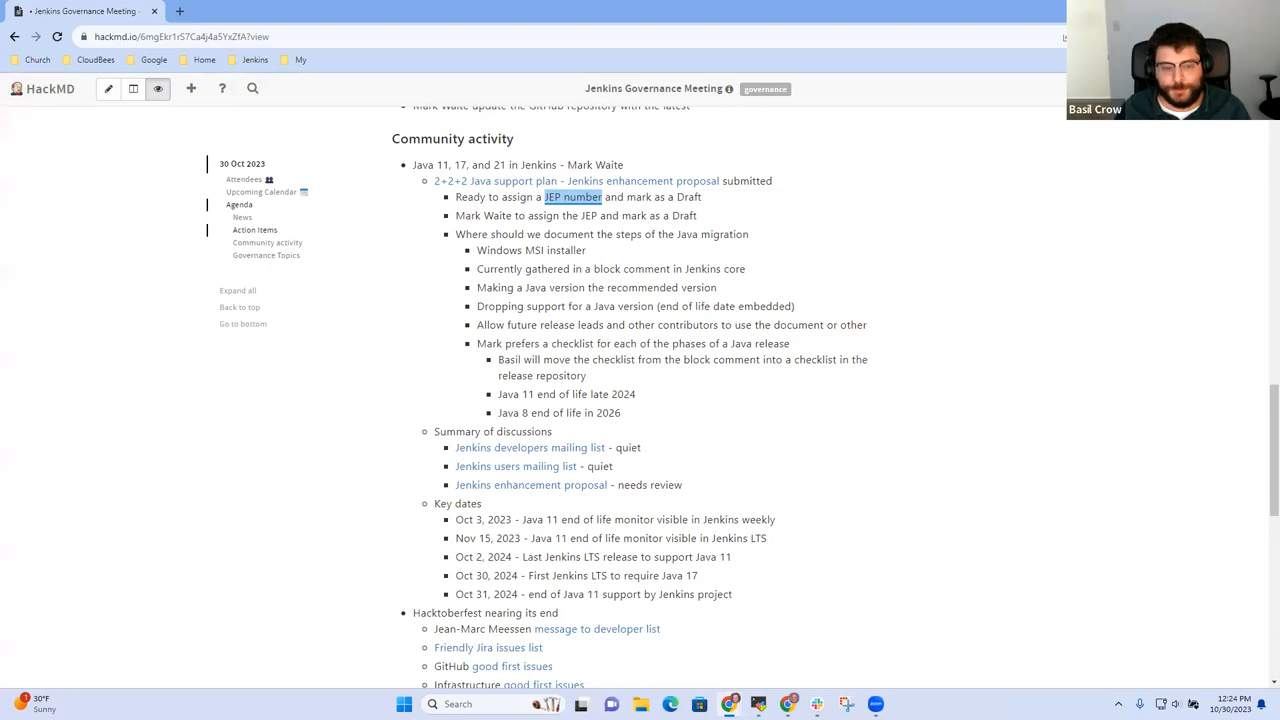
{"action": "type", "text": "2025 or"}
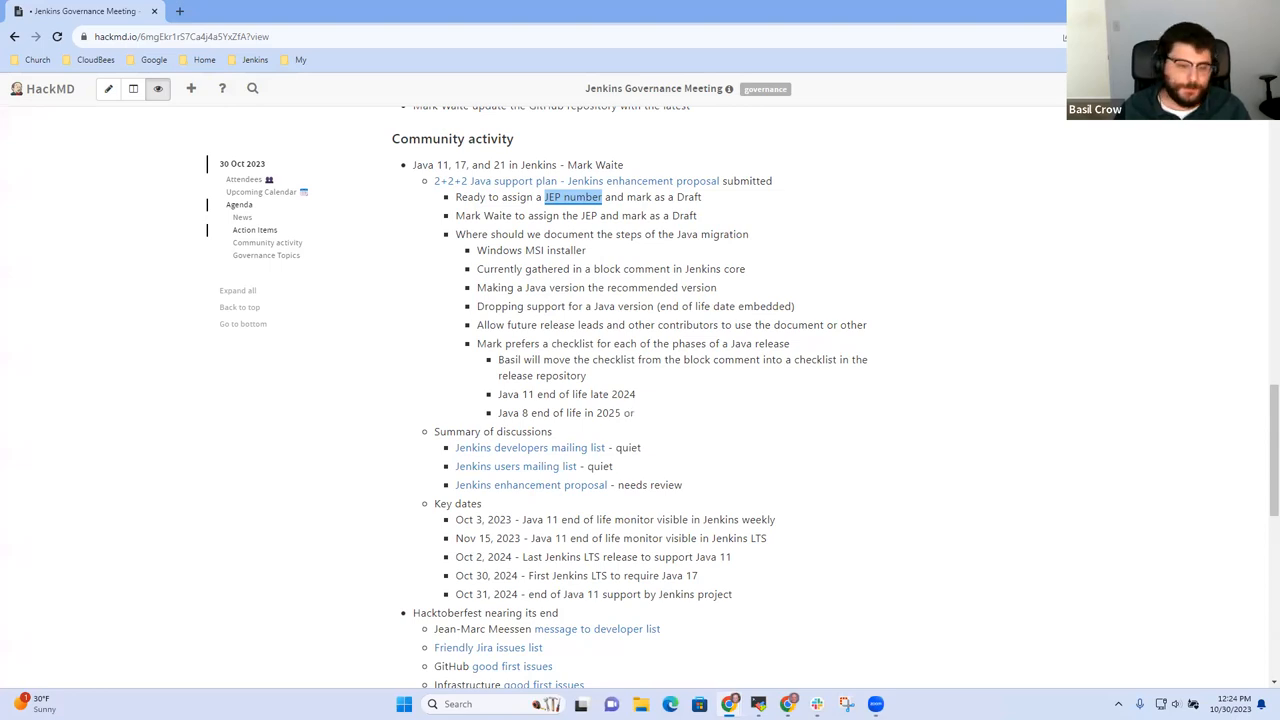
{"action": "type", "text": "2026"}
{"action": "type", "text": "Java 17 end of life"}
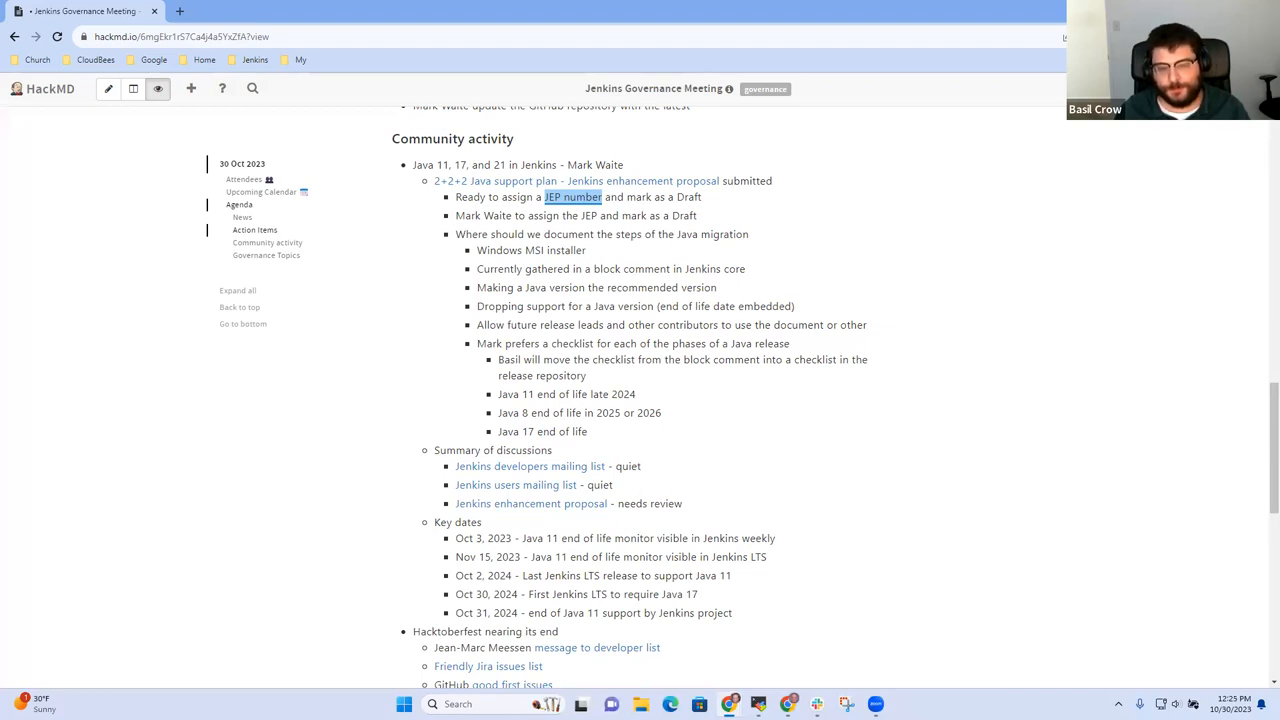
Complete the Java 17 bullet with an end of life of mid 2026
{"action": "type", "text": "mid"}
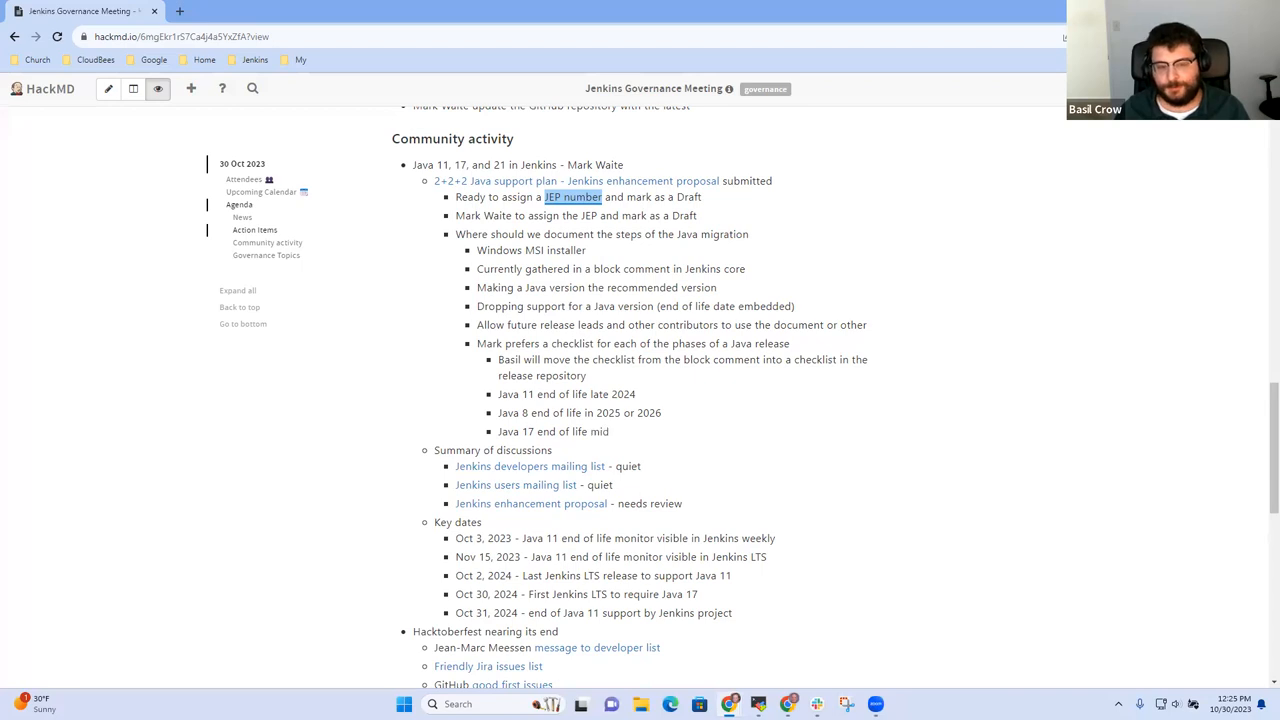
{"action": "type", "text": "2026"}
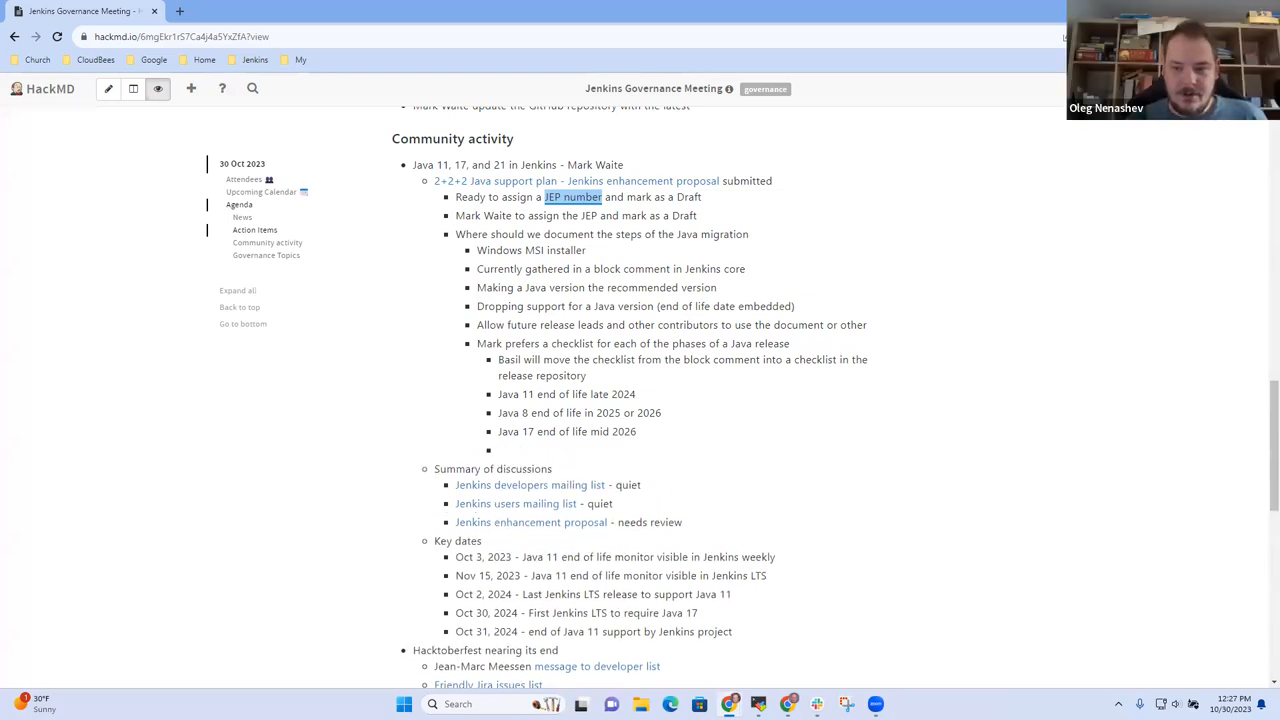
Begin a new bullet 'Include in the JEP?' after the Java end-of-life dates
{"action": "type", "text": "Include in the JEP?"}
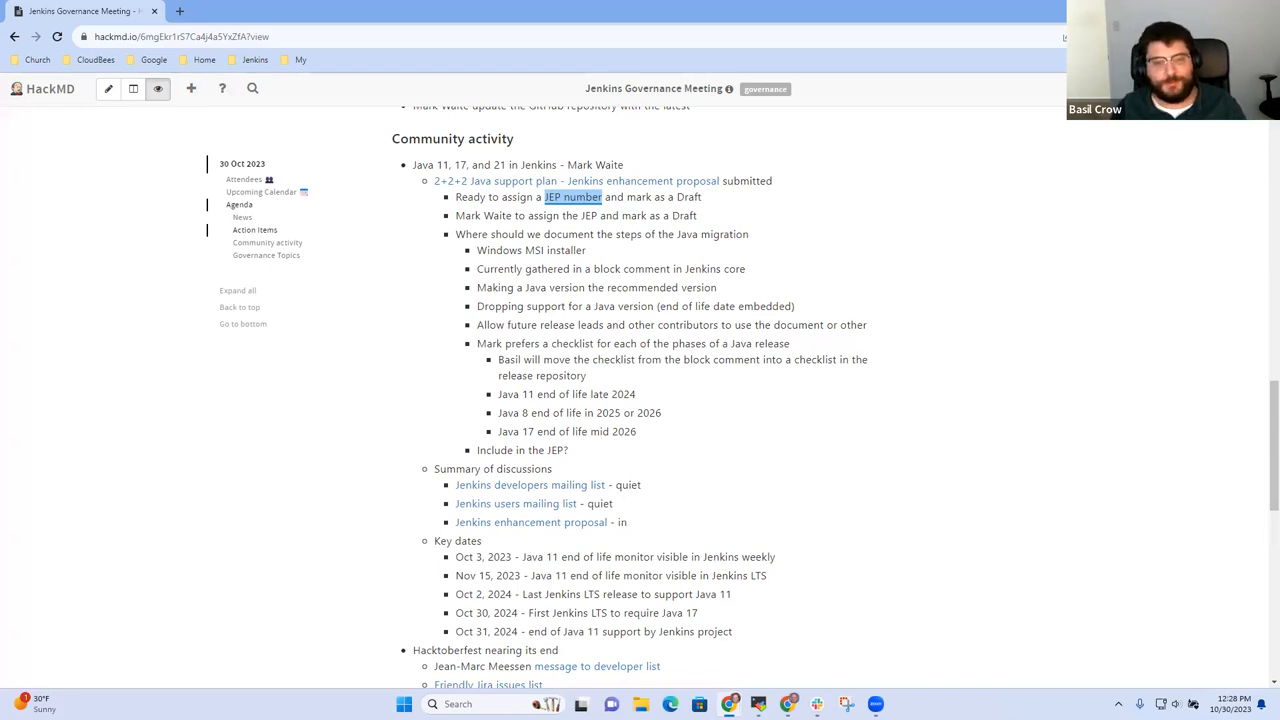
Finish 'in progress' on the Jenkins enhancement proposal entry and select the Java 11, 17, and 21 line
{"action": "type", "text": "progre"}
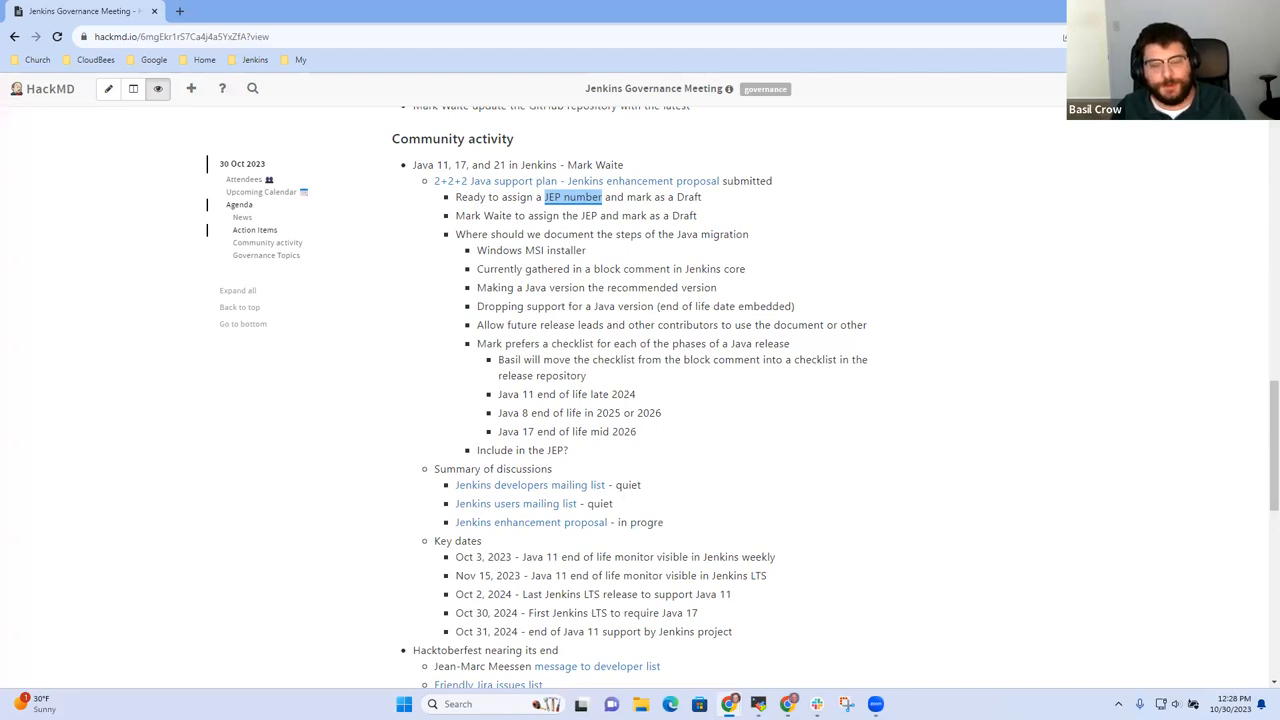
{"action": "type", "text": "ss"}
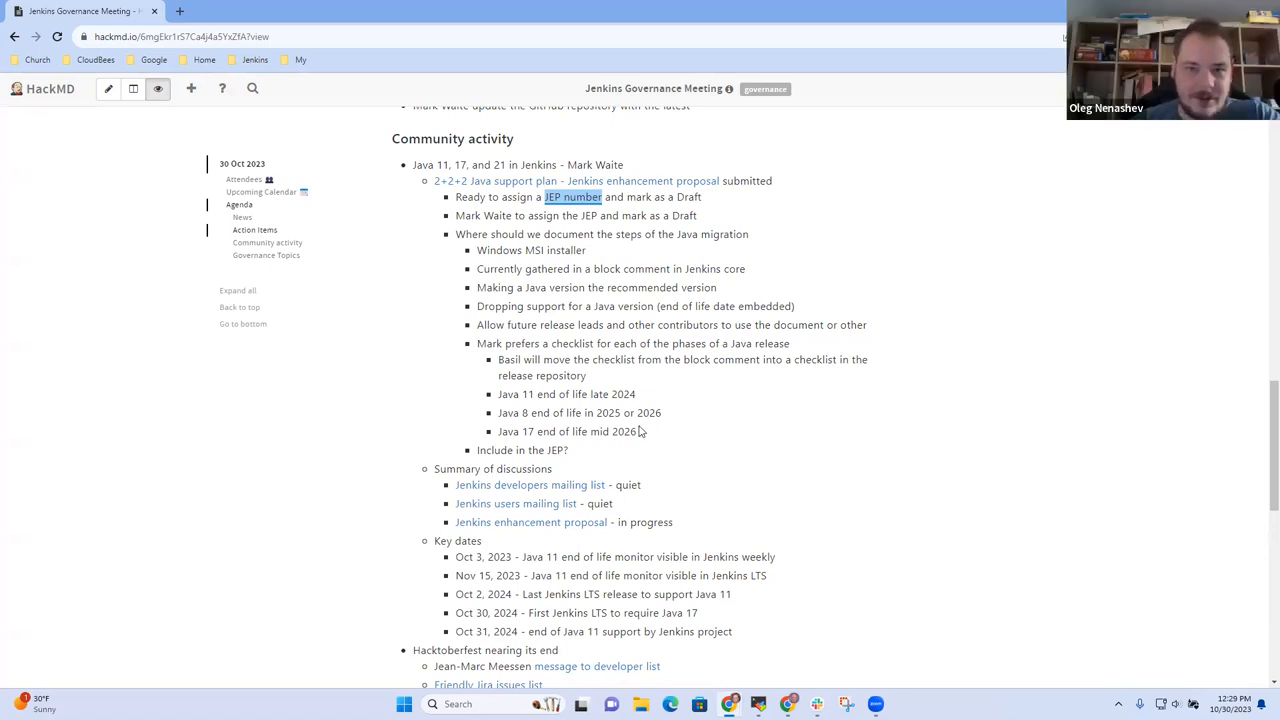
{"action": "mouse_move", "coordinate": [758, 432]}
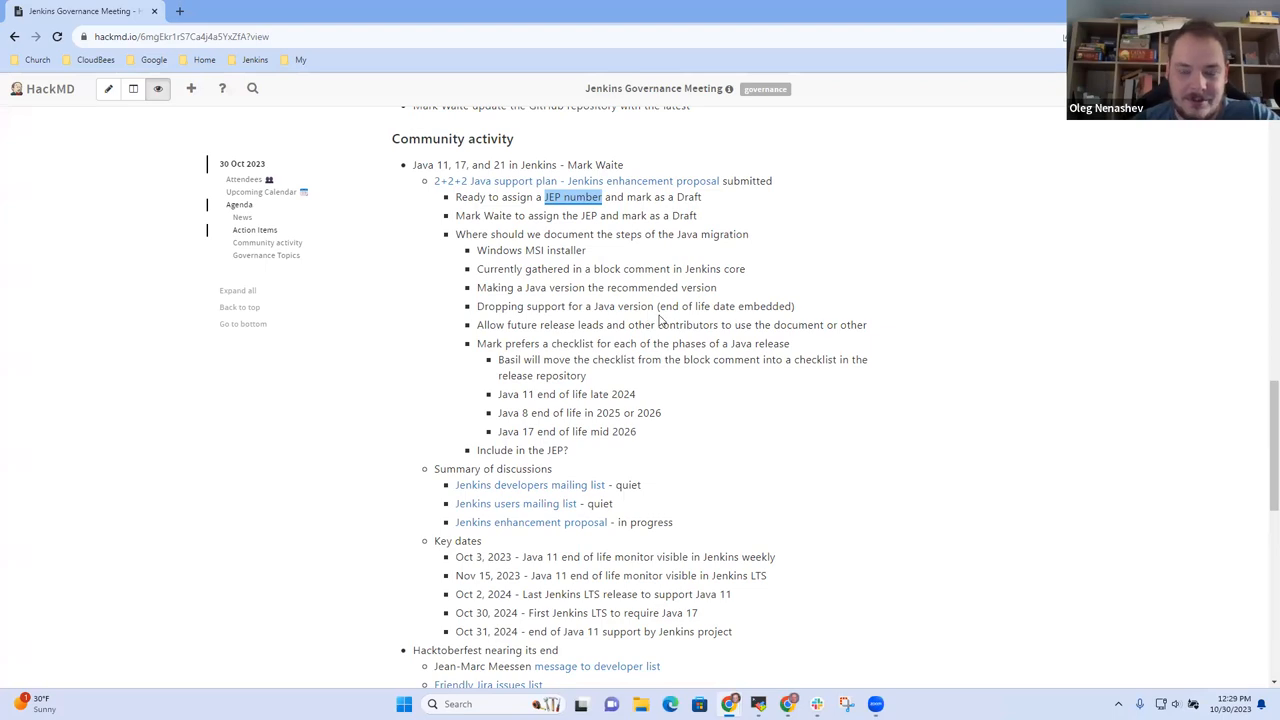
{"action": "mouse_move", "coordinate": [672, 320]}
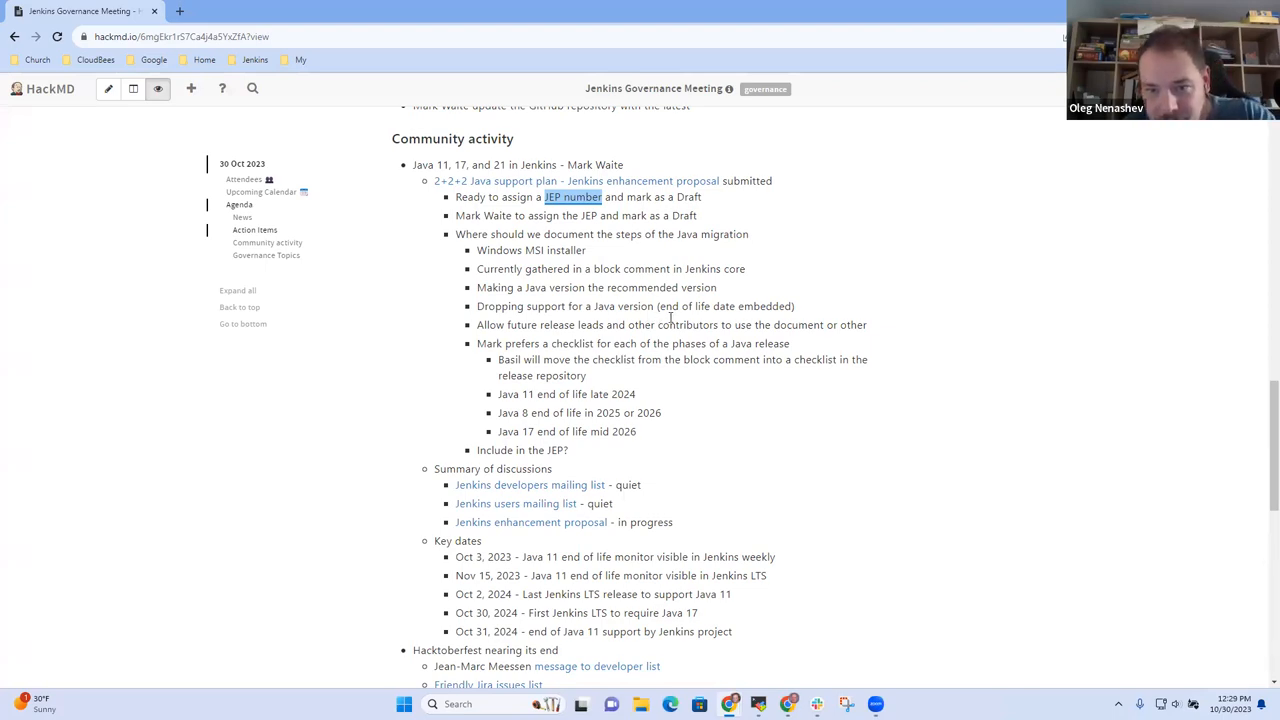
{"action": "mouse_move", "coordinate": [438, 204]}
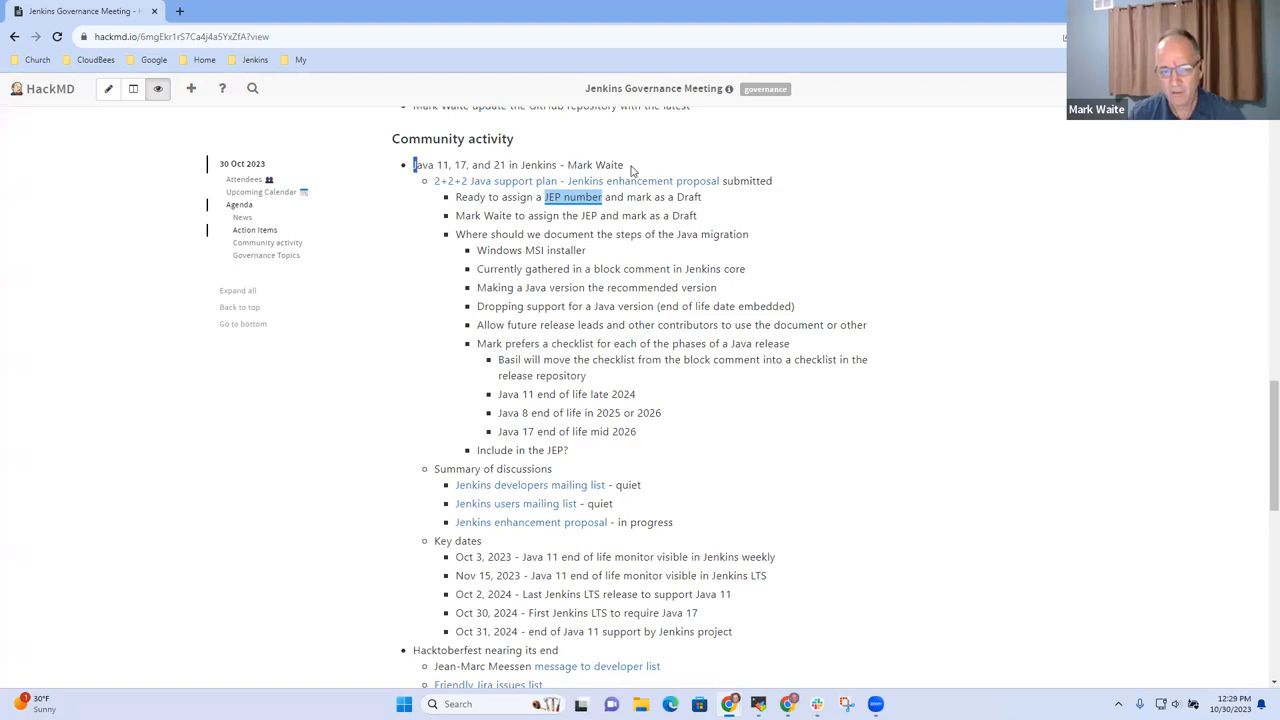
{"action": "triple_click", "coordinate": [508, 164]}
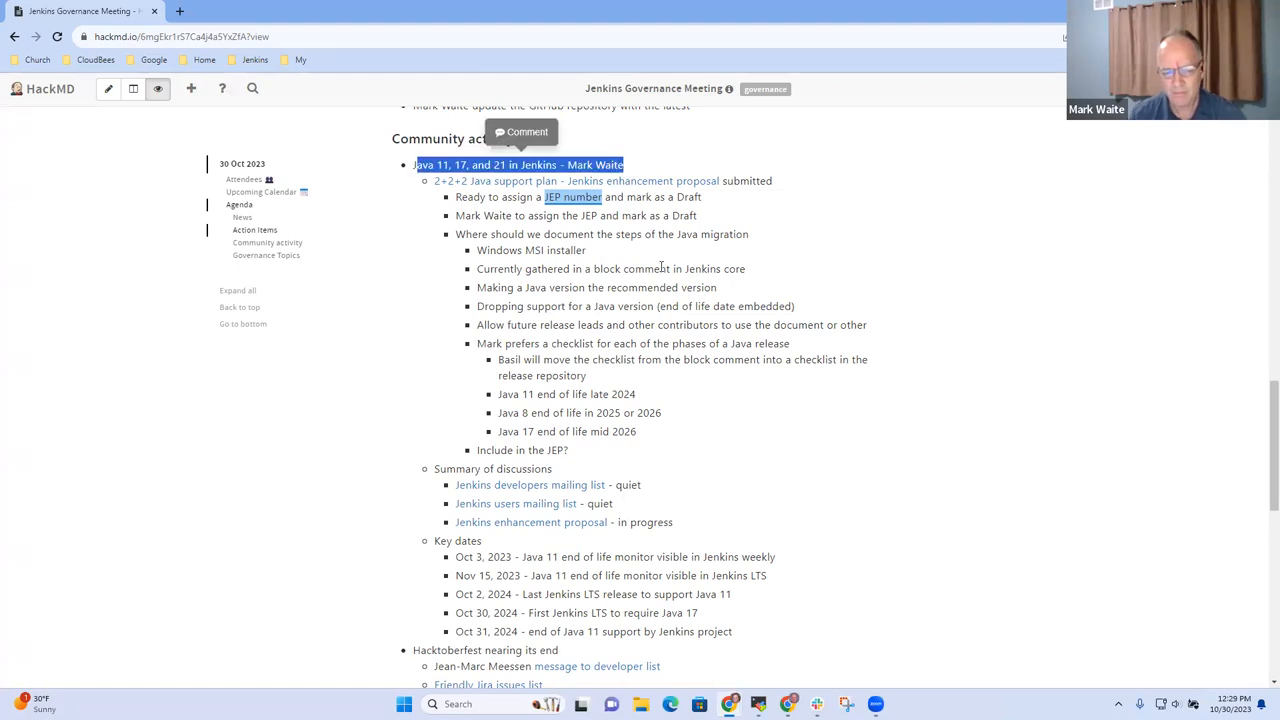
{"action": "scroll", "scroll_direction": "down", "scroll_amount": 3}
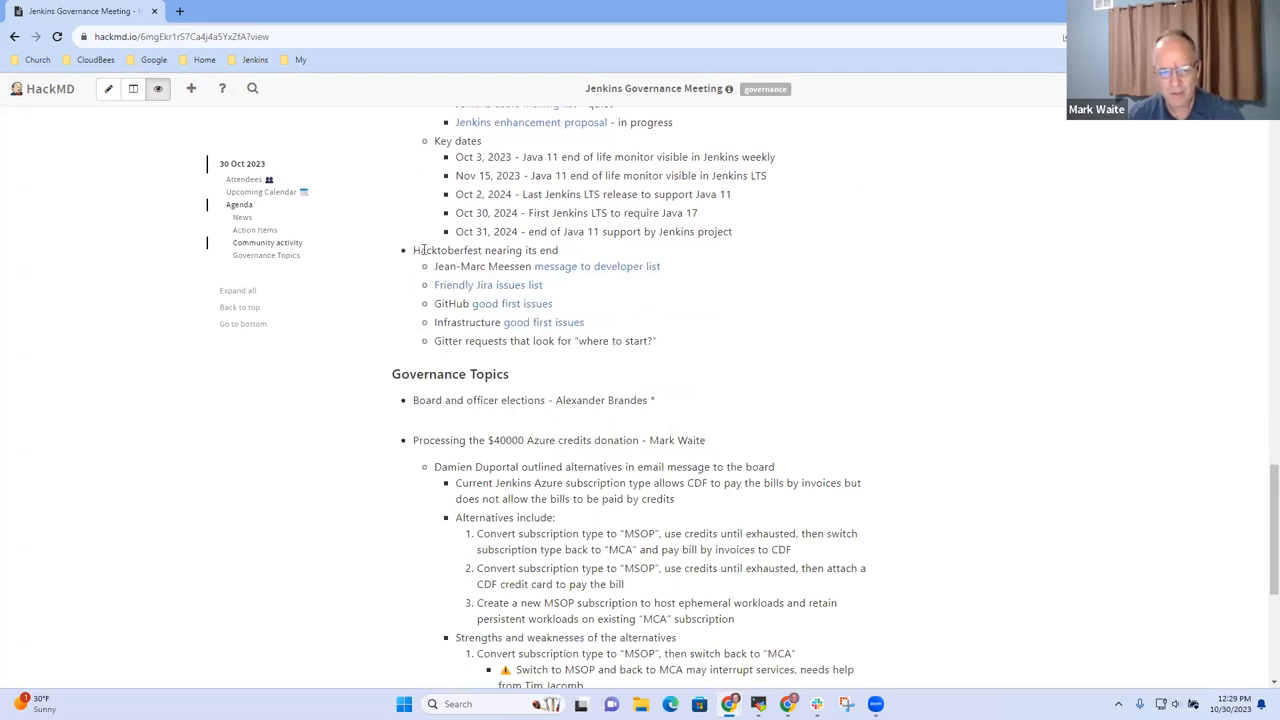
{"action": "triple_click", "coordinate": [480, 250]}
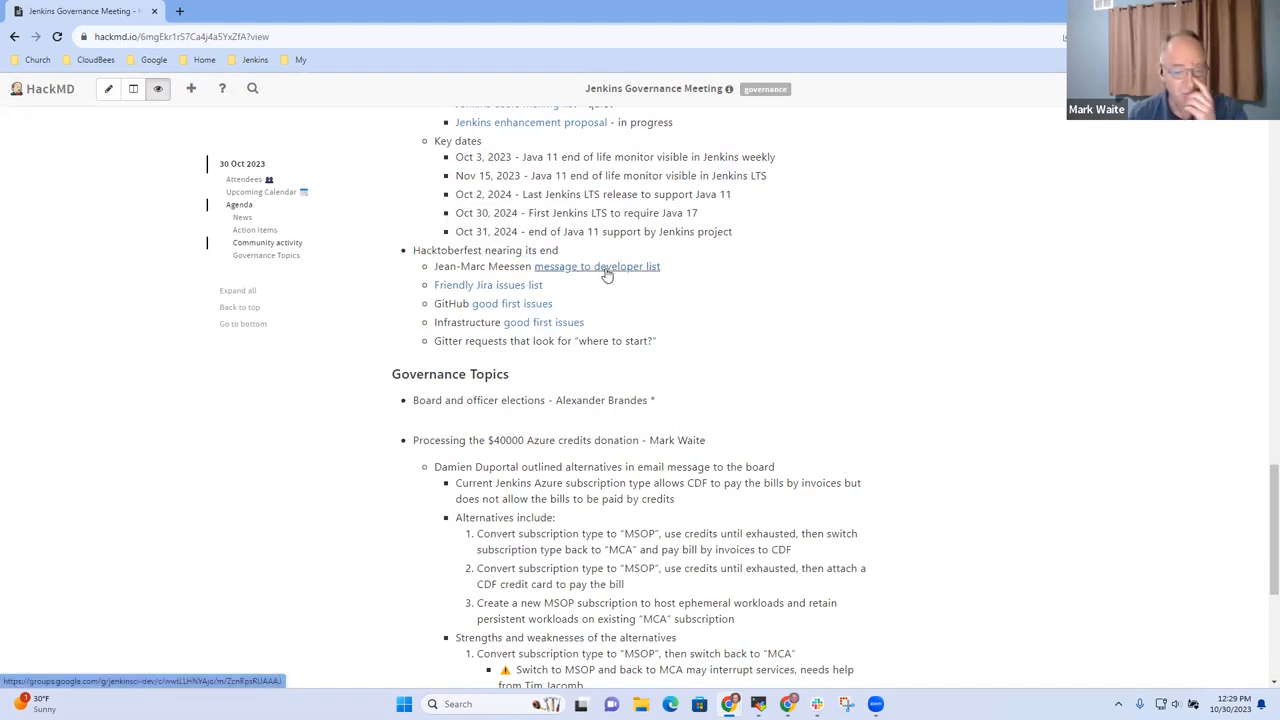
{"action": "mouse_move", "coordinate": [540, 290]}
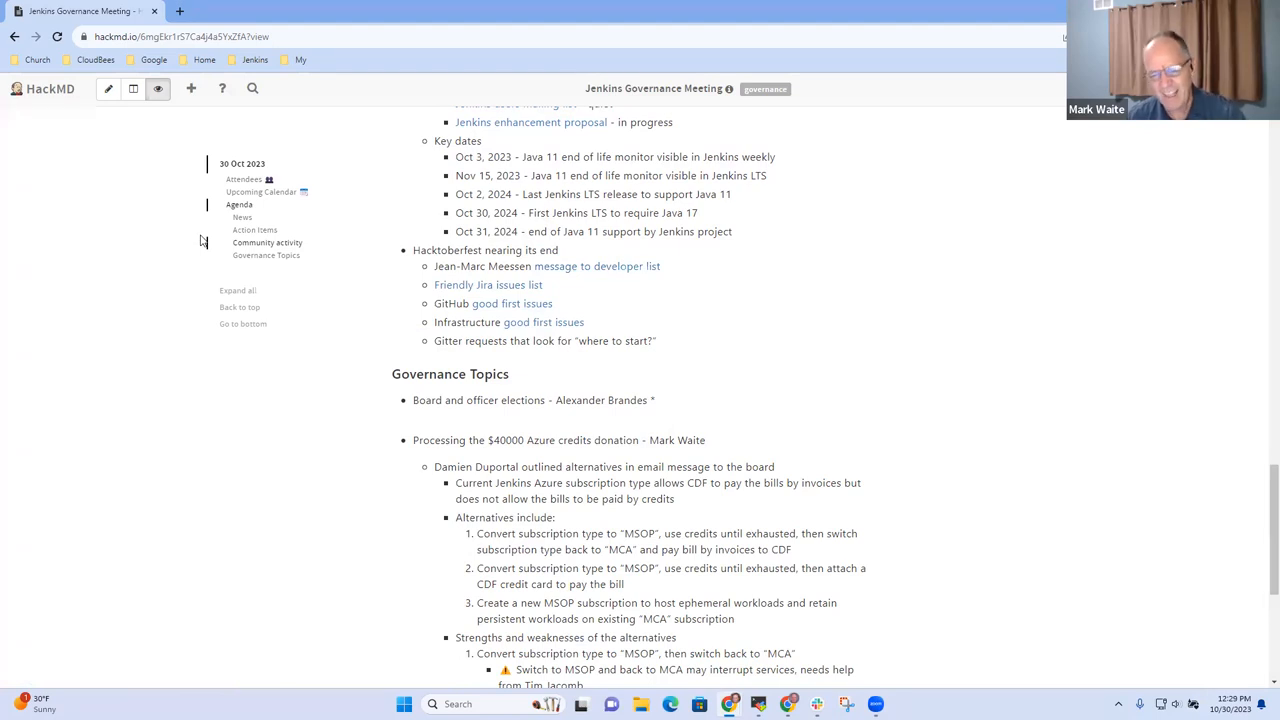
{"action": "mouse_move", "coordinate": [382, 348]}
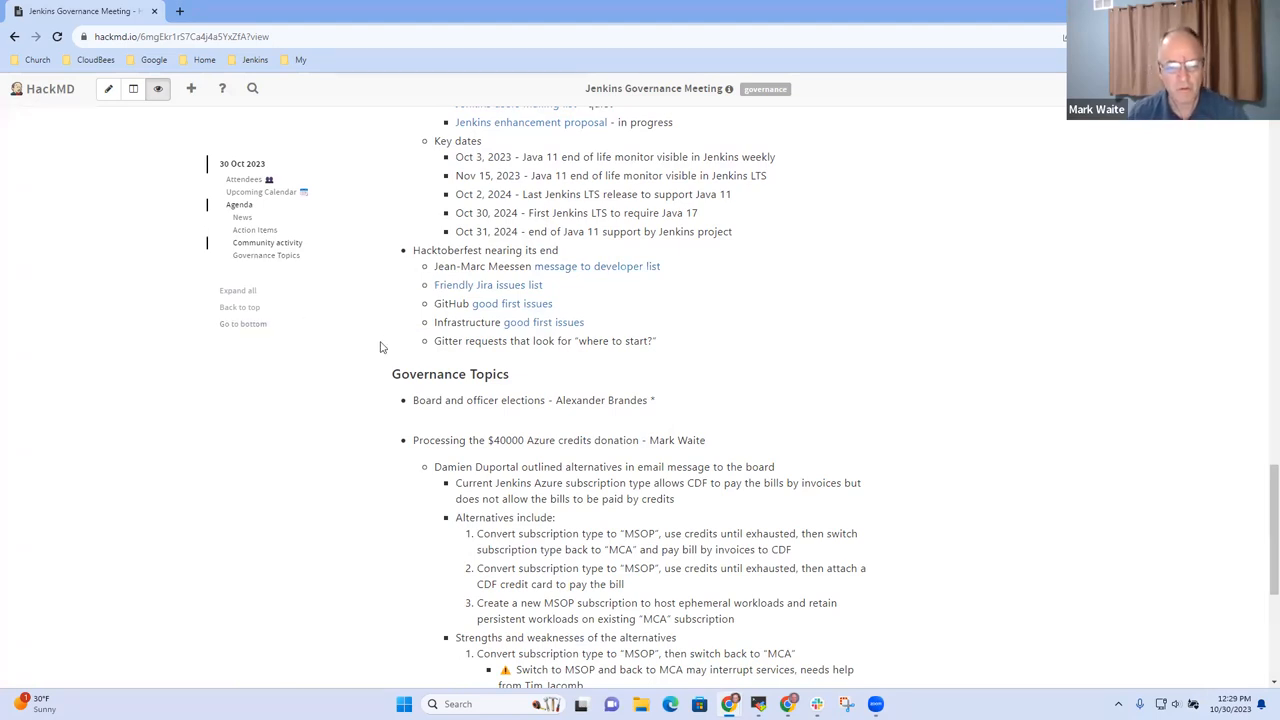
{"action": "mouse_move", "coordinate": [524, 390]}
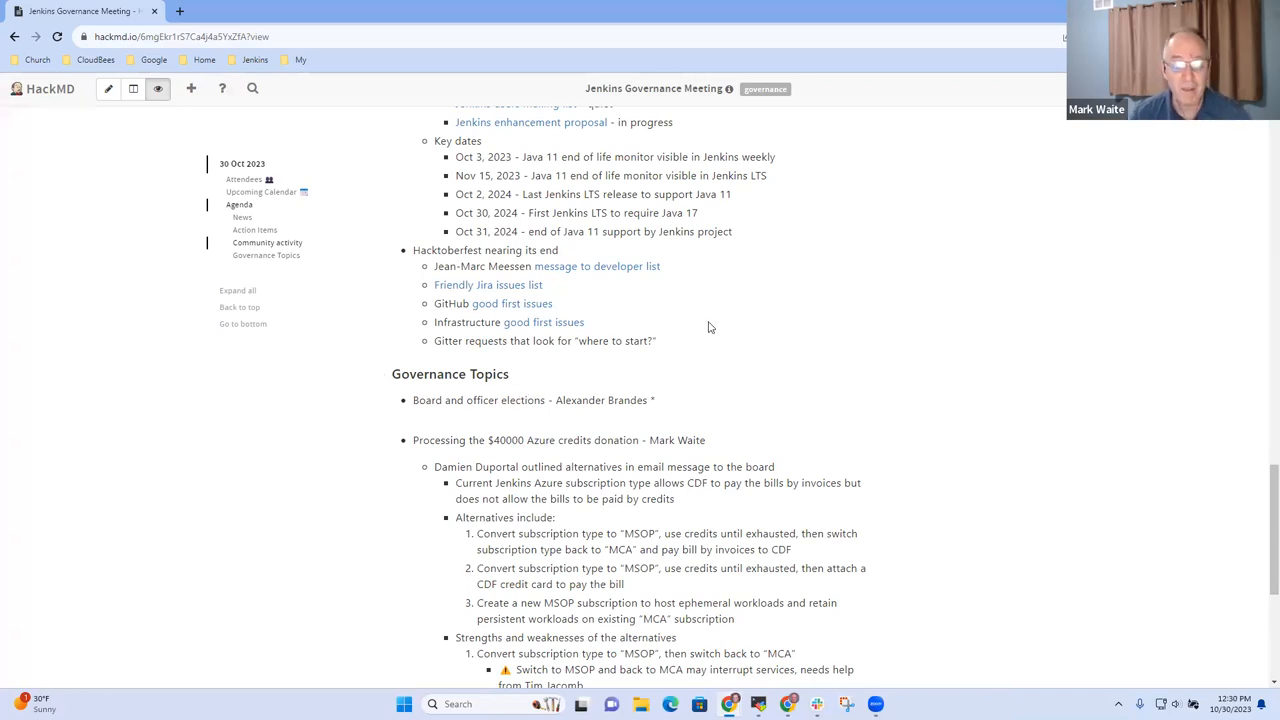
{"action": "scroll", "scroll_direction": "down", "scroll_amount": 3}
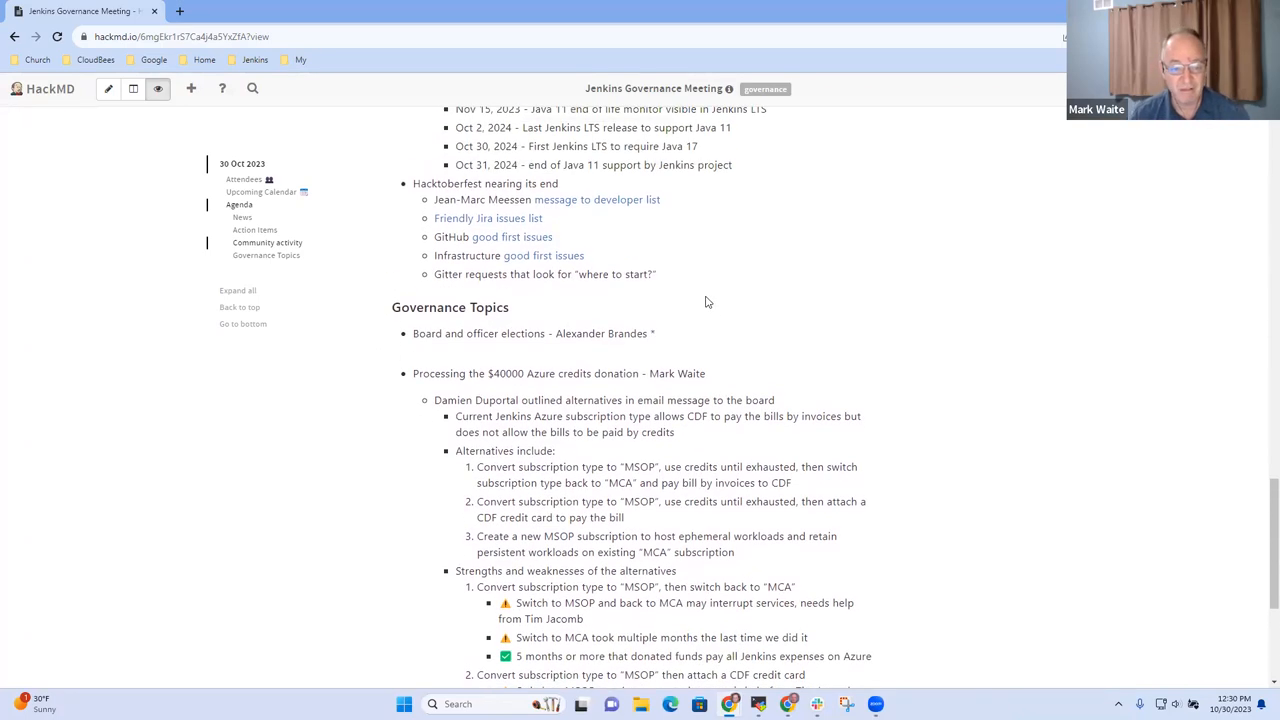
{"action": "mouse_move", "coordinate": [652, 296]}
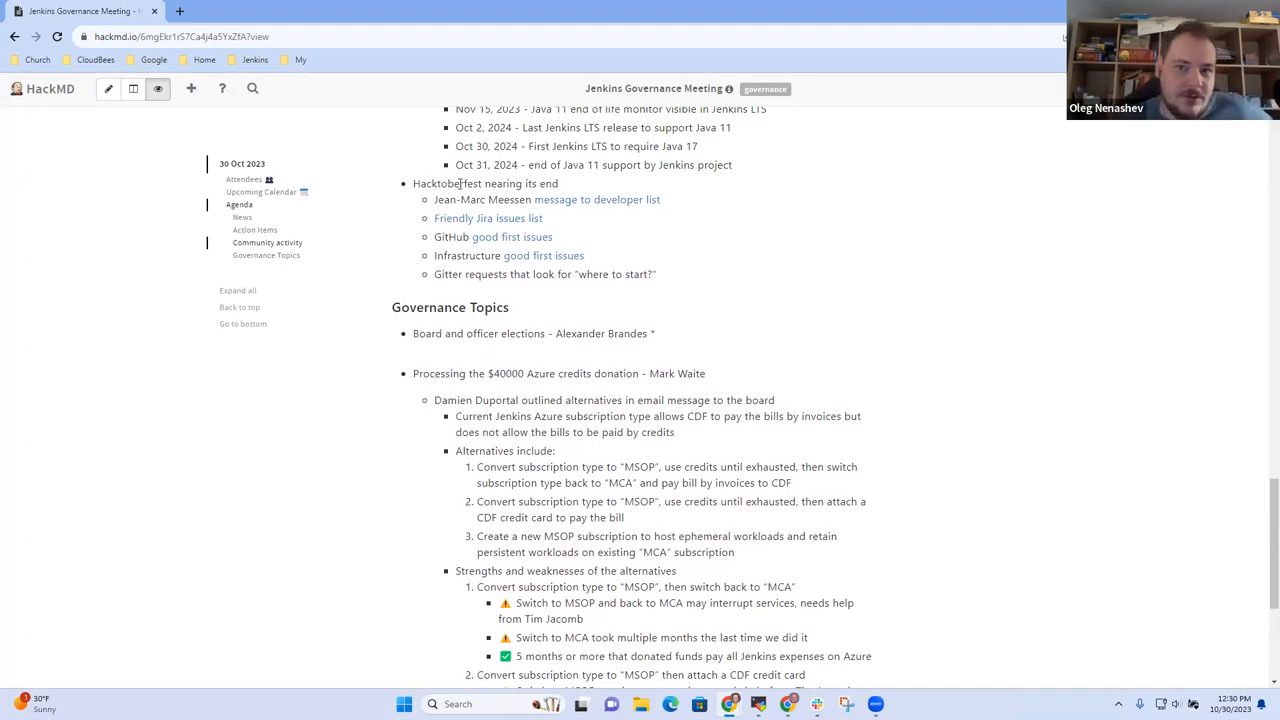
{"action": "mouse_move", "coordinate": [712, 268]}
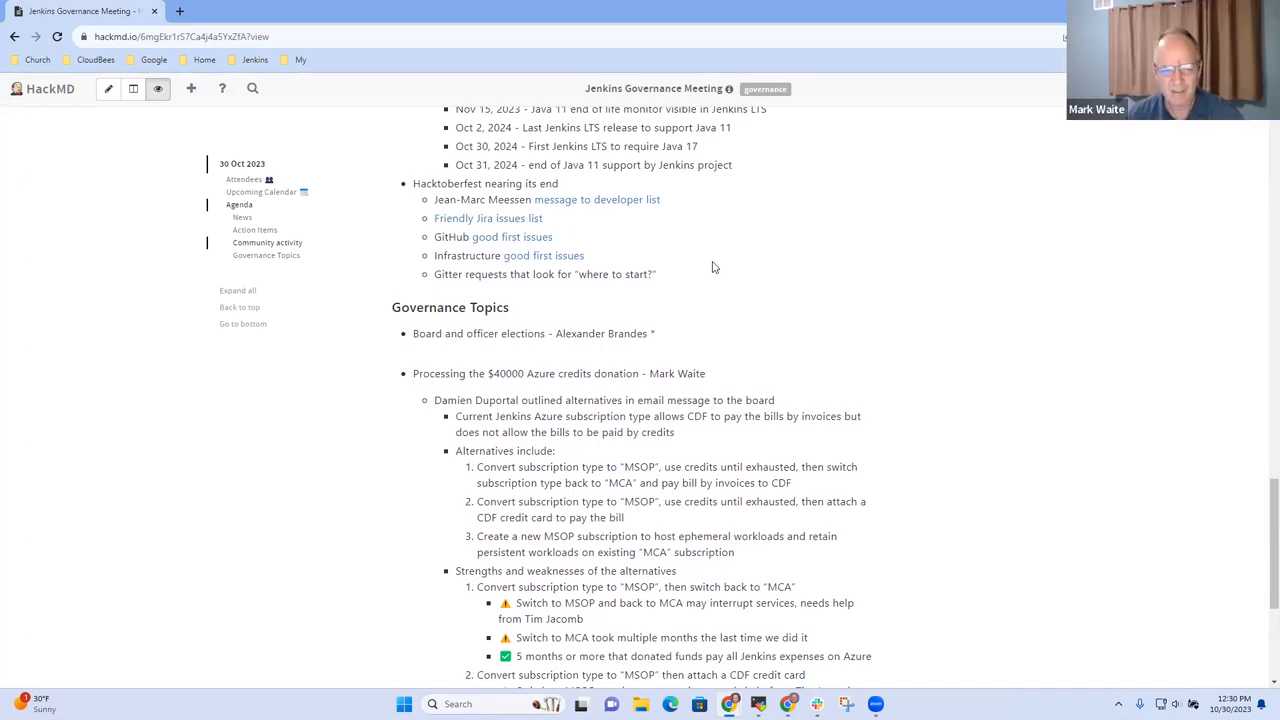
{"action": "scroll", "scroll_direction": "down", "scroll_amount": 3}
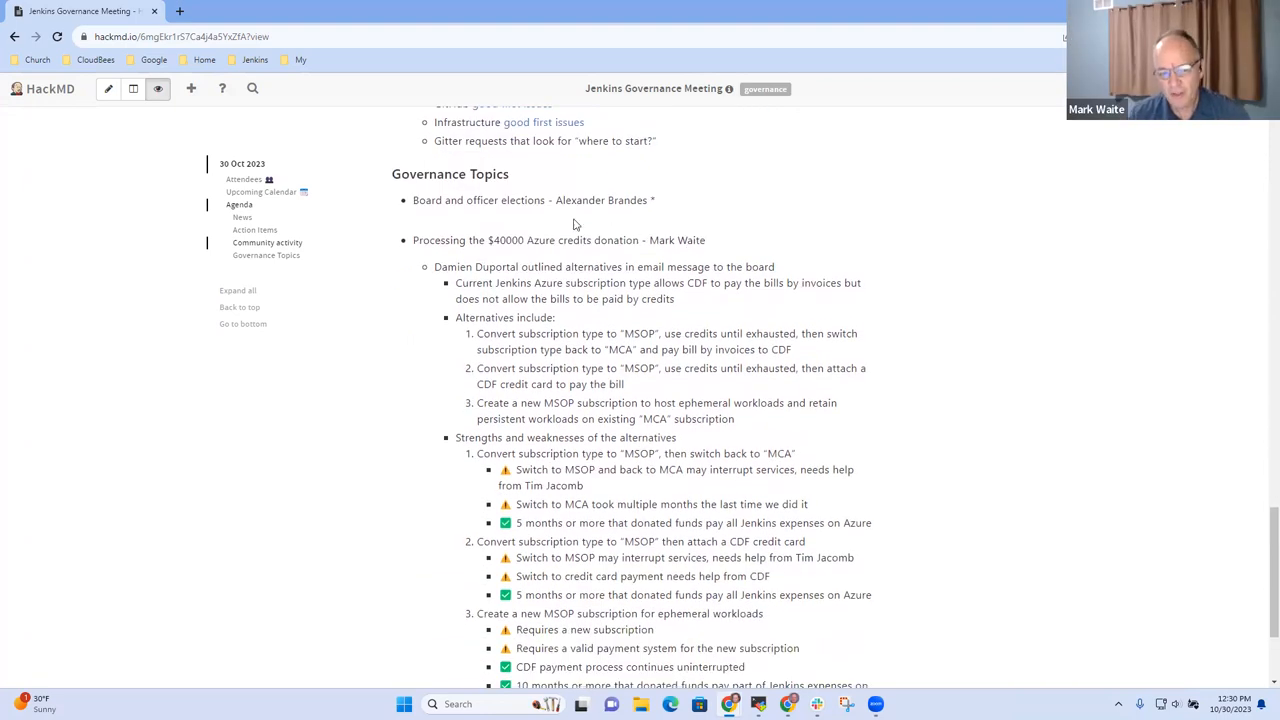
{"action": "mouse_move", "coordinate": [1104, 254]}
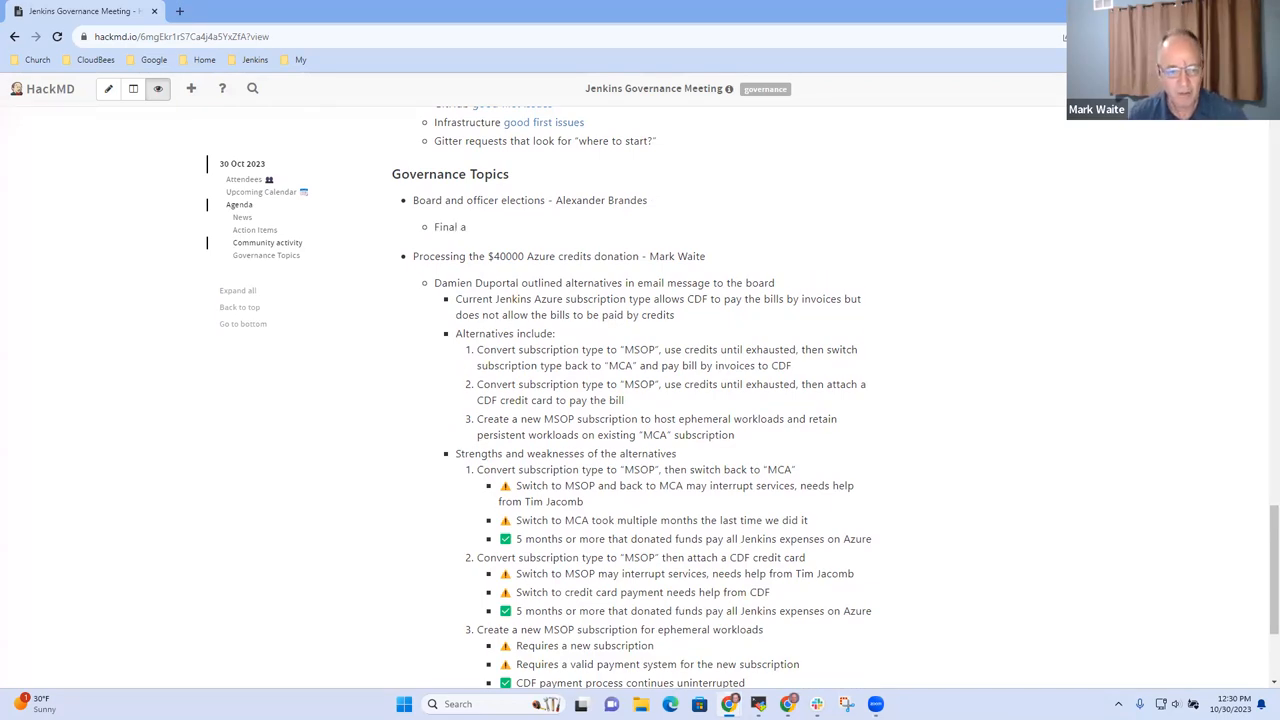
Remove the stray asterisk and add the sub-bullet 'Final announcement from Alex and Ulli' under board elections
{"action": "key", "text": "Backspace"}
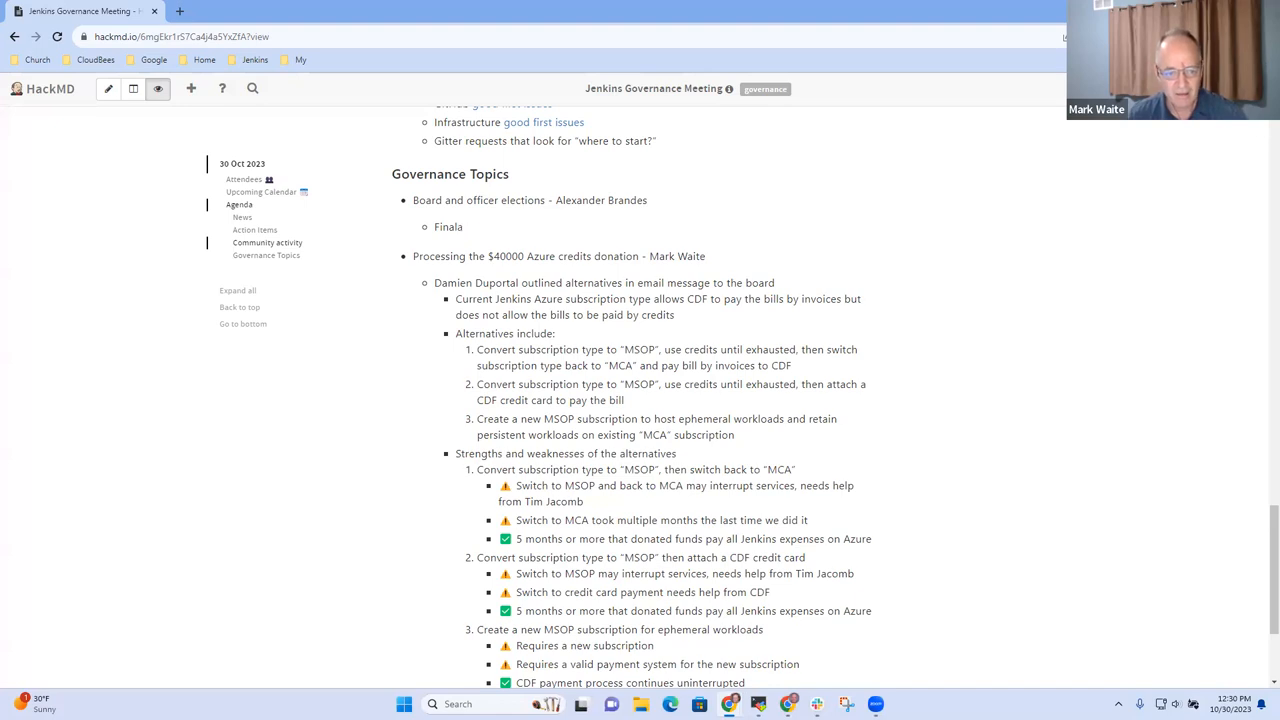
{"action": "type", "text": "nnouncement from Alex"}
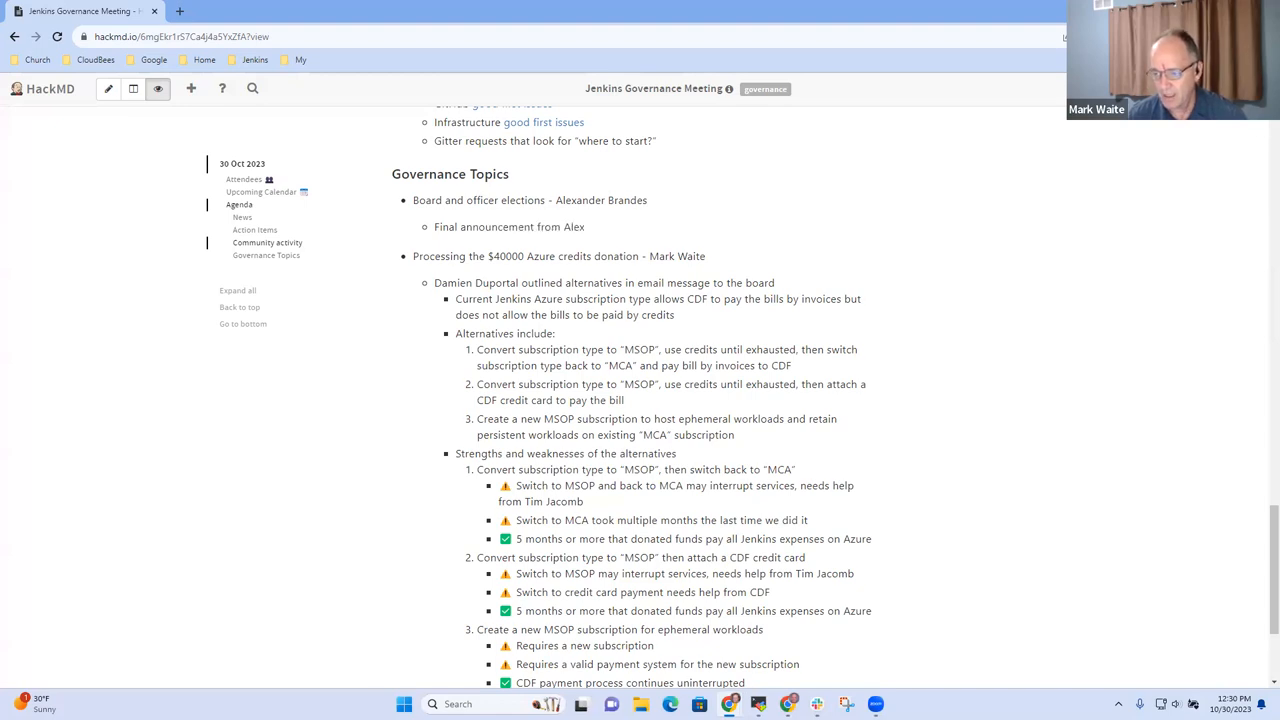
{"action": "type", "text": "and Ulli"}
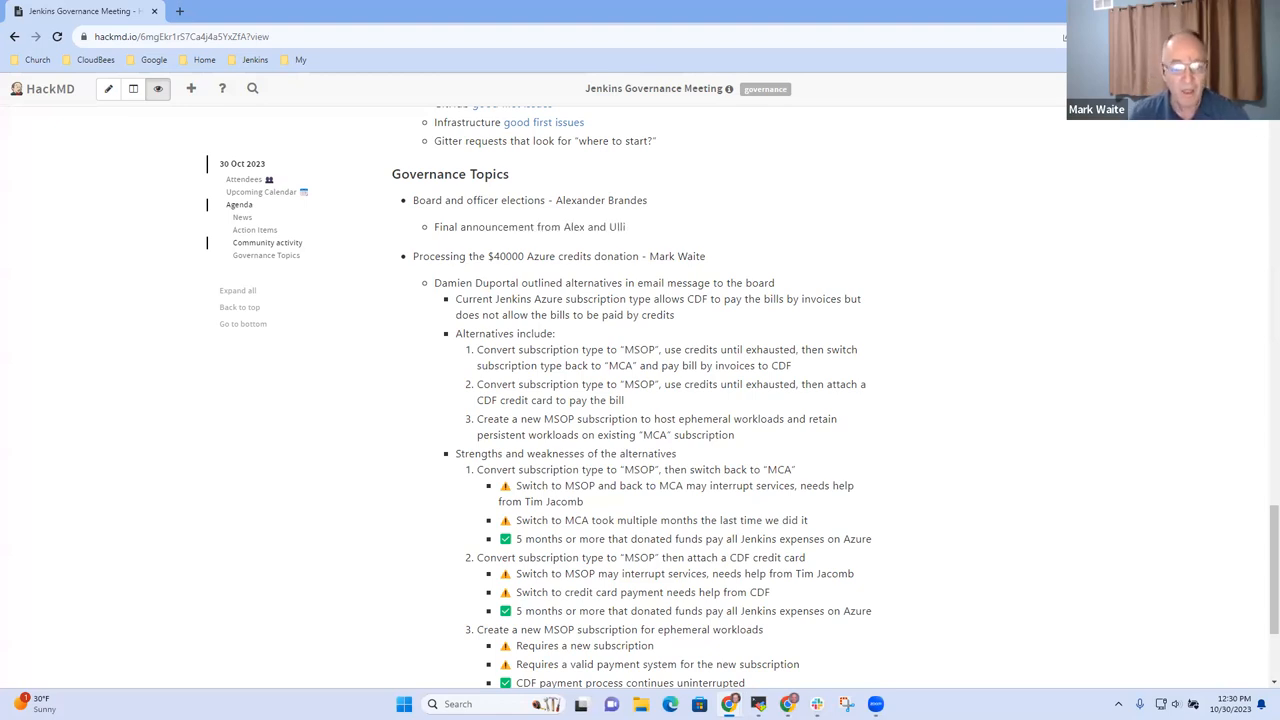
{"action": "mouse_move", "coordinate": [736, 246]}
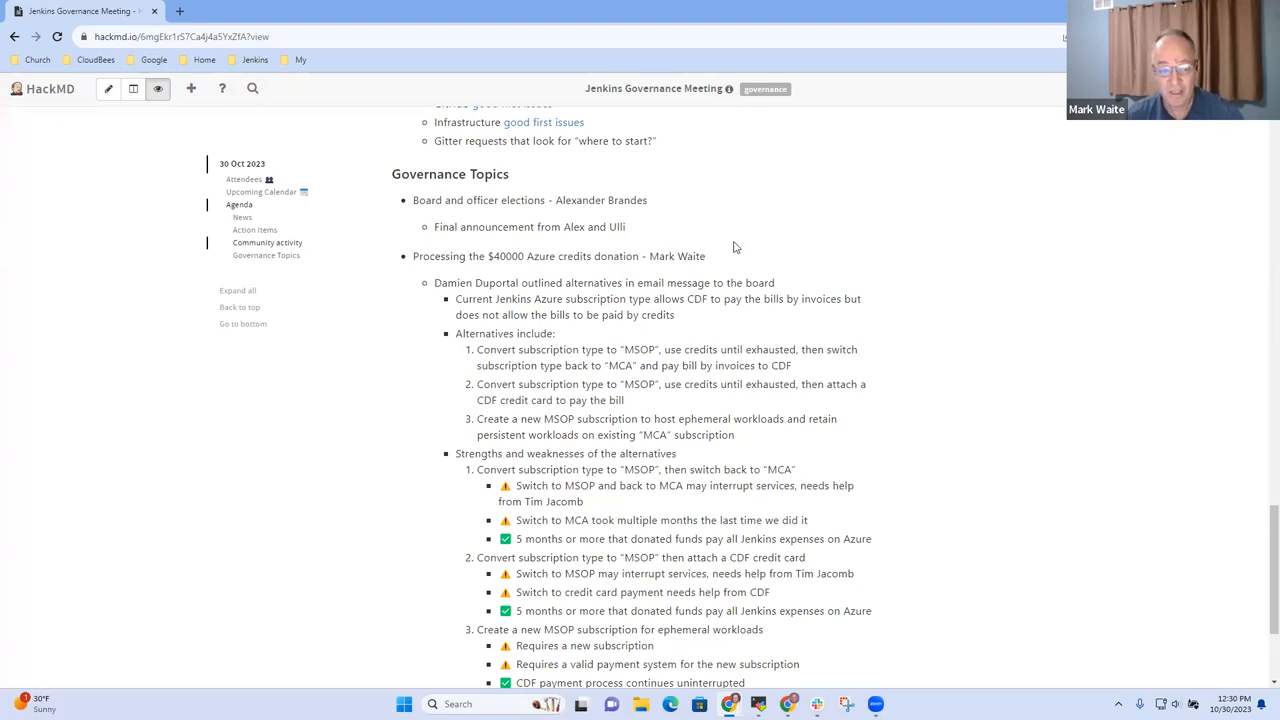
{"action": "double_click", "coordinate": [436, 256]}
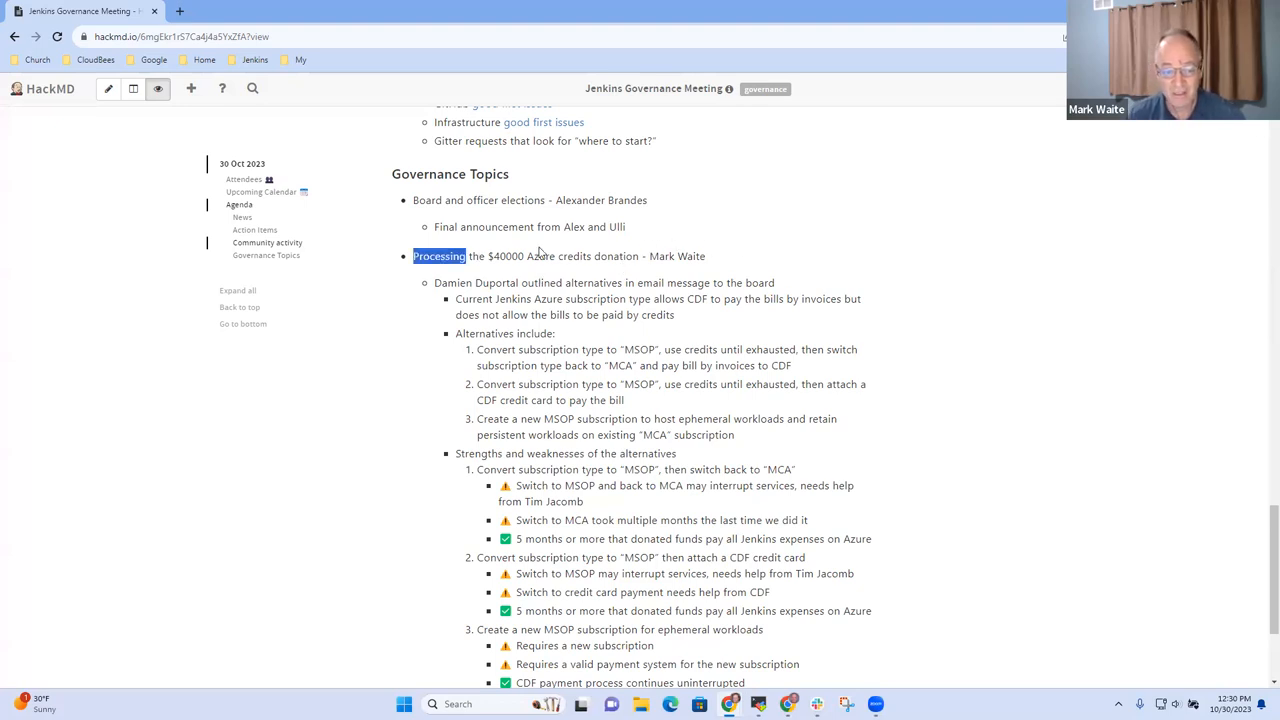
{"action": "left_click_drag", "start_coordinate": [412, 256], "coordinate": [704, 256]}
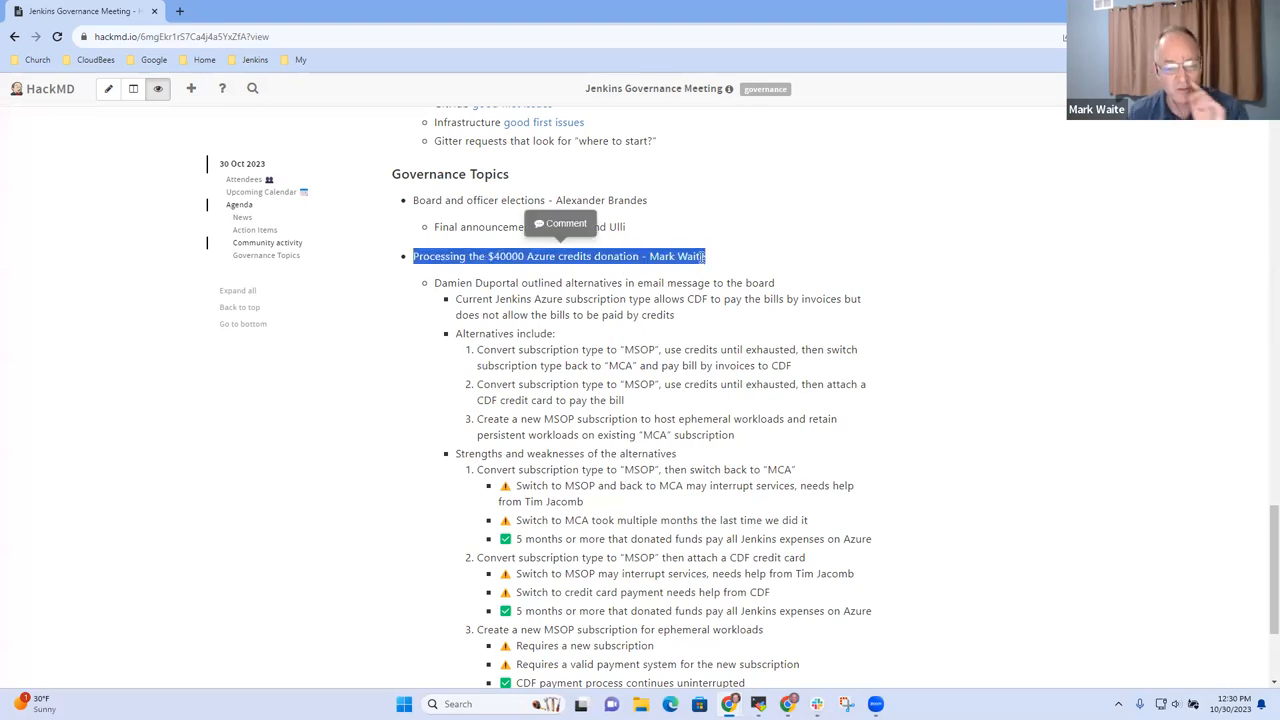
{"action": "scroll", "scroll_direction": "down", "scroll_amount": 3}
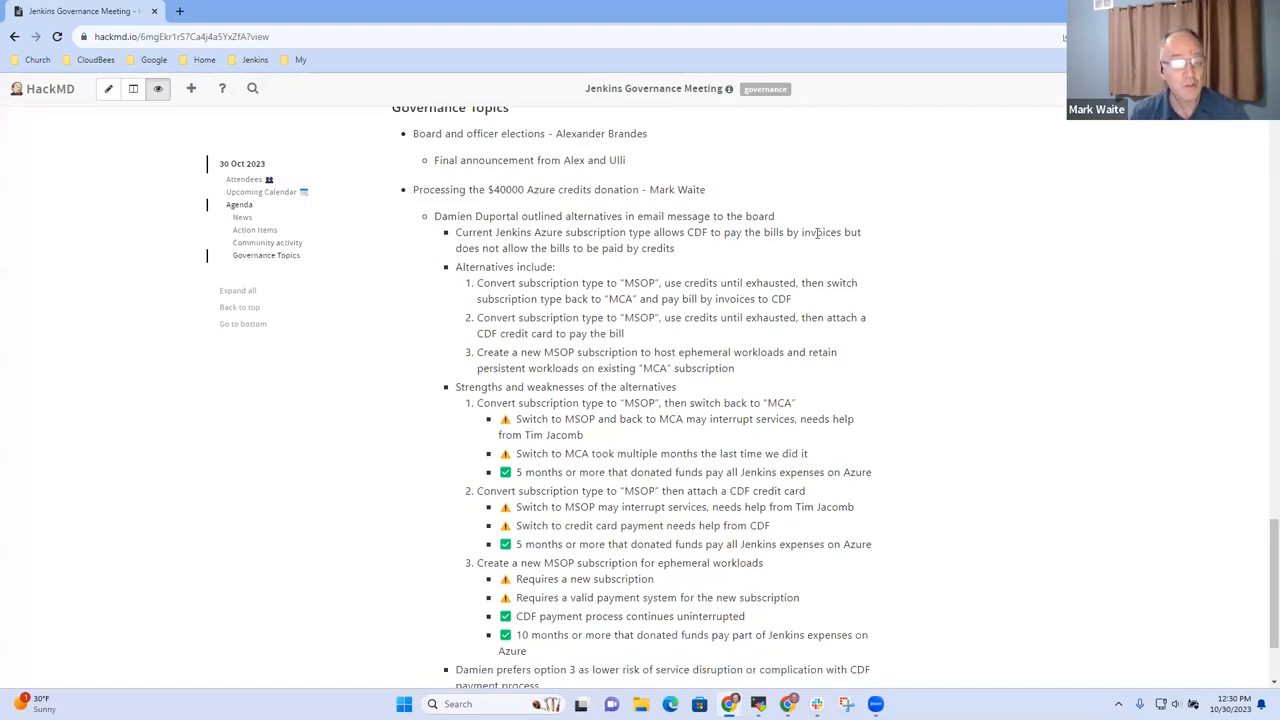
{"action": "mouse_move", "coordinate": [736, 242]}
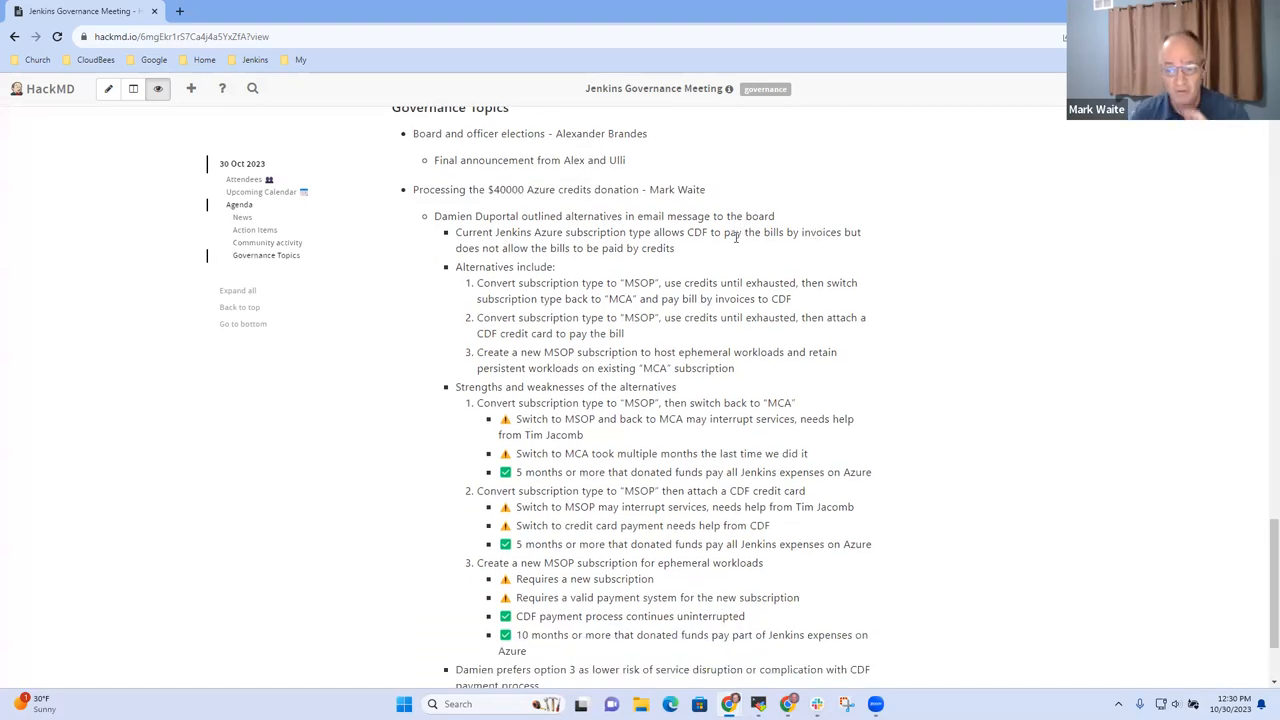
{"action": "mouse_move", "coordinate": [556, 248]}
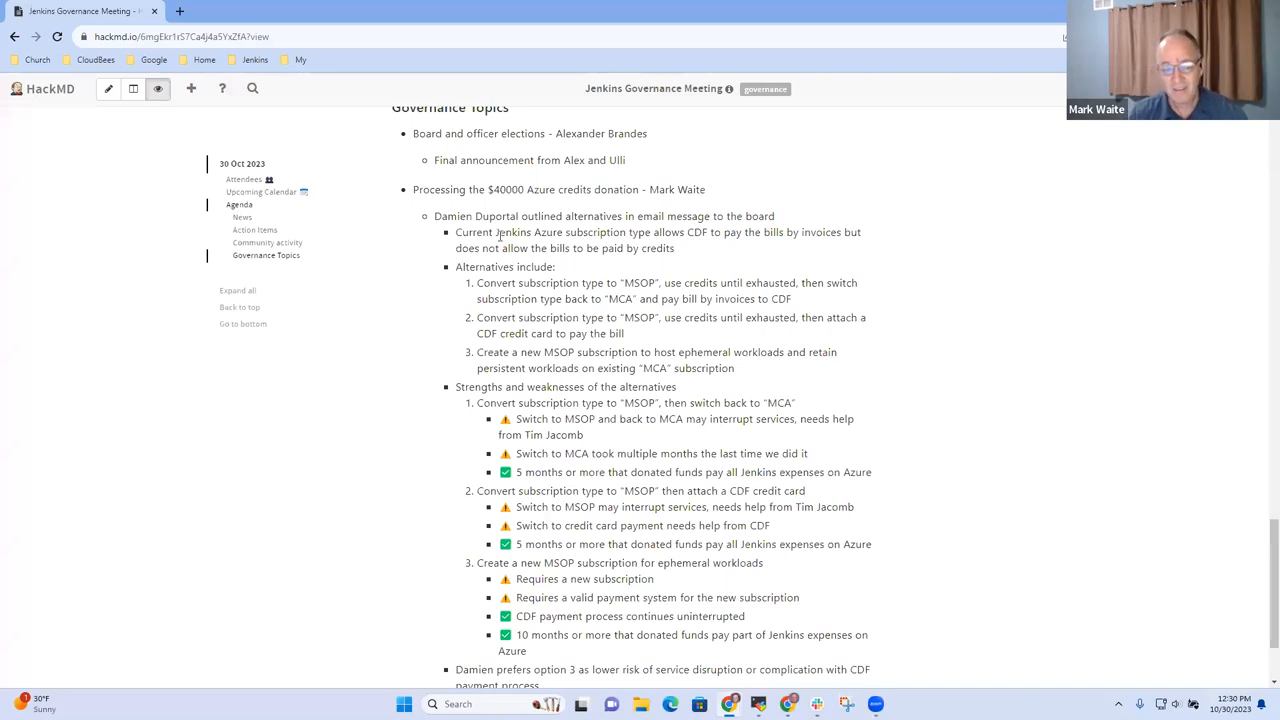
{"action": "double_click", "coordinate": [464, 232]}
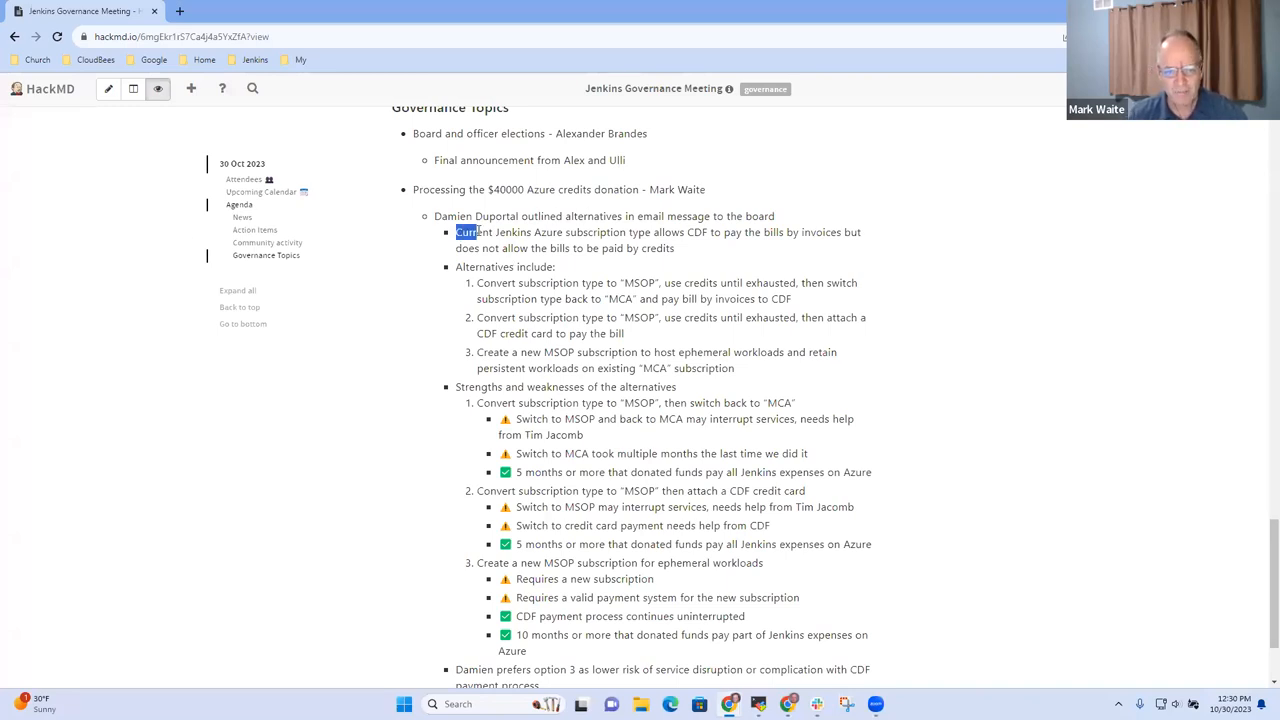
{"action": "left_click_drag", "start_coordinate": [456, 232], "coordinate": [662, 232]}
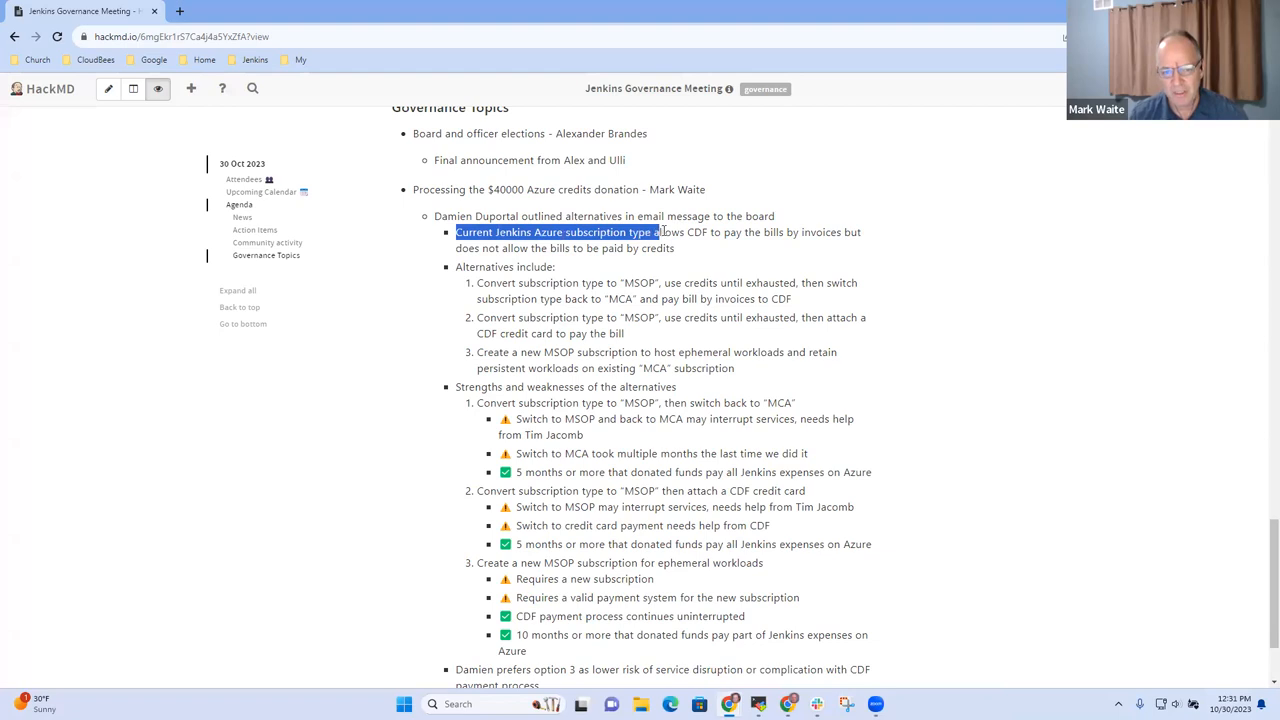
{"action": "left_click_drag", "start_coordinate": [656, 232], "coordinate": [824, 232]}
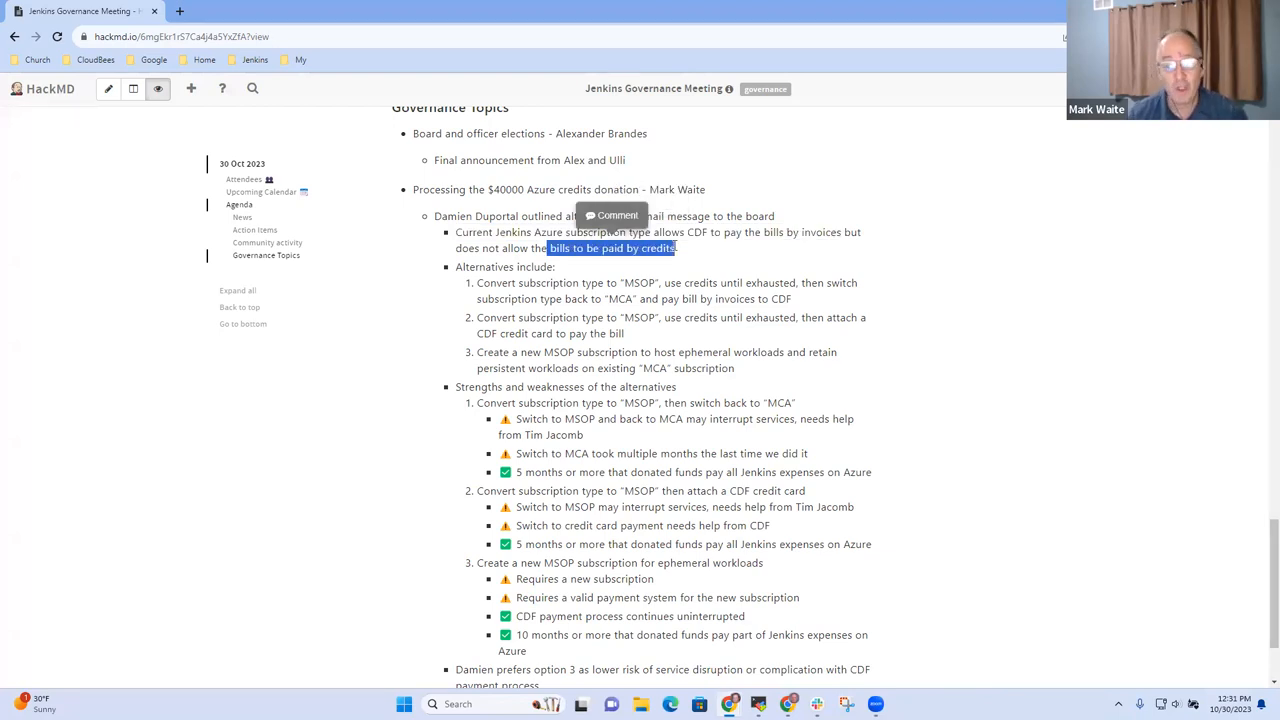
{"action": "mouse_move", "coordinate": [692, 248]}
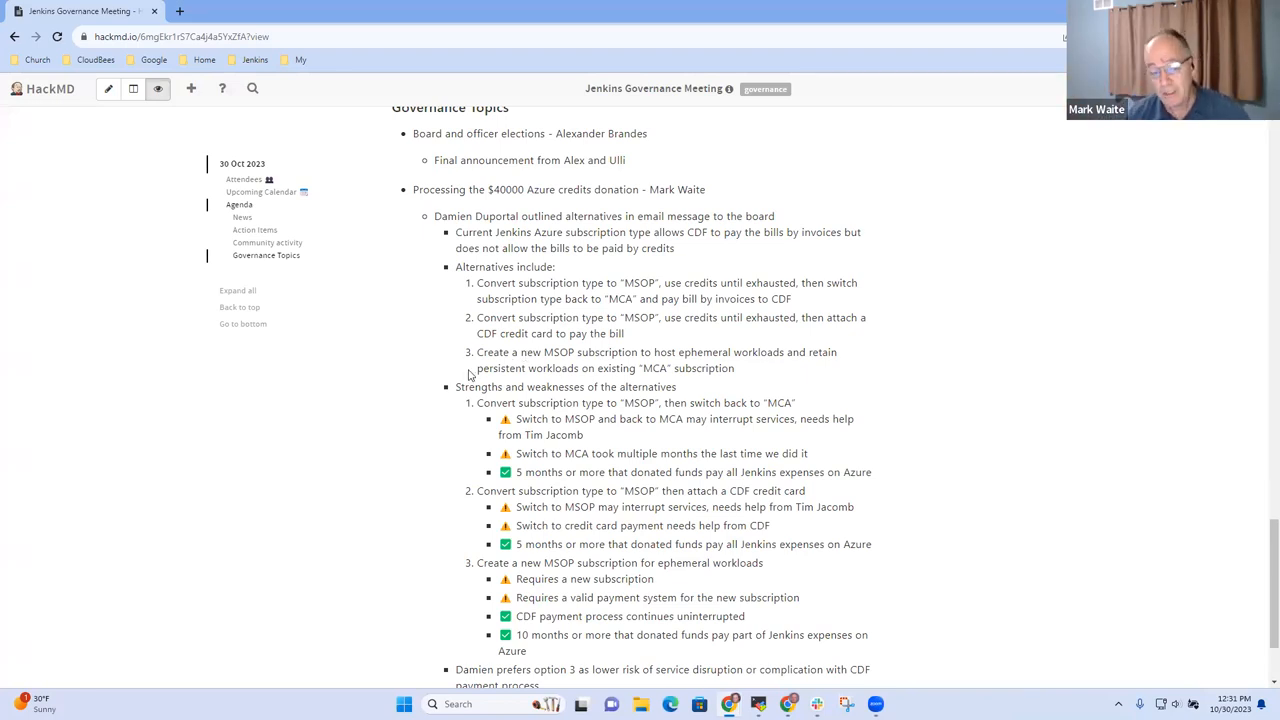
{"action": "mouse_move", "coordinate": [584, 386]}
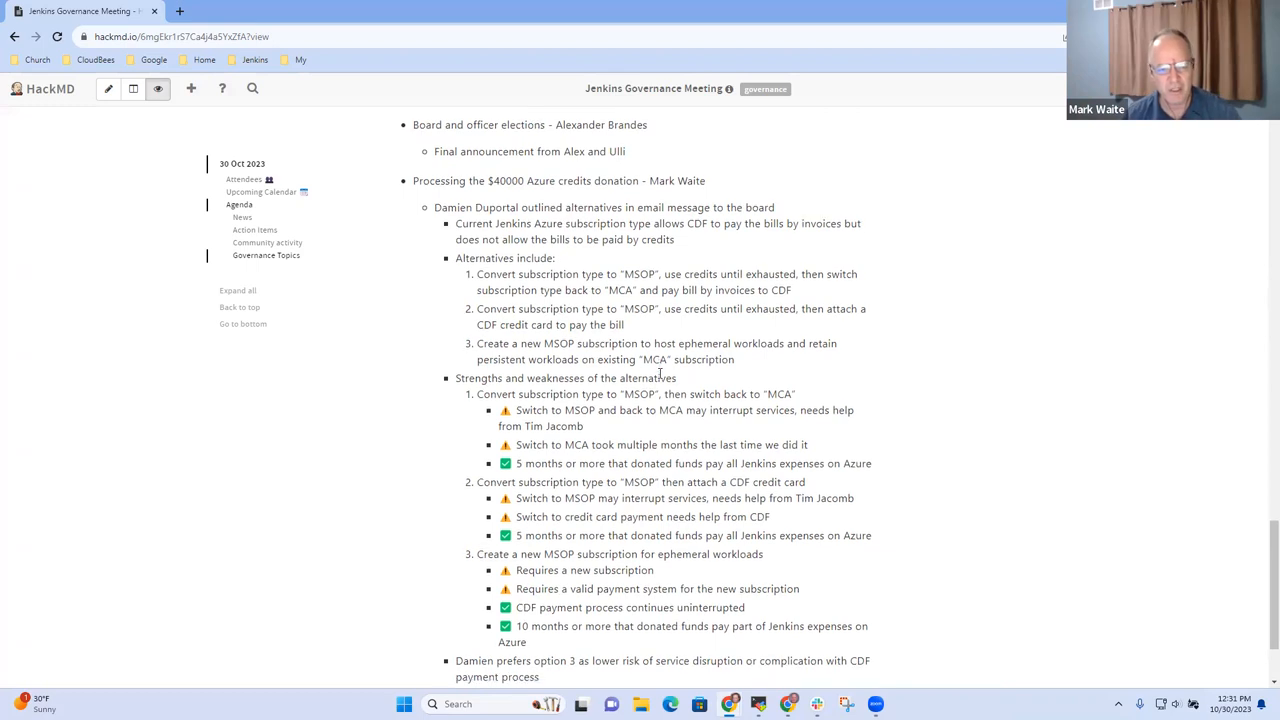
{"action": "scroll", "scroll_direction": "down", "scroll_amount": 3}
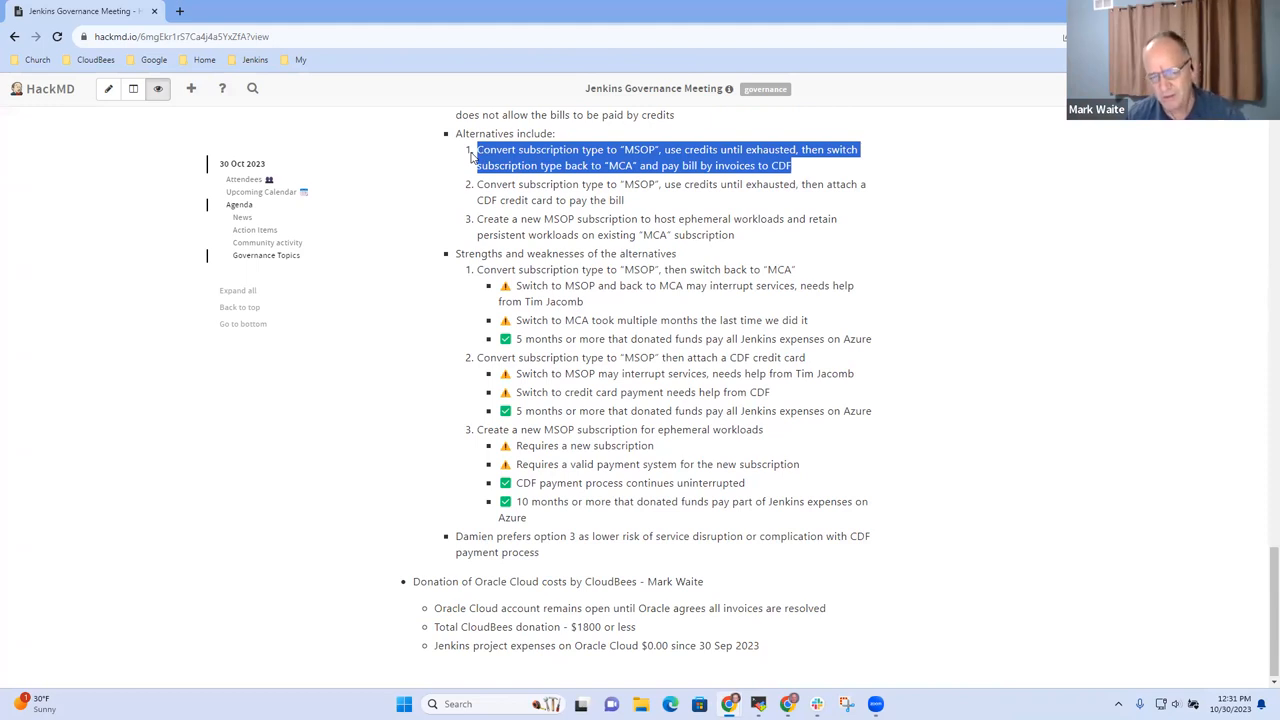
{"action": "mouse_move", "coordinate": [476, 156]}
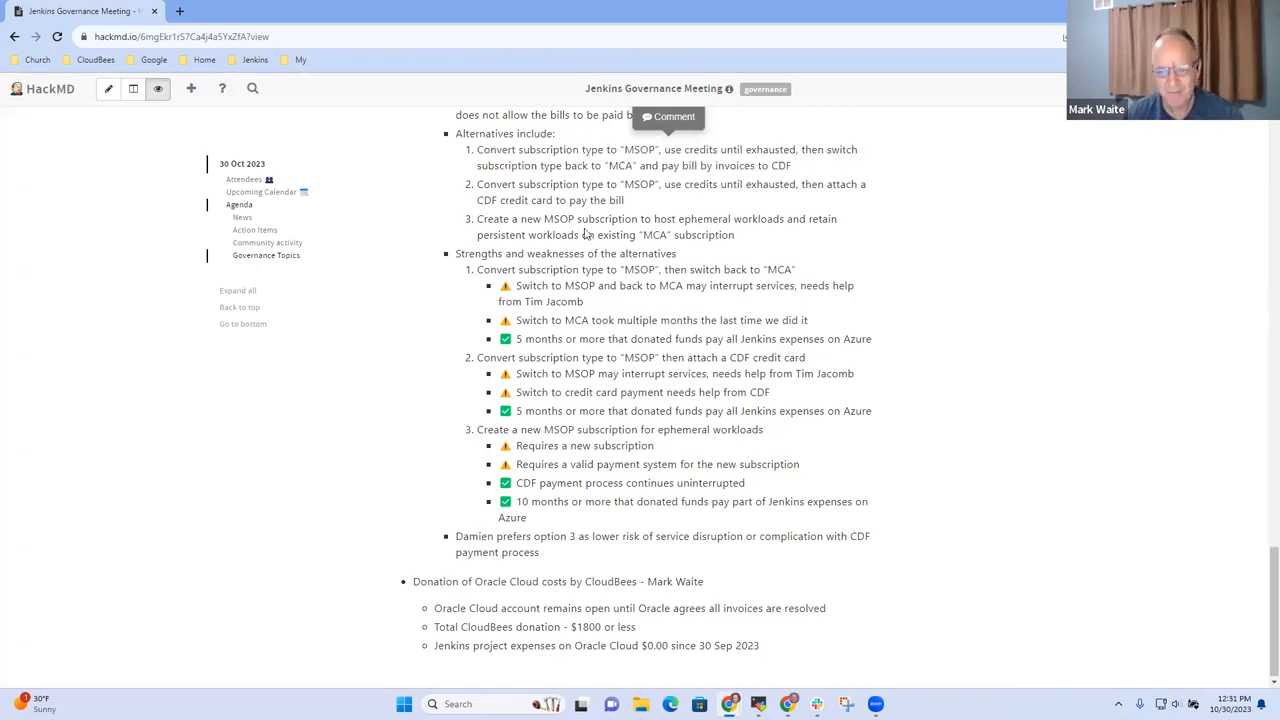
{"action": "mouse_move", "coordinate": [556, 218]}
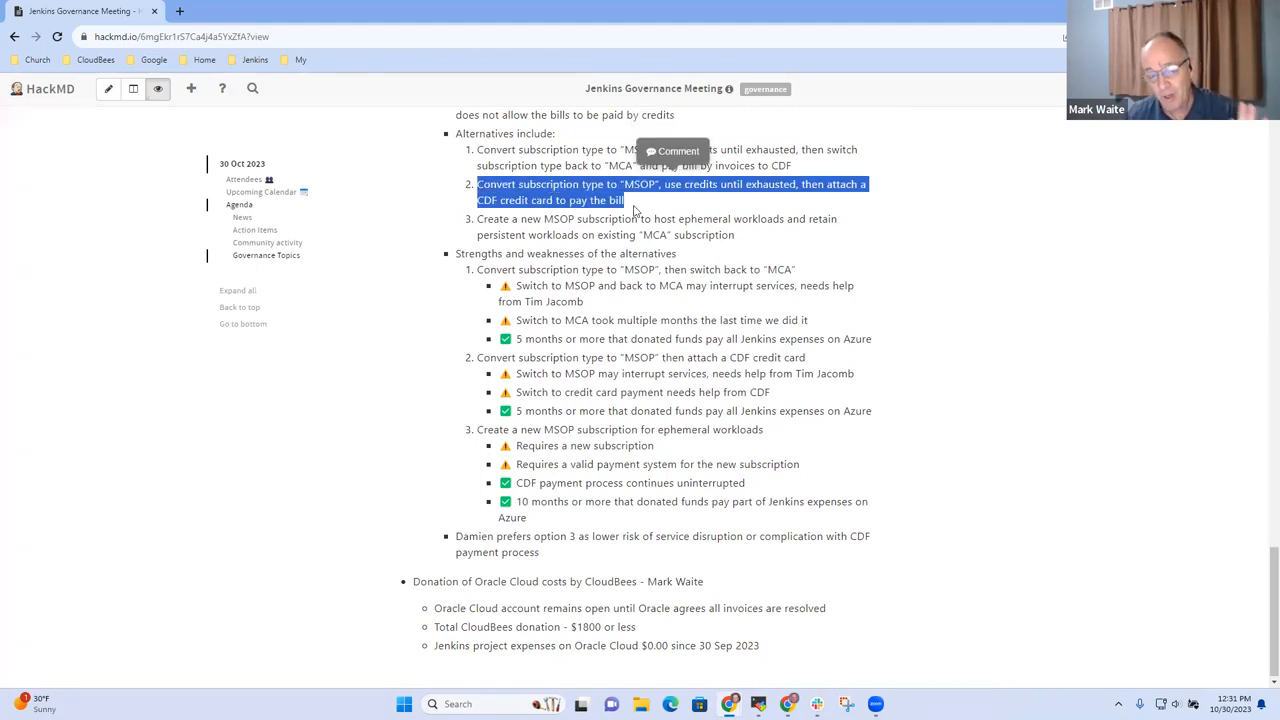
{"action": "left_click", "coordinate": [636, 210]}
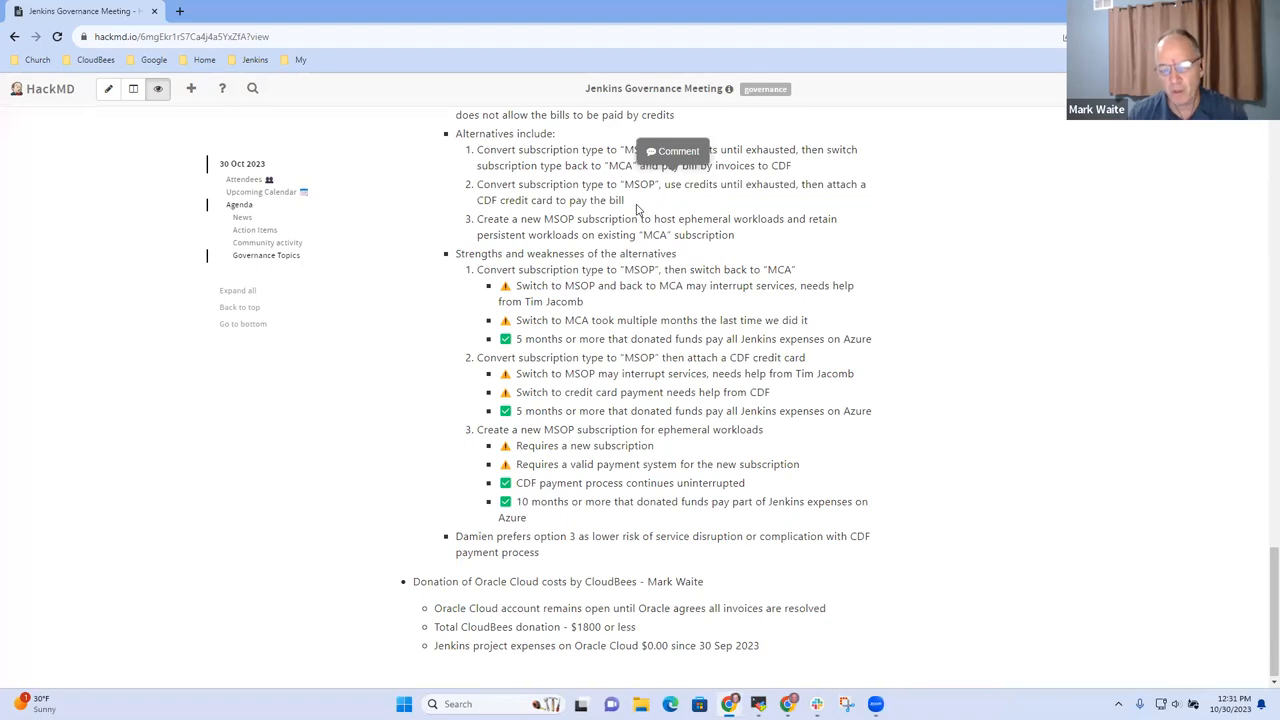
{"action": "mouse_move", "coordinate": [628, 206]}
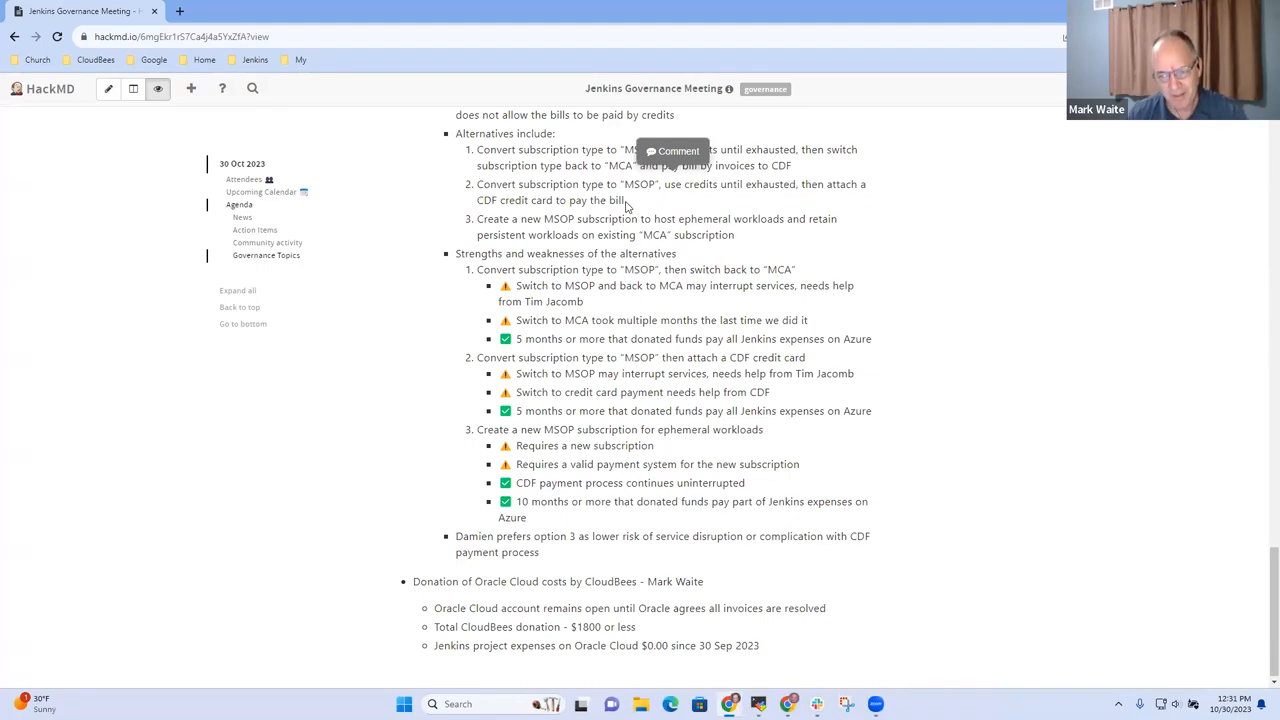
{"action": "mouse_move", "coordinate": [744, 238]}
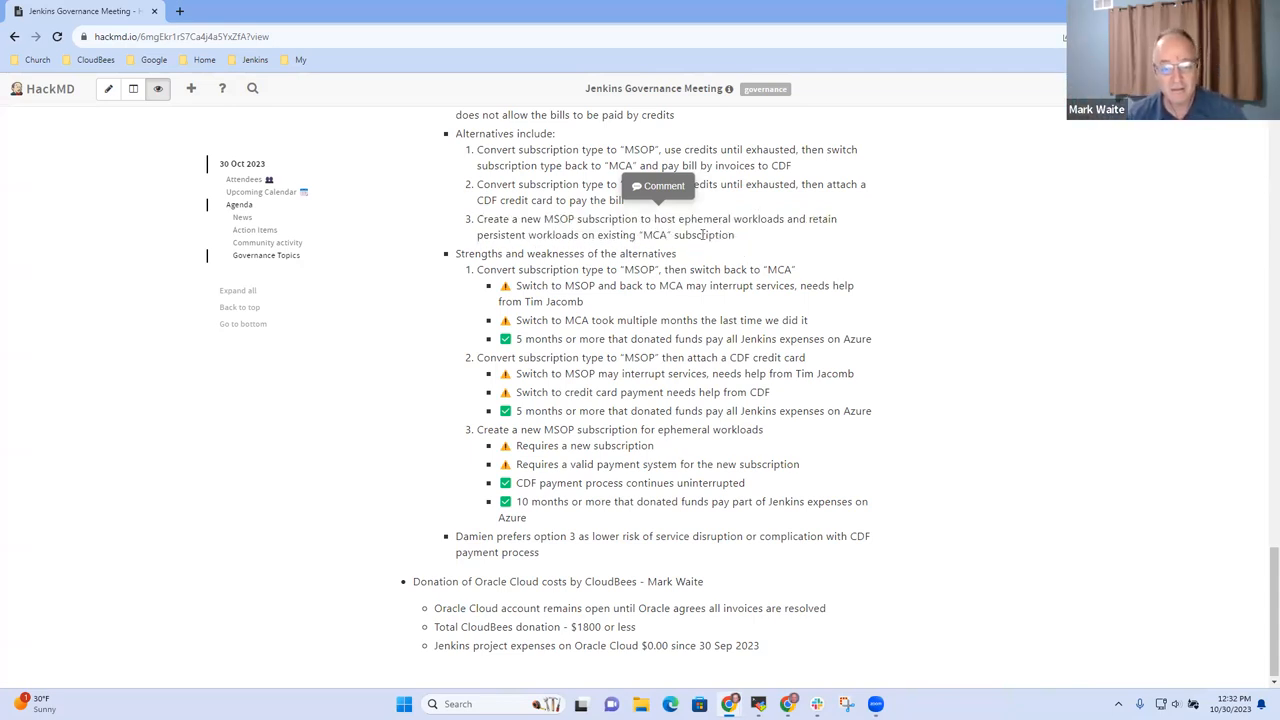
{"action": "left_click_drag", "start_coordinate": [604, 234], "coordinate": [732, 234]}
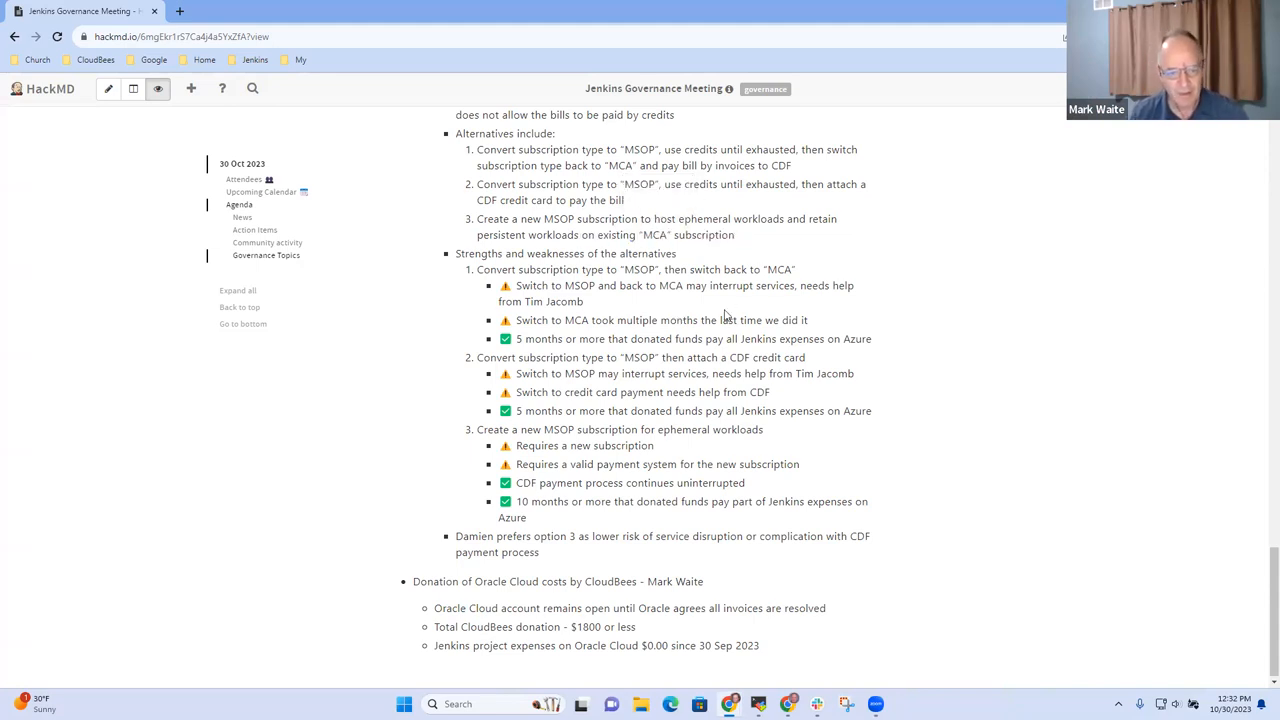
{"action": "mouse_move", "coordinate": [704, 312]}
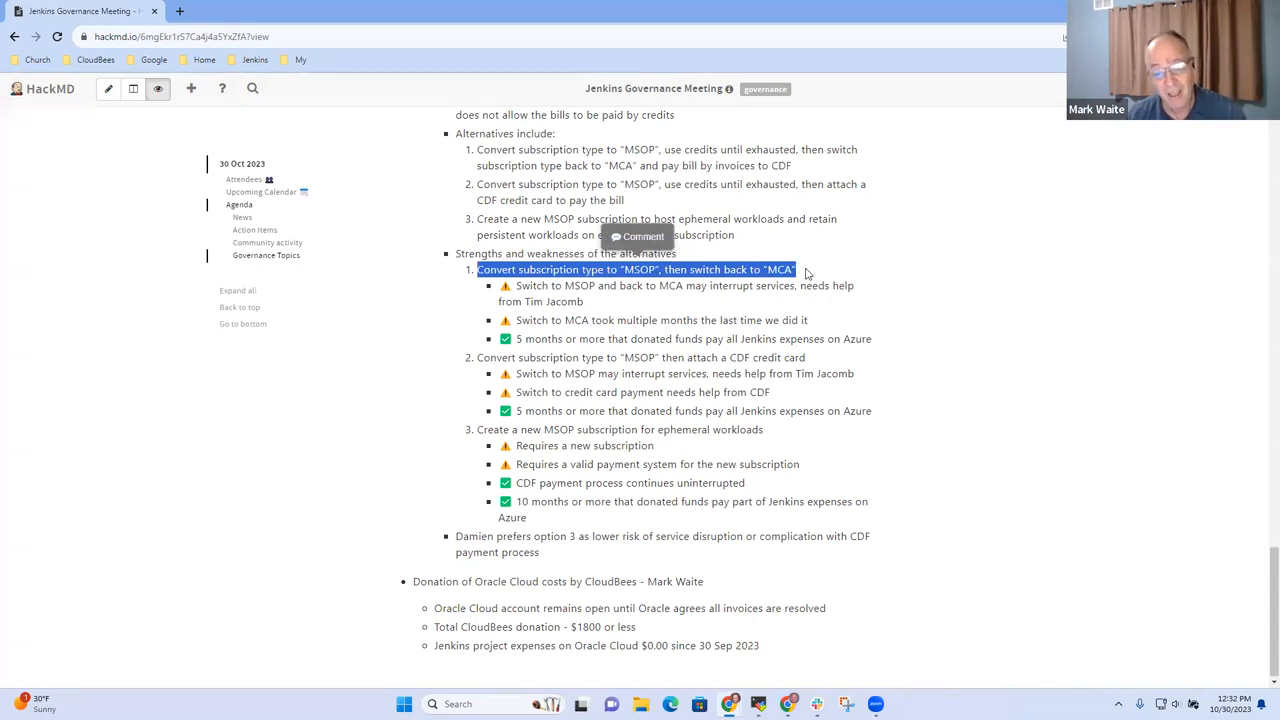
{"action": "mouse_move", "coordinate": [732, 296]}
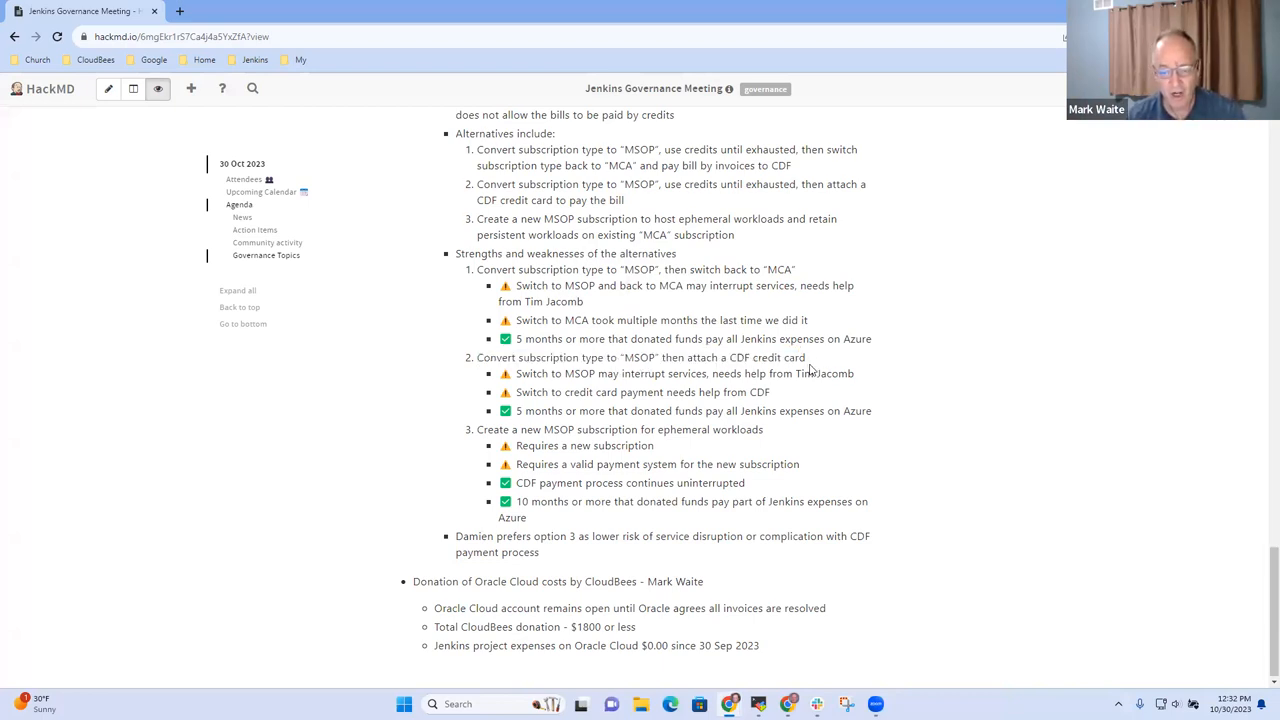
{"action": "triple_click", "coordinate": [640, 356]}
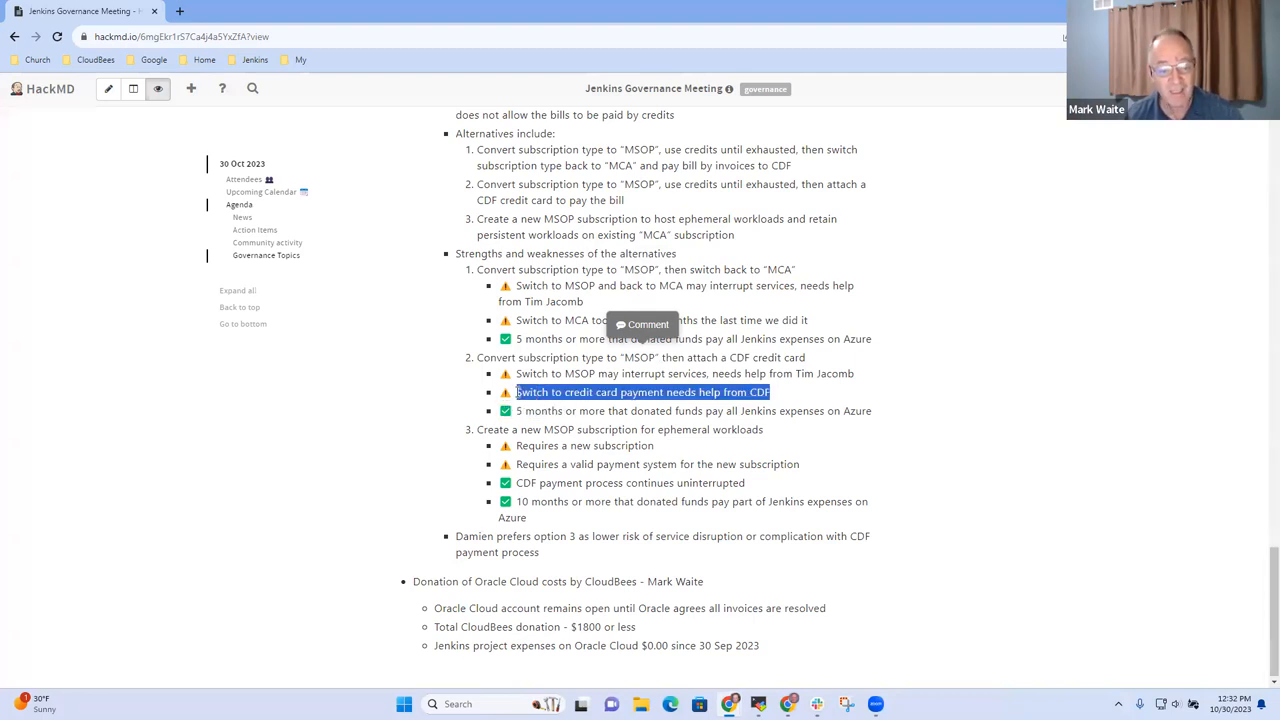
{"action": "mouse_move", "coordinate": [1056, 430]}
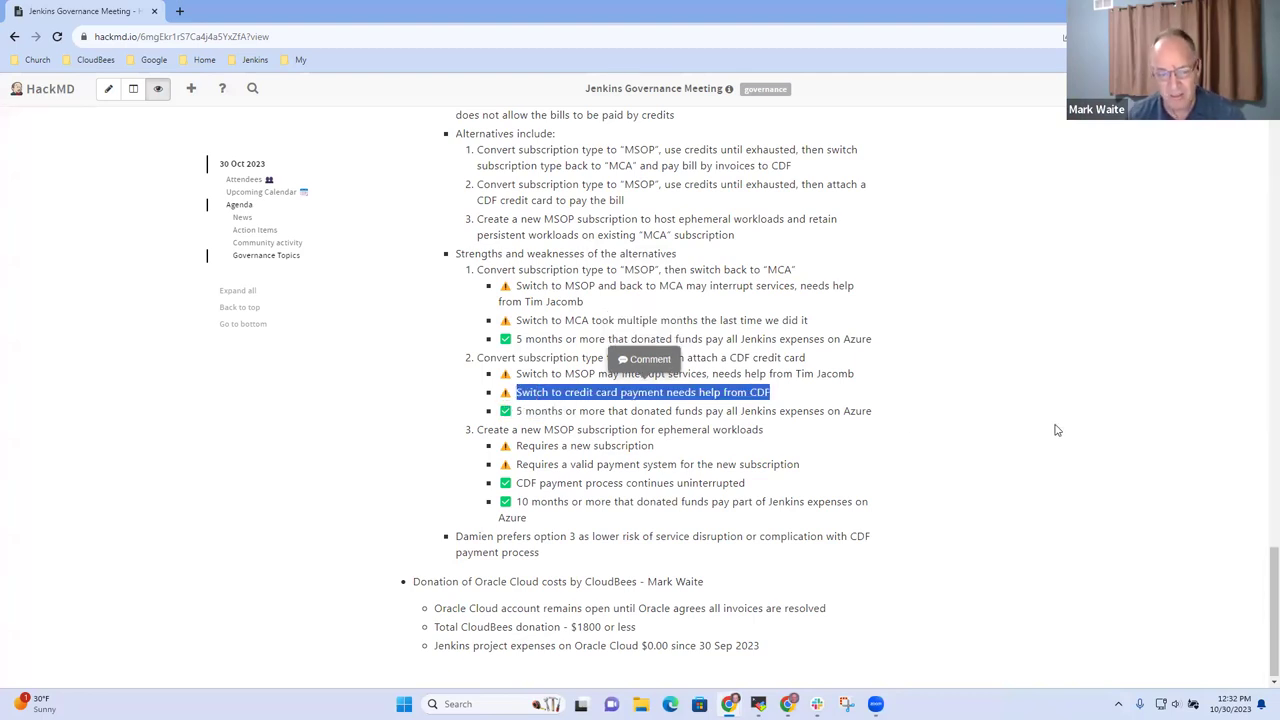
{"action": "mouse_move", "coordinate": [928, 430]}
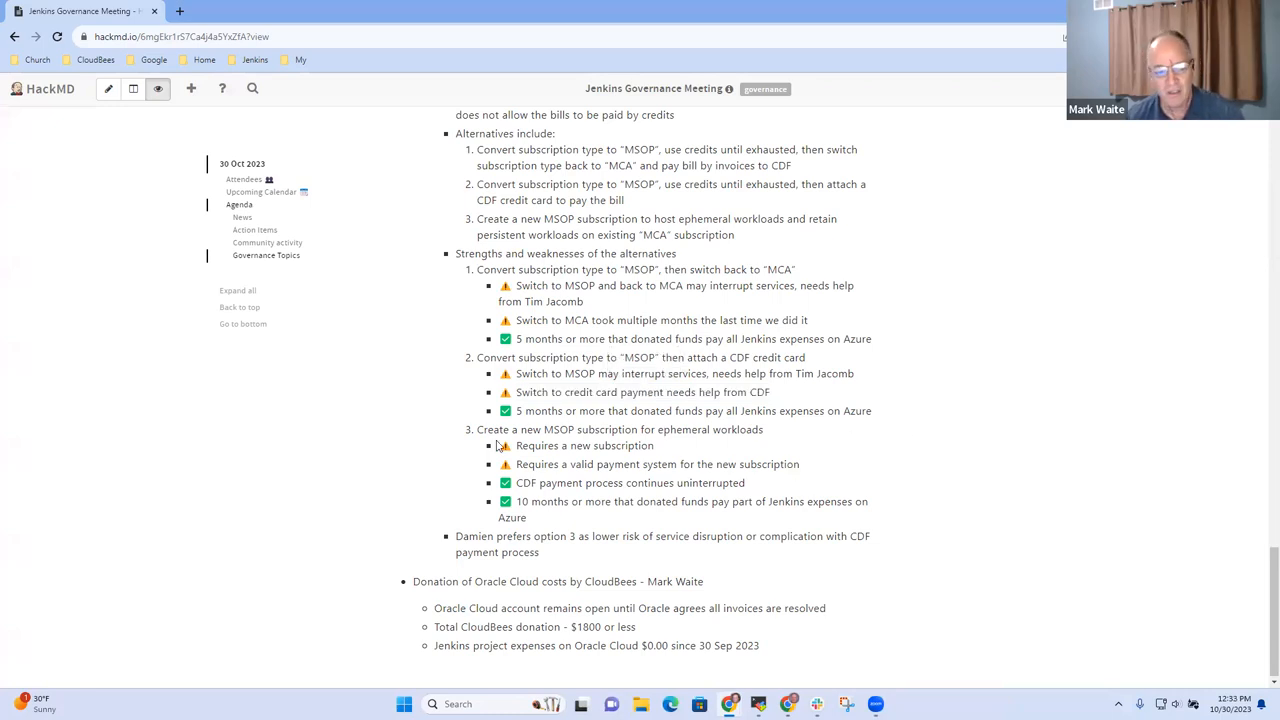
{"action": "triple_click", "coordinate": [620, 428]}
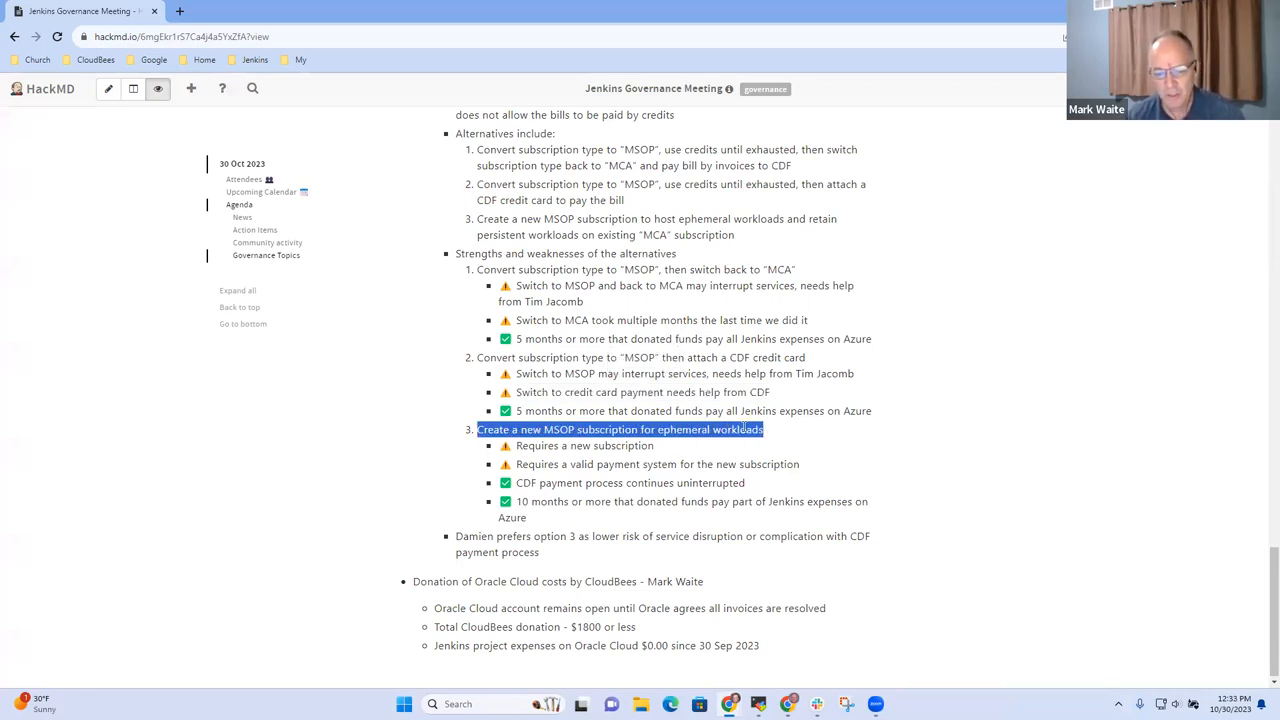
{"action": "mouse_move", "coordinate": [740, 430]}
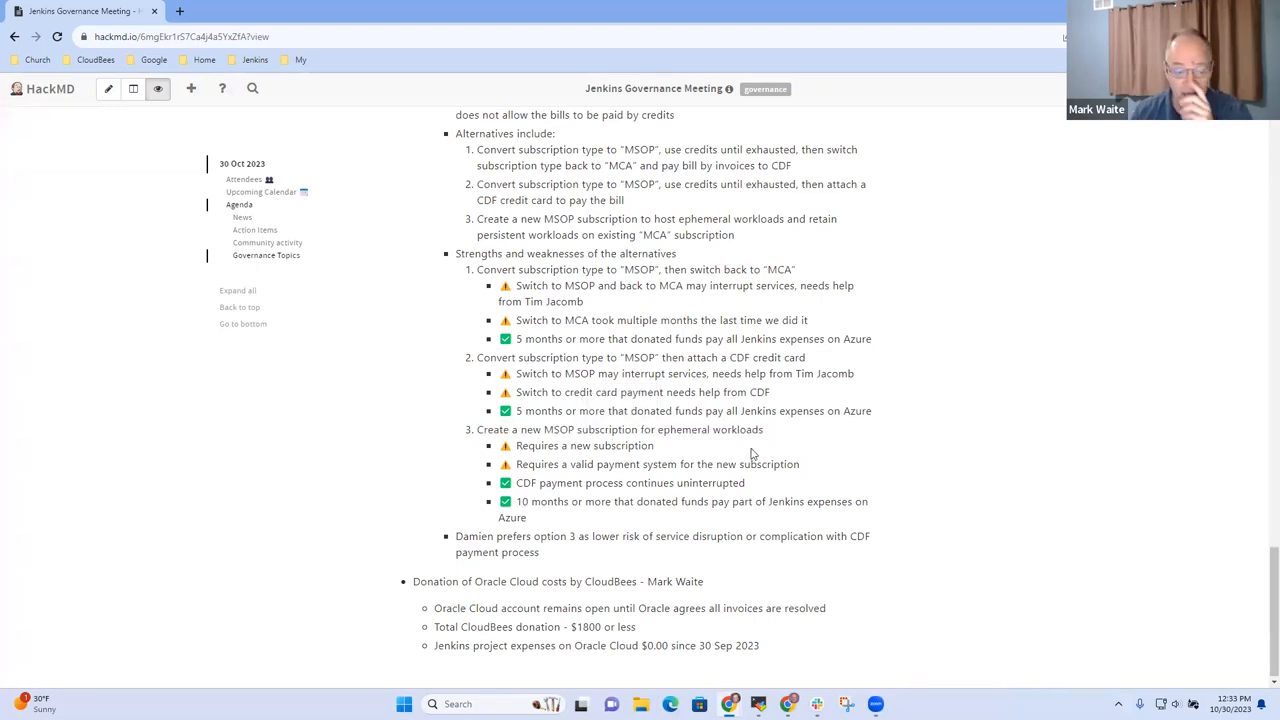
{"action": "mouse_move", "coordinate": [784, 464]}
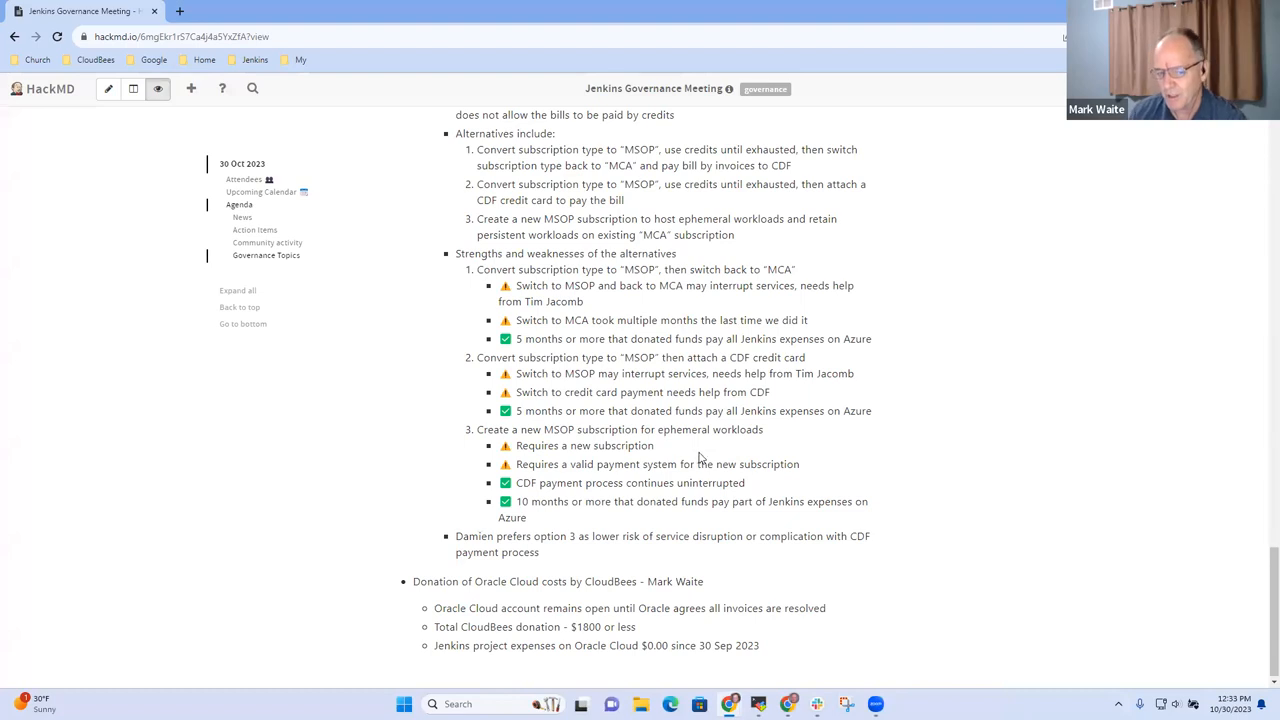
{"action": "mouse_move", "coordinate": [668, 456]}
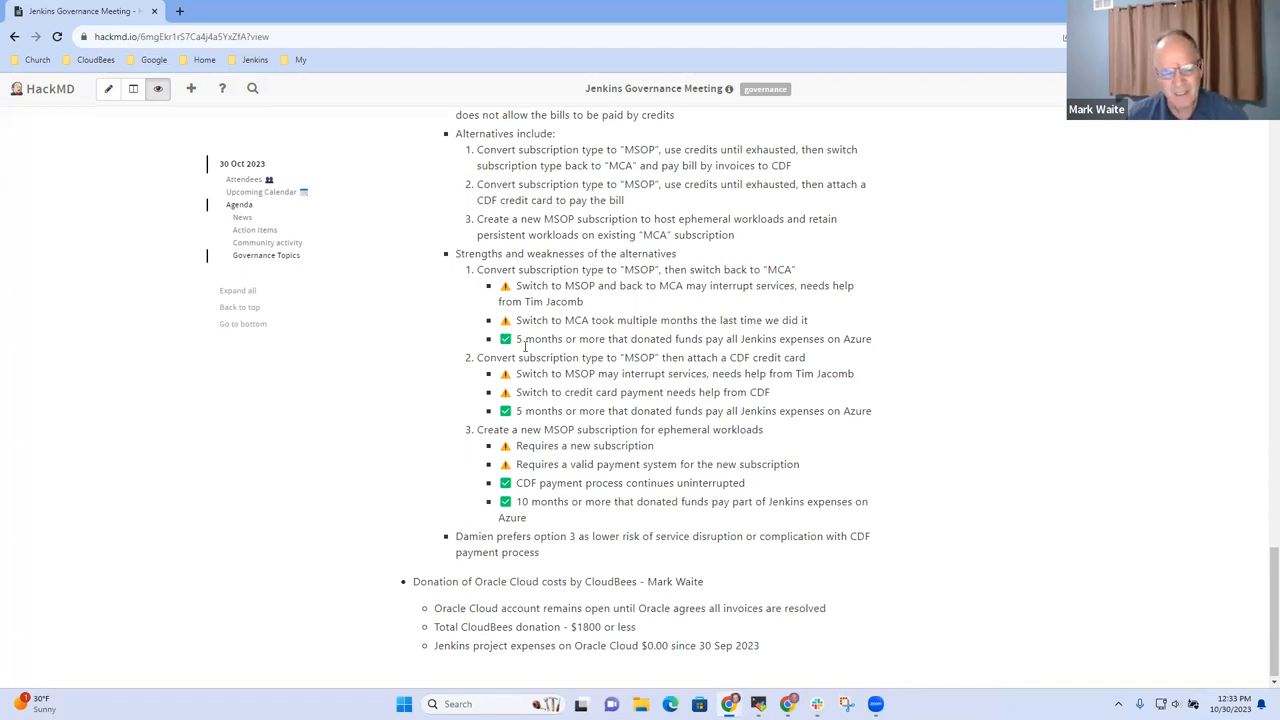
{"action": "left_click_drag", "start_coordinate": [518, 338], "coordinate": [844, 338]}
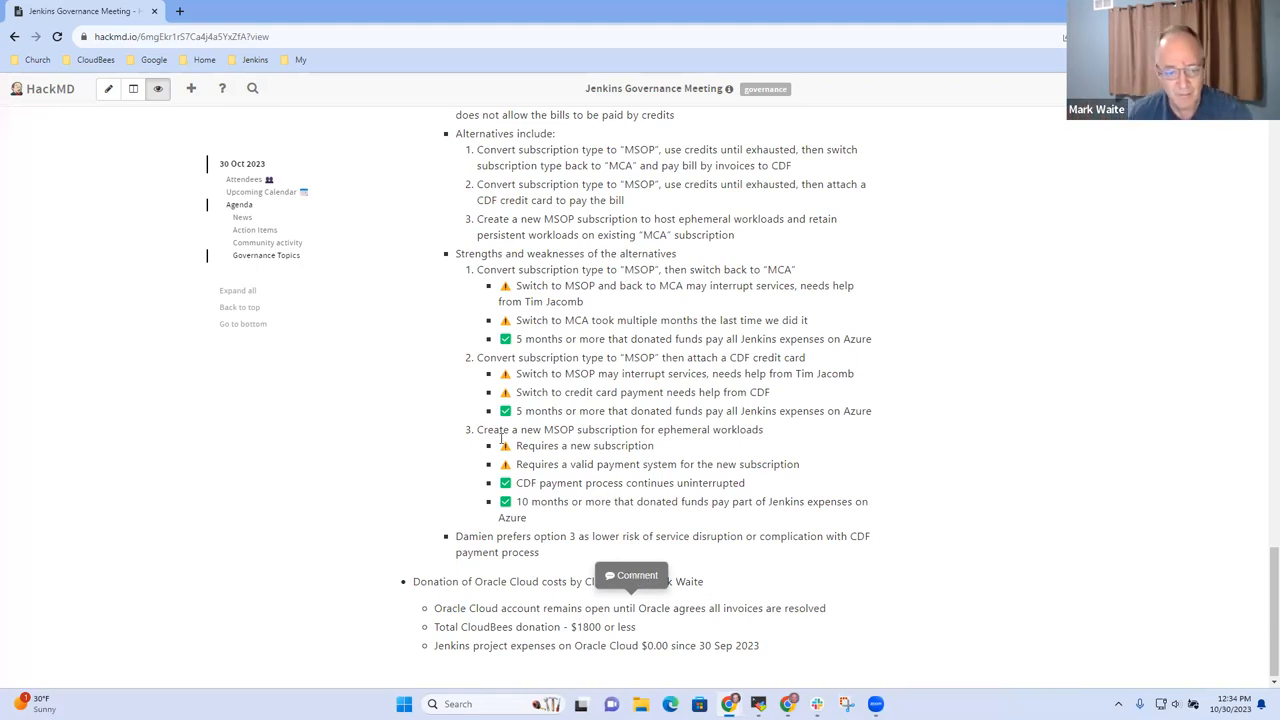
Start a sub-bullet 'Mark reply to' beneath Damien's preference for option 3
{"action": "double_click", "coordinate": [494, 430]}
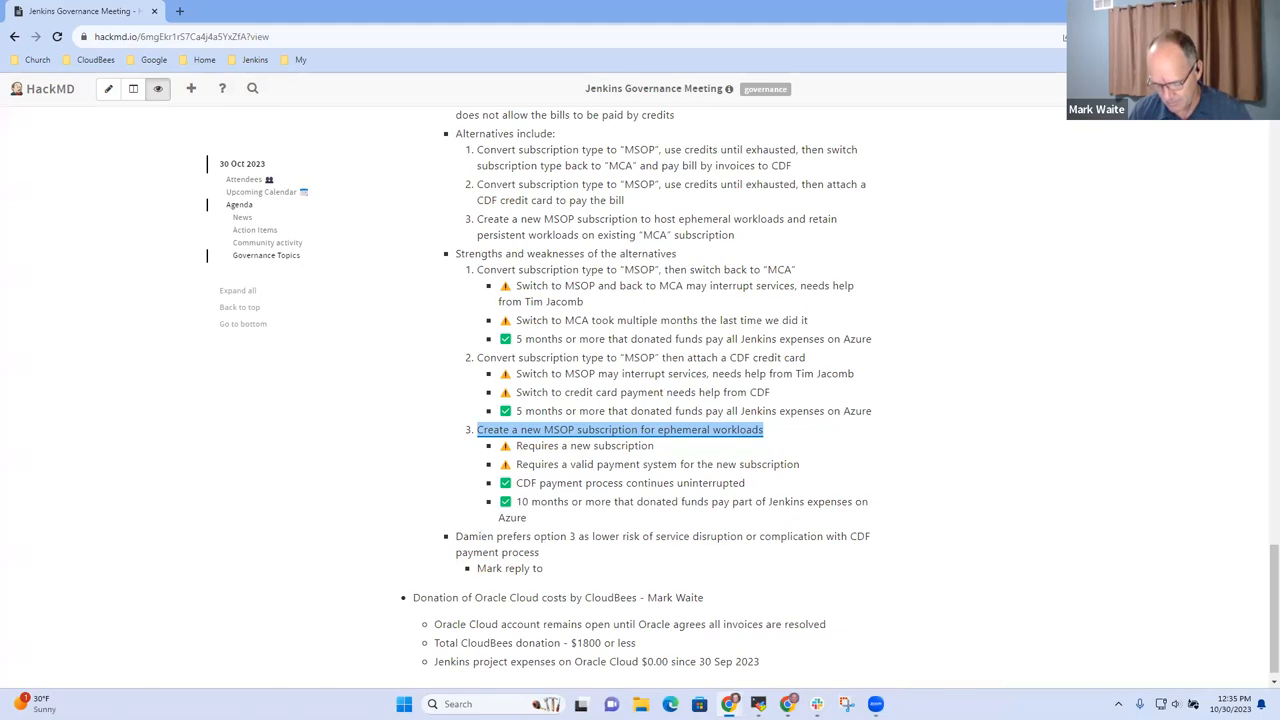
Extend the sub-bullet to 'Mark reply to the mail message with the recommendation'
{"action": "type", "text": "the mail message wi"}
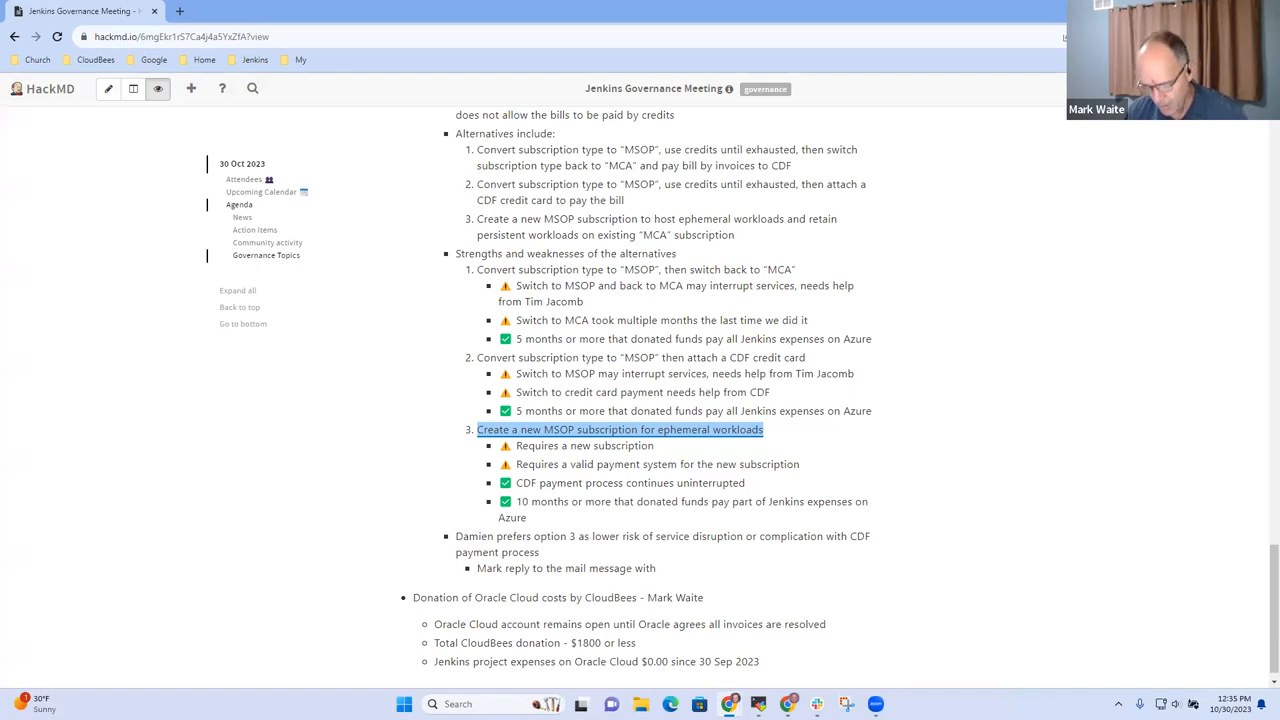
{"action": "type", "text": "the recommendation"}
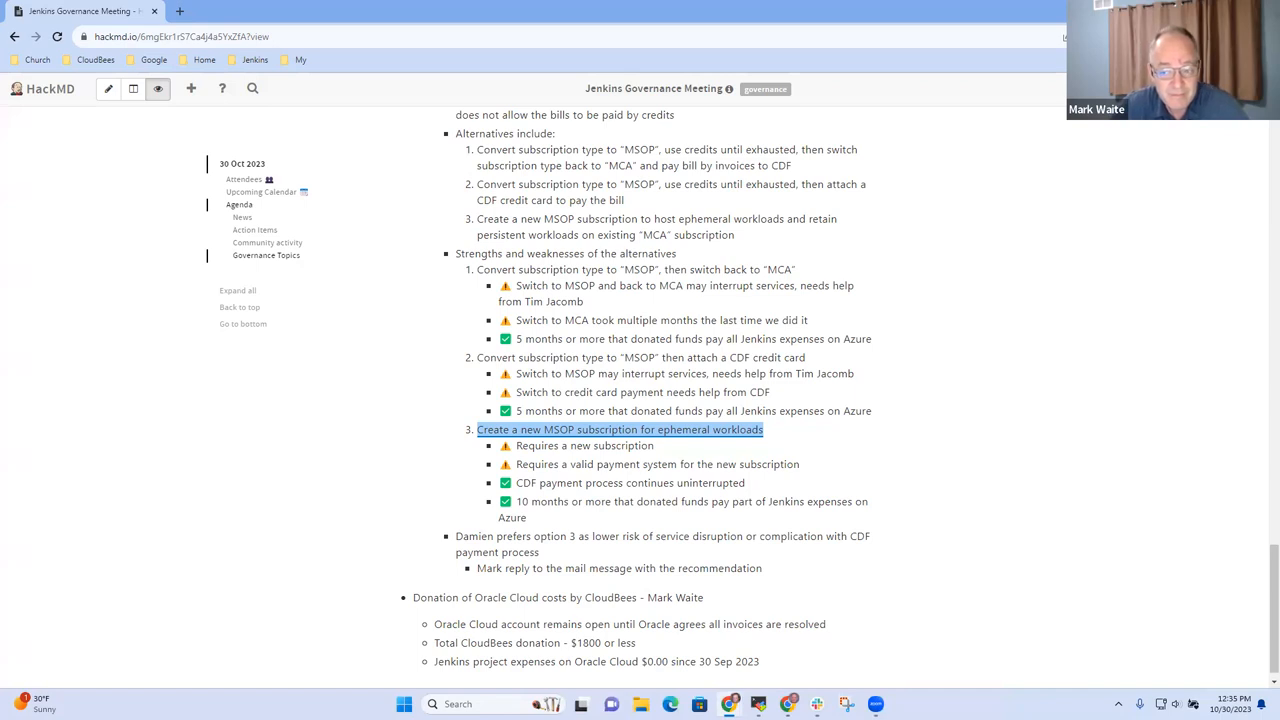
{"action": "mouse_move", "coordinate": [796, 578]}
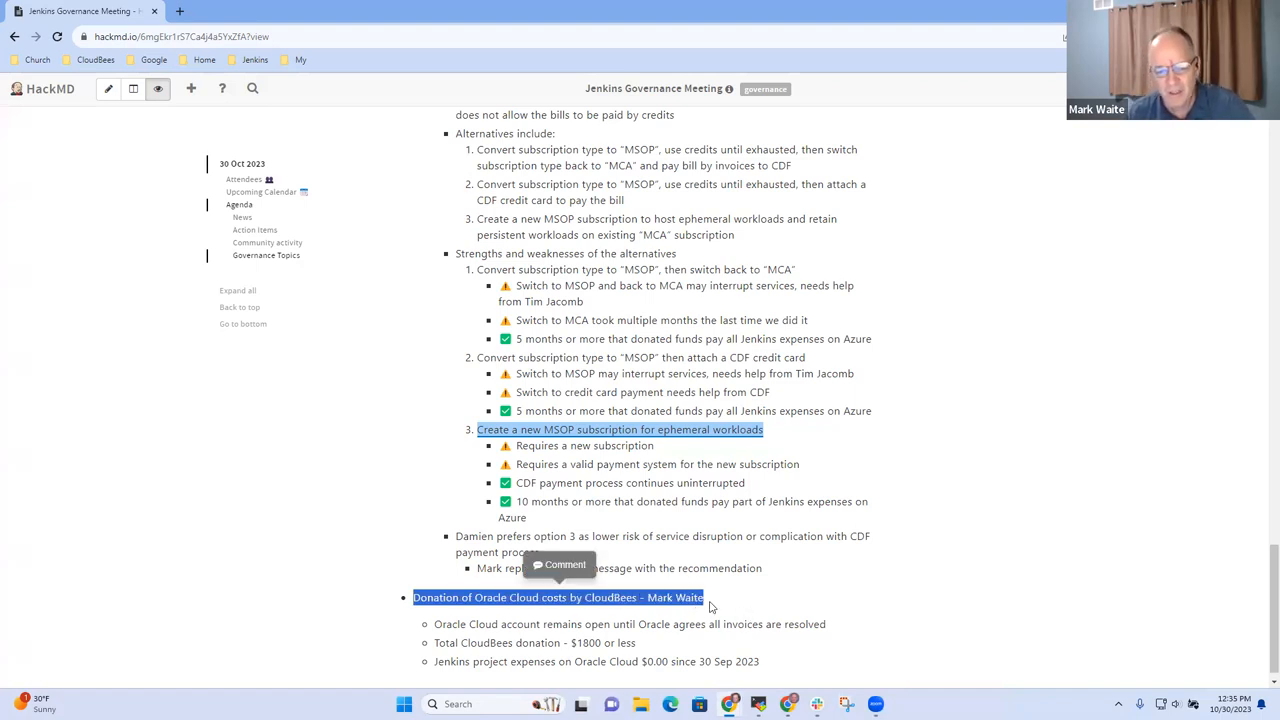
{"action": "left_click", "coordinate": [440, 600]}
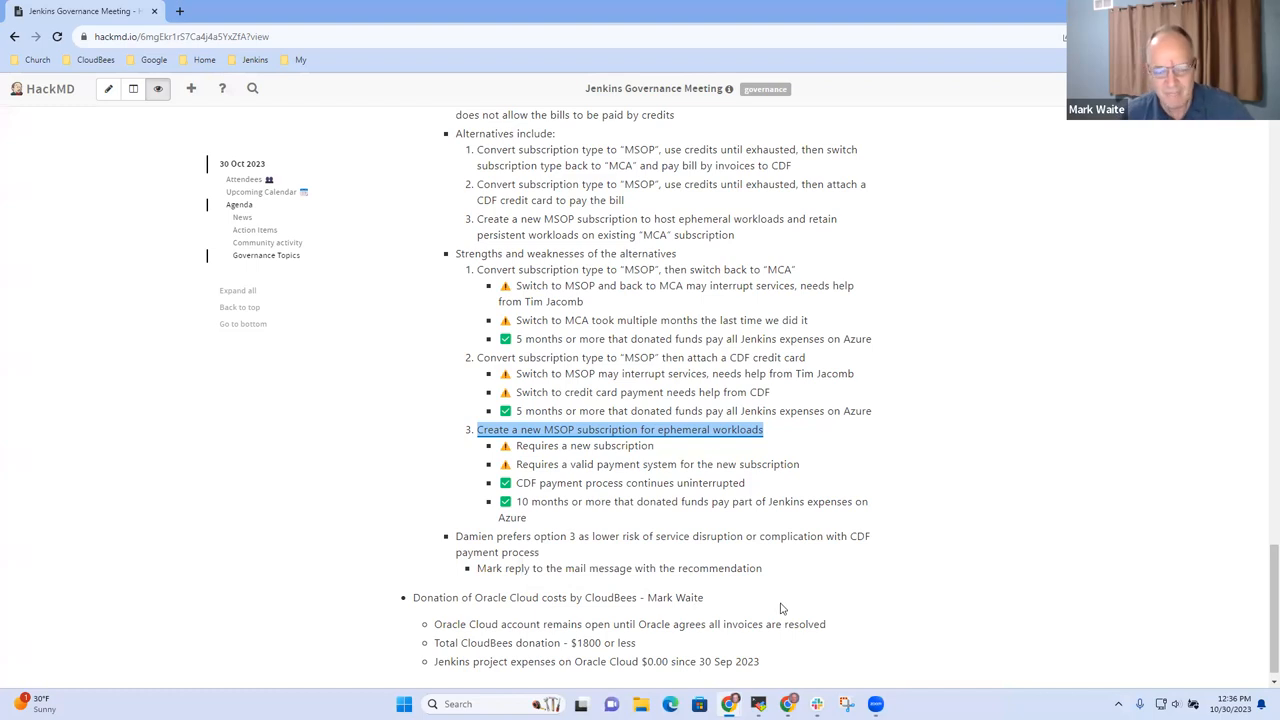
{"action": "mouse_move", "coordinate": [792, 550]}
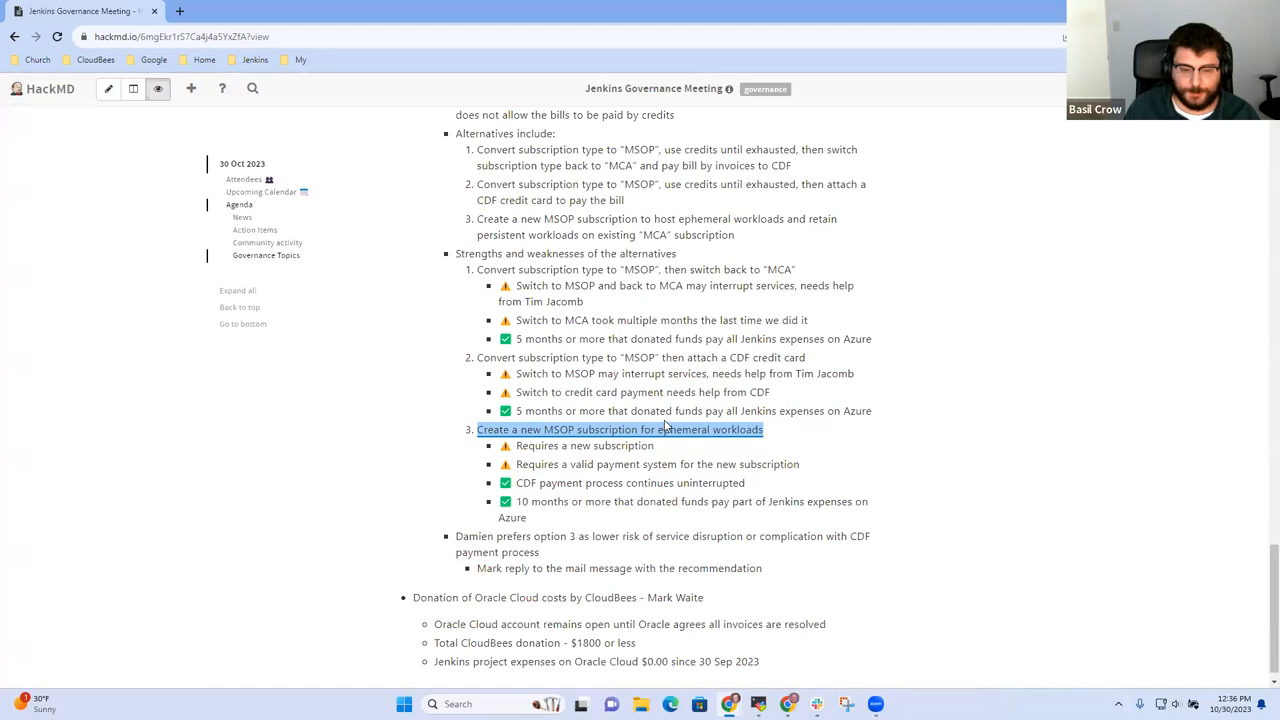
{"action": "mouse_move", "coordinate": [846, 464]}
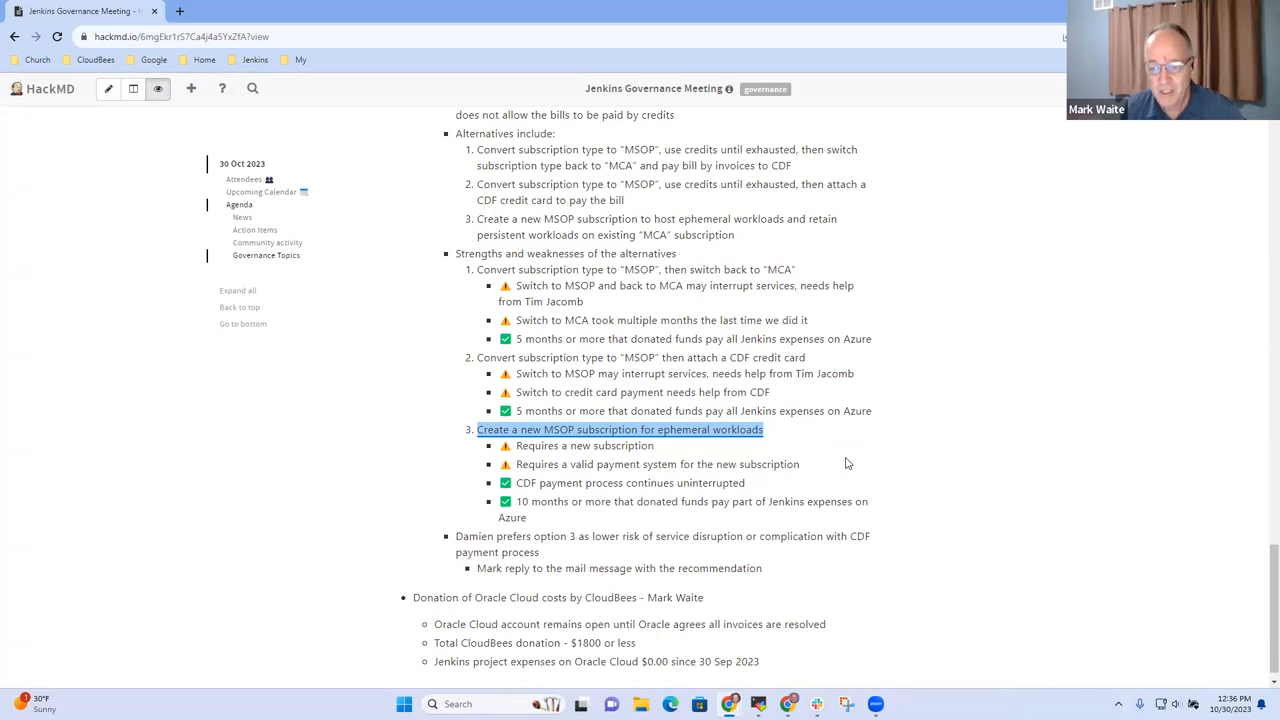
{"action": "mouse_move", "coordinate": [848, 474]}
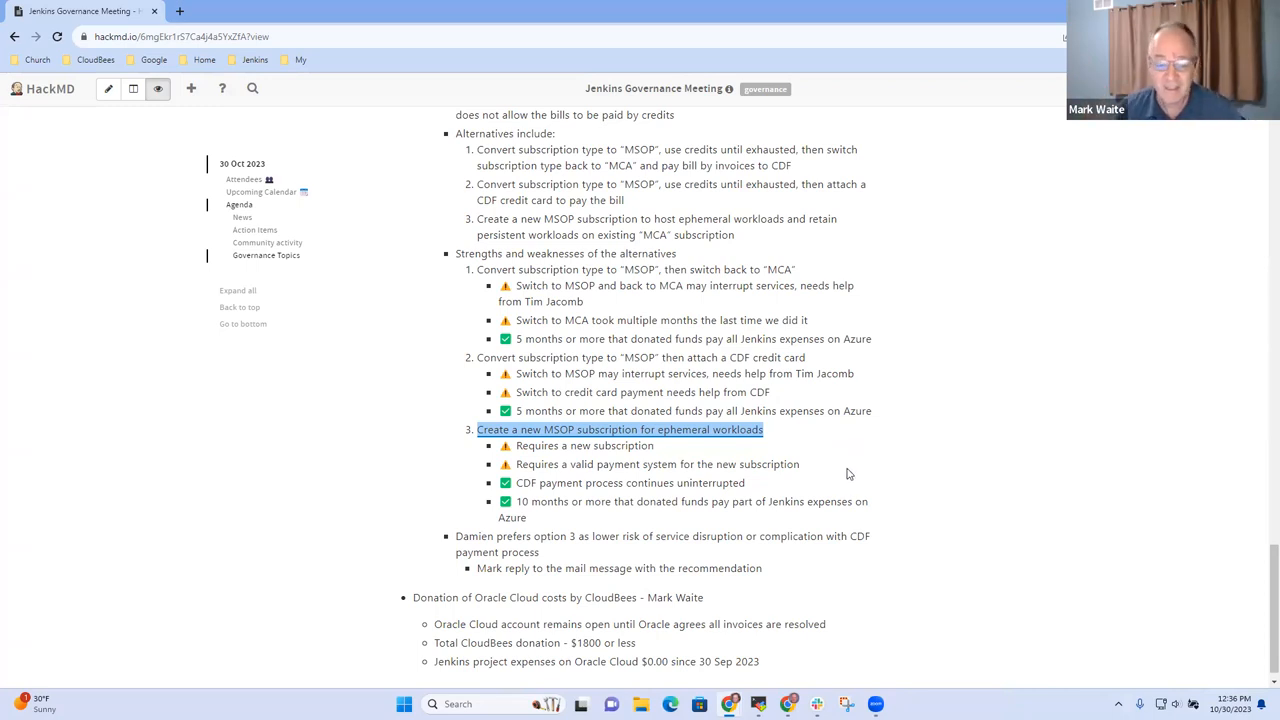
{"action": "mouse_move", "coordinate": [756, 510]}
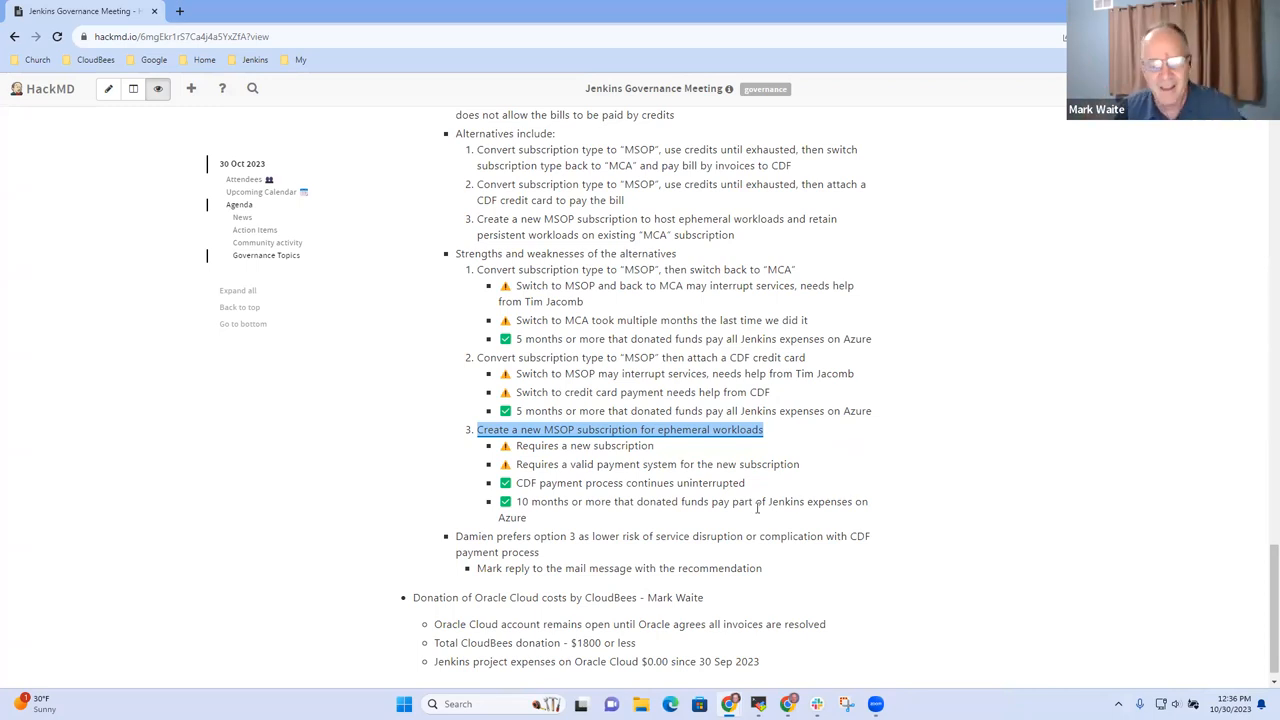
{"action": "mouse_move", "coordinate": [768, 514]}
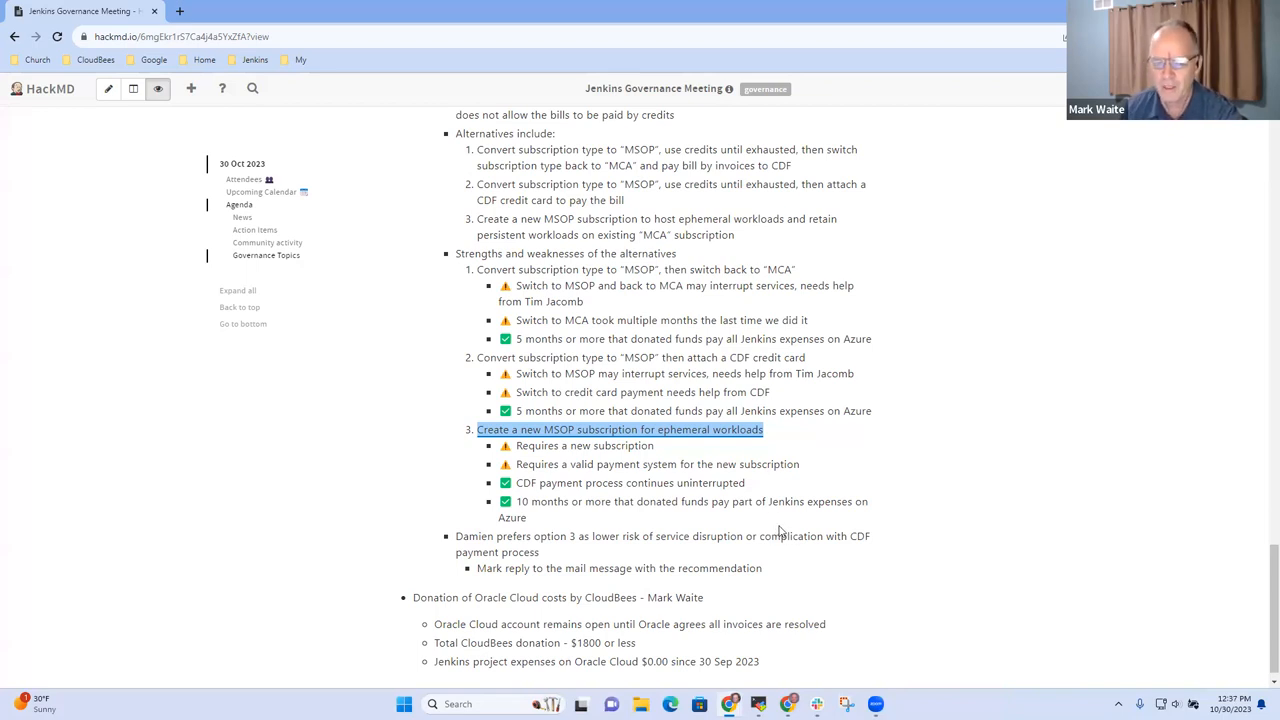
{"action": "mouse_move", "coordinate": [784, 530]}
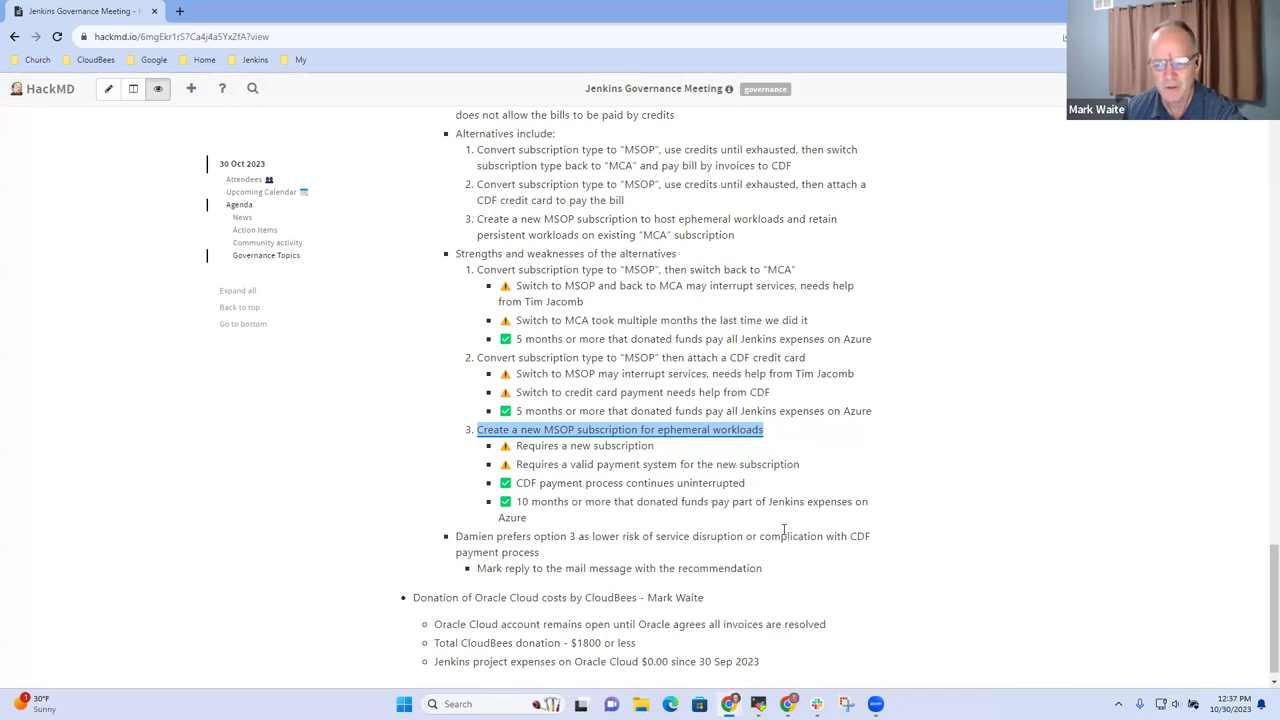